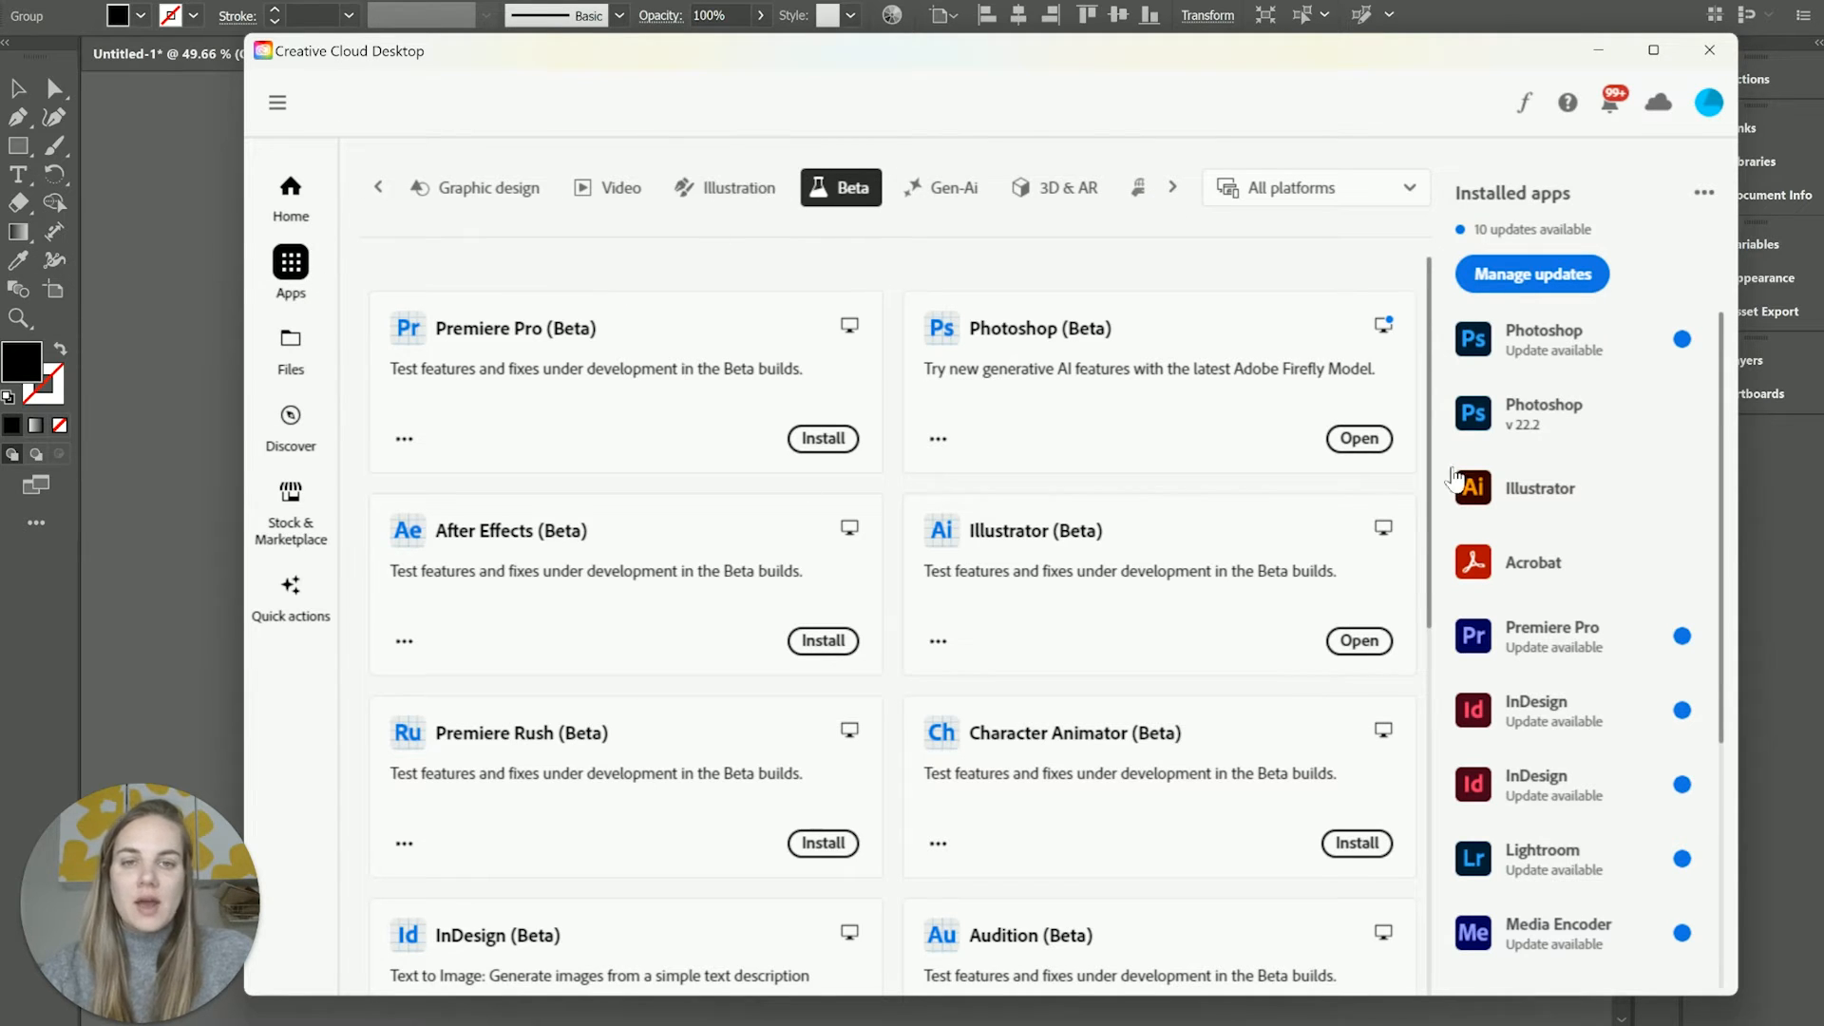
mouse_move(1030, 500)
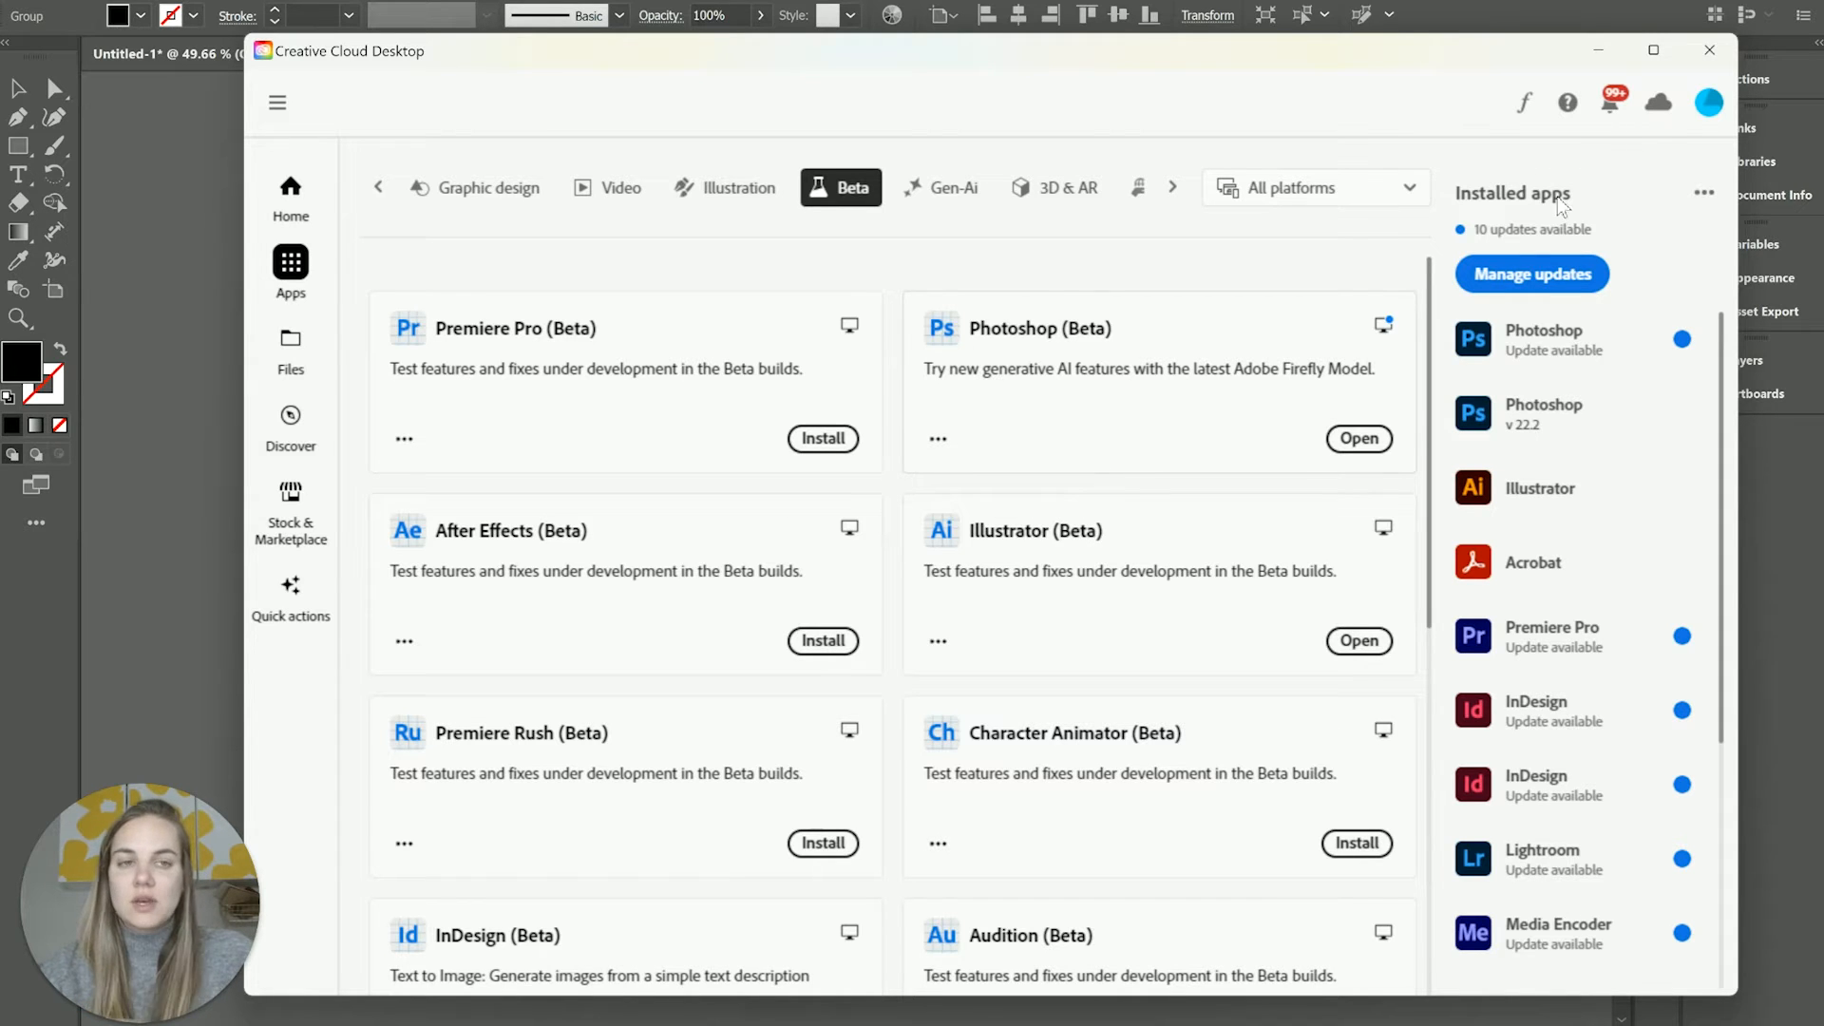
Close the Creative Cloud Desktop beta apps window to get back to the blank Illustrator document
click(1708, 49)
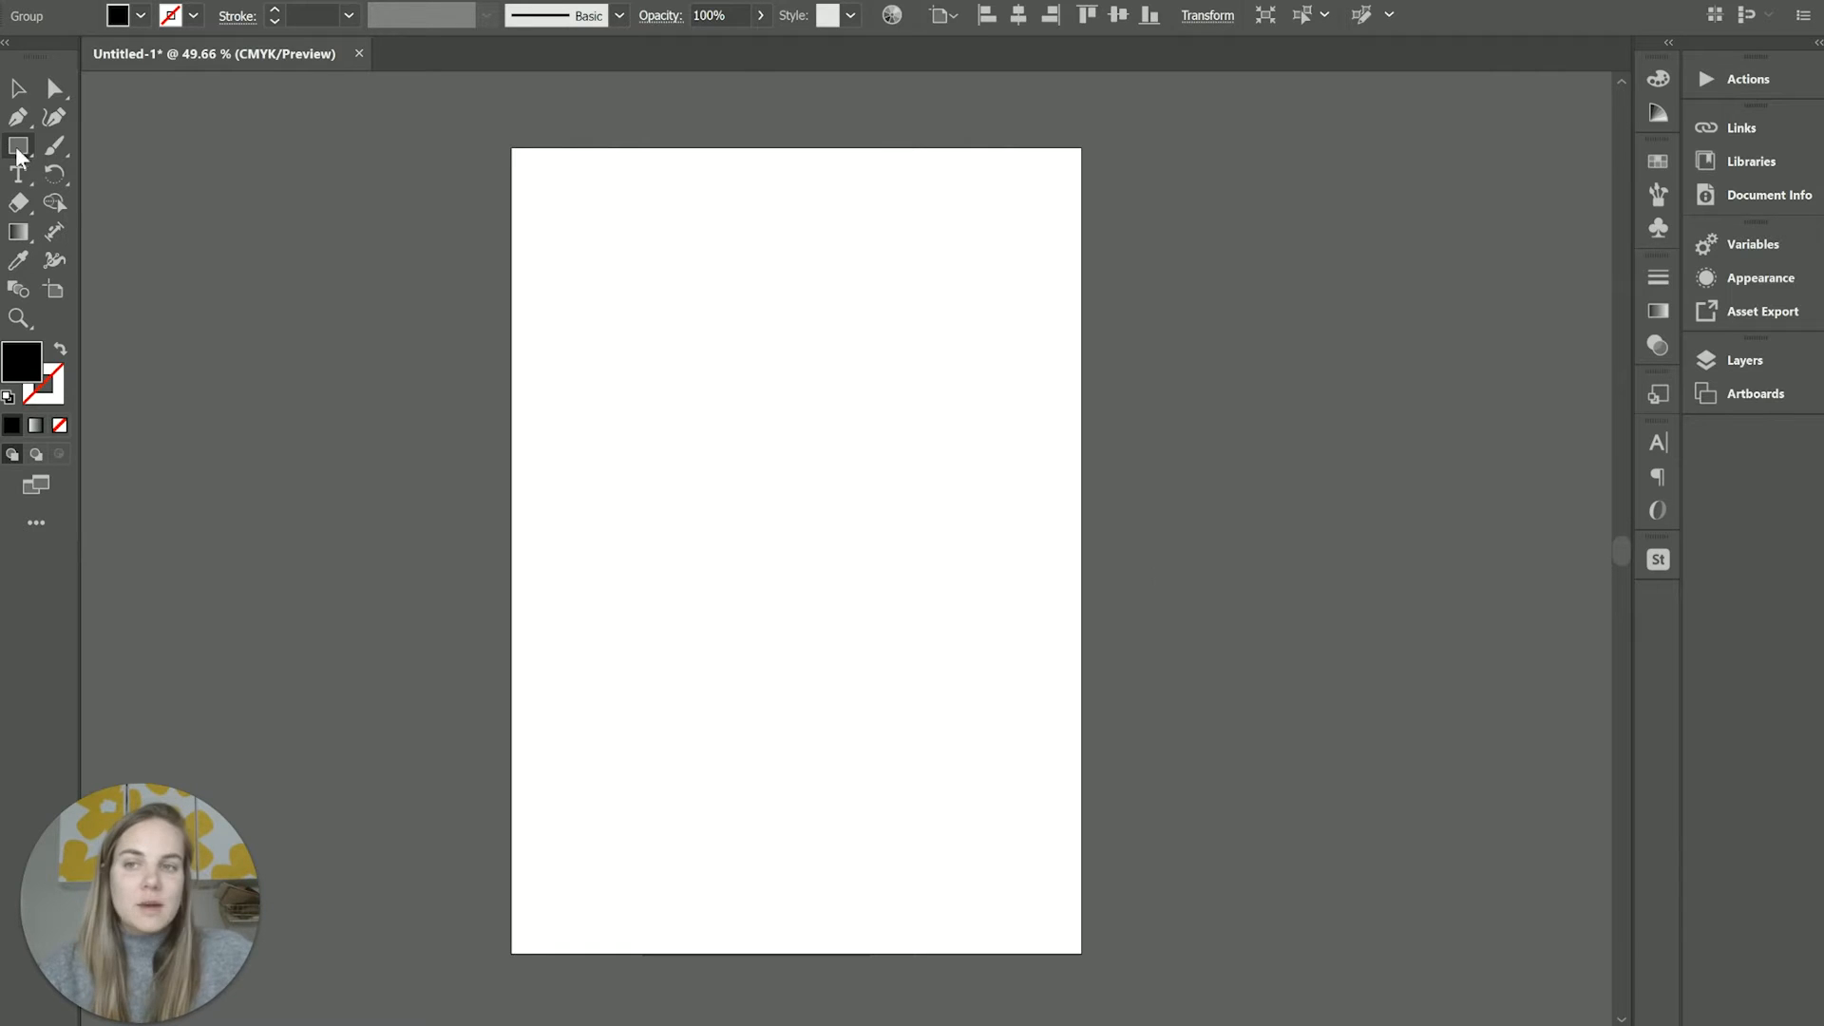
Bring up the basic shape tools flyout under the Rectangle Tool to reach the Star Tool
click(17, 145)
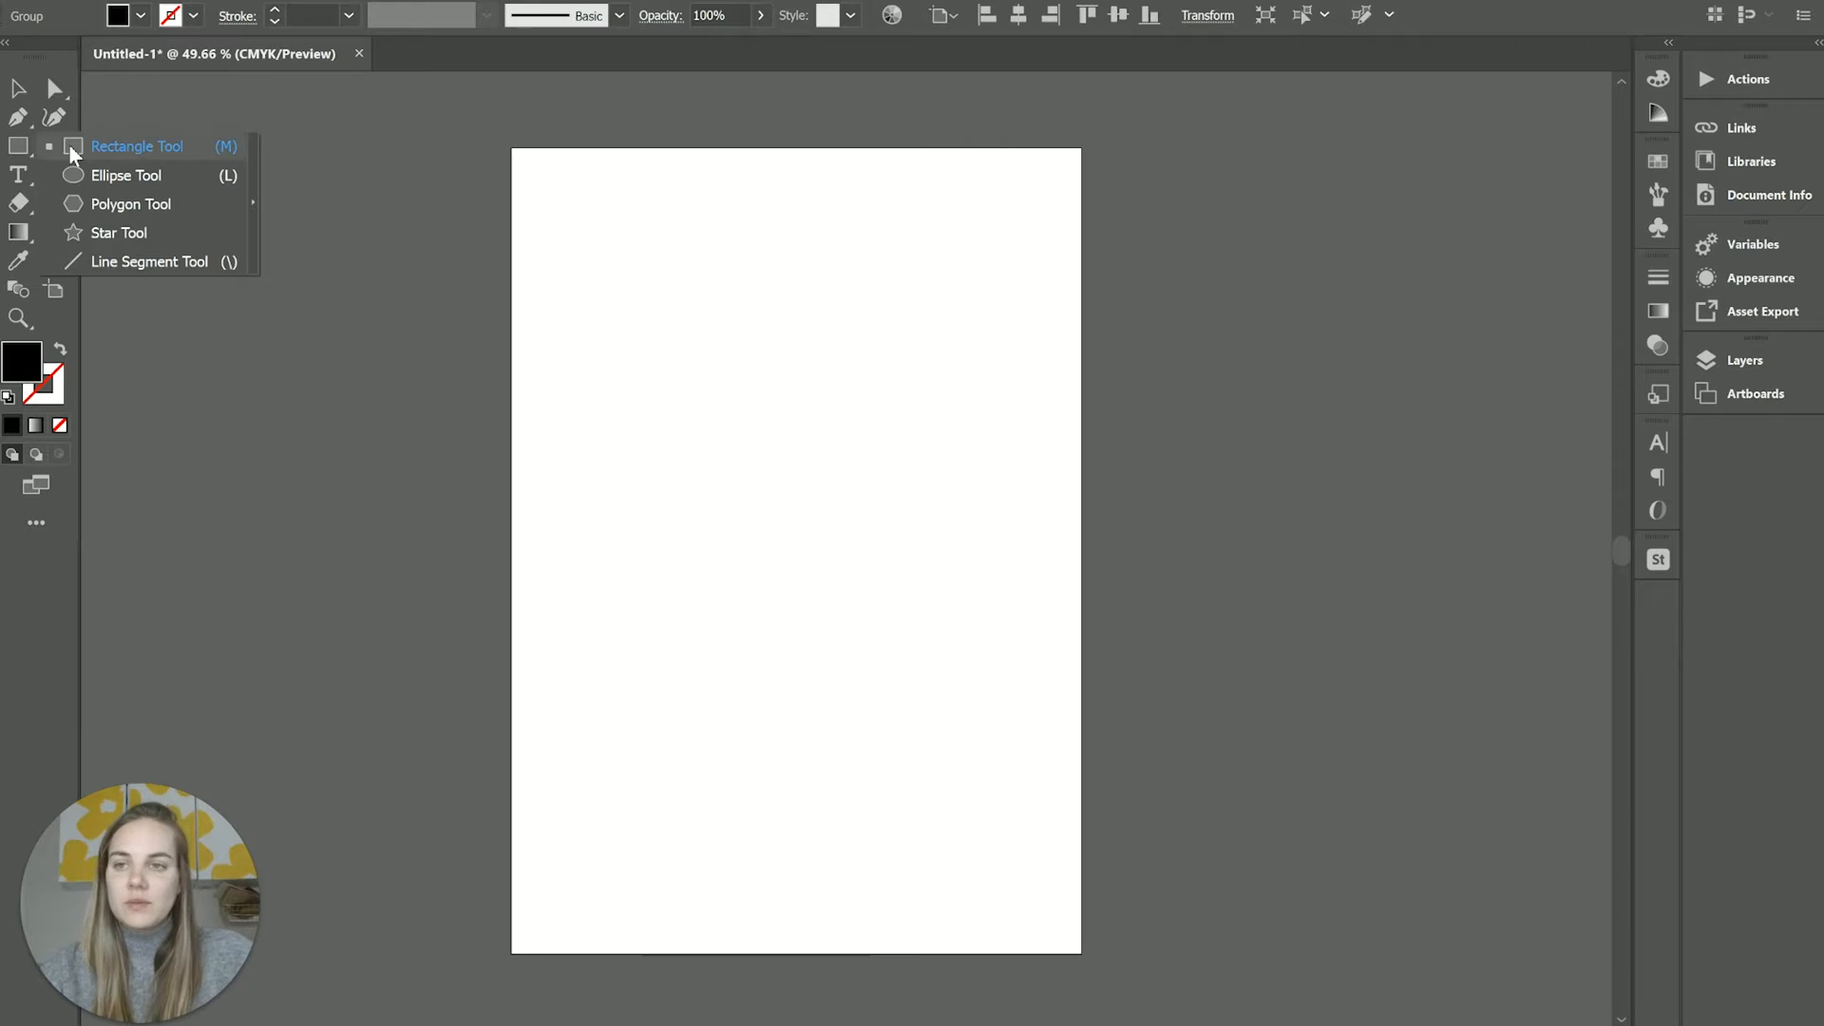
mouse_move(126, 177)
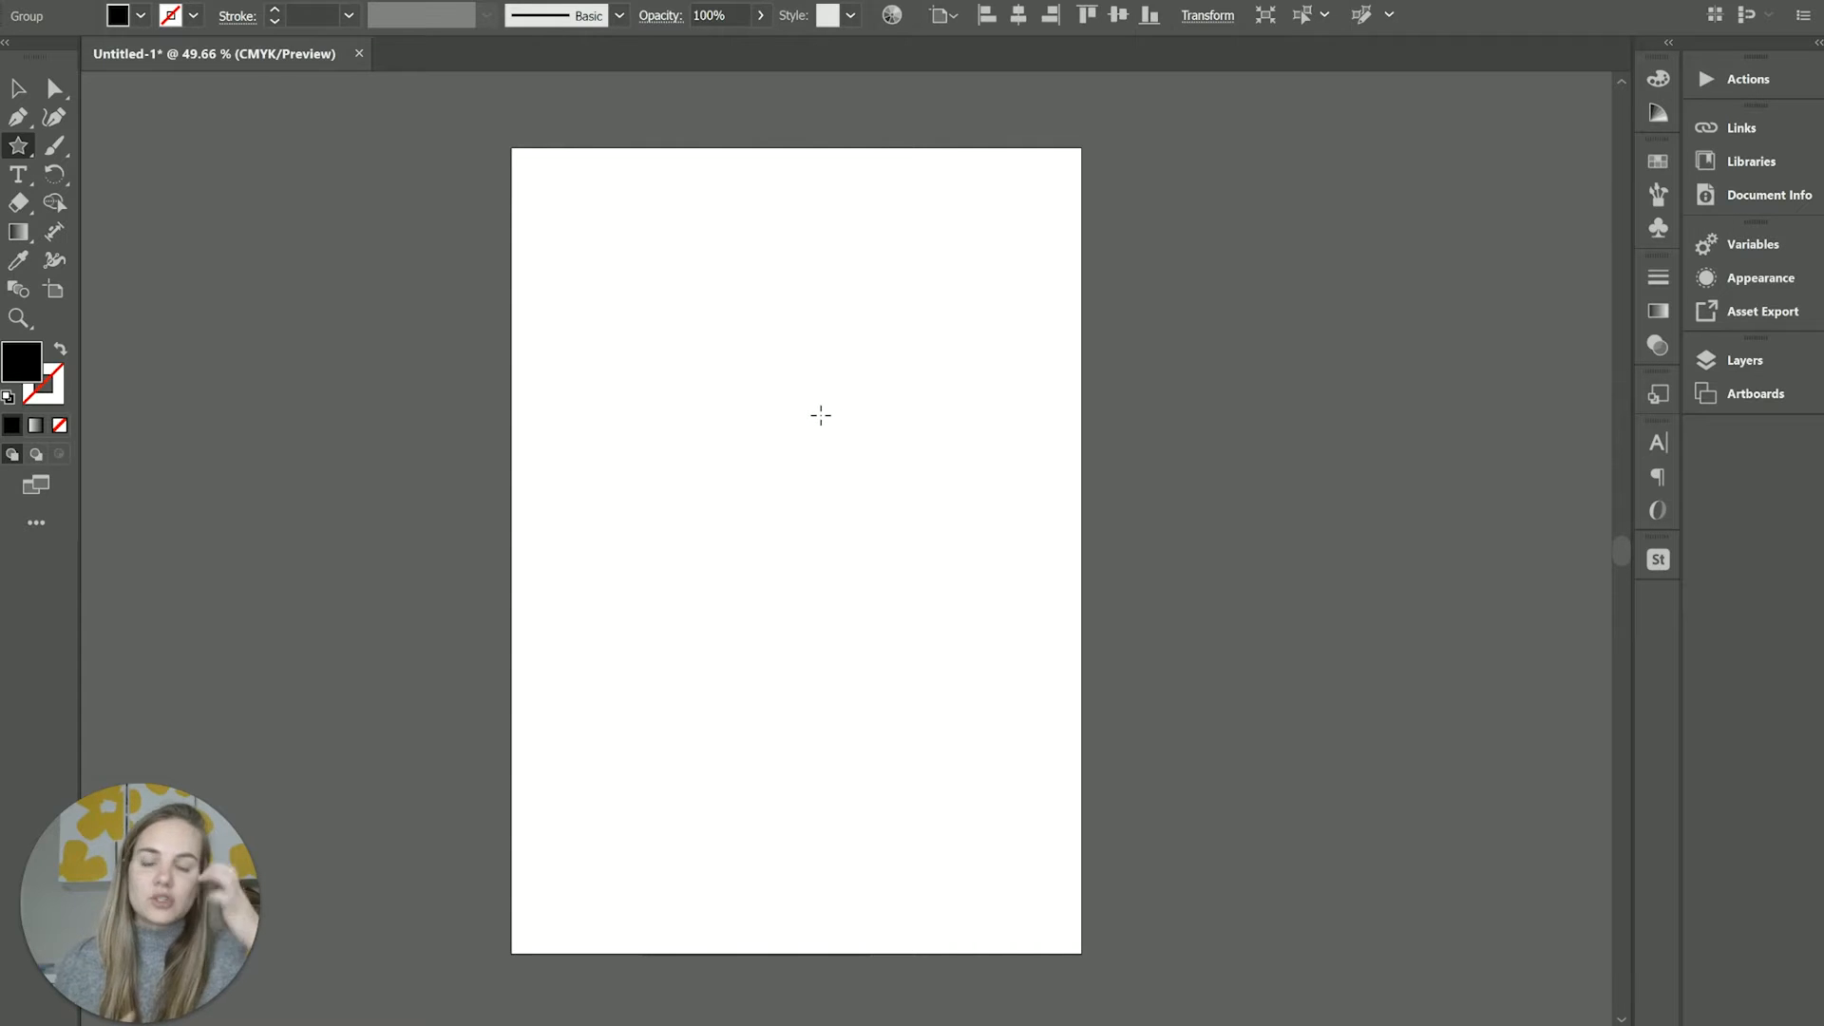
mouse_move(676, 364)
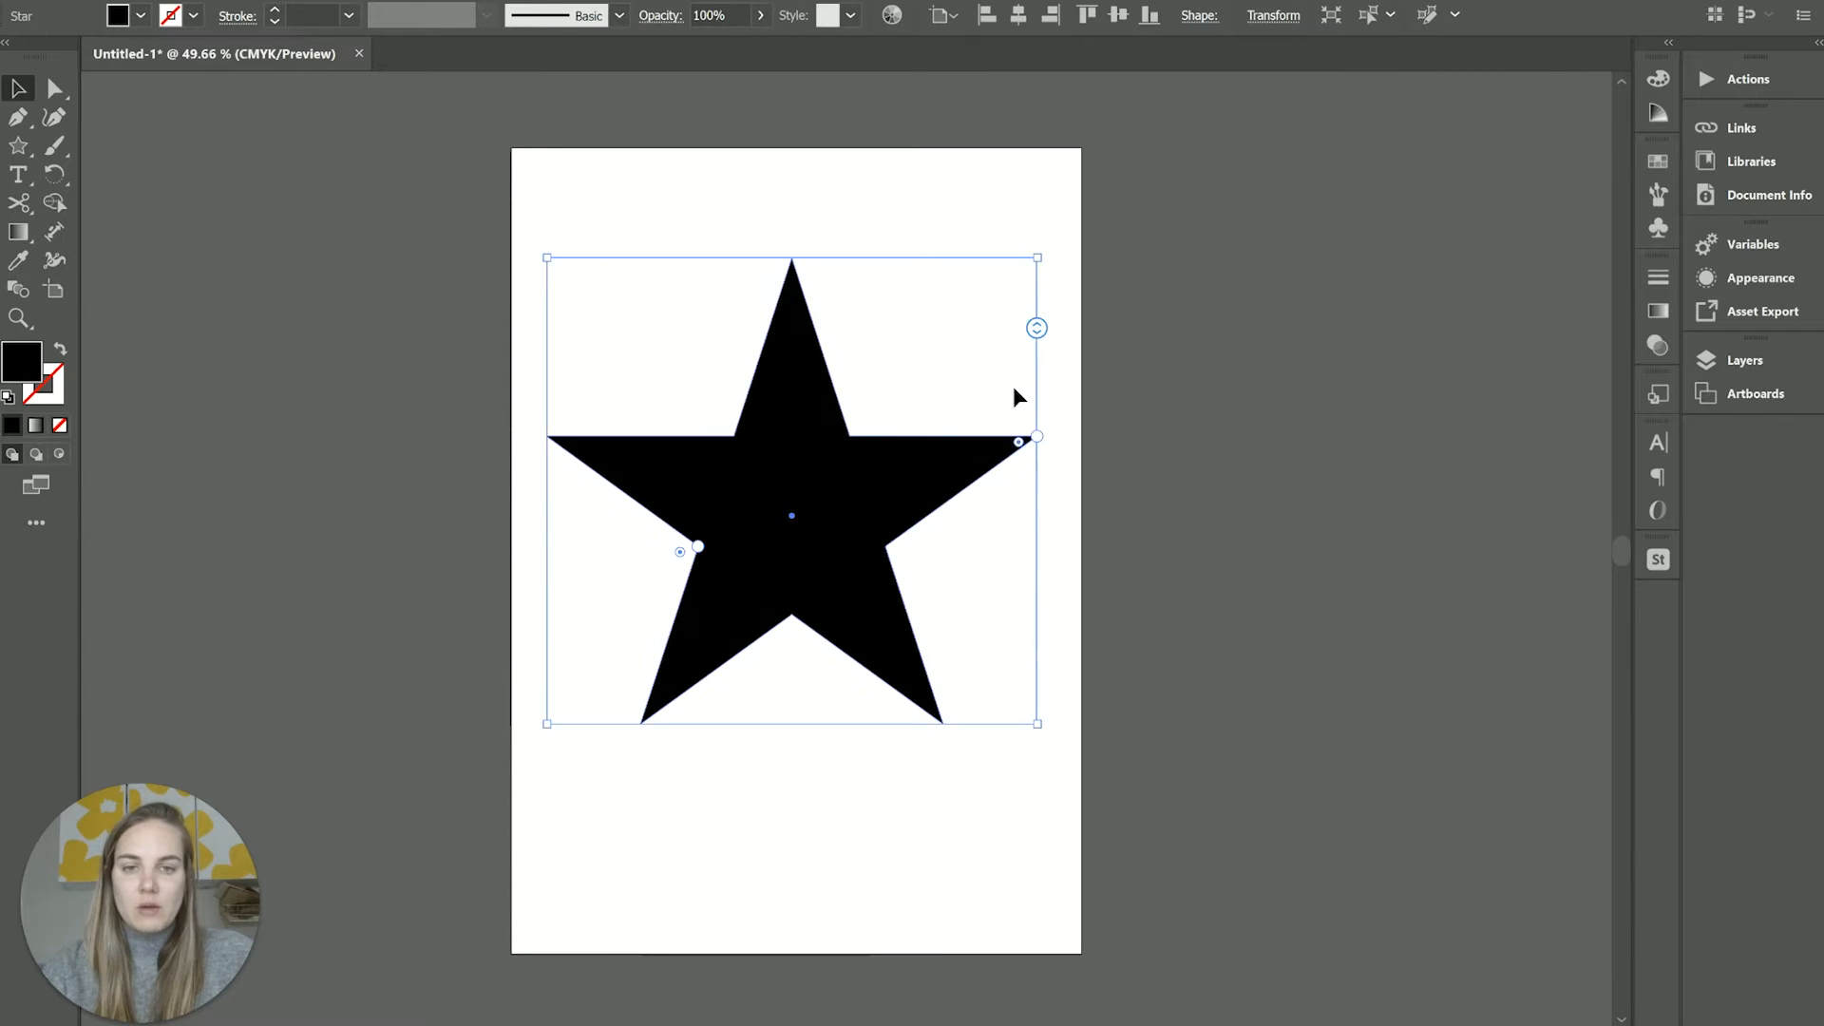
Try seven and three points, settle on ten, then round the star's tips and inner corners
drag(1036, 328, 1036, 374)
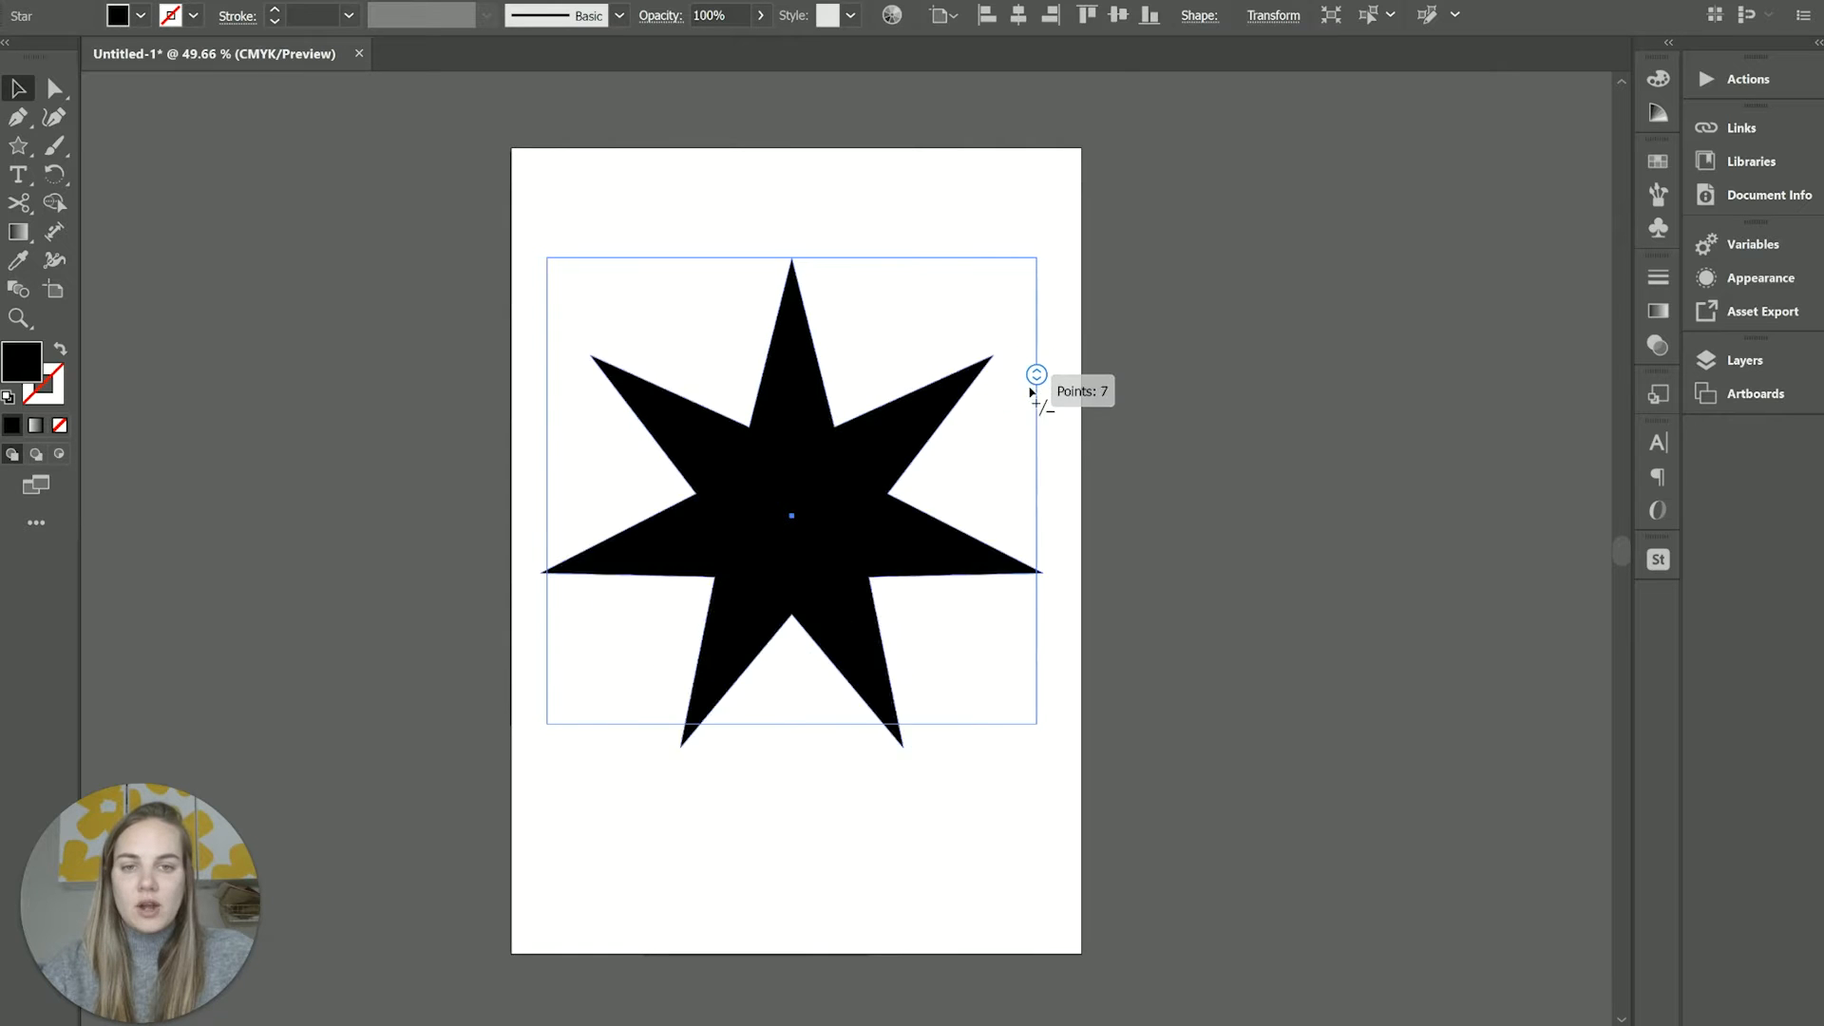
drag(1035, 372, 1036, 283)
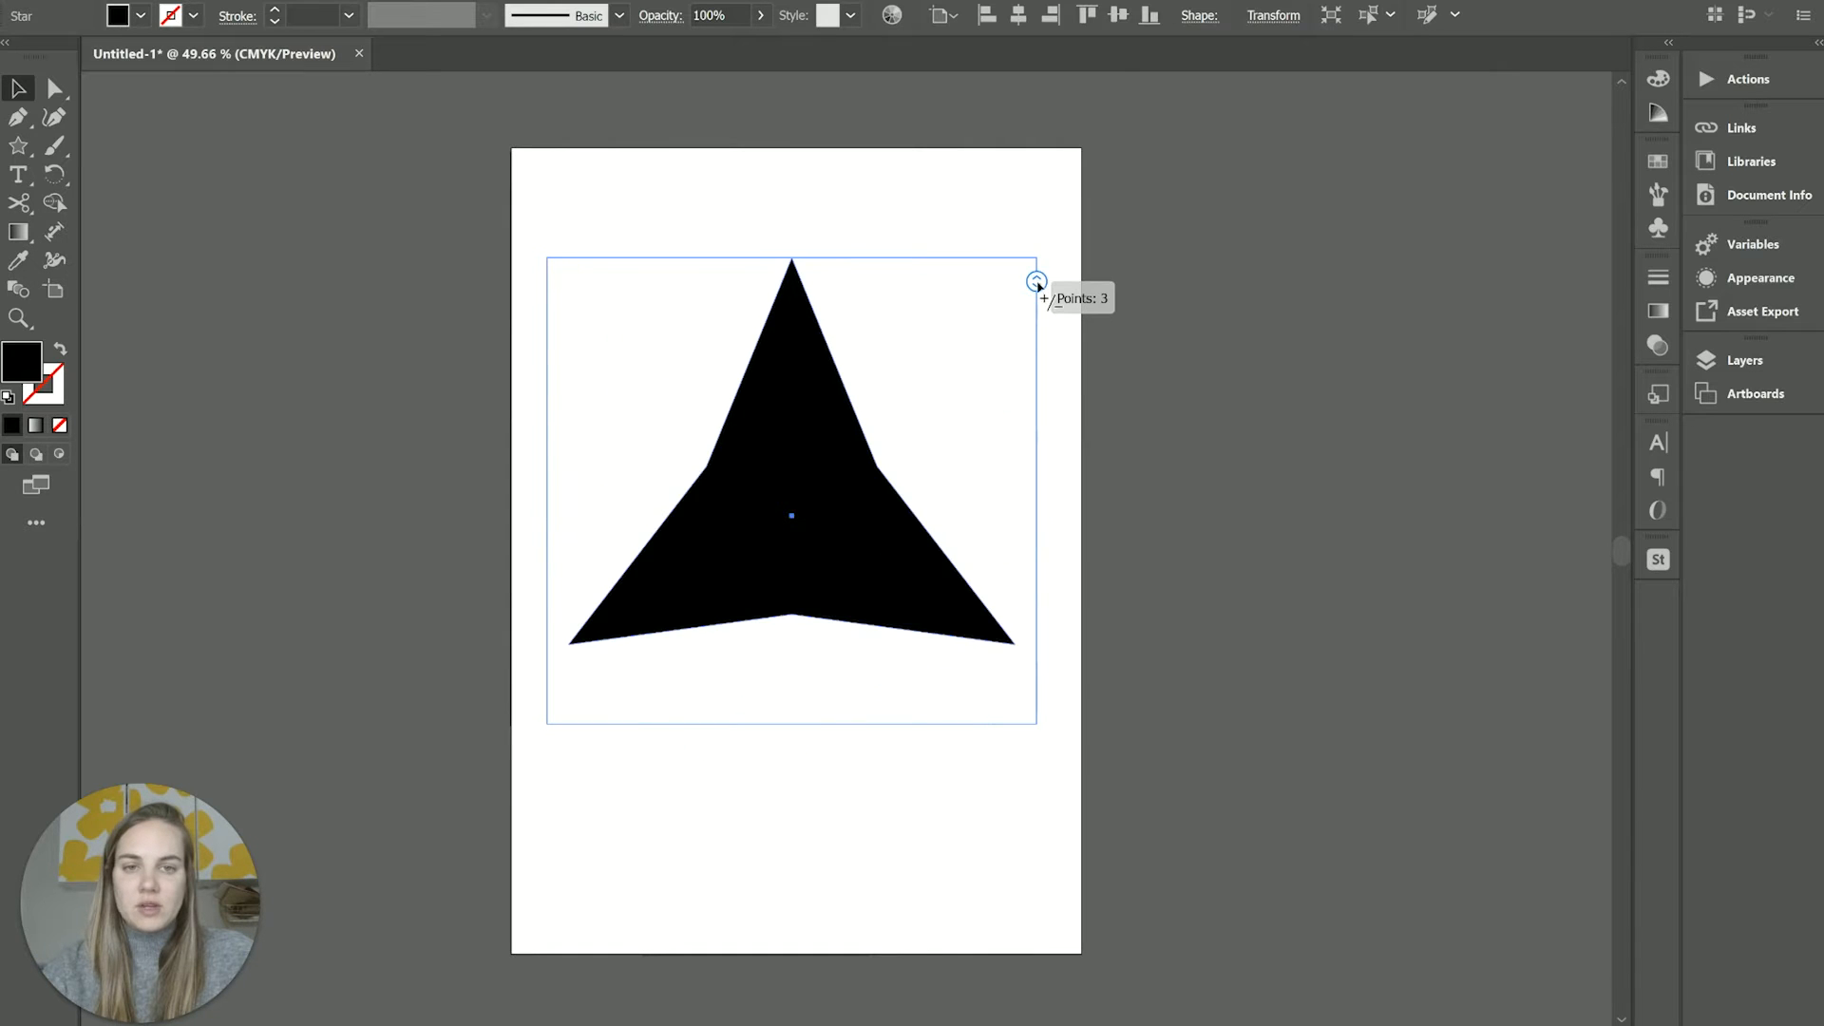
drag(1035, 283, 1036, 398)
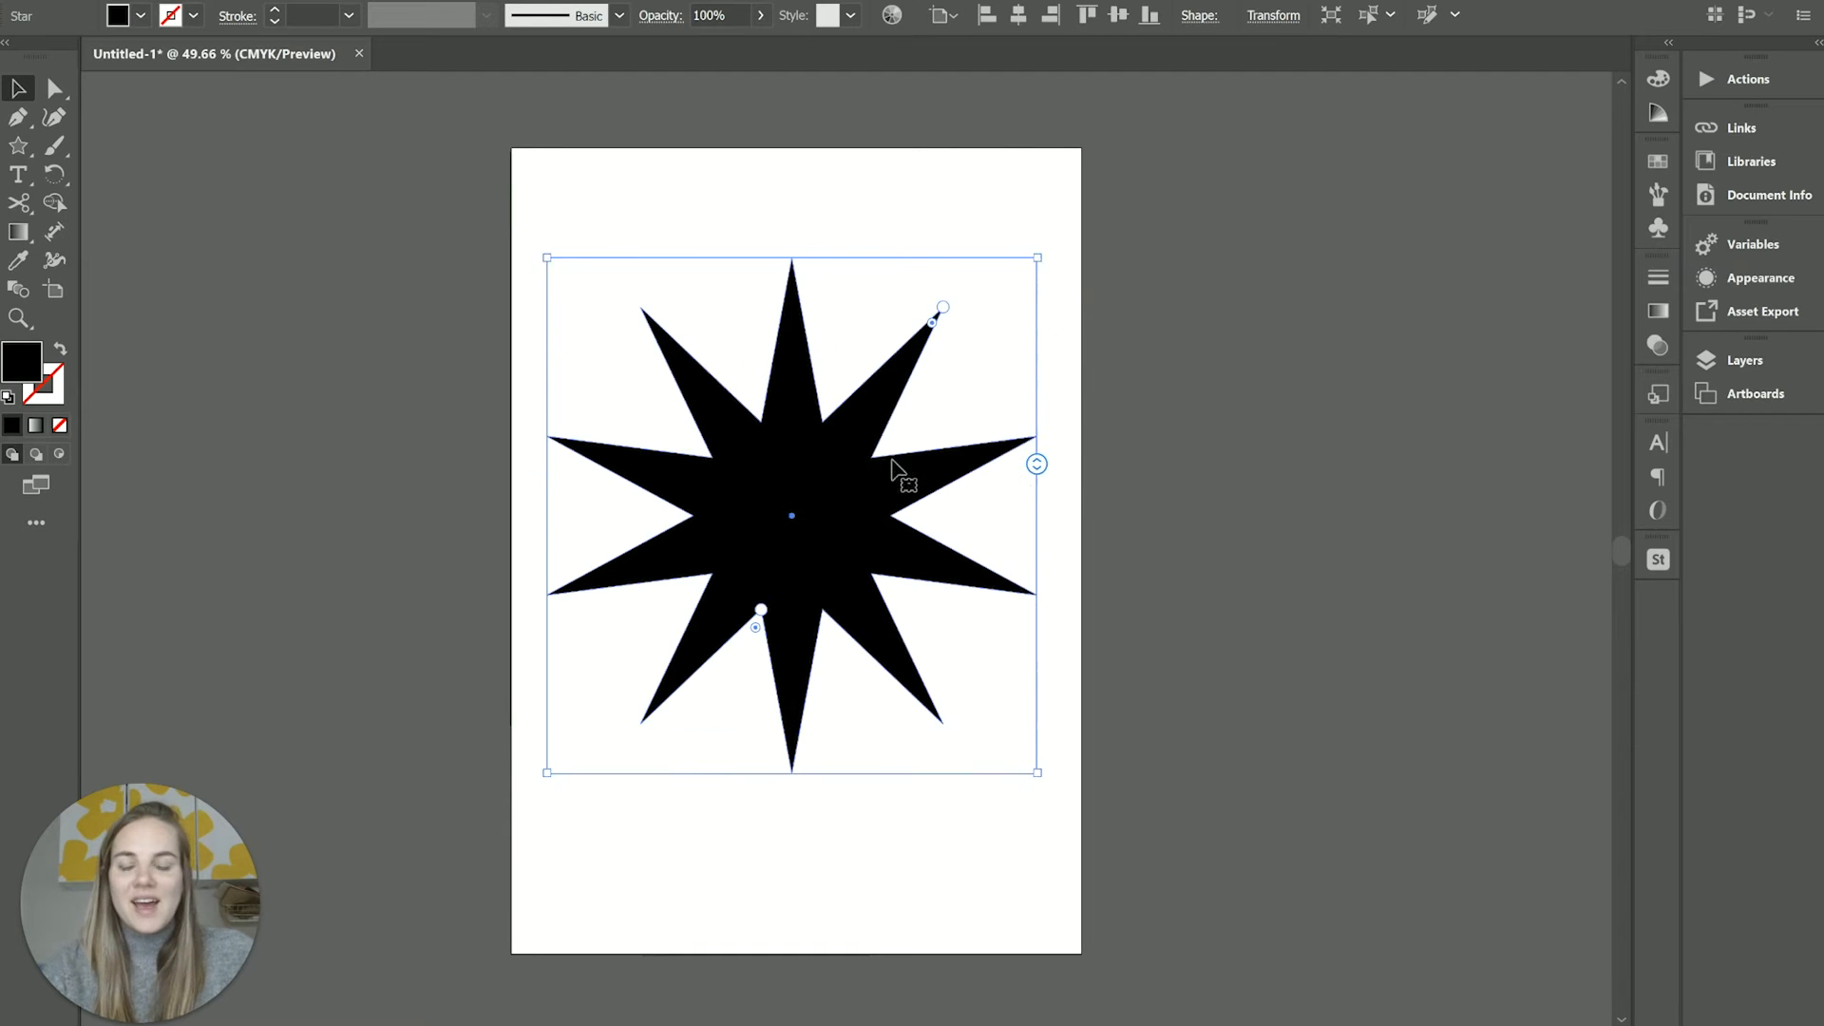
drag(940, 305, 914, 347)
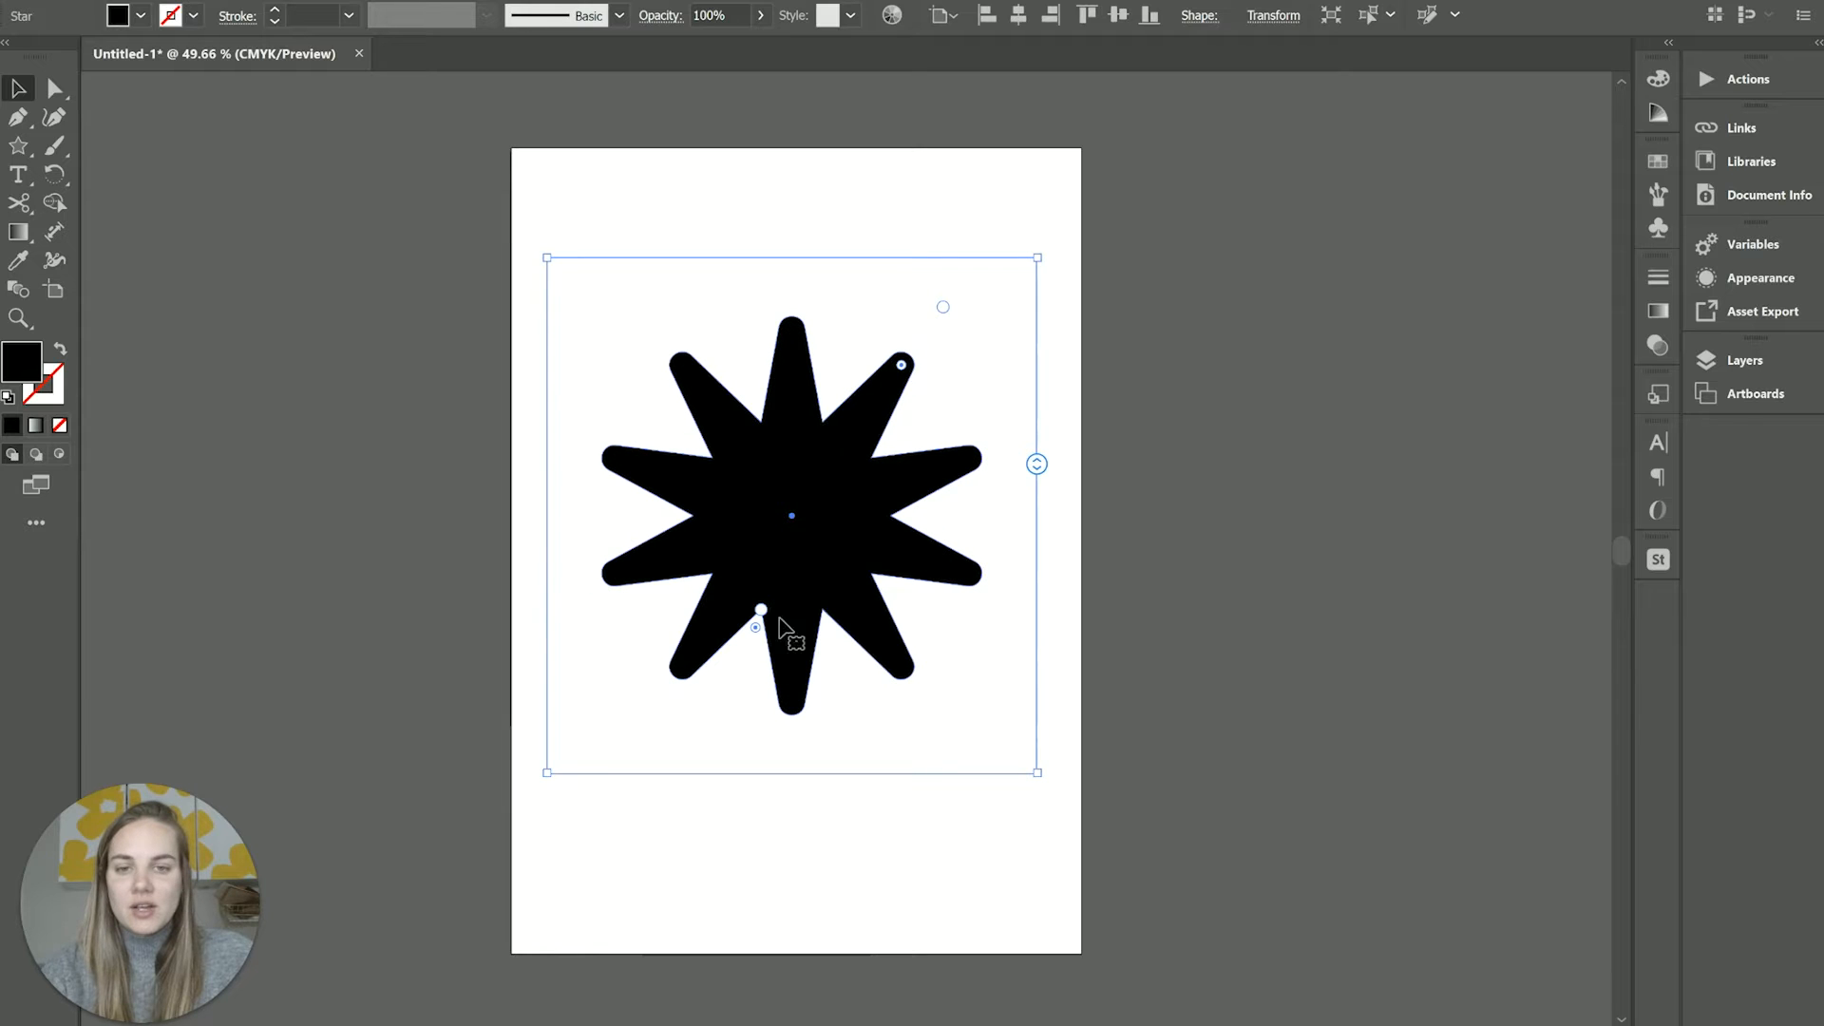
drag(760, 610, 728, 711)
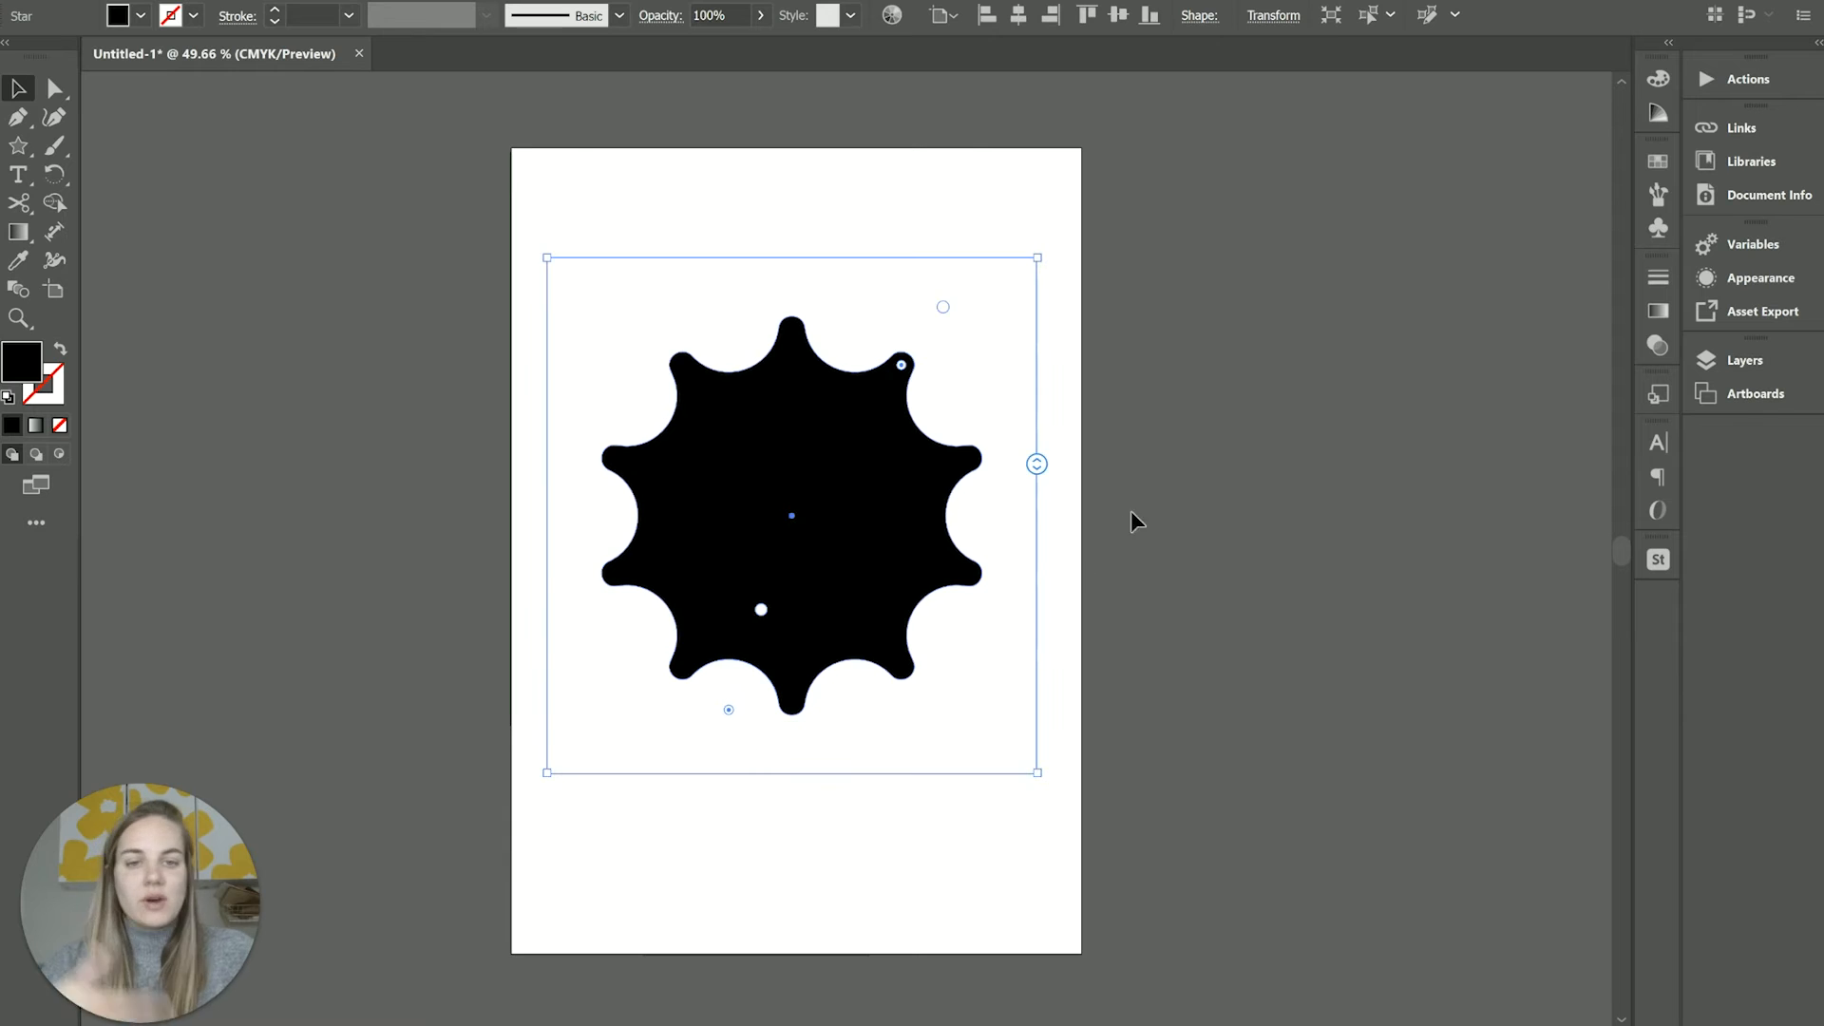
mouse_move(984, 459)
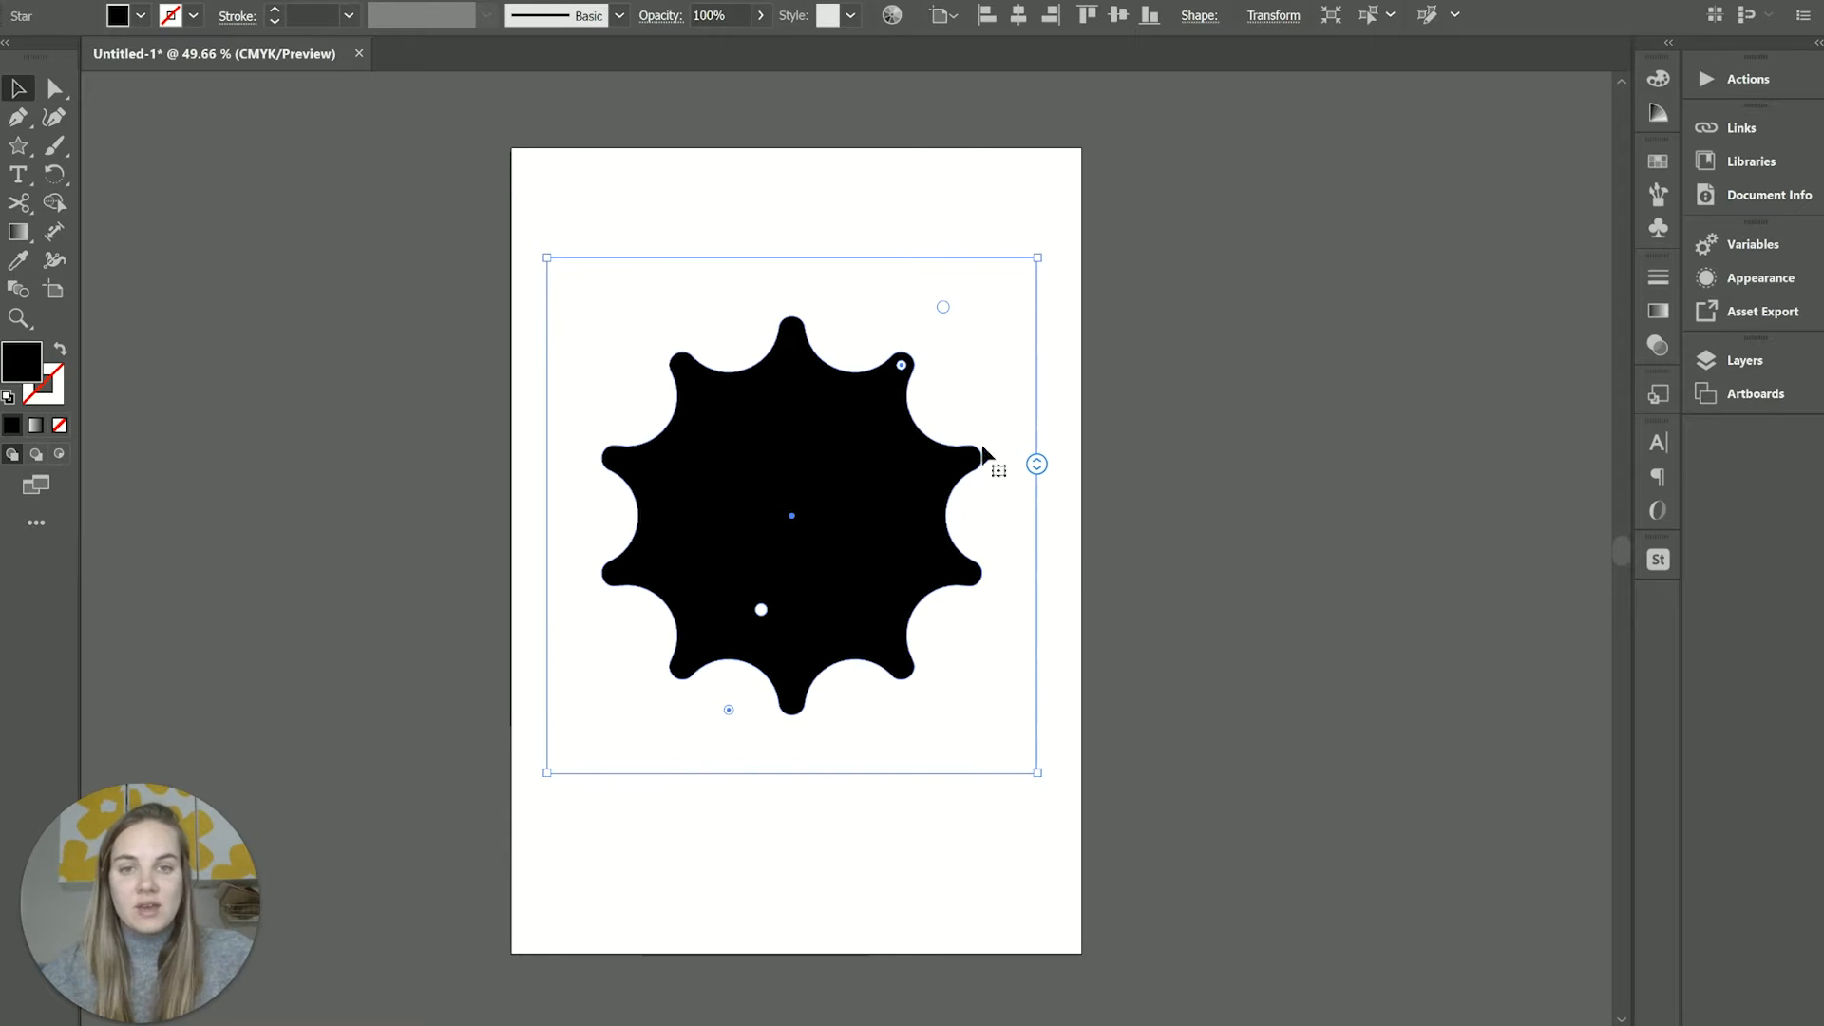
mouse_move(890, 622)
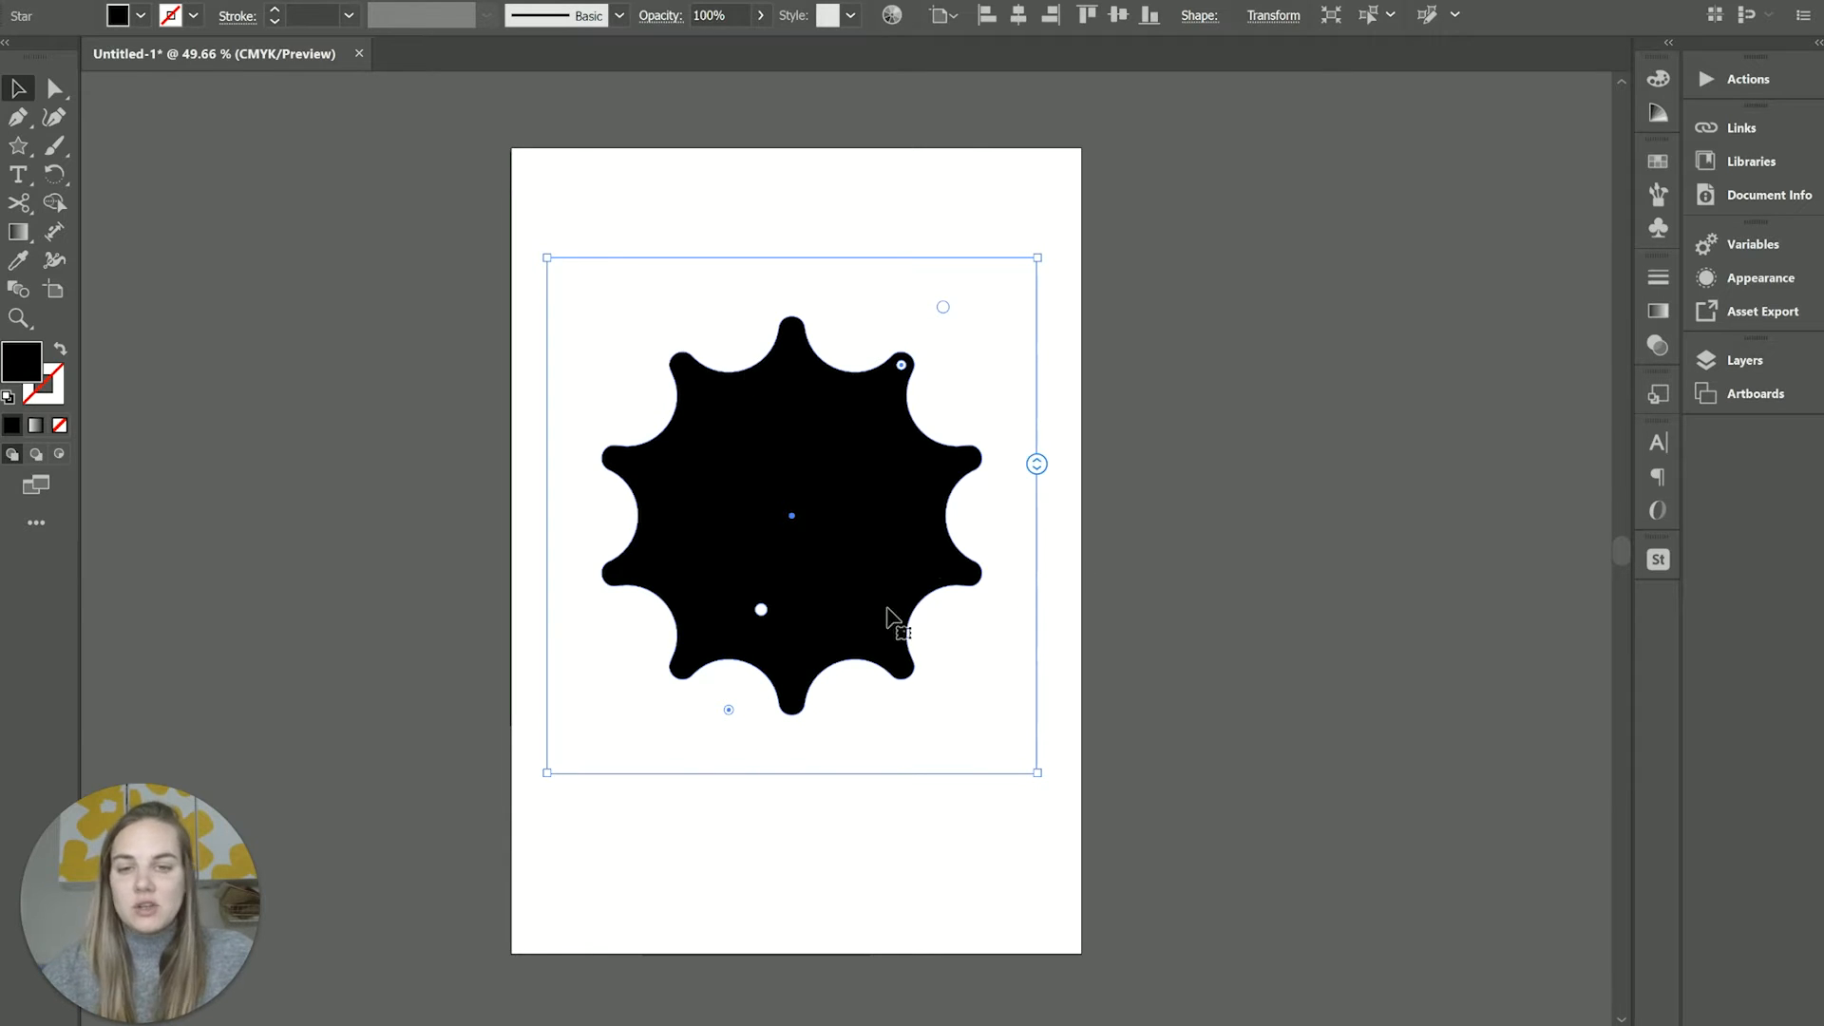
mouse_move(896, 468)
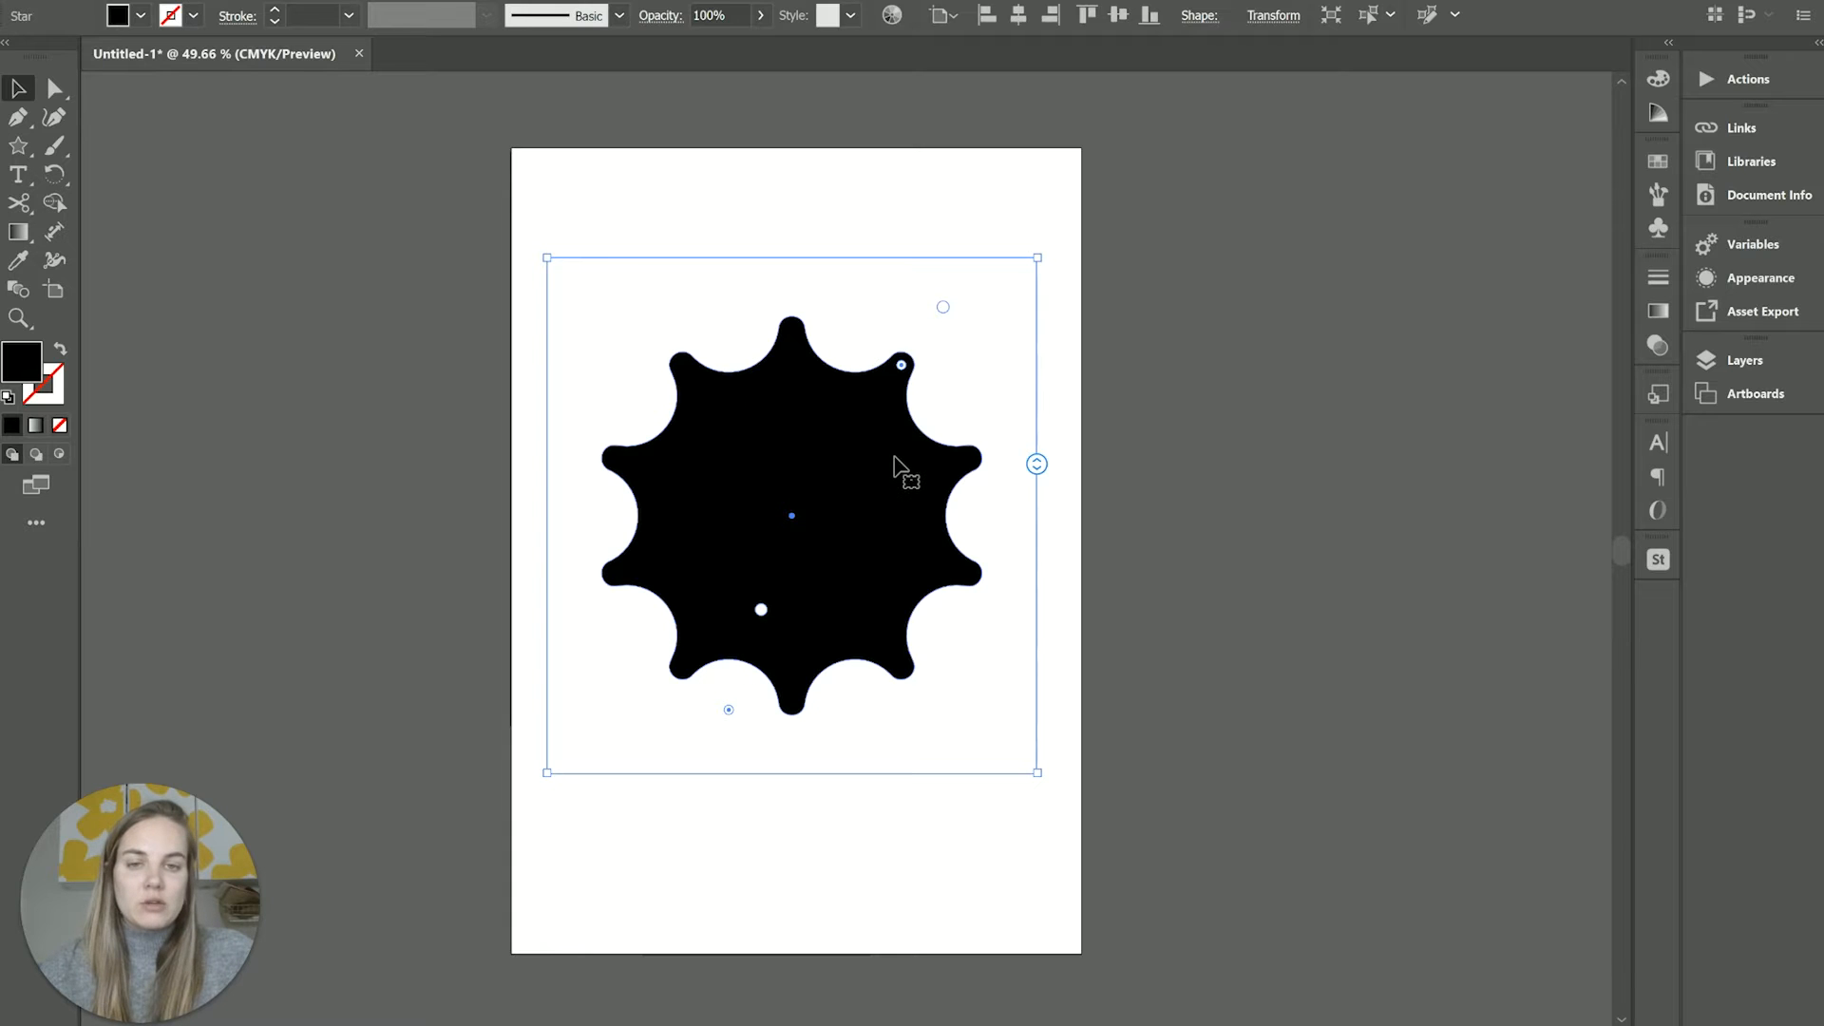
mouse_move(973, 483)
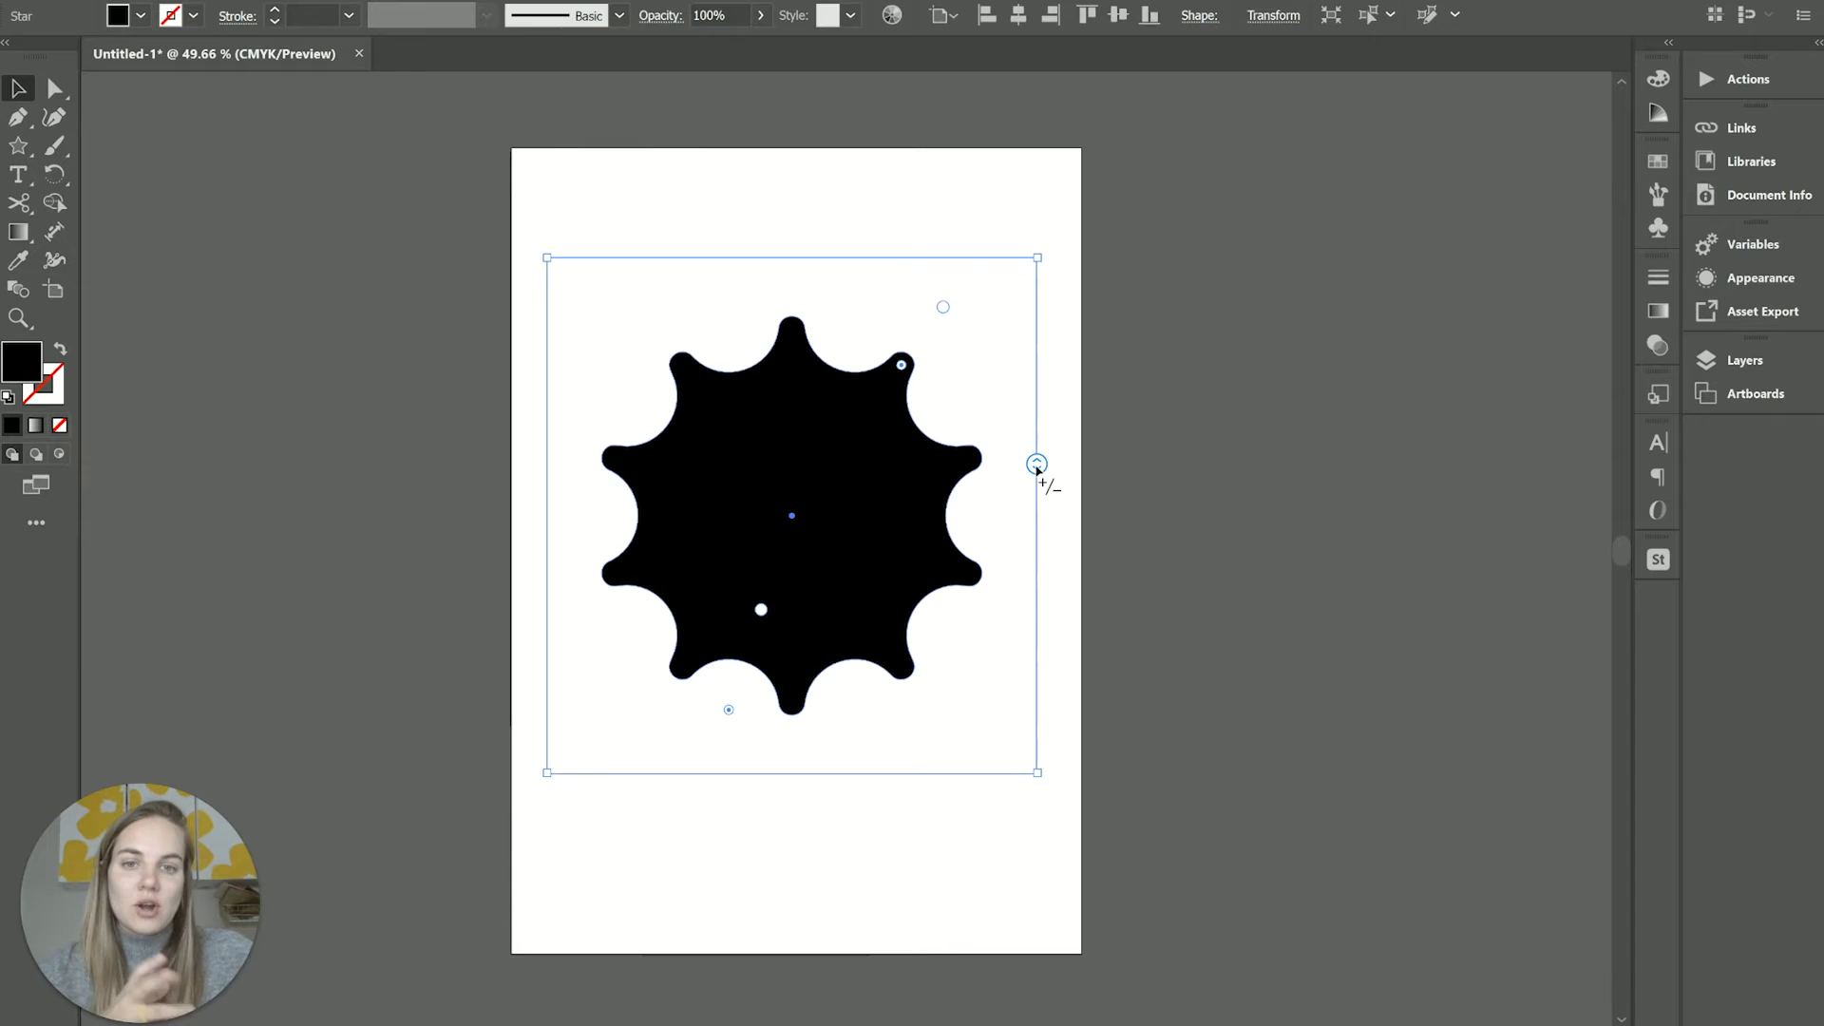
Experiment with 13 and 7 points before returning the rounded star to ten points
drag(1036, 462, 1036, 540)
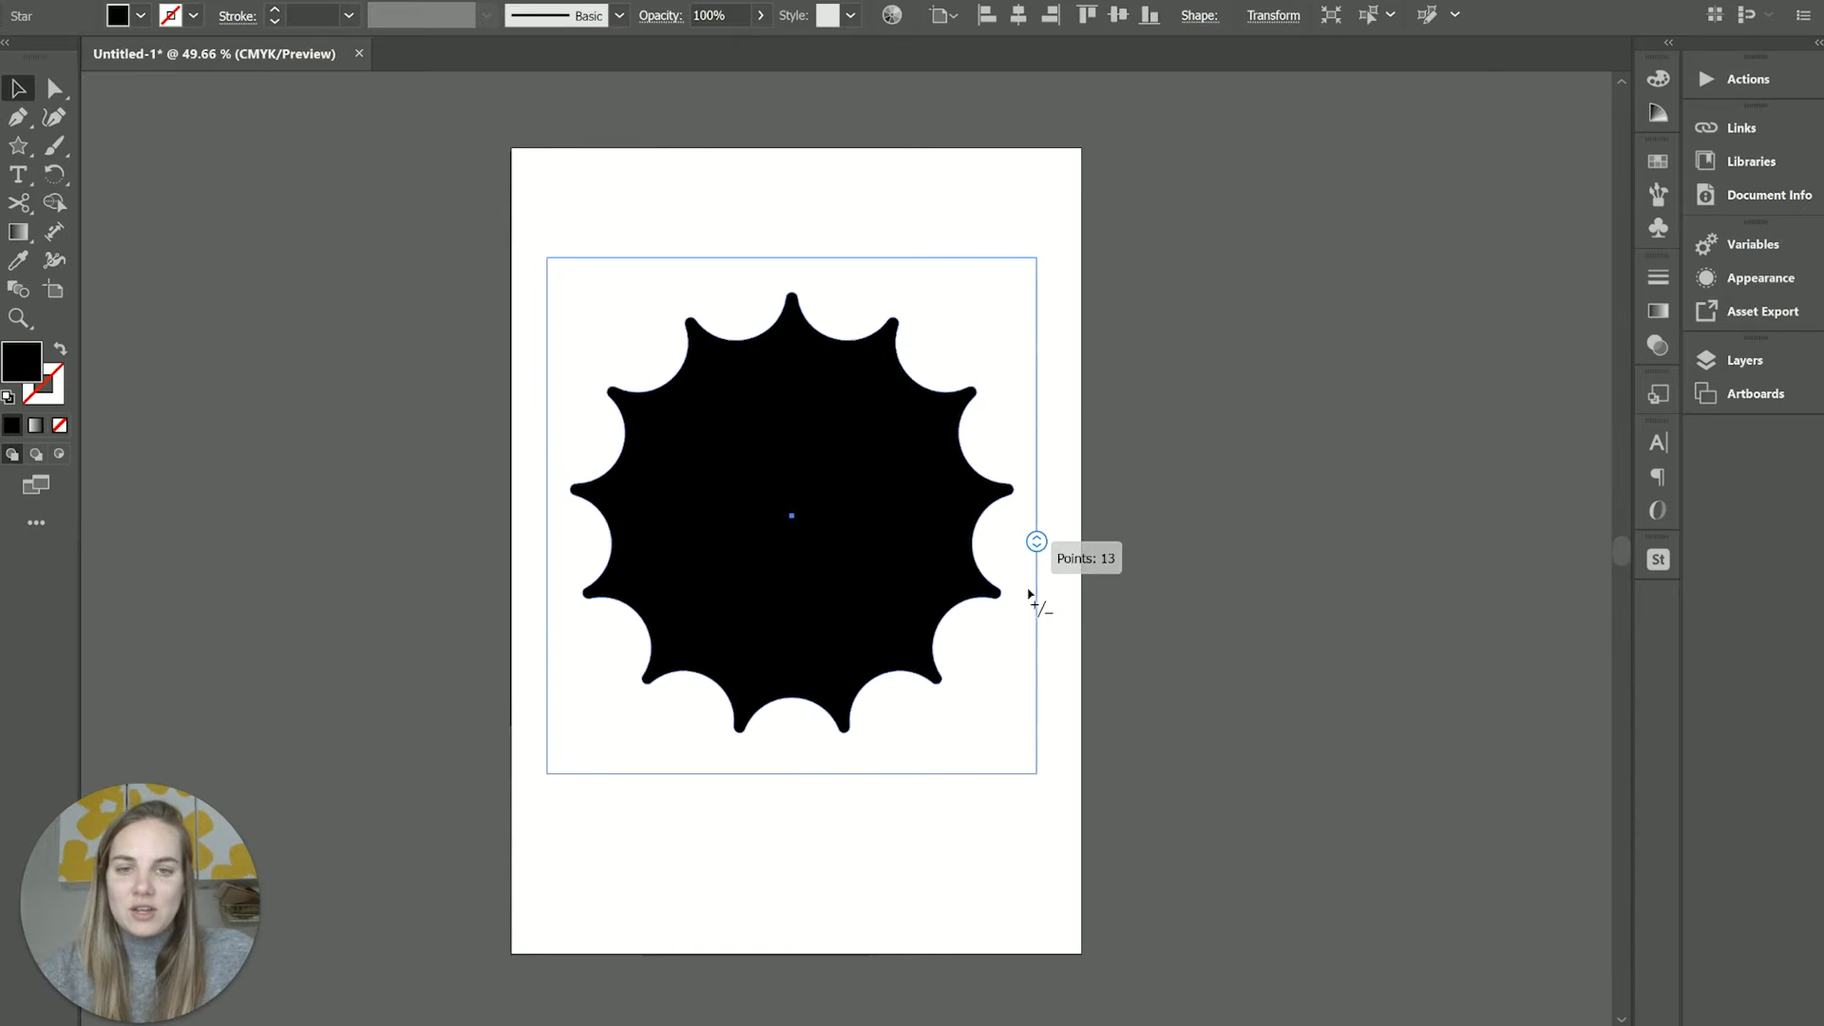
drag(1036, 540, 1036, 388)
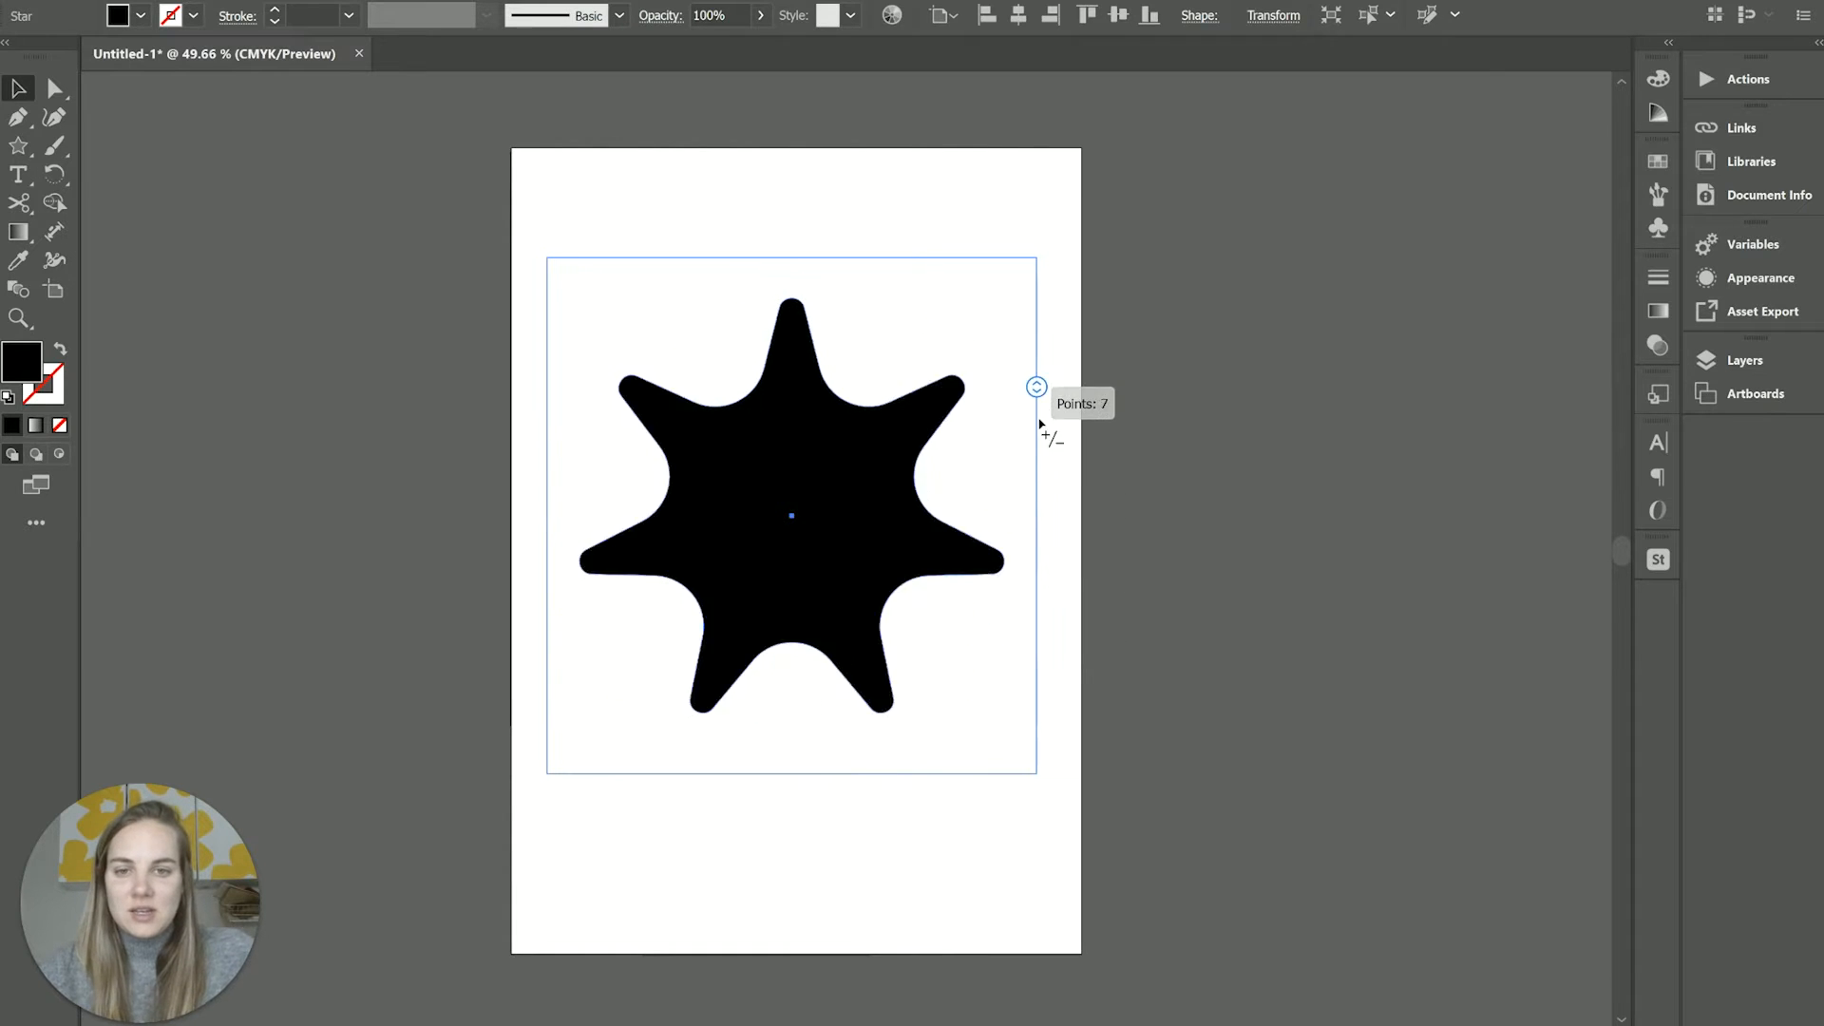
drag(1035, 388, 944, 306)
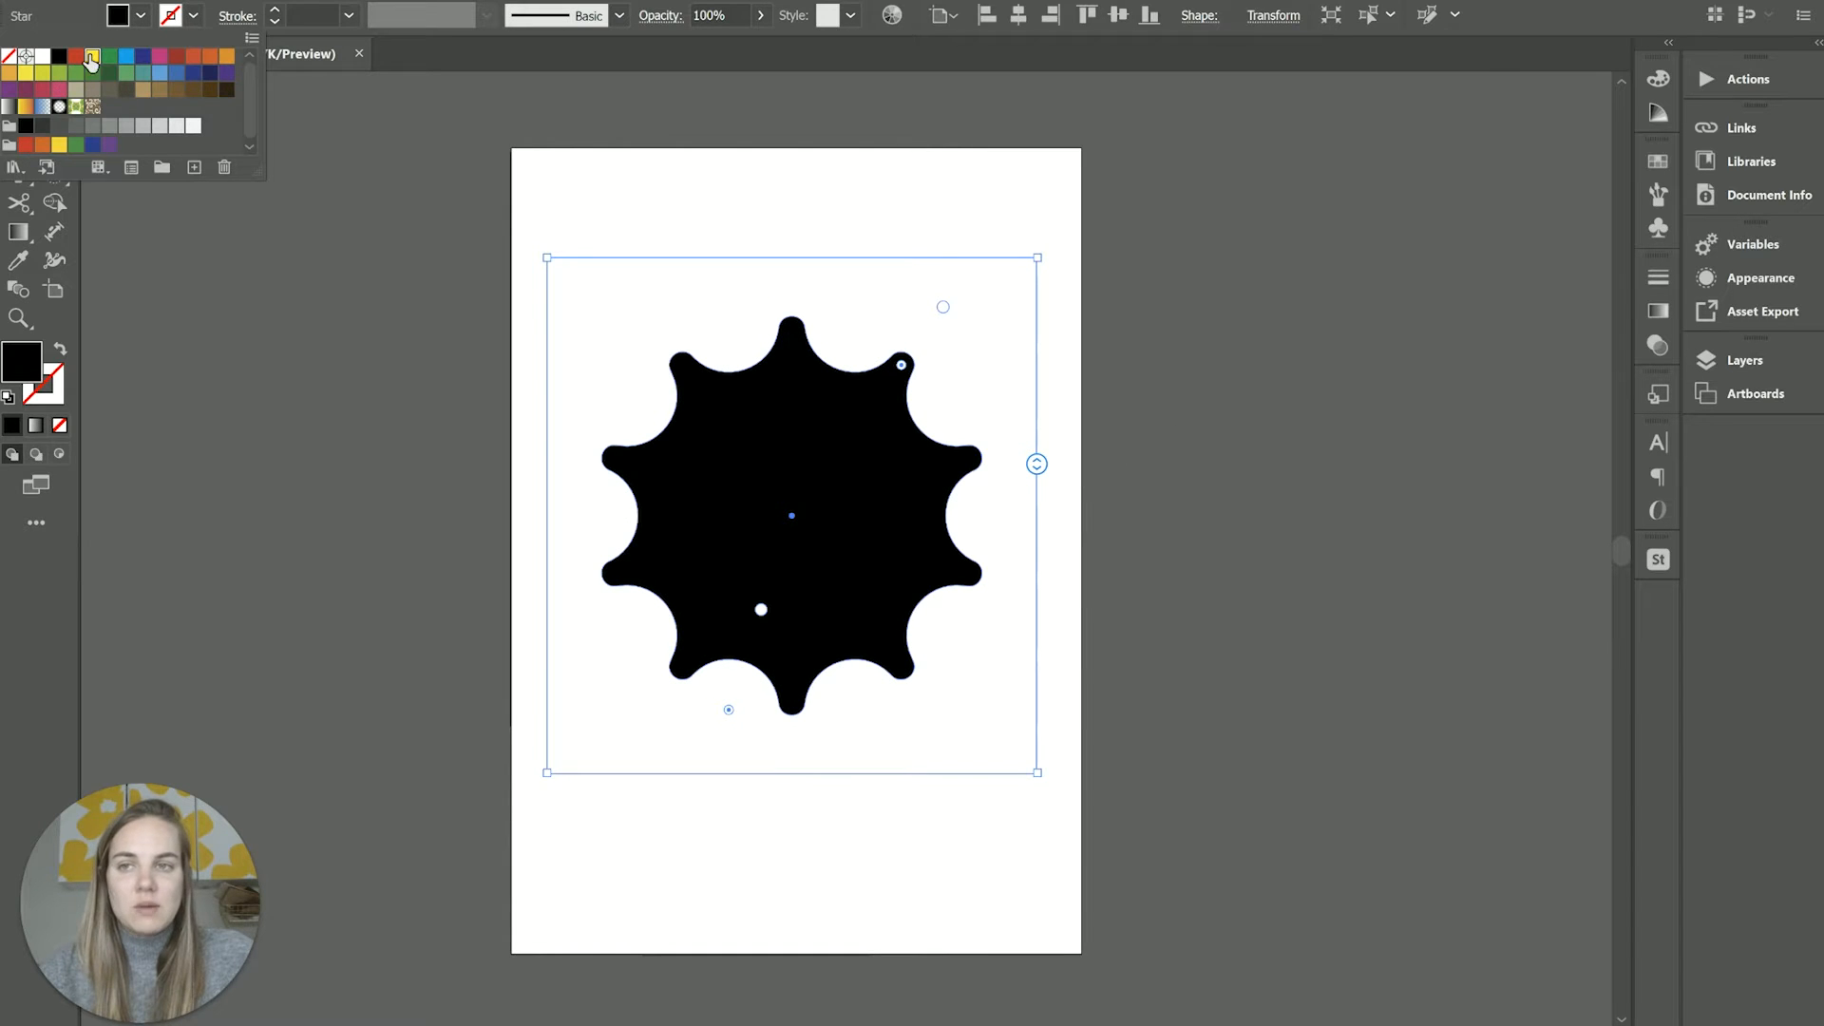
Pick a yellow swatch from the Control bar Fill dropdown for the star
click(91, 50)
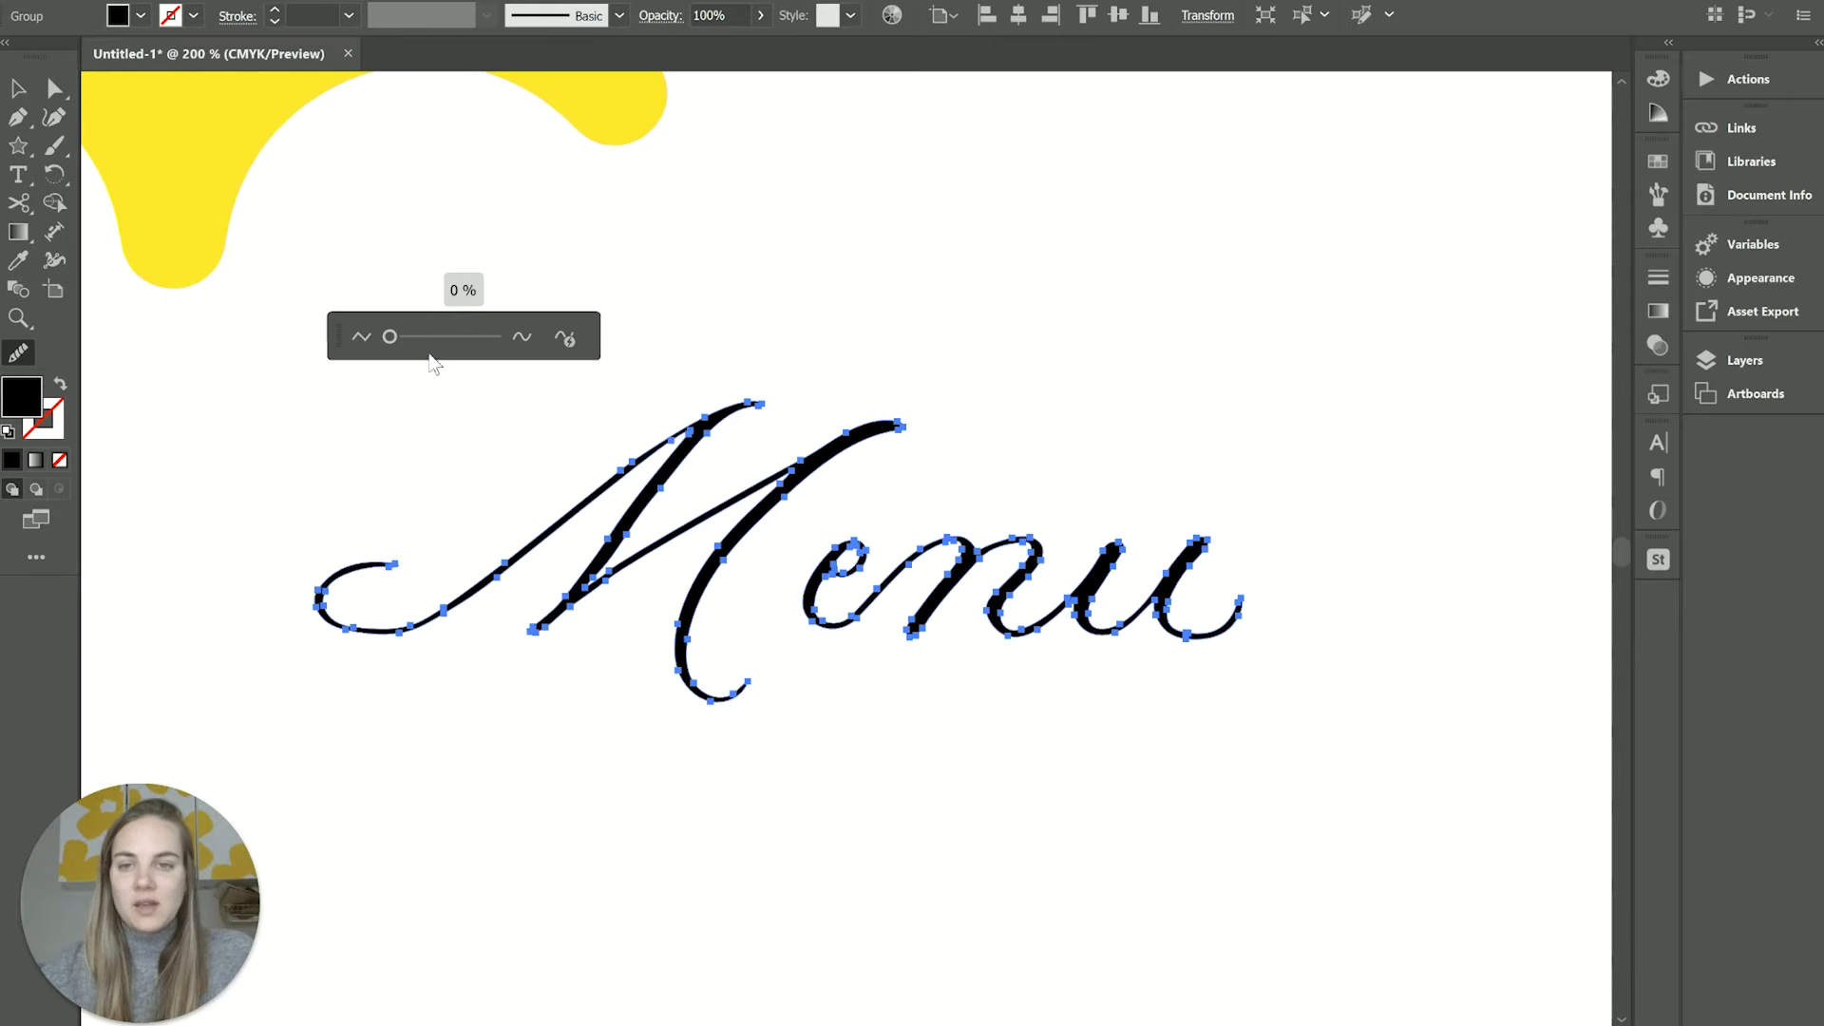
Preview smoothing the Menu lettering at 38%, 4%, 75% and 5%, ending at 0%
drag(390, 336, 431, 337)
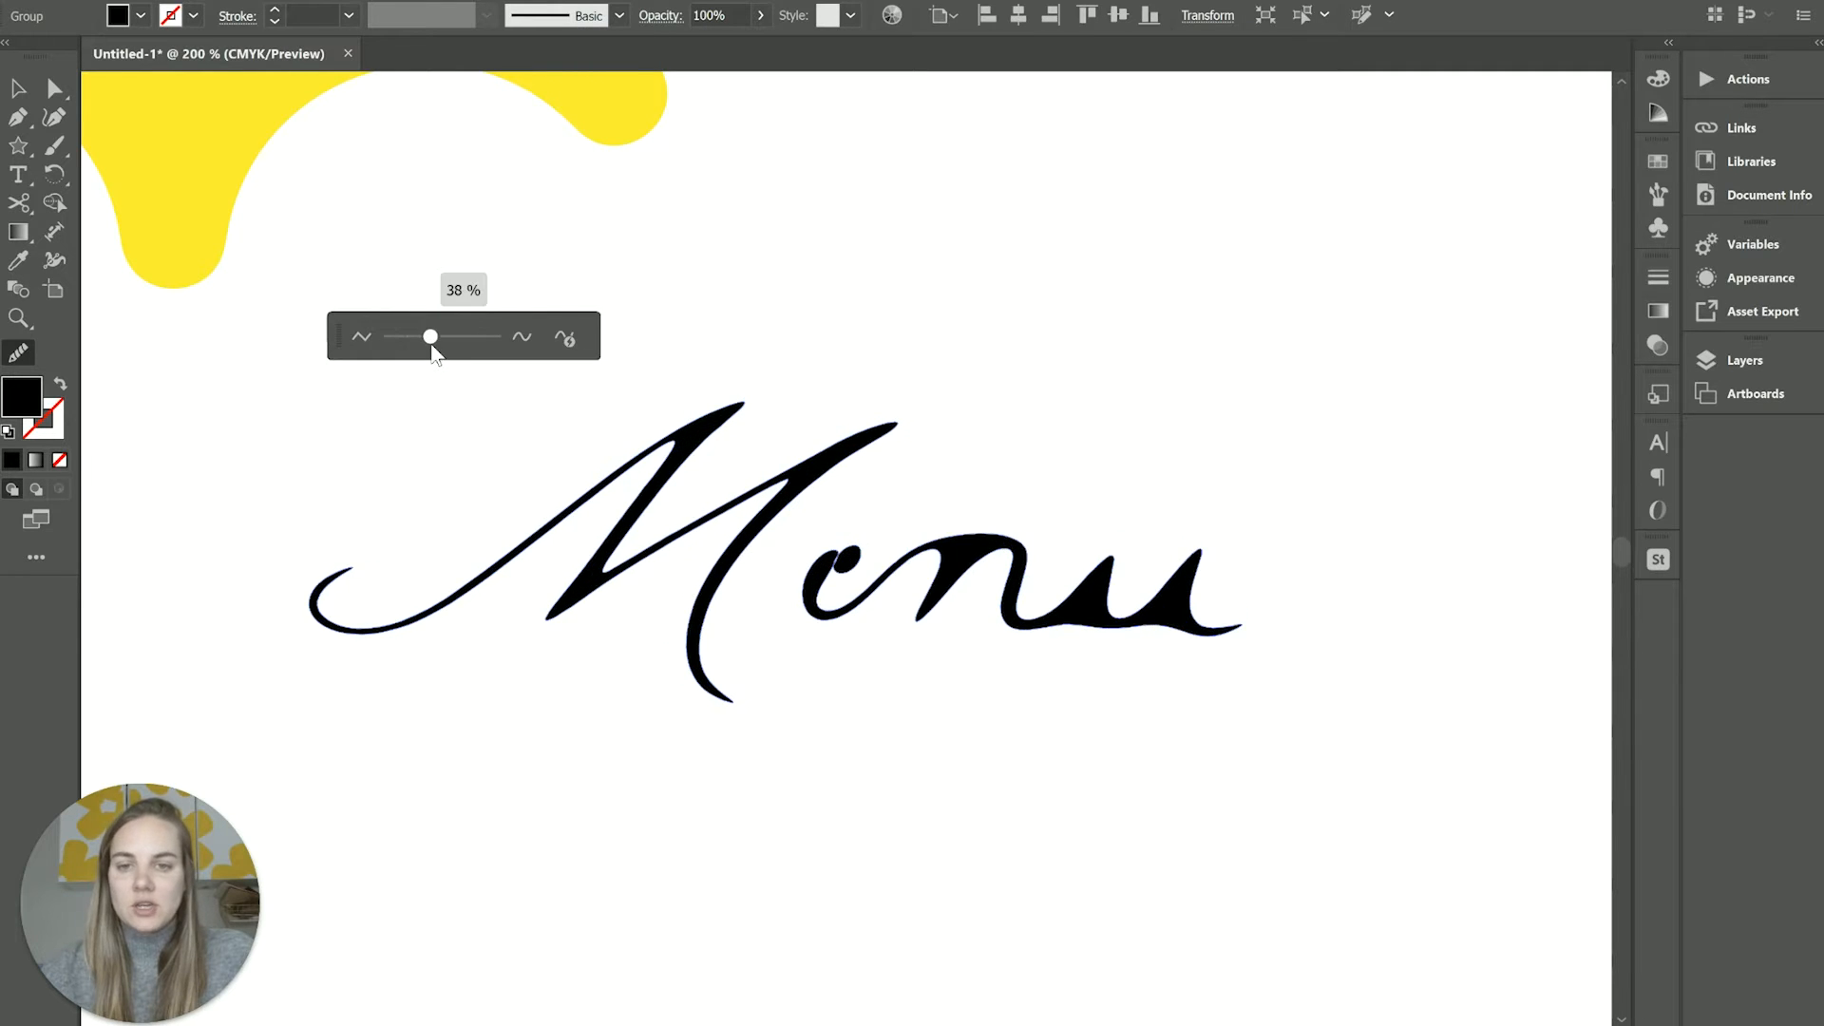
drag(430, 336, 393, 336)
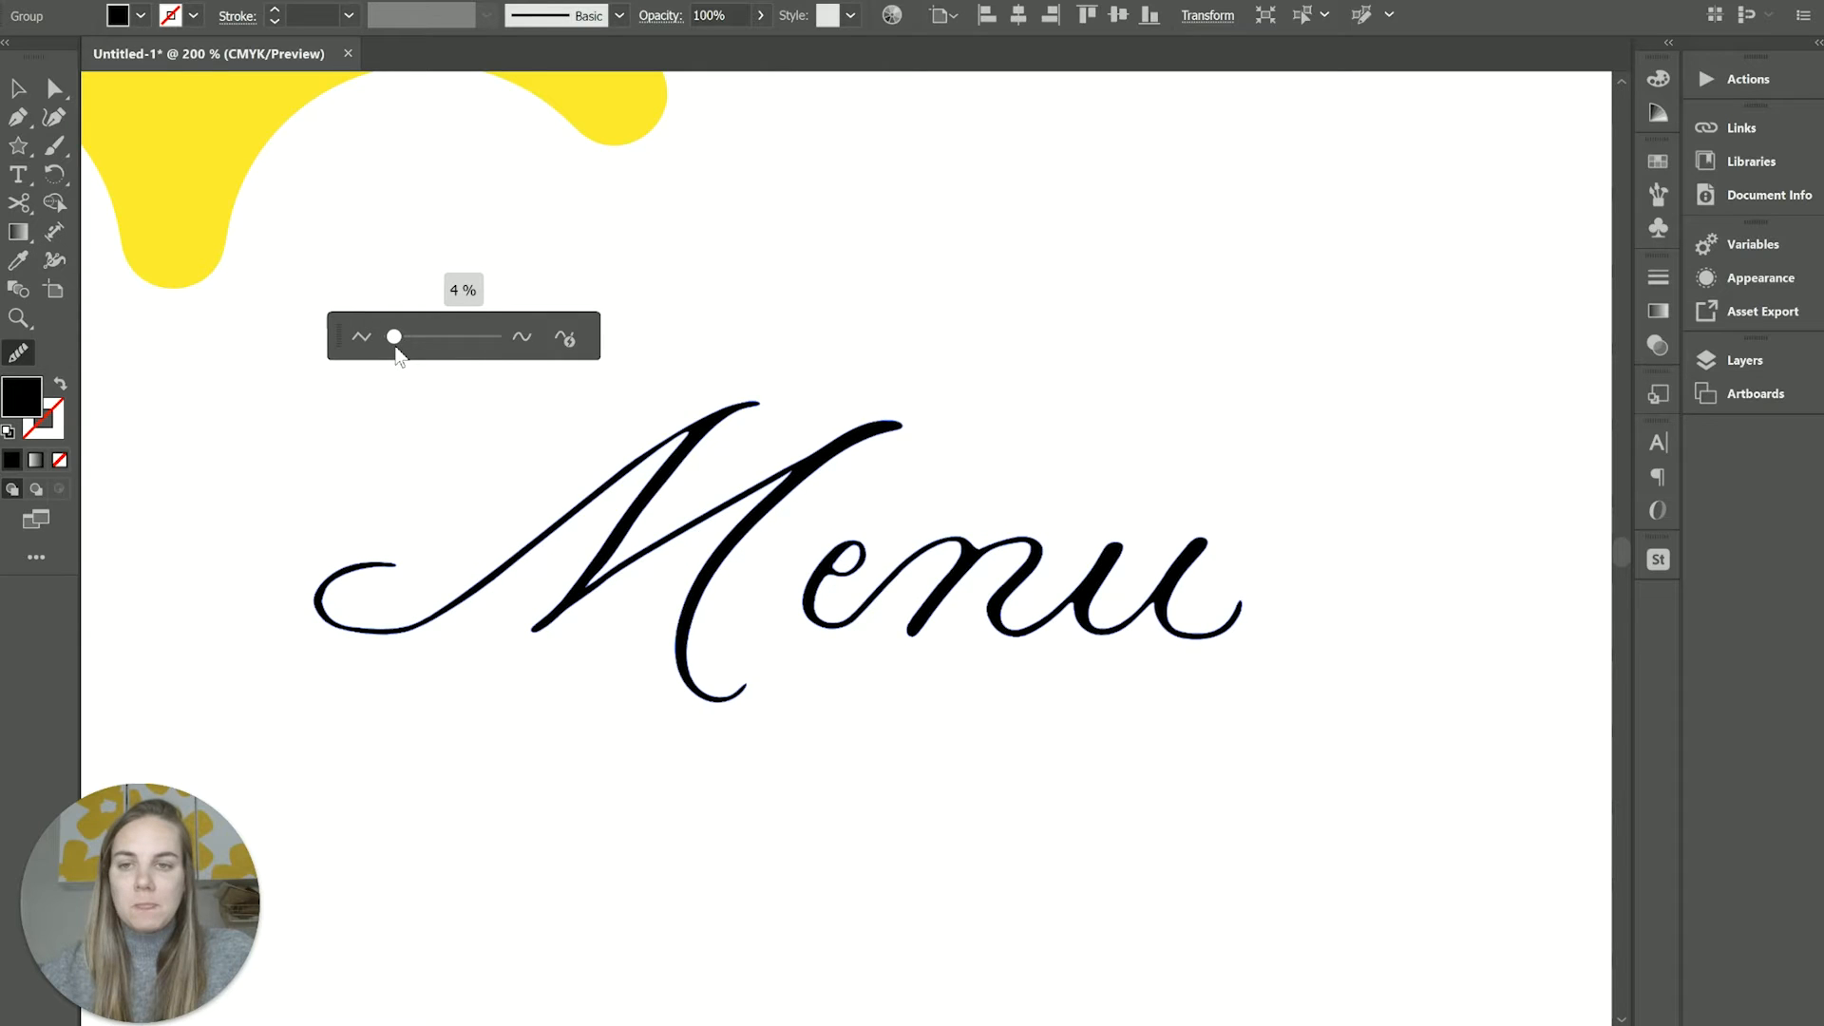
drag(394, 336, 426, 337)
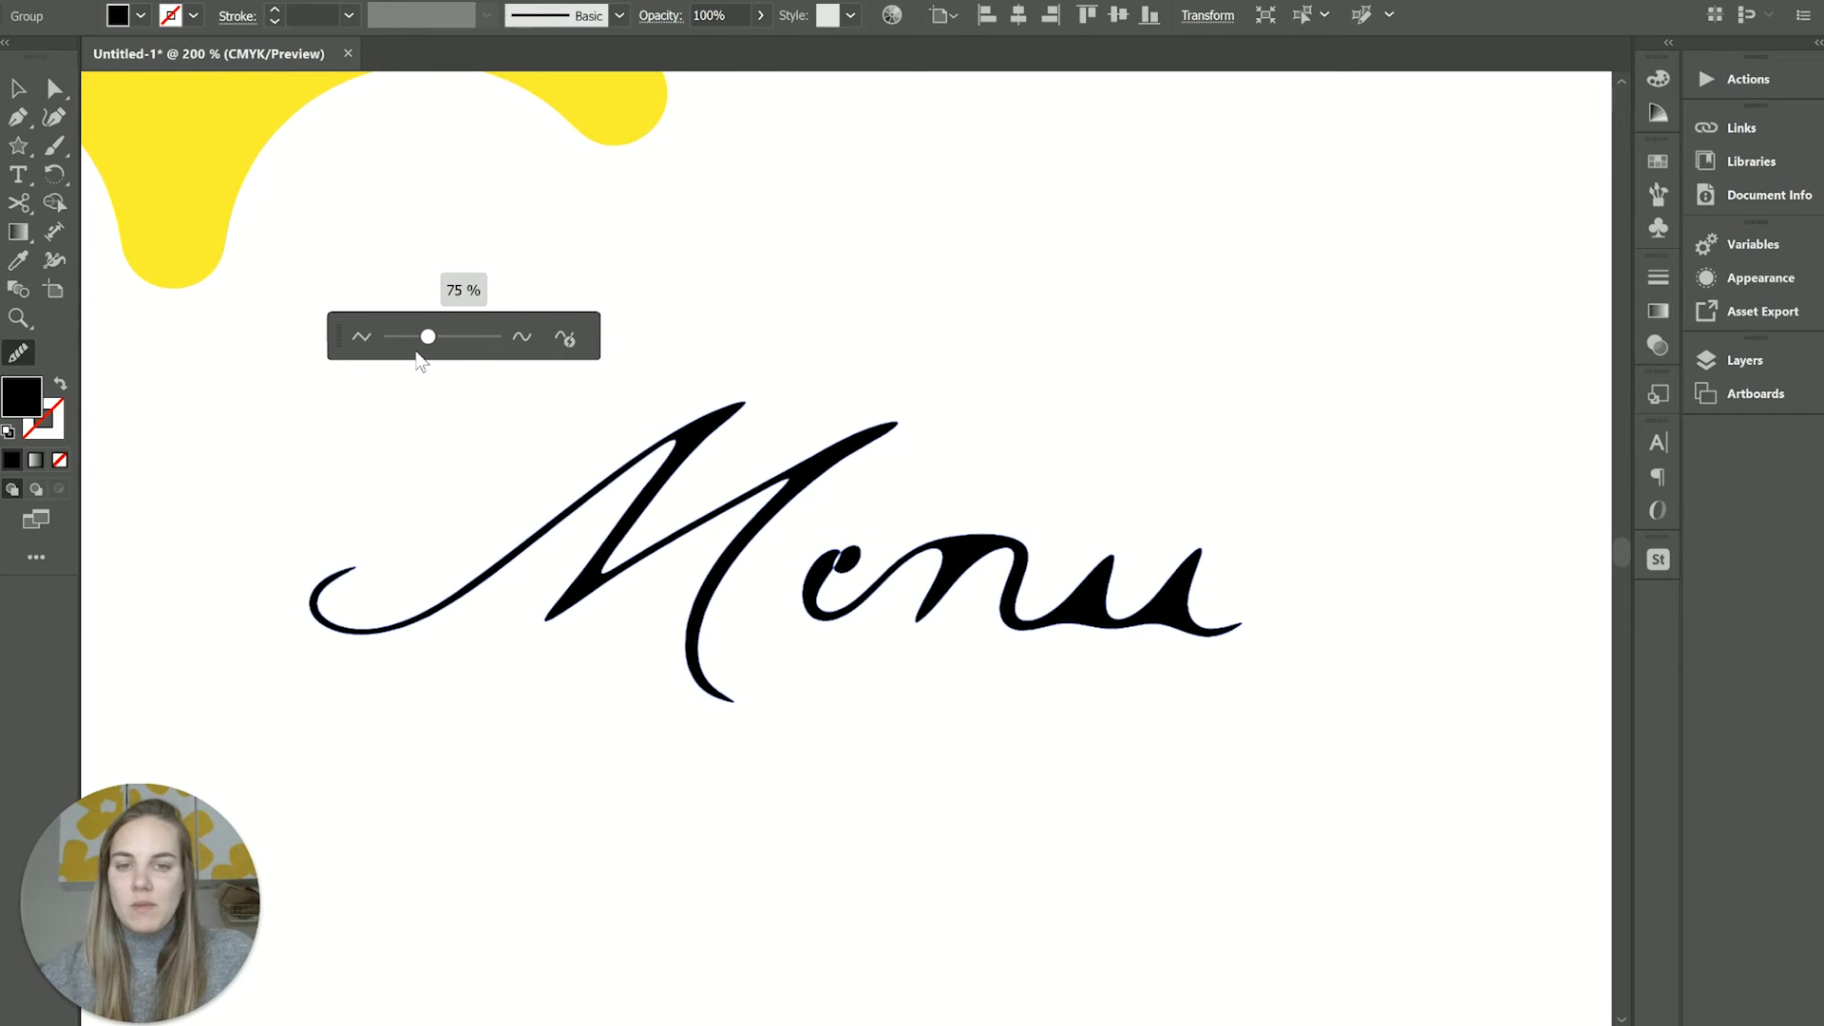
drag(426, 336, 395, 336)
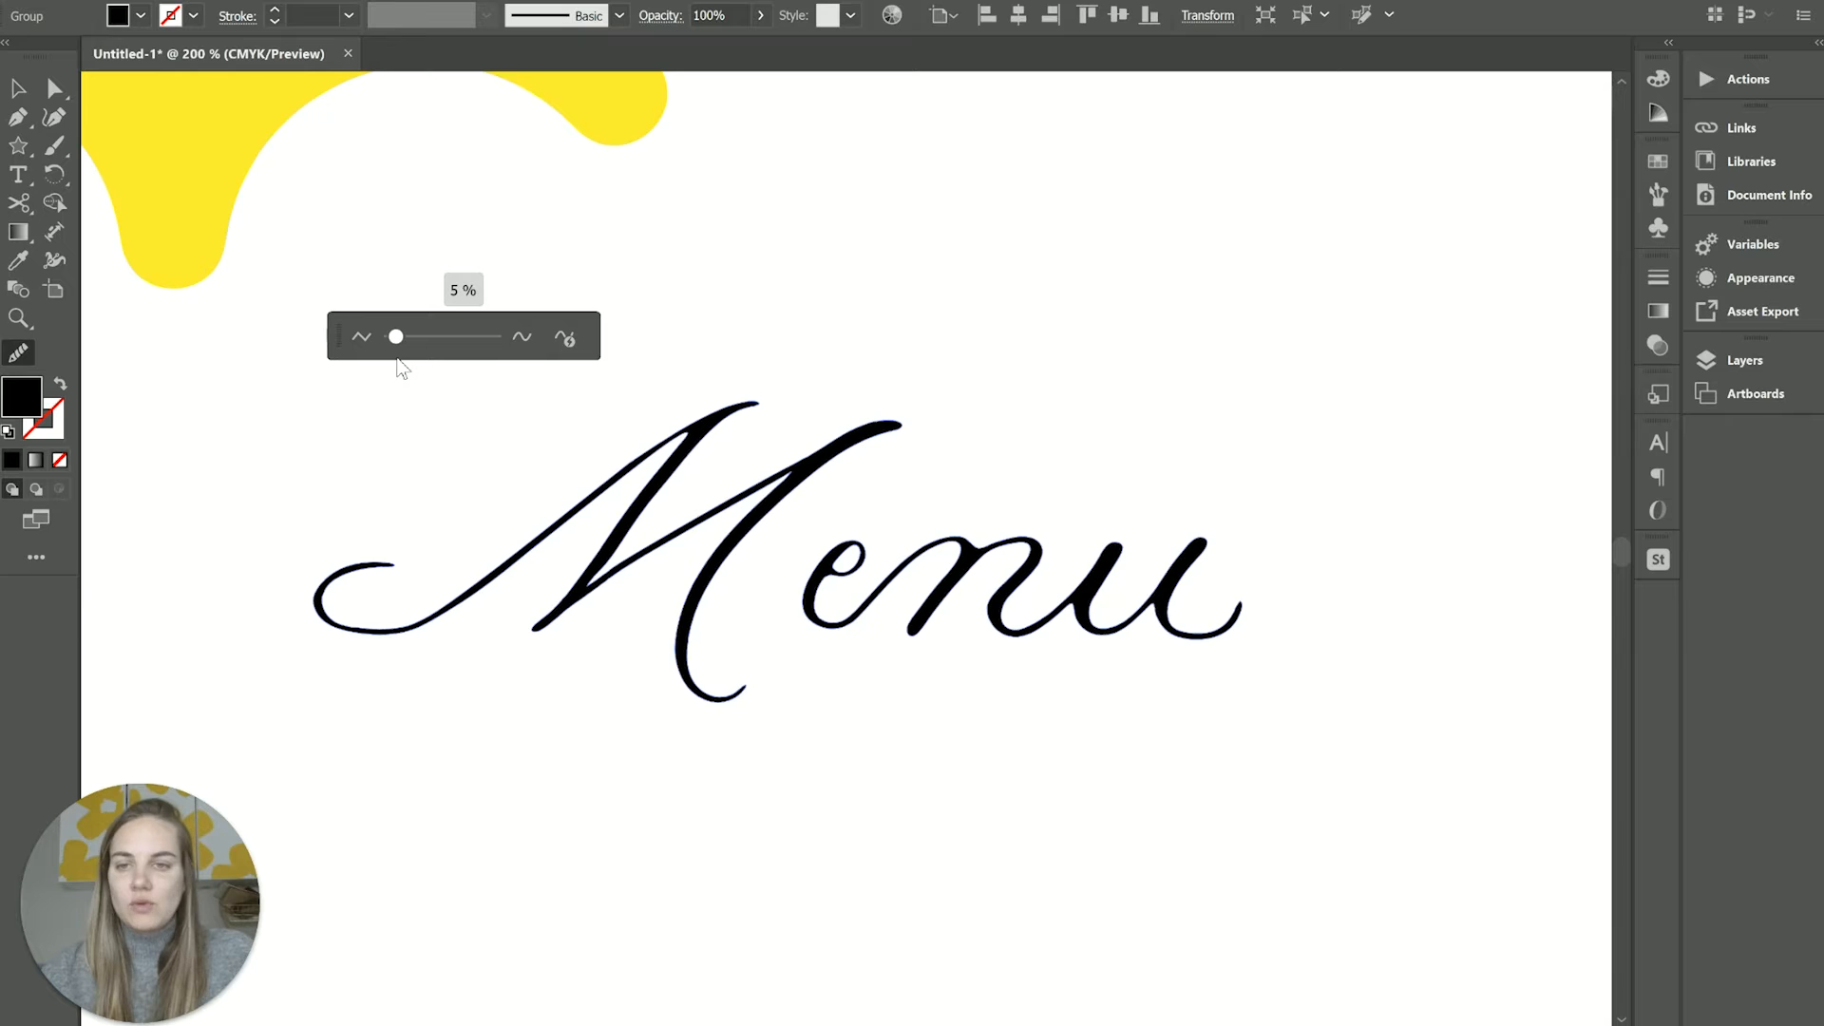
drag(395, 336, 391, 336)
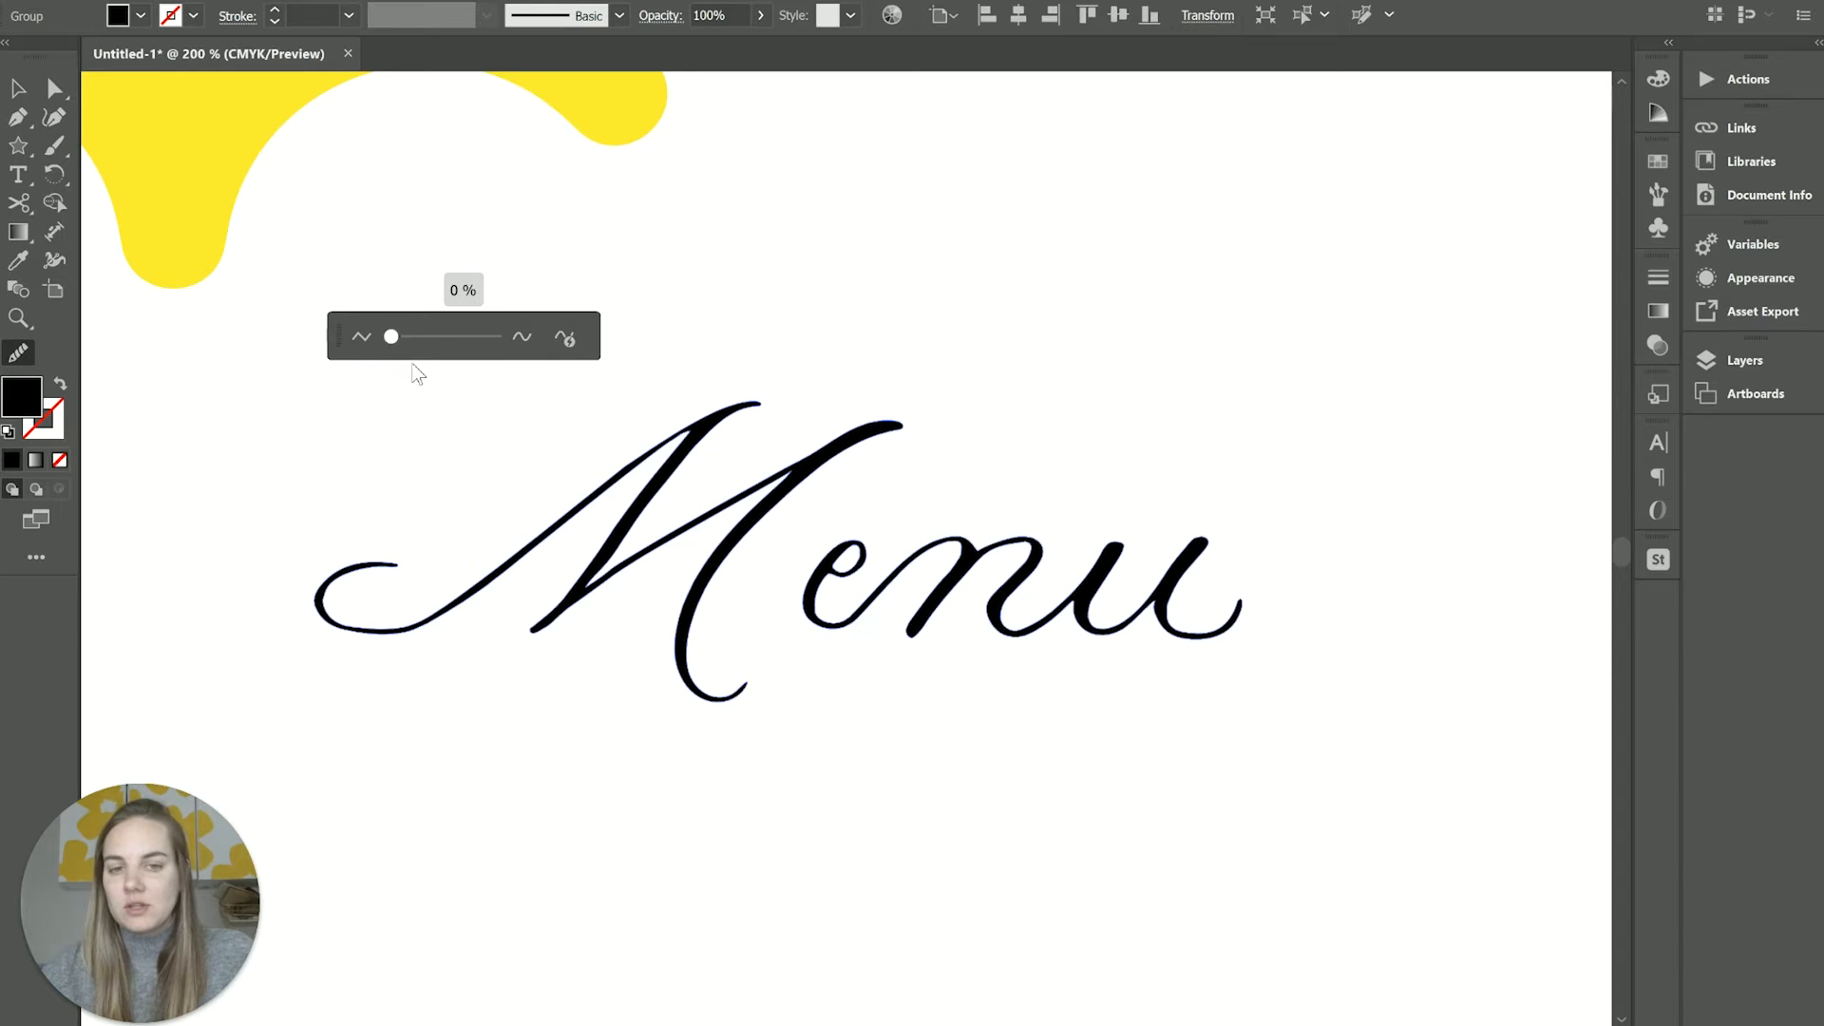
click(566, 336)
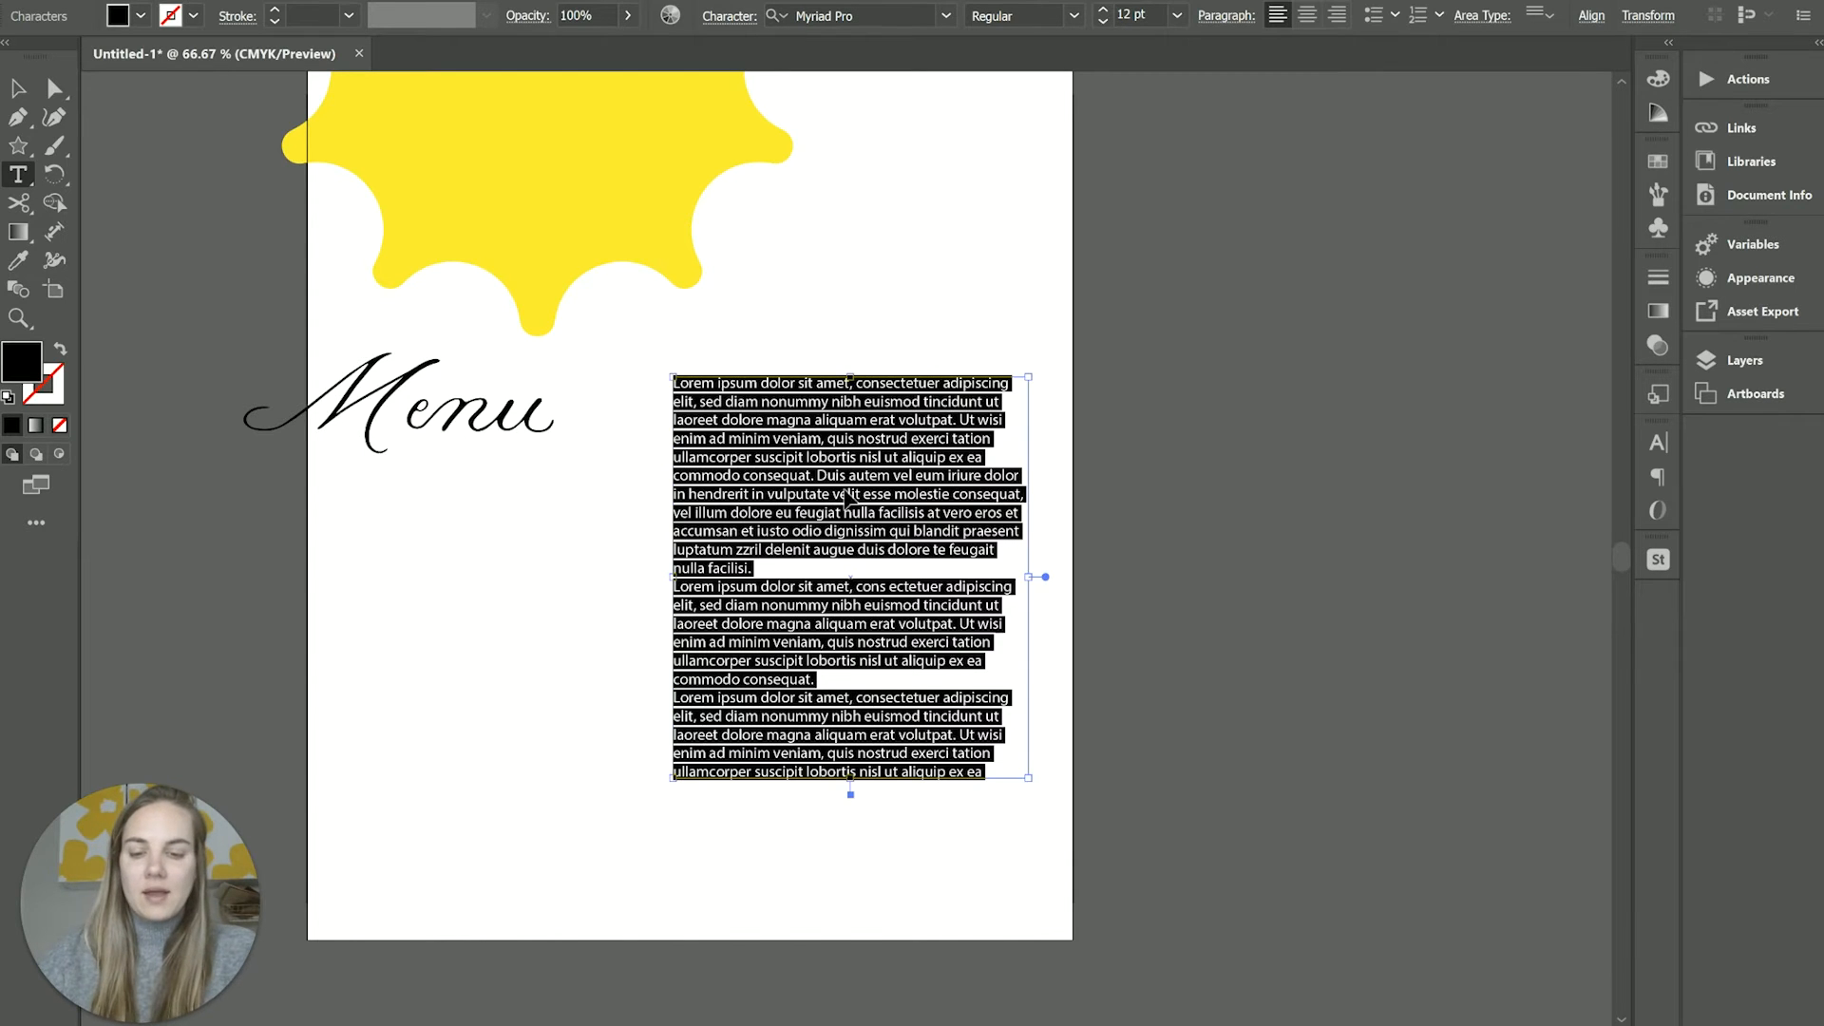
Switch the paragraph's Myriad Pro font style to Italic
click(1074, 15)
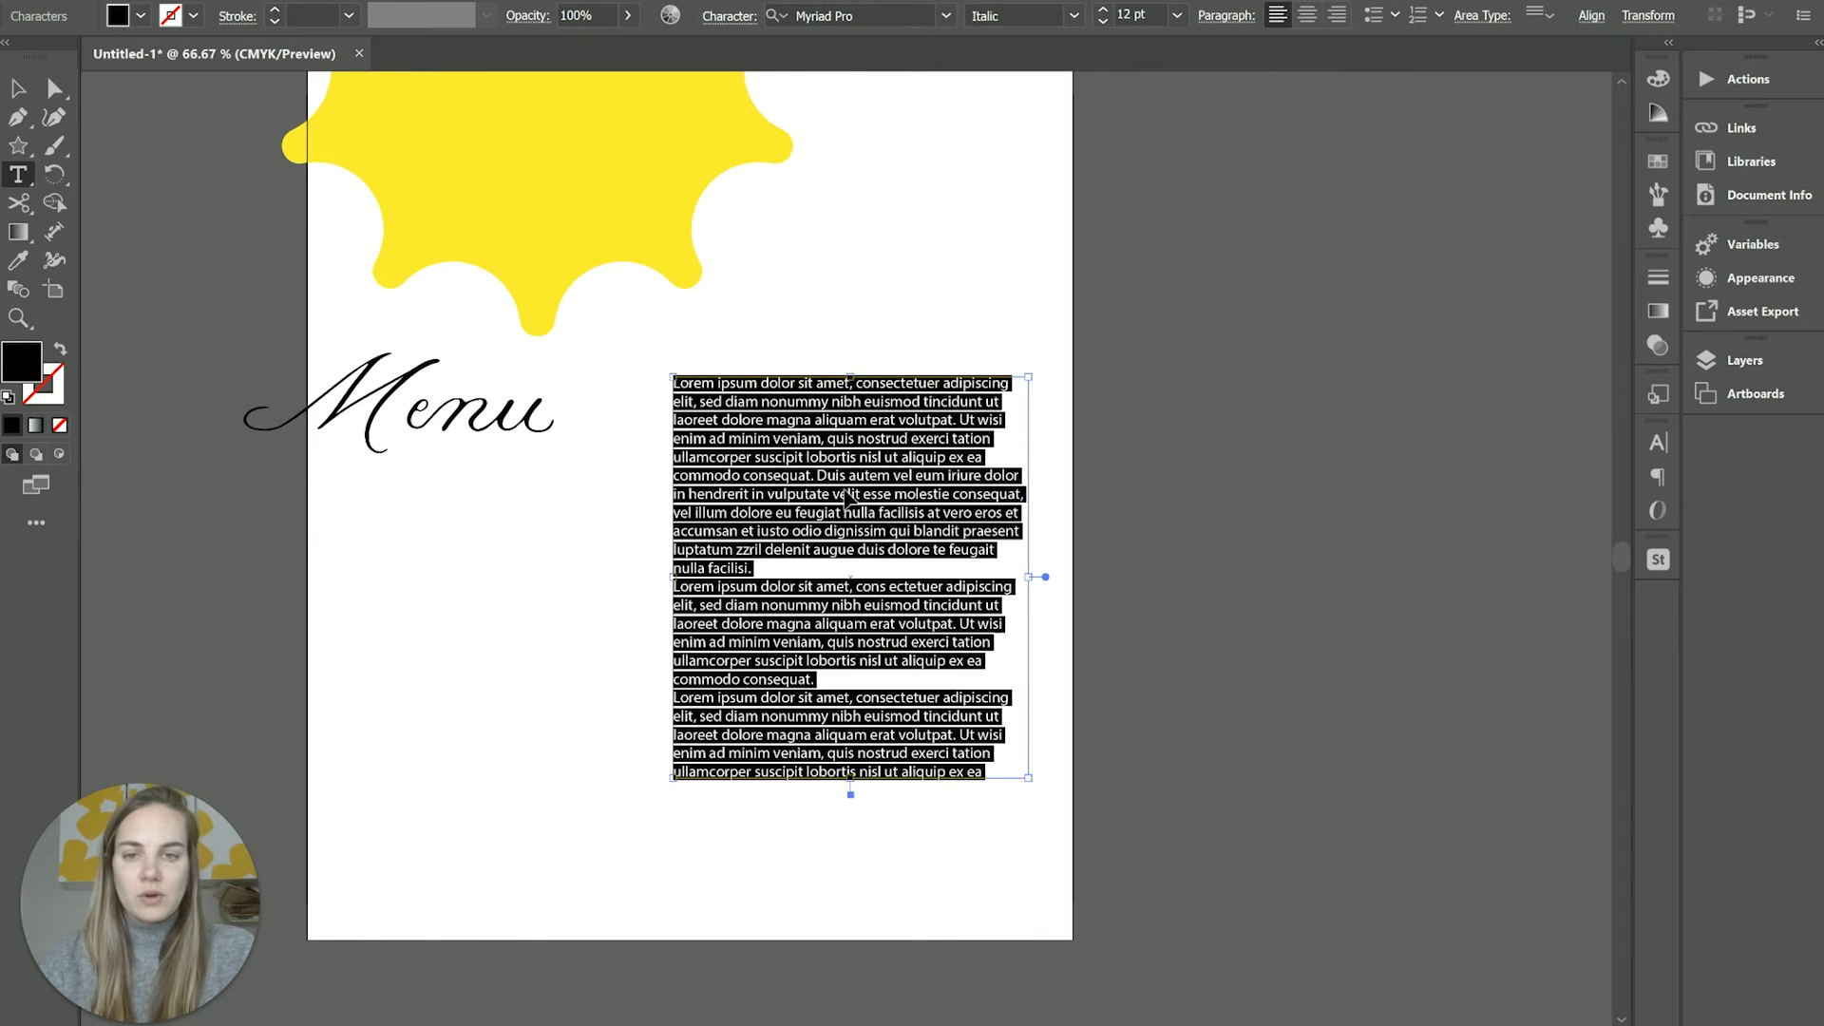
click(1075, 15)
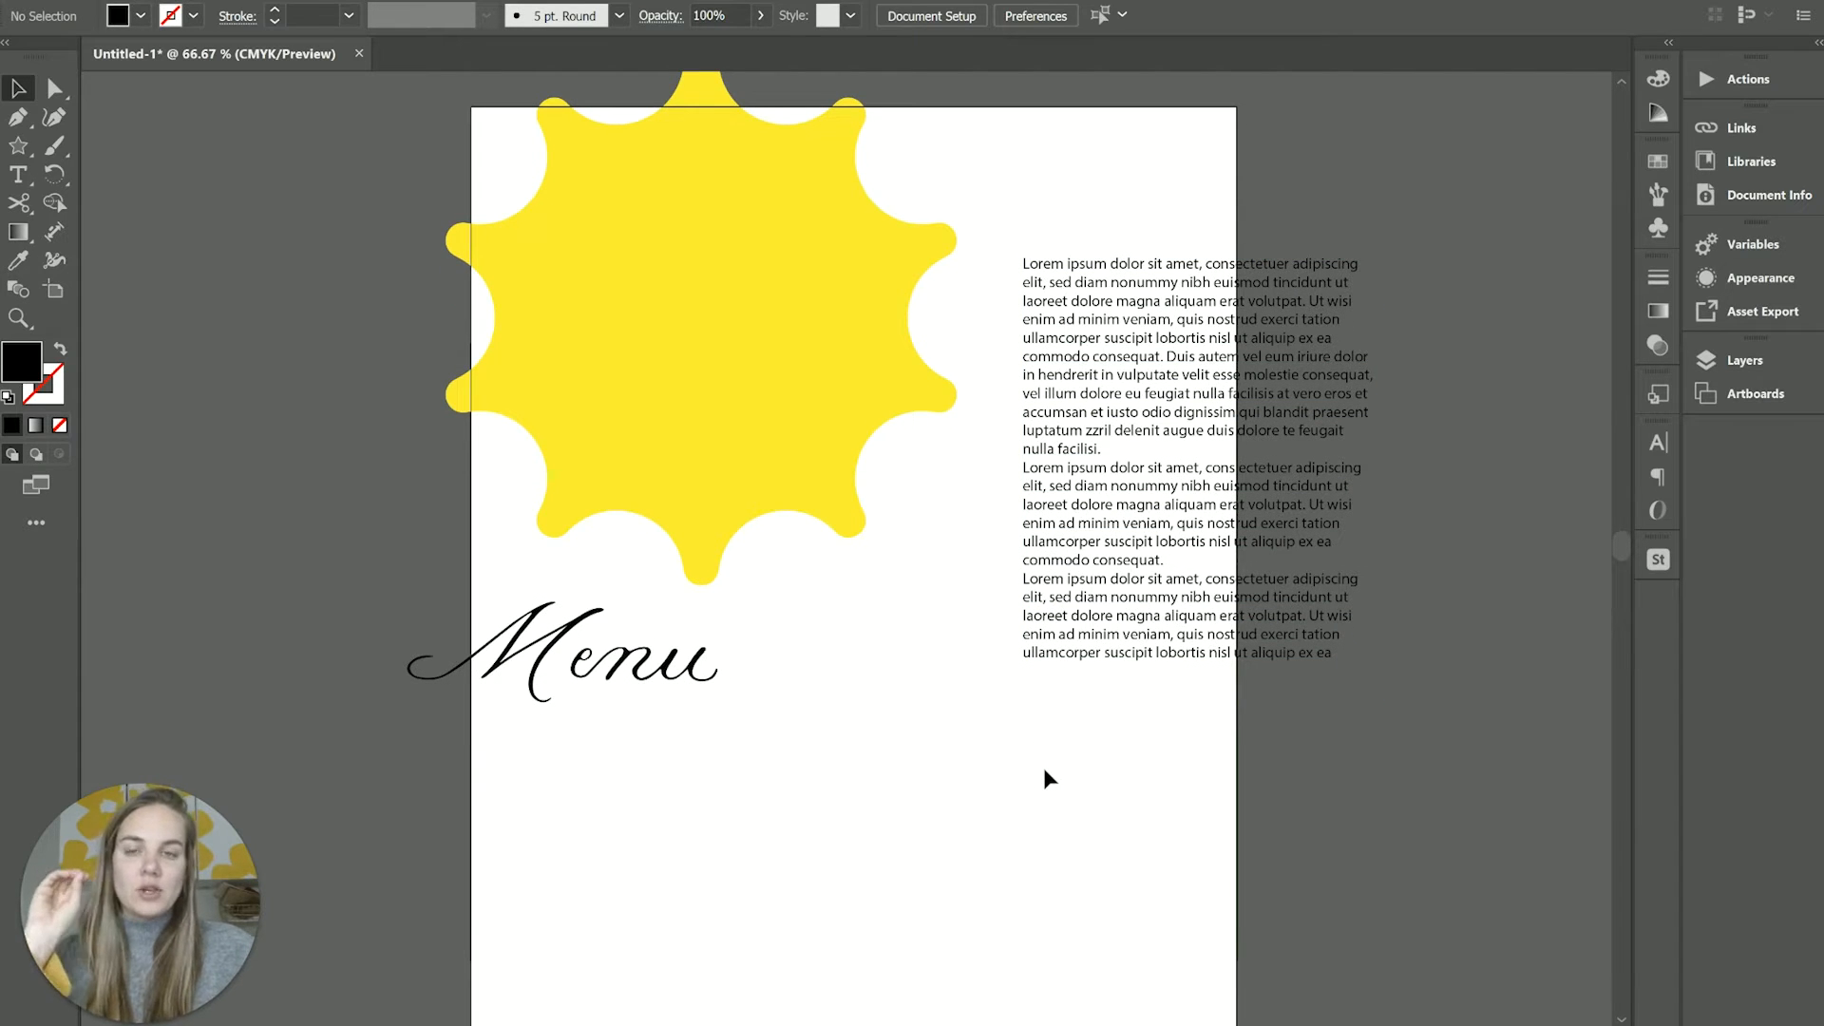
mouse_move(1101, 800)
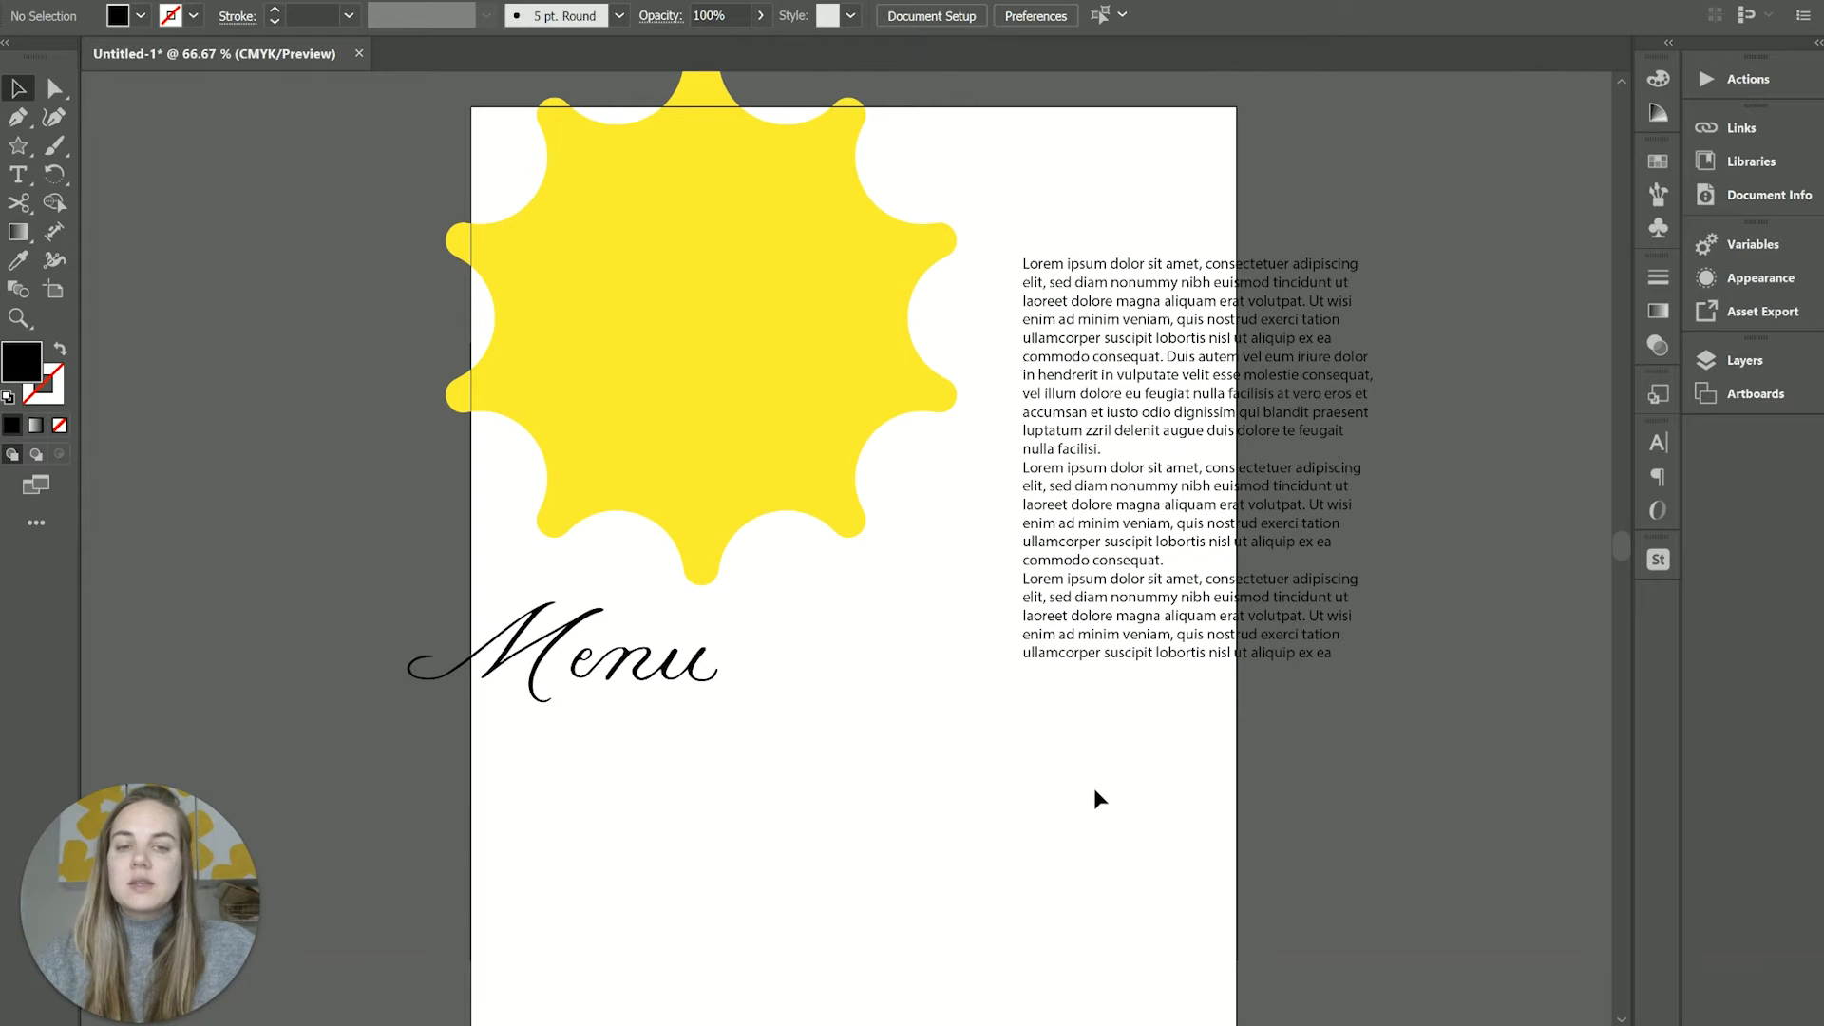
Enlarge the yellow star and reposition the layout with Menu placed below it
drag(649, 394, 1092, 793)
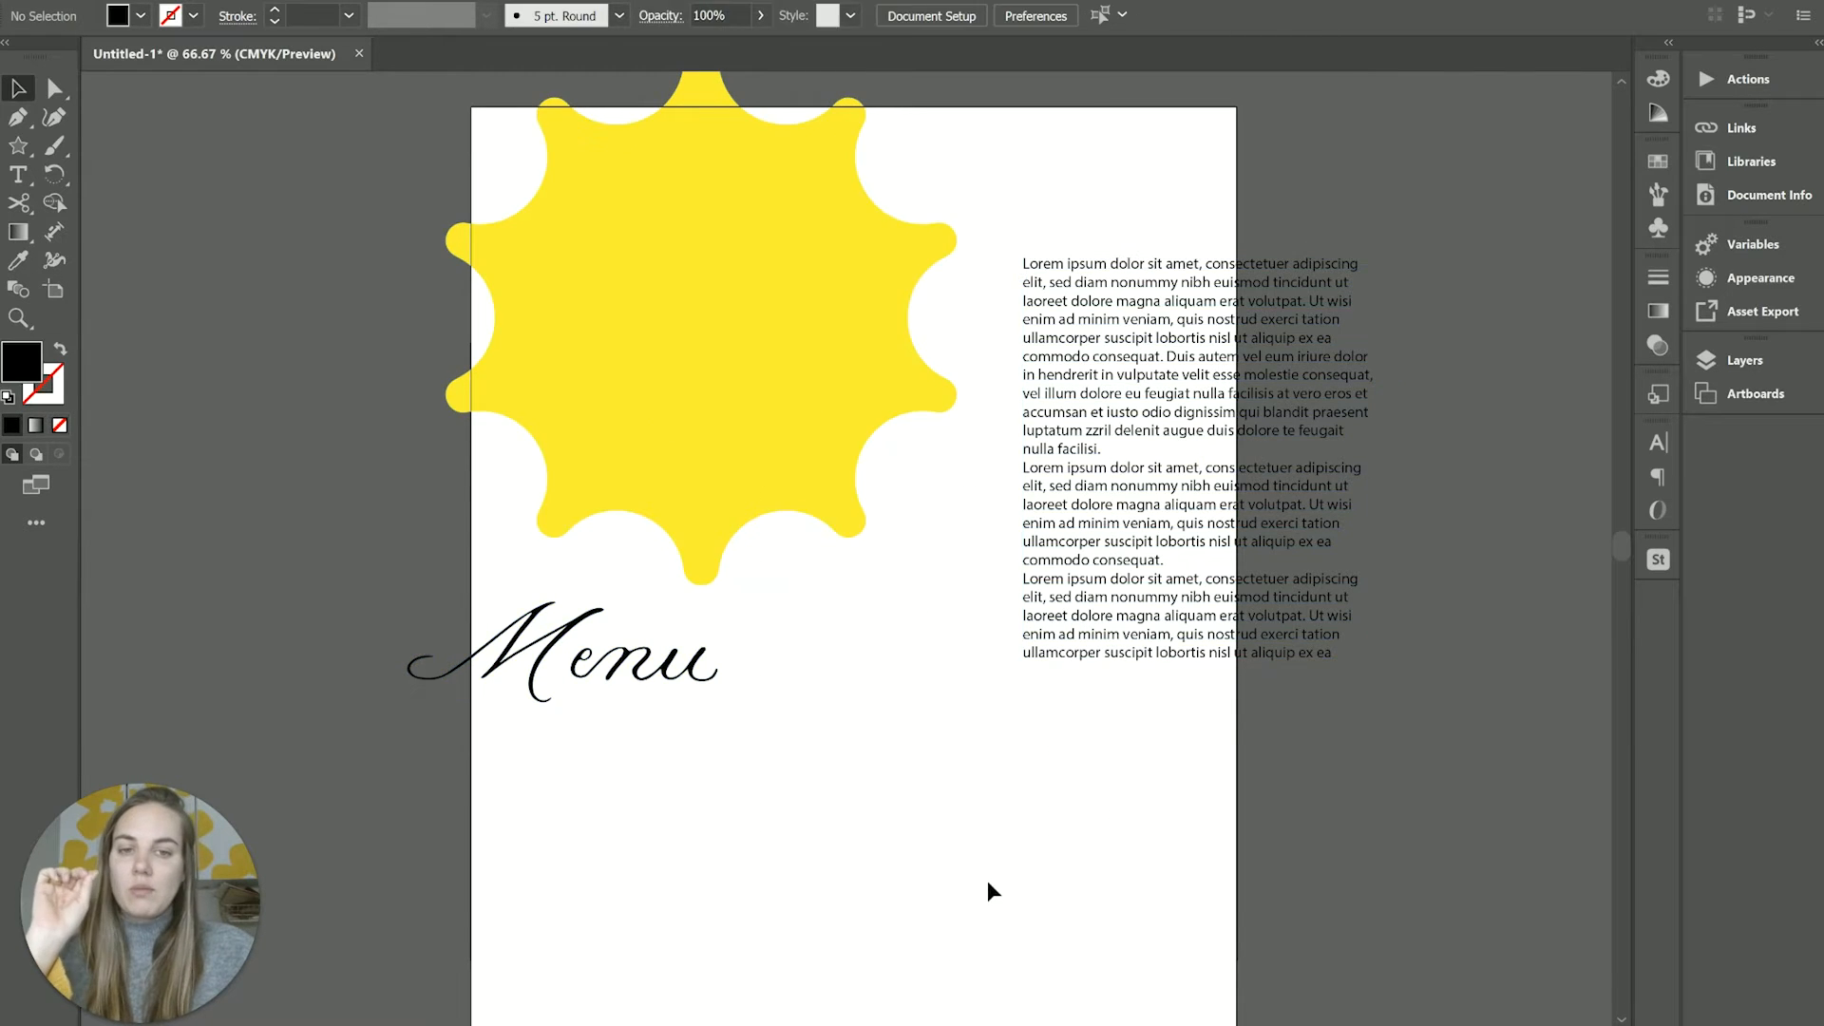
drag(870, 522, 1051, 855)
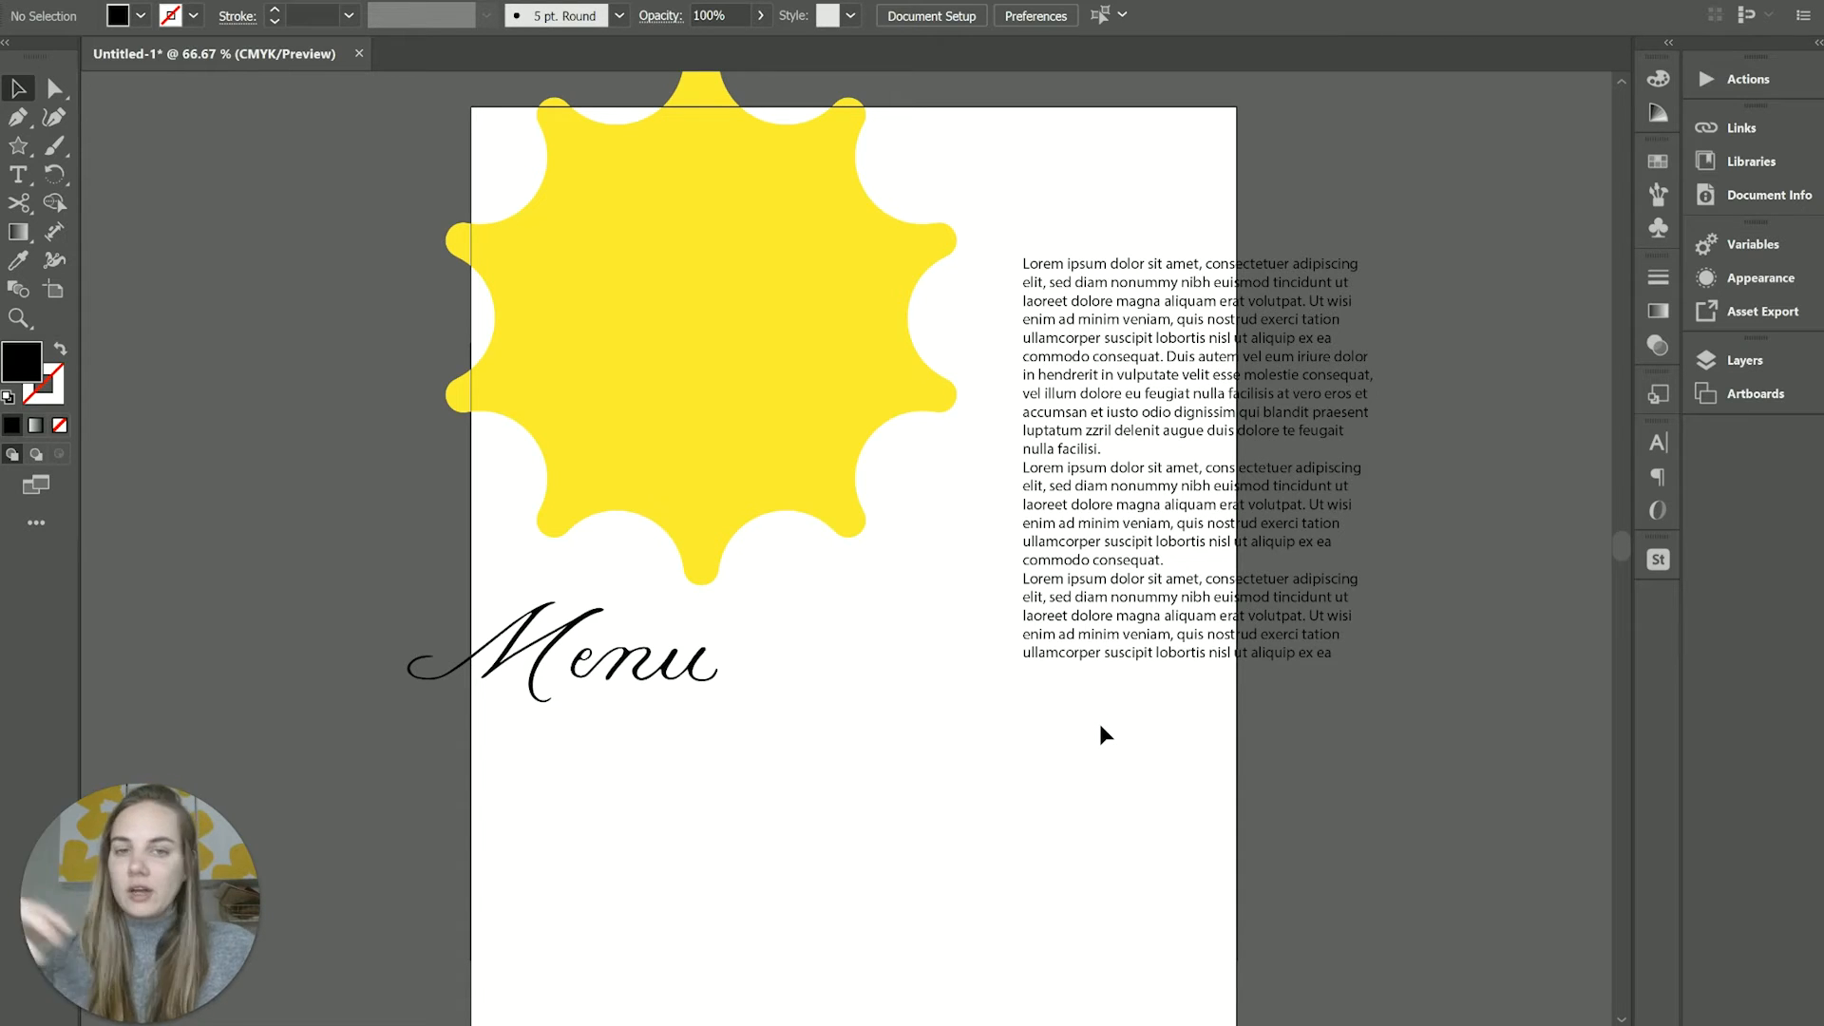
mouse_move(1058, 695)
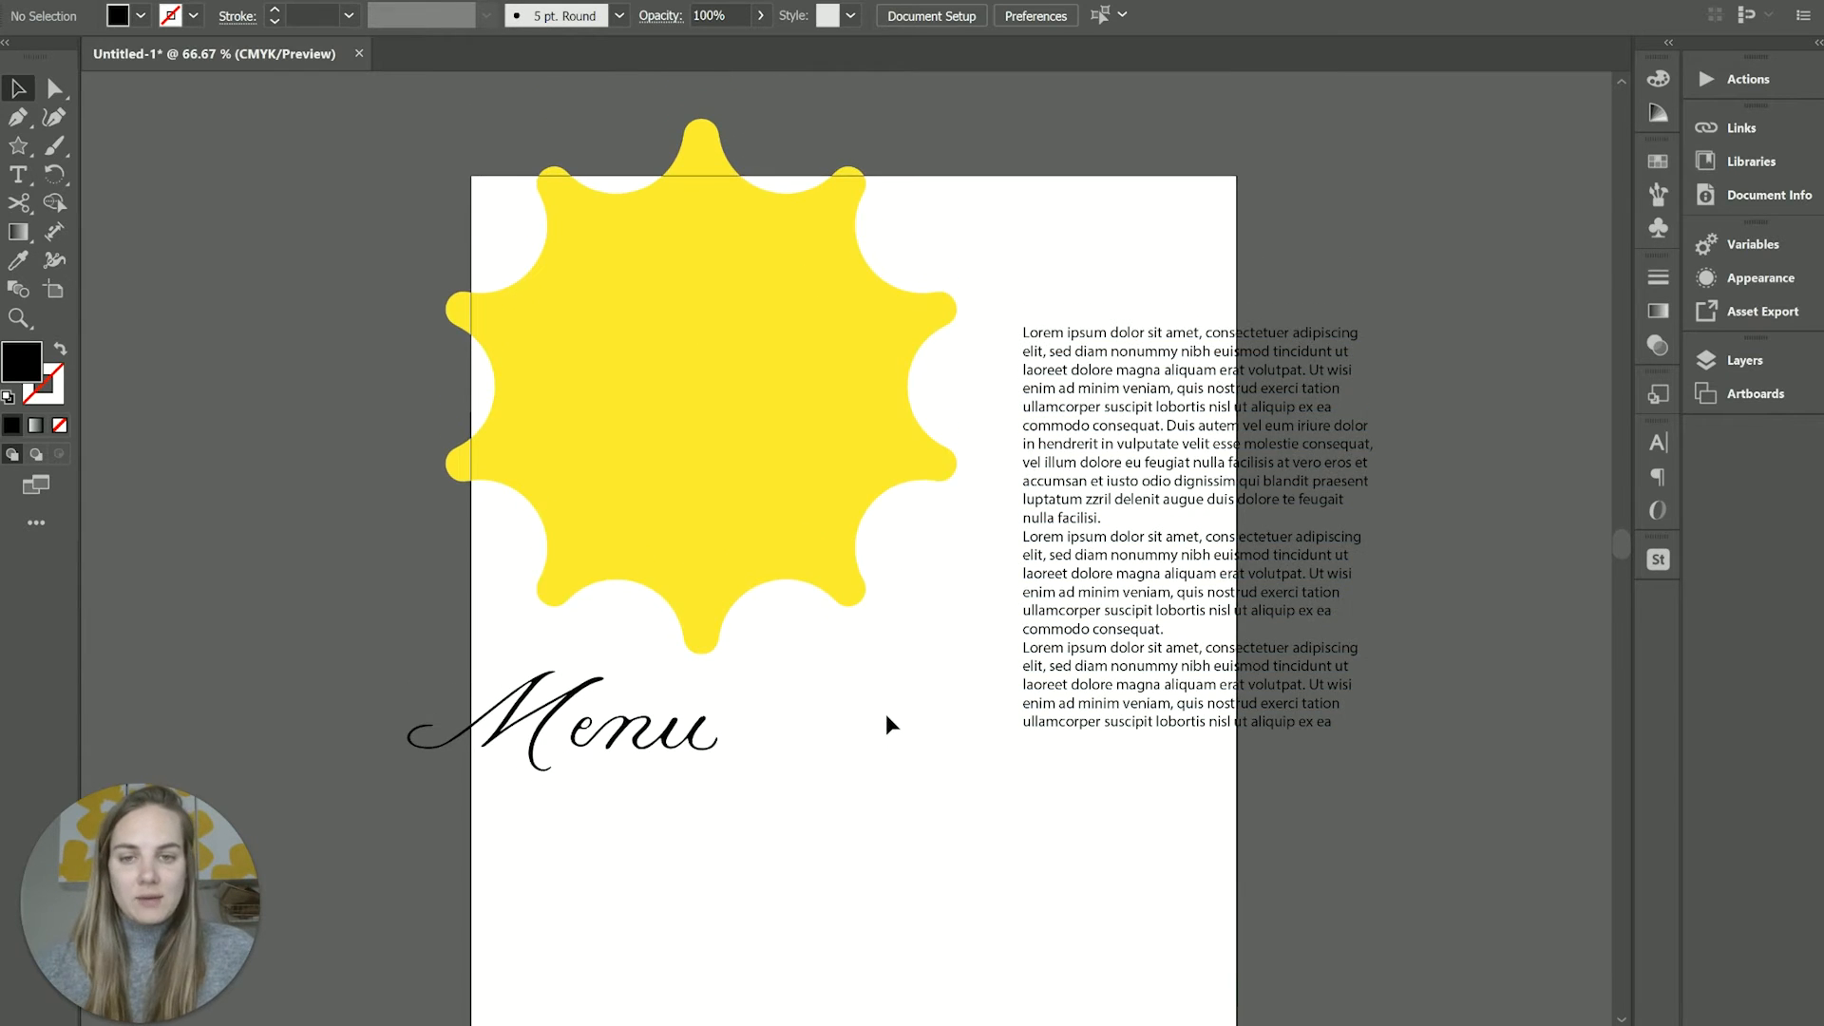
mouse_move(925, 784)
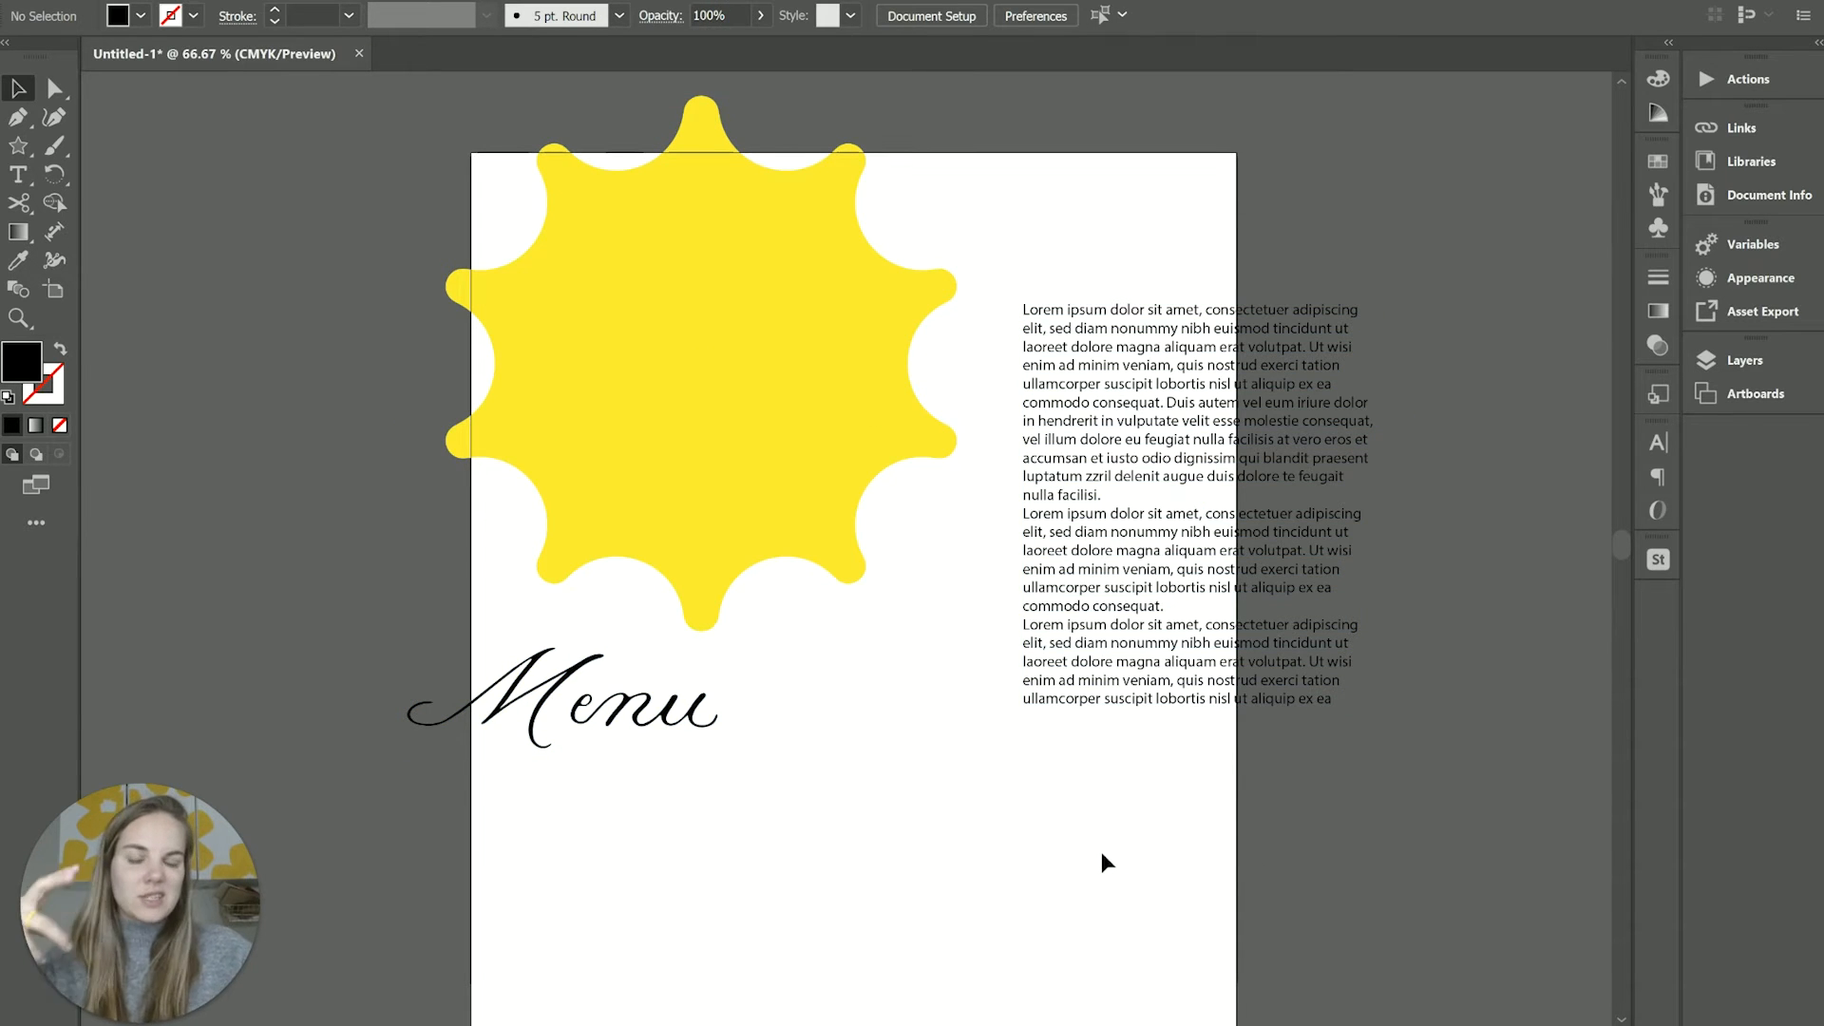
mouse_move(1446, 830)
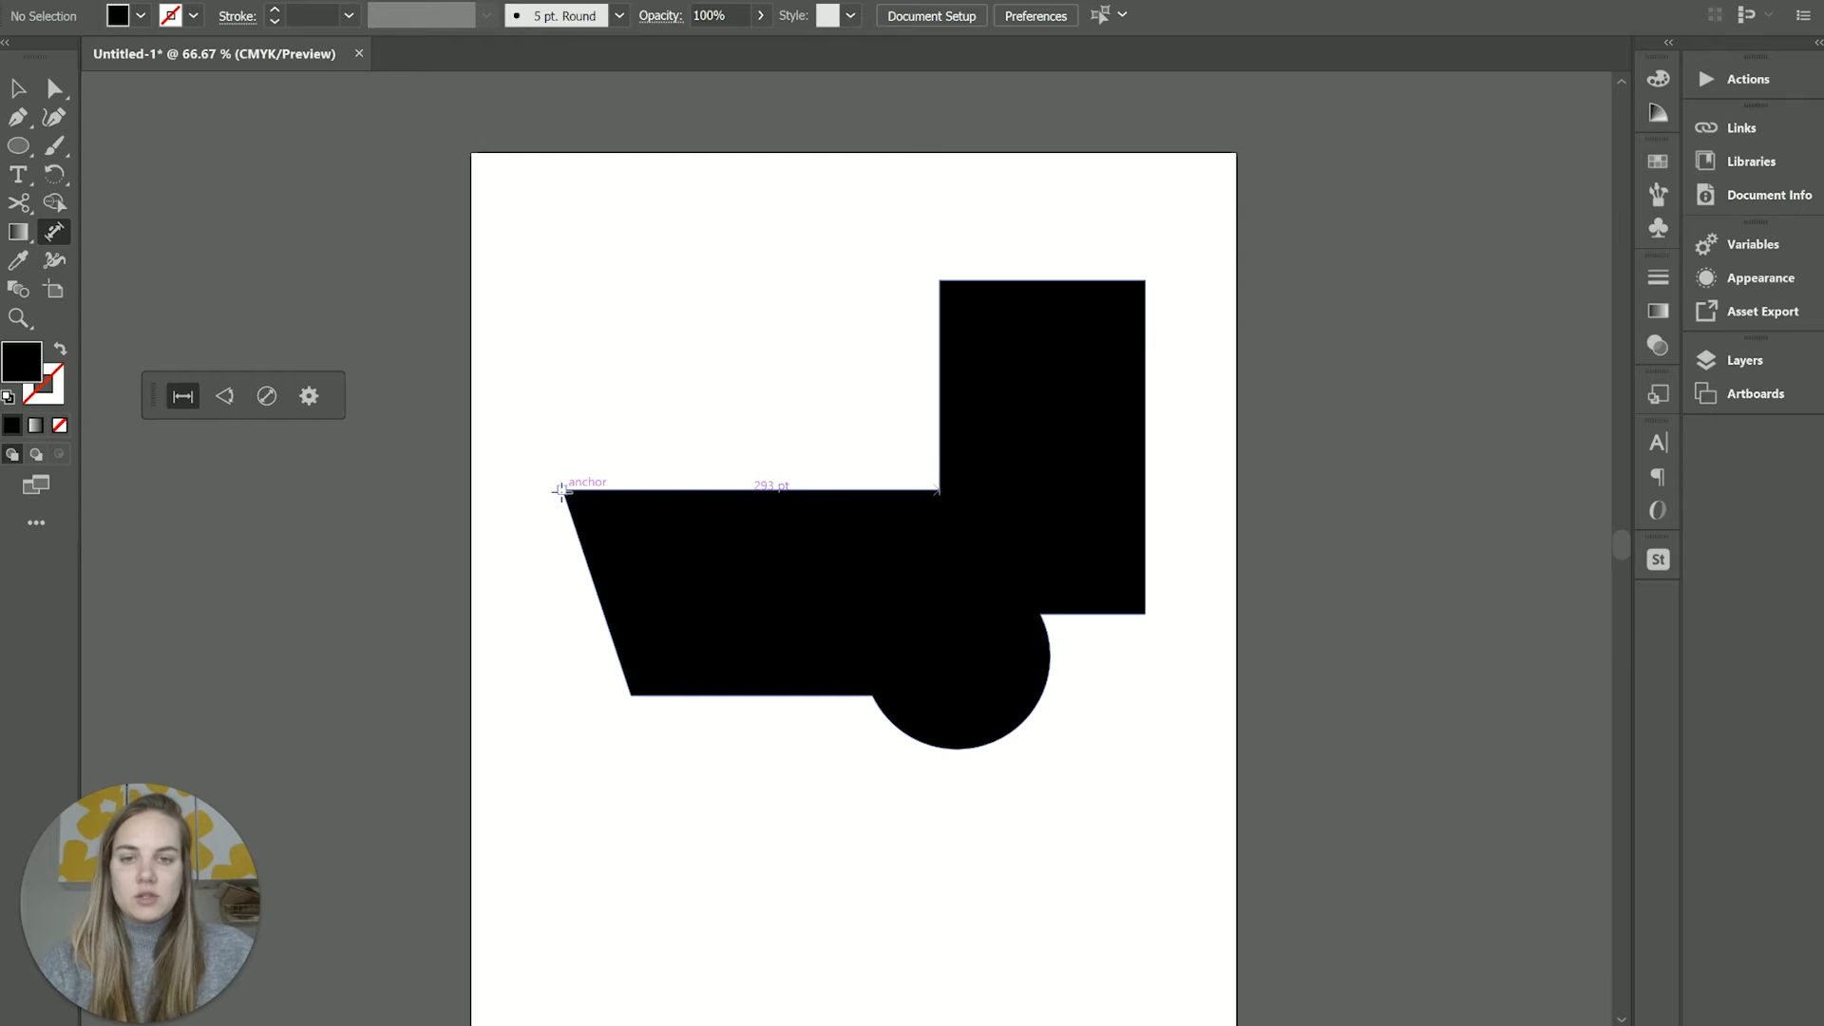
mouse_move(870, 494)
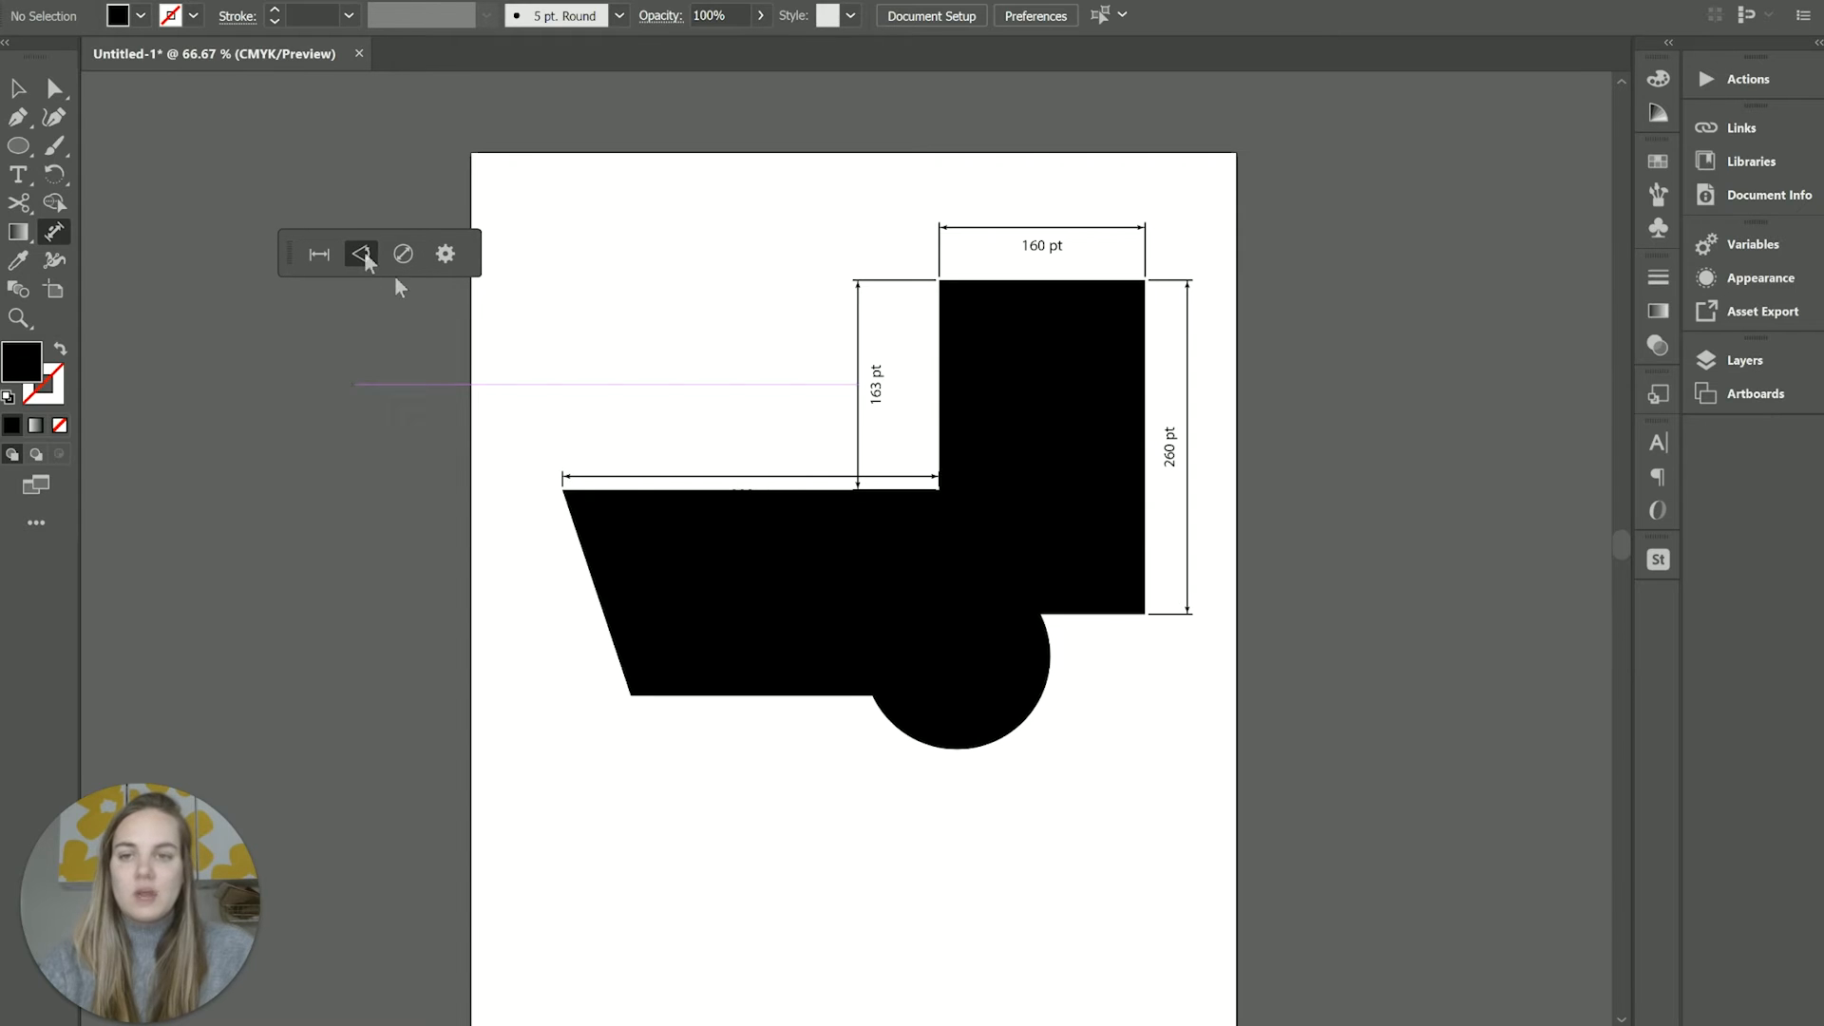
mouse_move(628, 712)
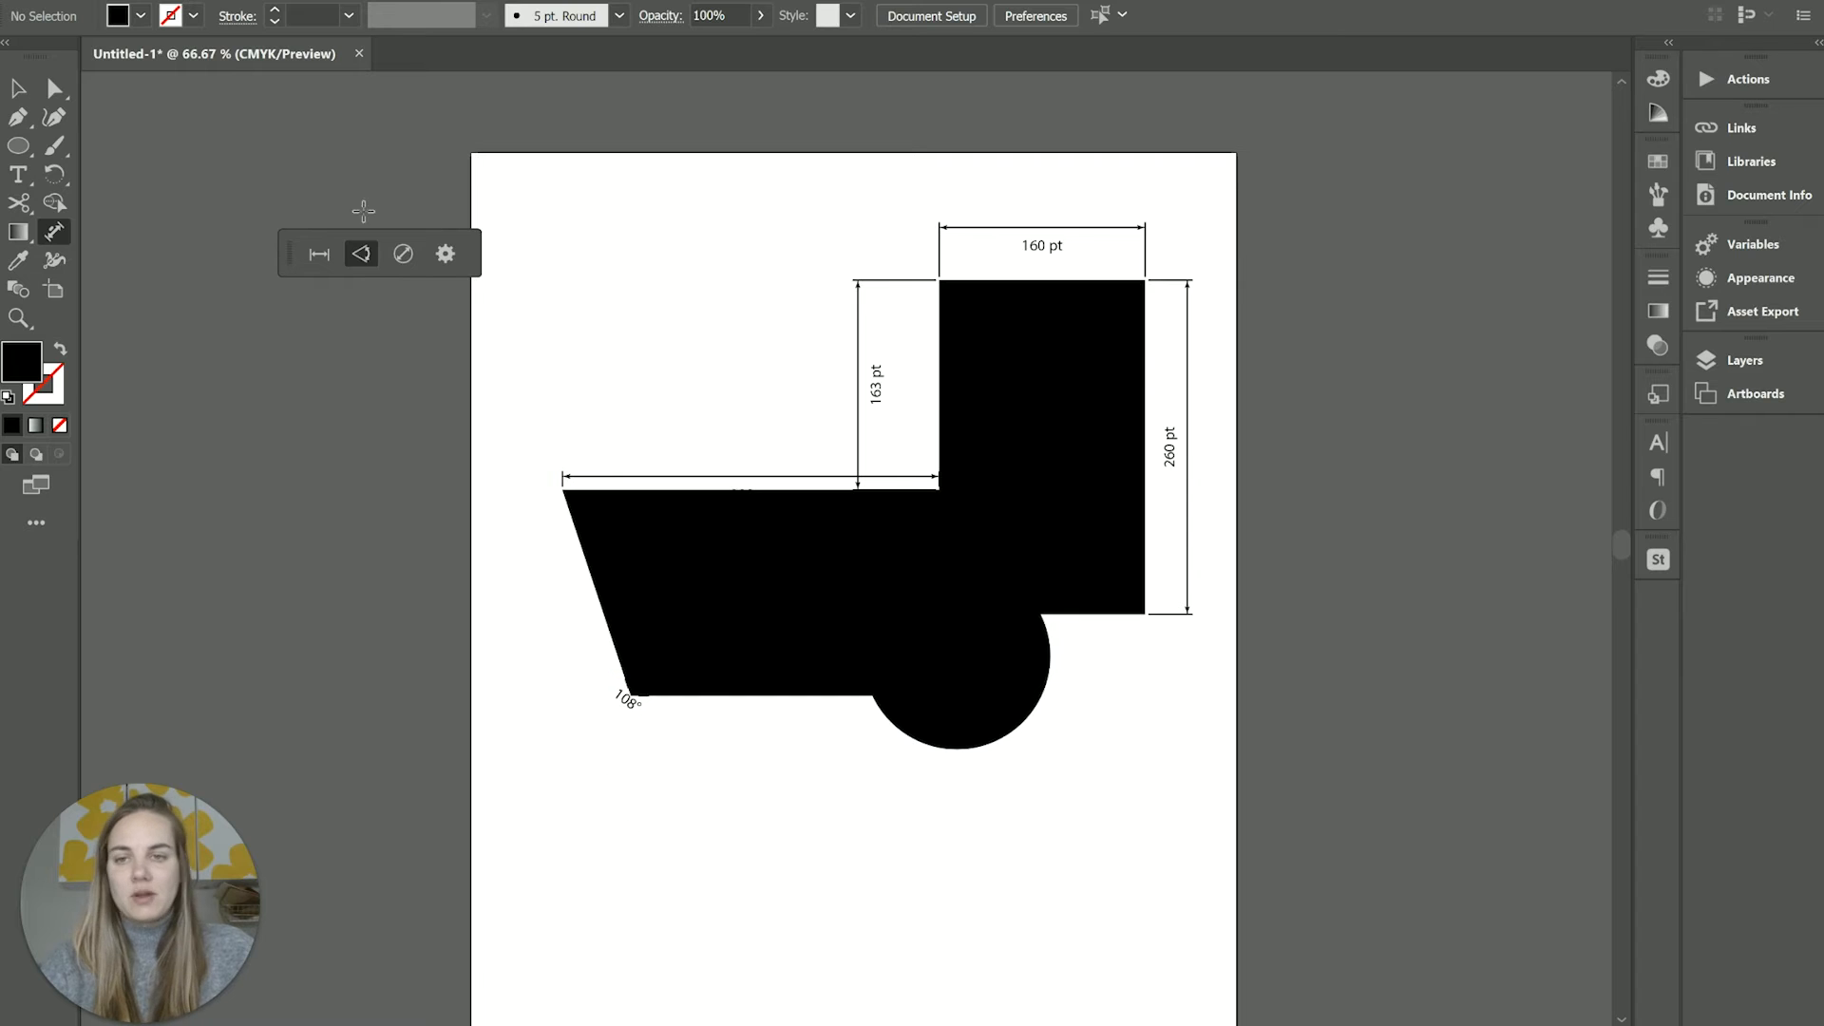
mouse_move(402, 254)
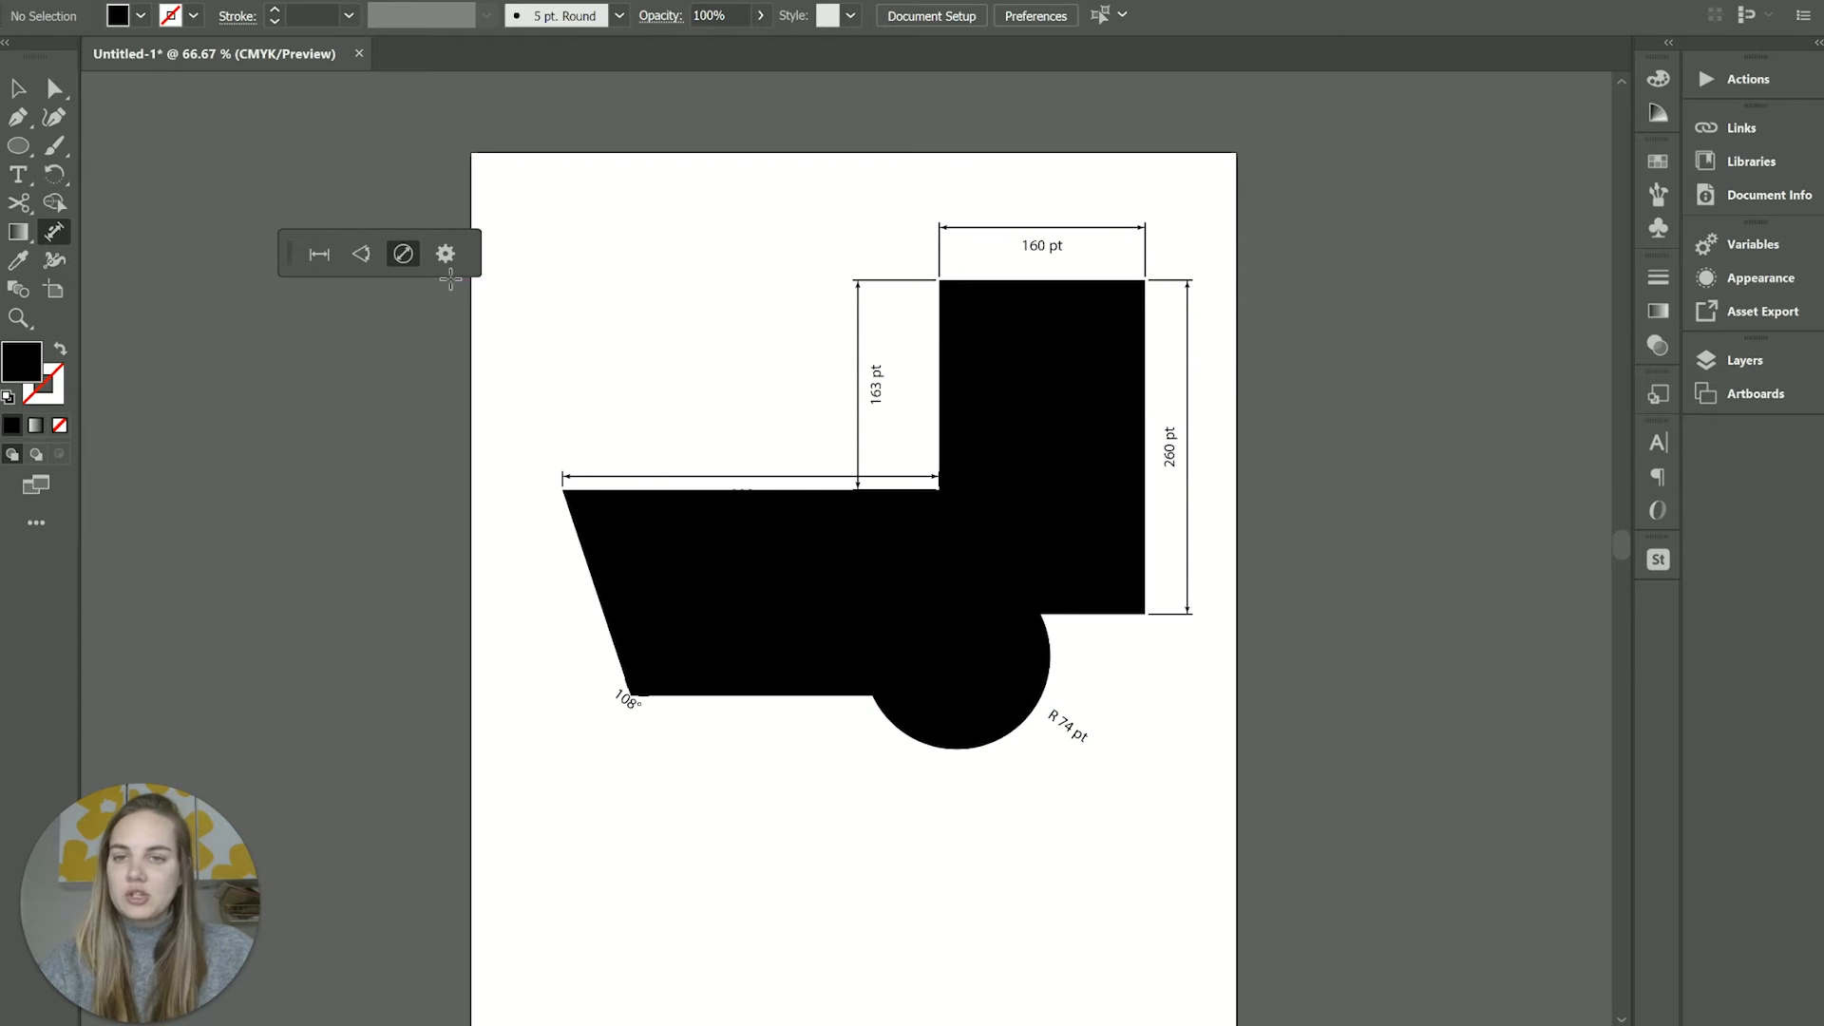
Review the Dimension Tool Options measurement settings, then dismiss the dialog
click(444, 254)
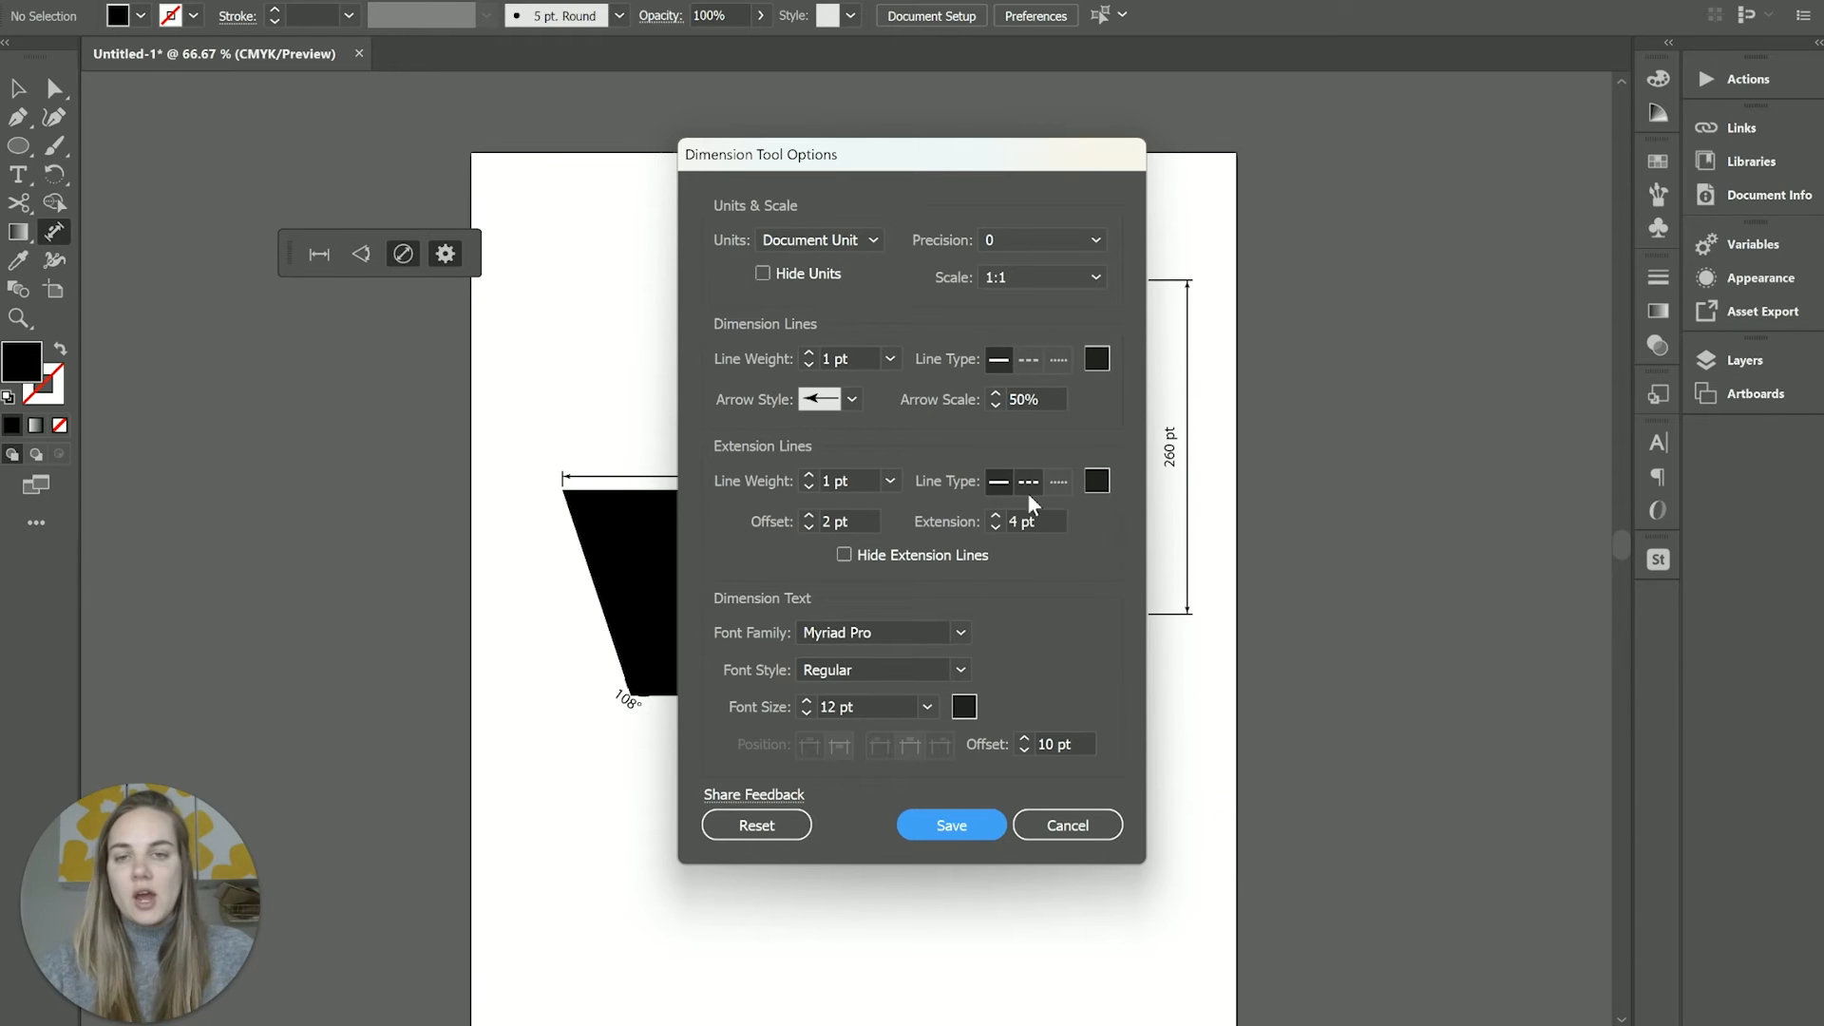
mouse_move(1045, 497)
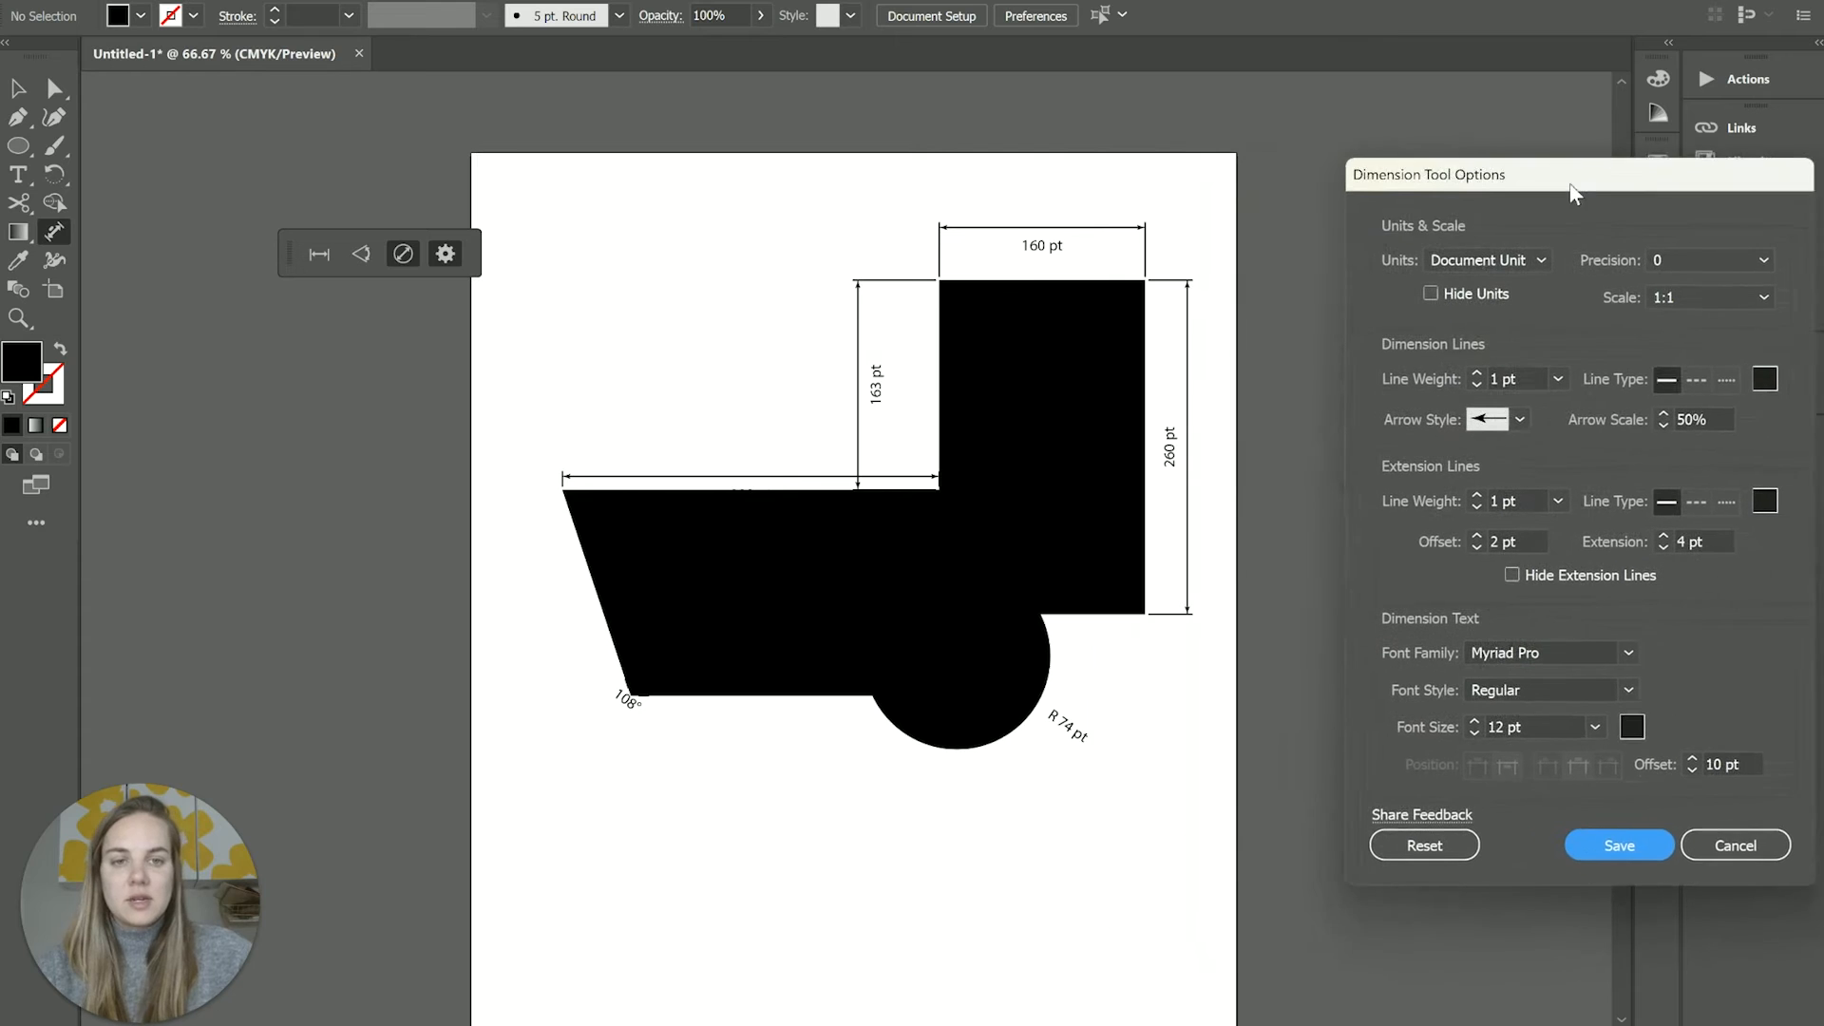
click(1511, 575)
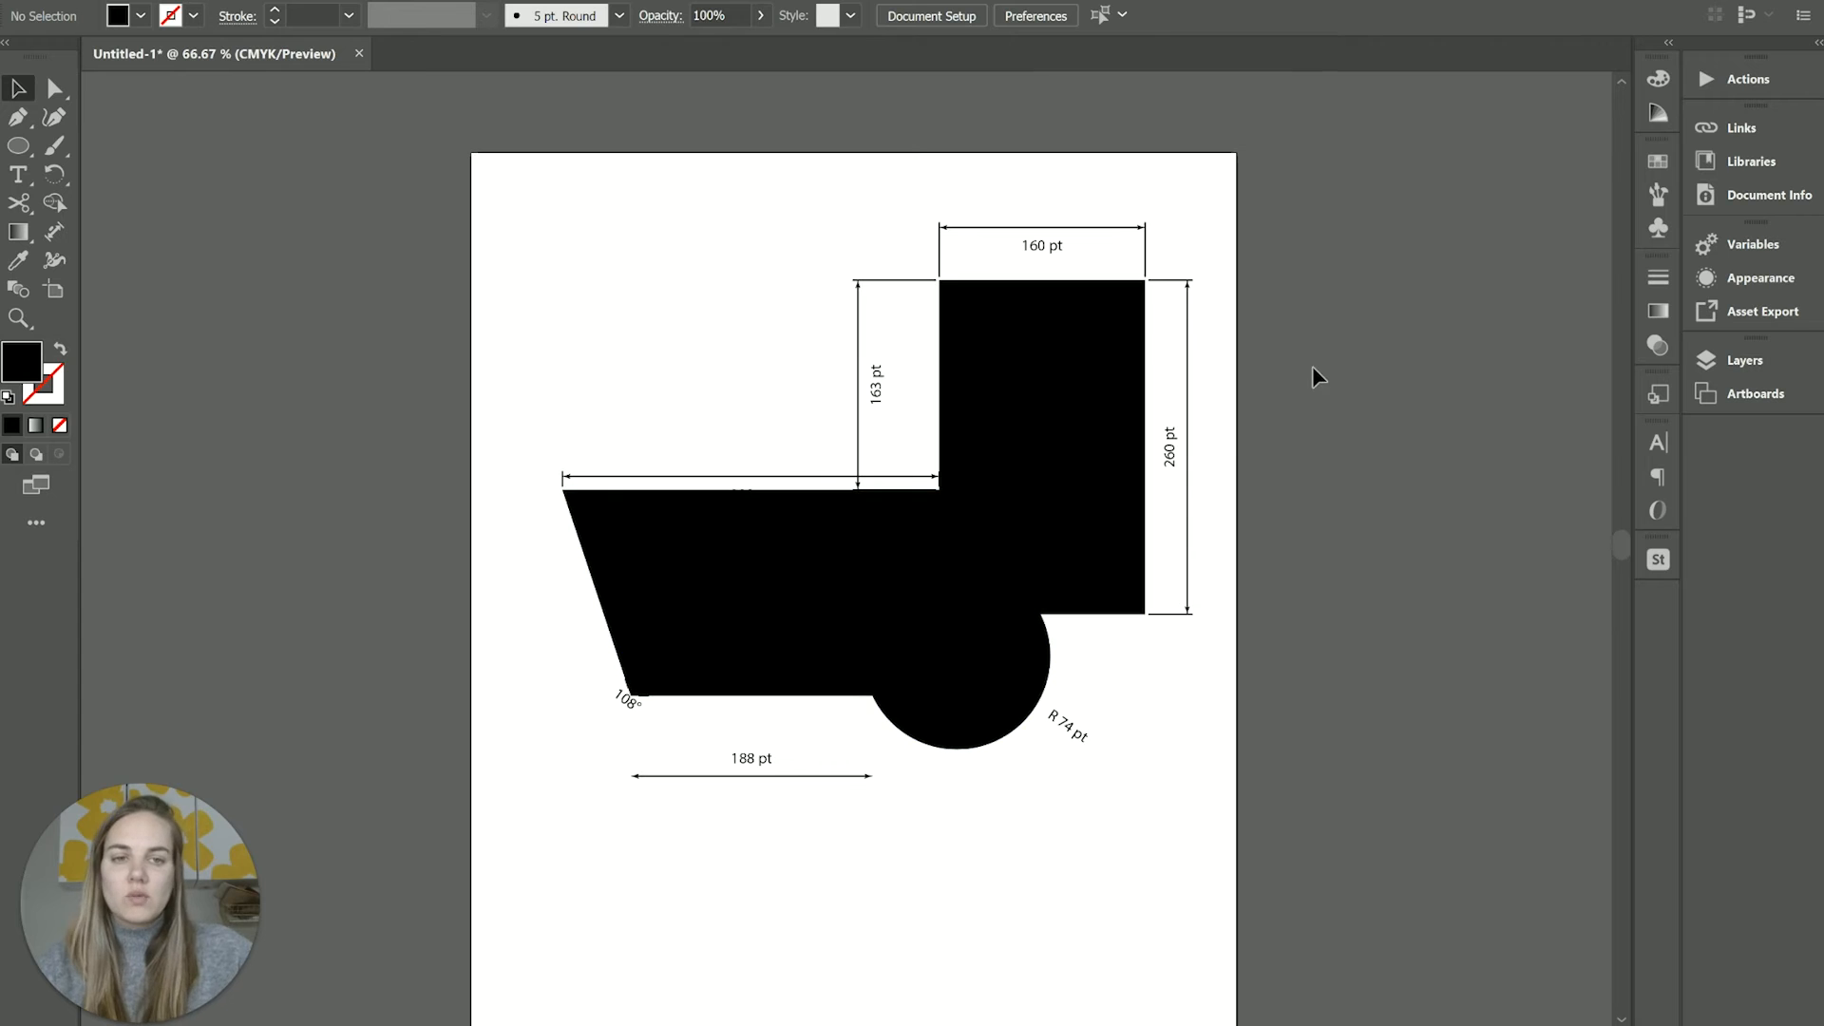
mouse_move(1296, 395)
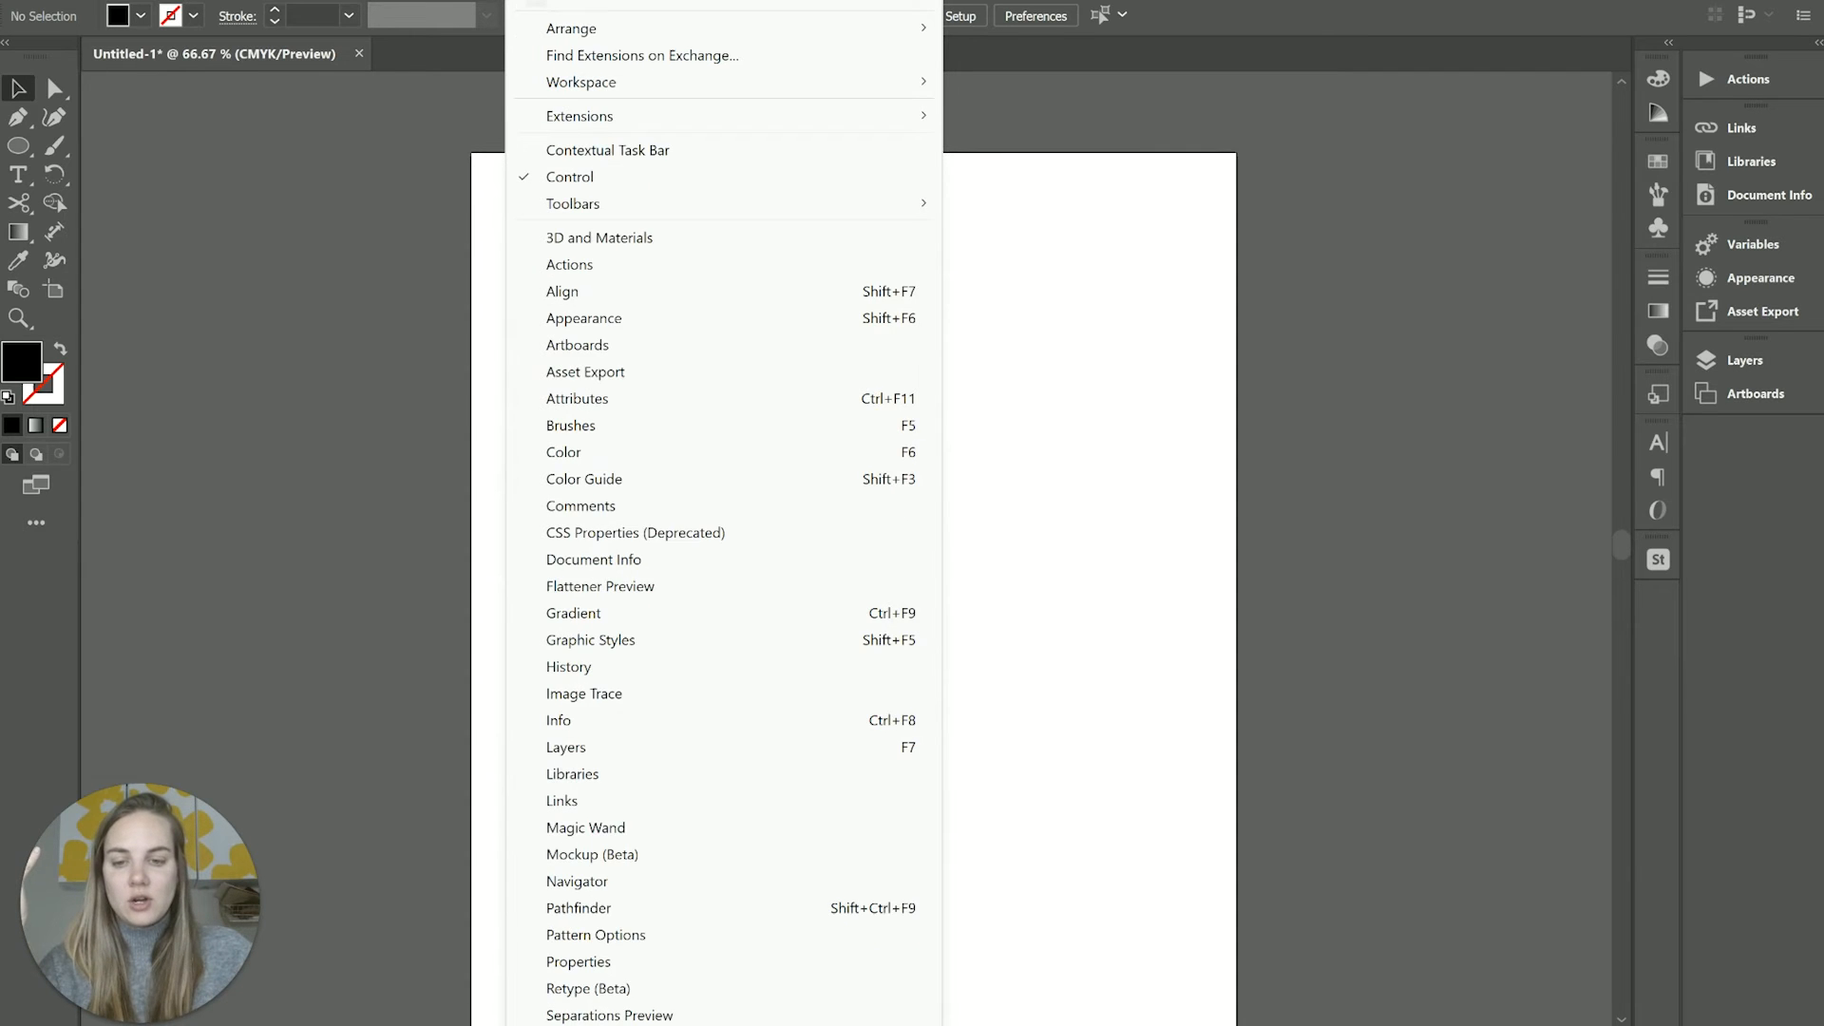
Launch Text to Vector Graphic (Beta) from the Window menu and dock its panel on the right
scroll(down, 3)
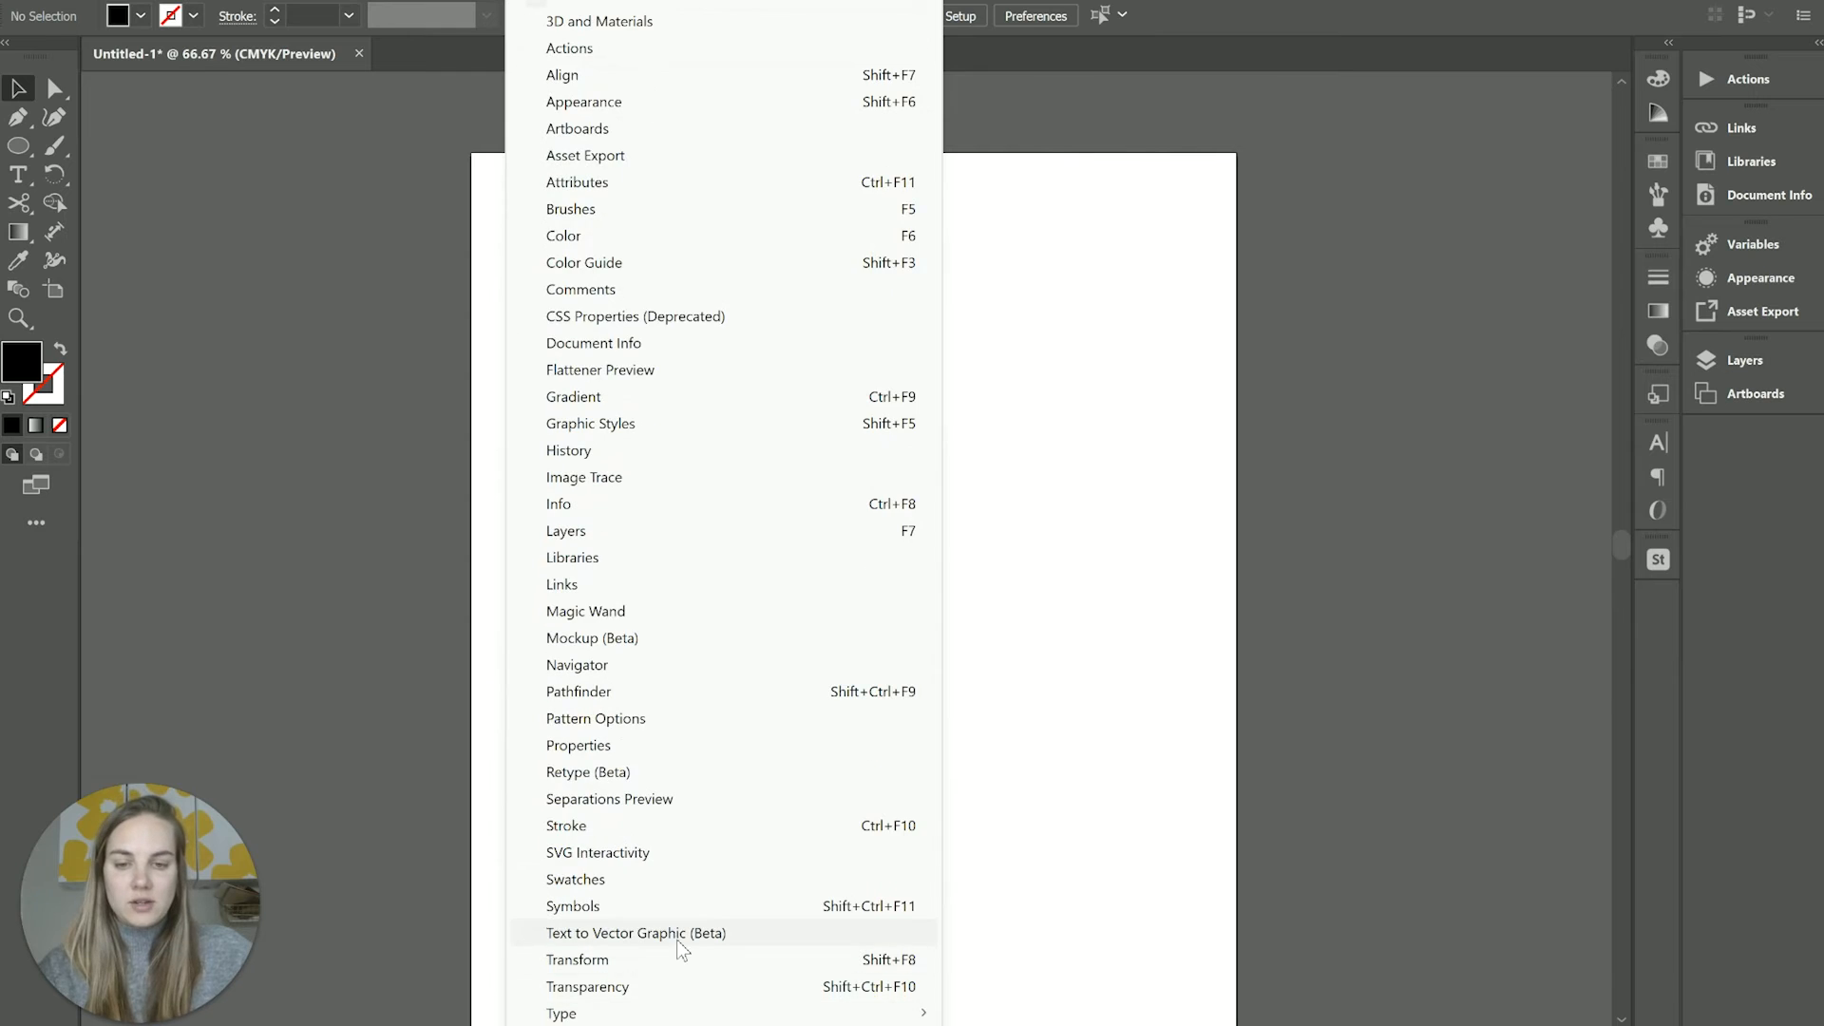
click(636, 933)
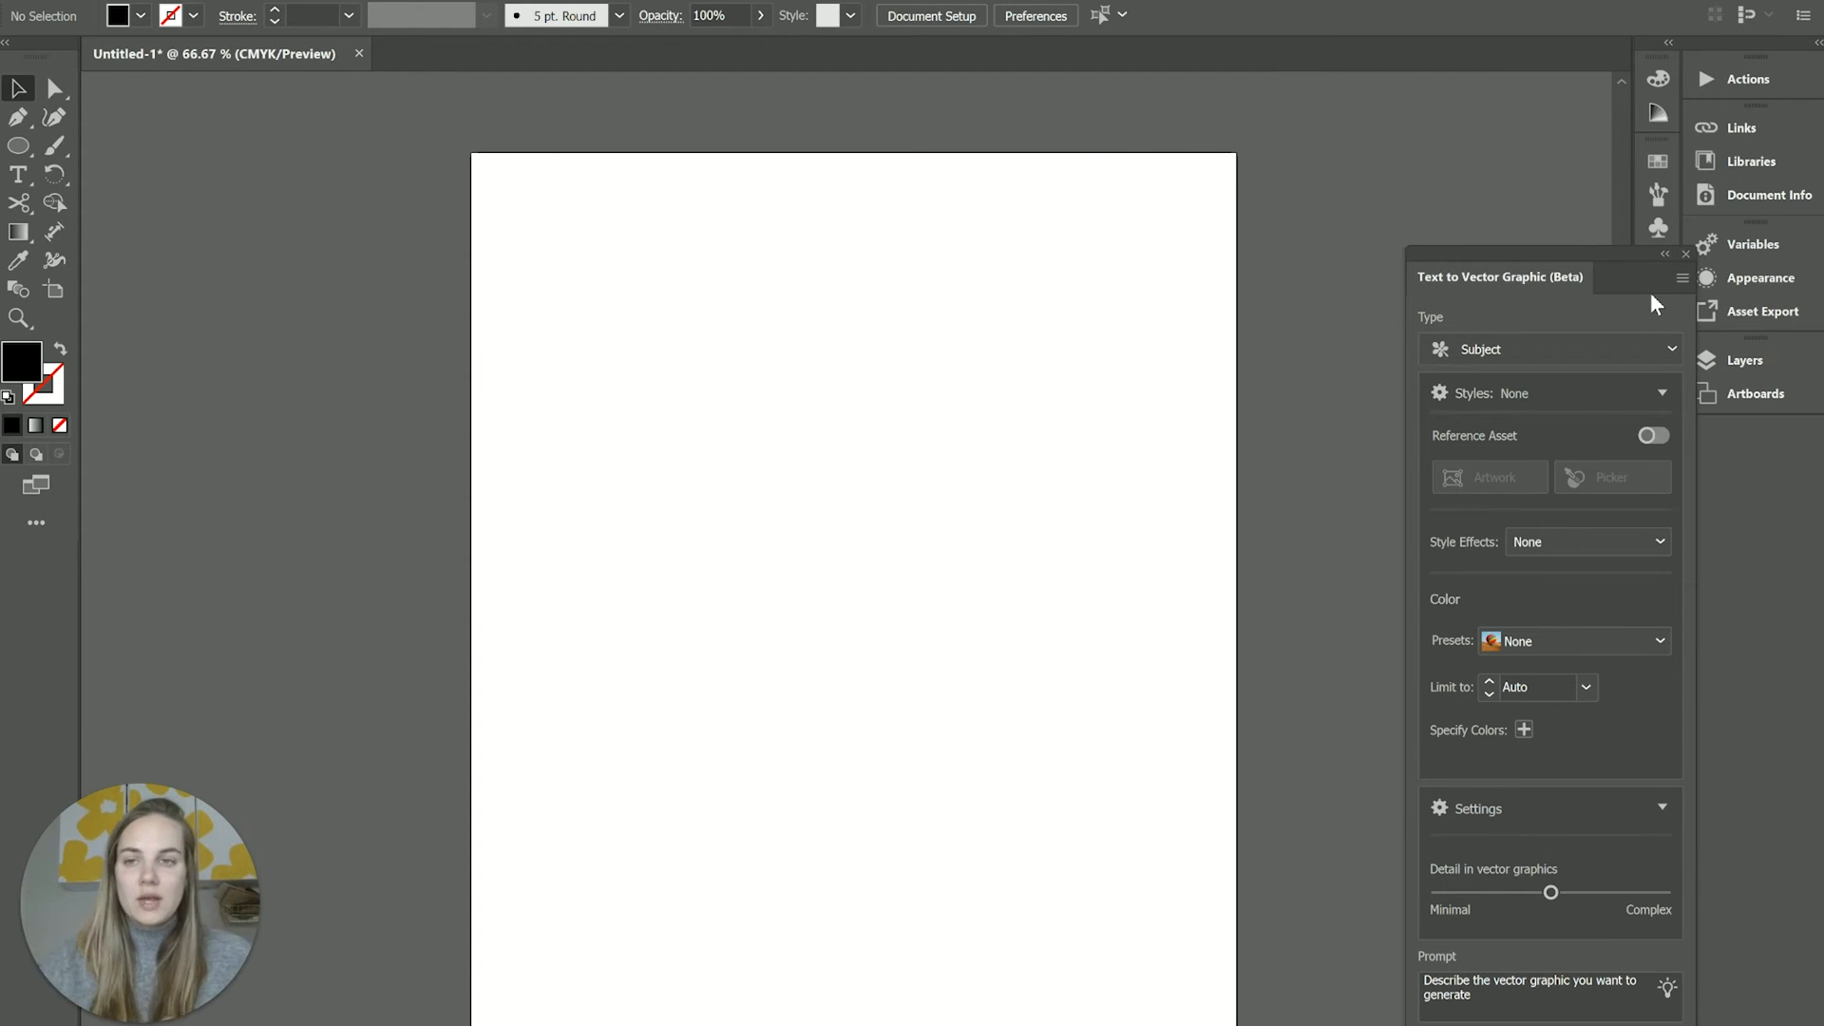
drag(1501, 276, 1469, 234)
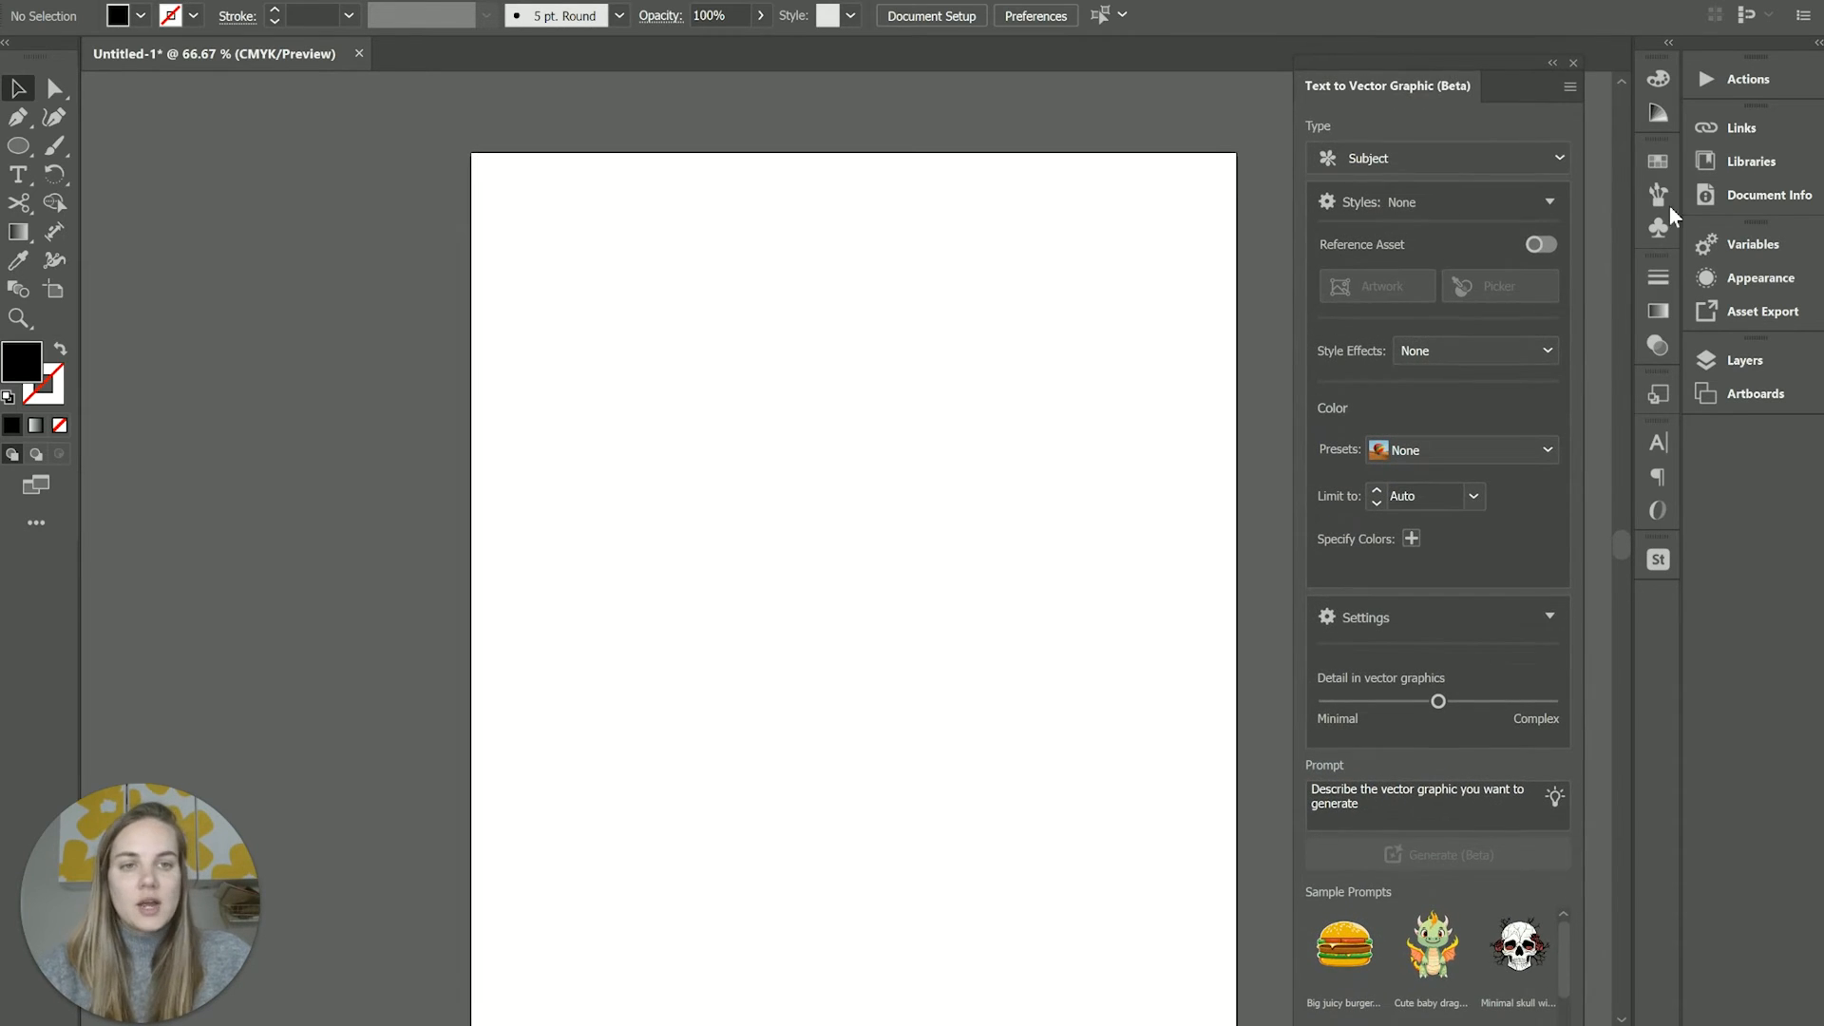
mouse_move(1574, 741)
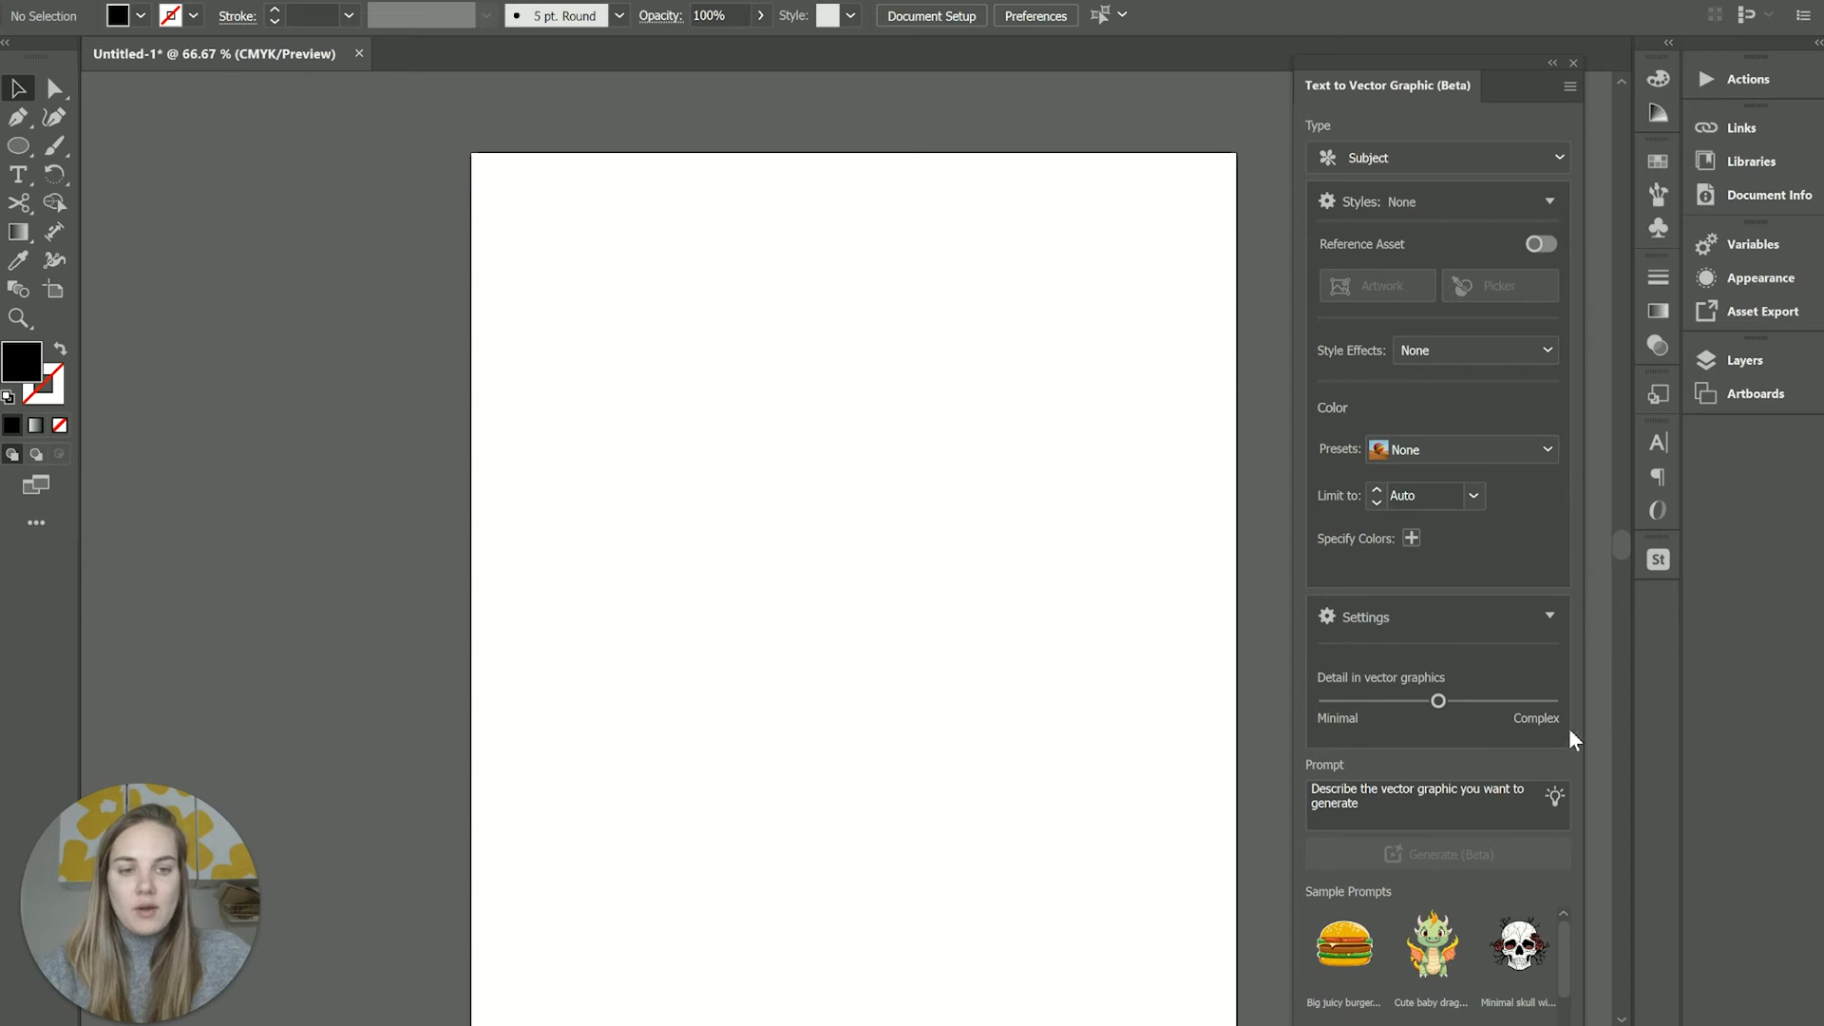
Enter the prompt 'camping on the beach' and generate vector graphic variations
click(1430, 806)
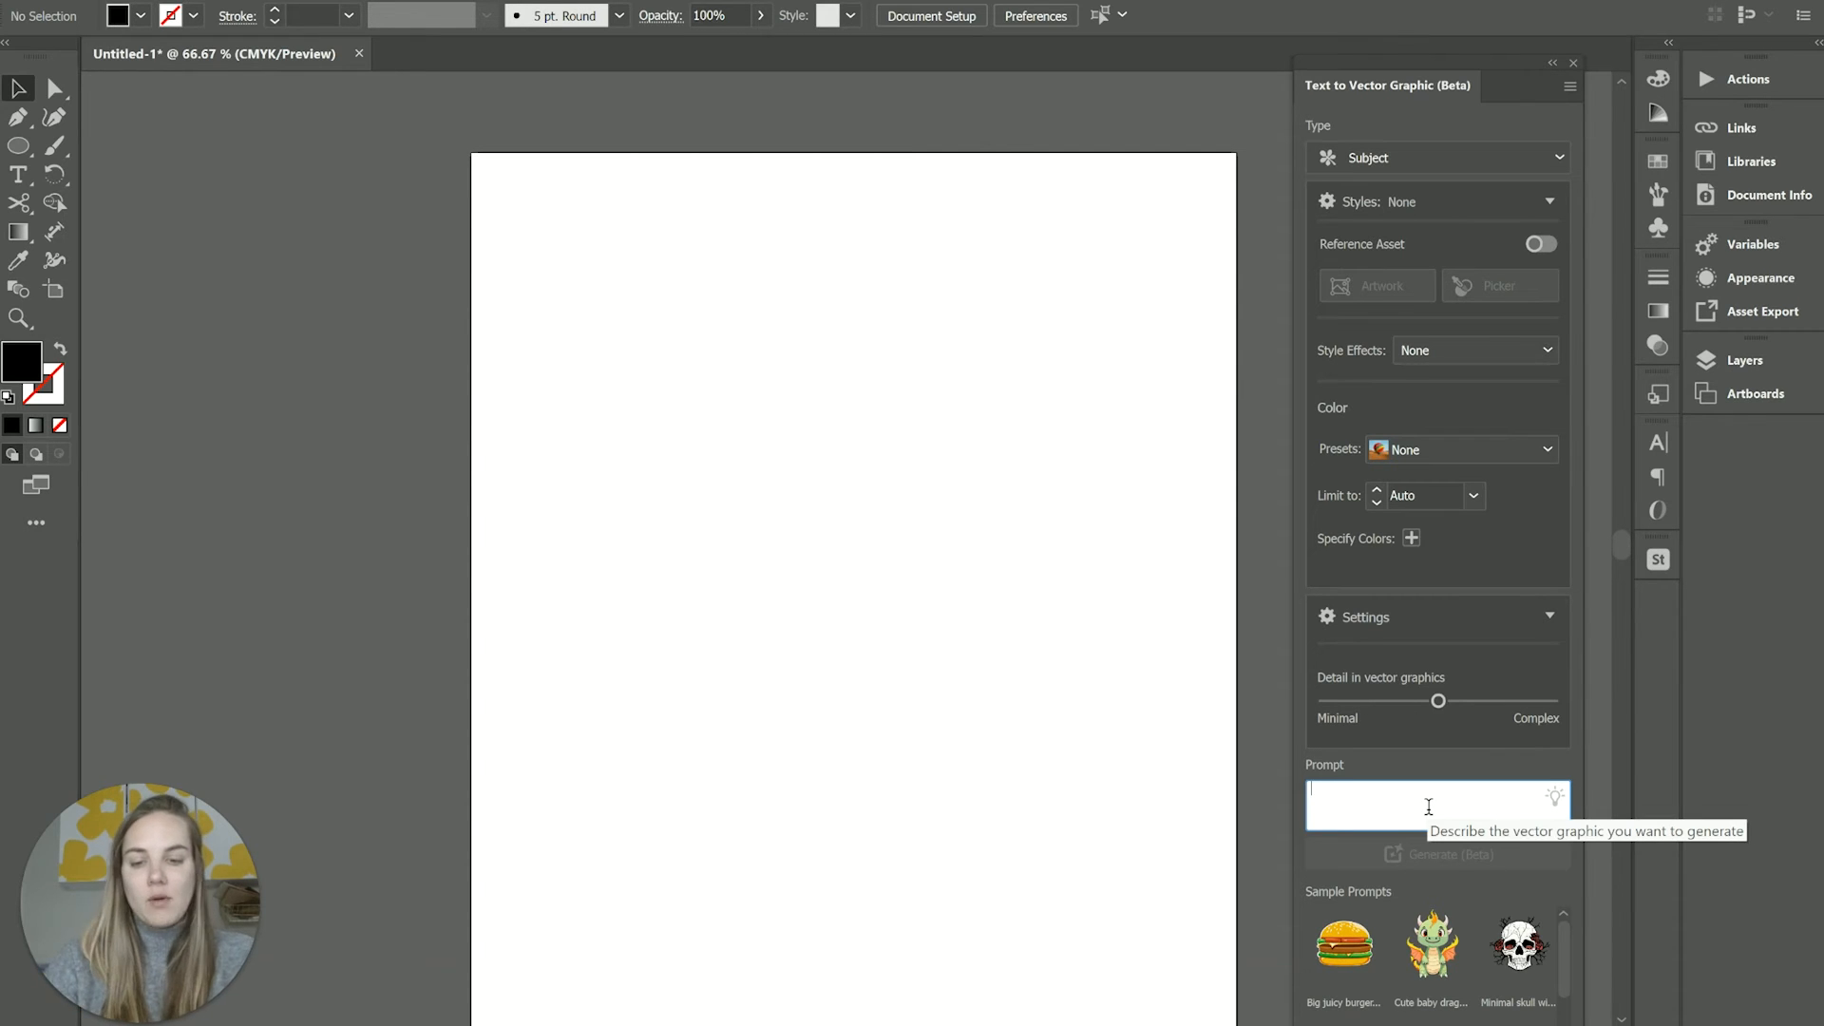
text(camping on the beac)
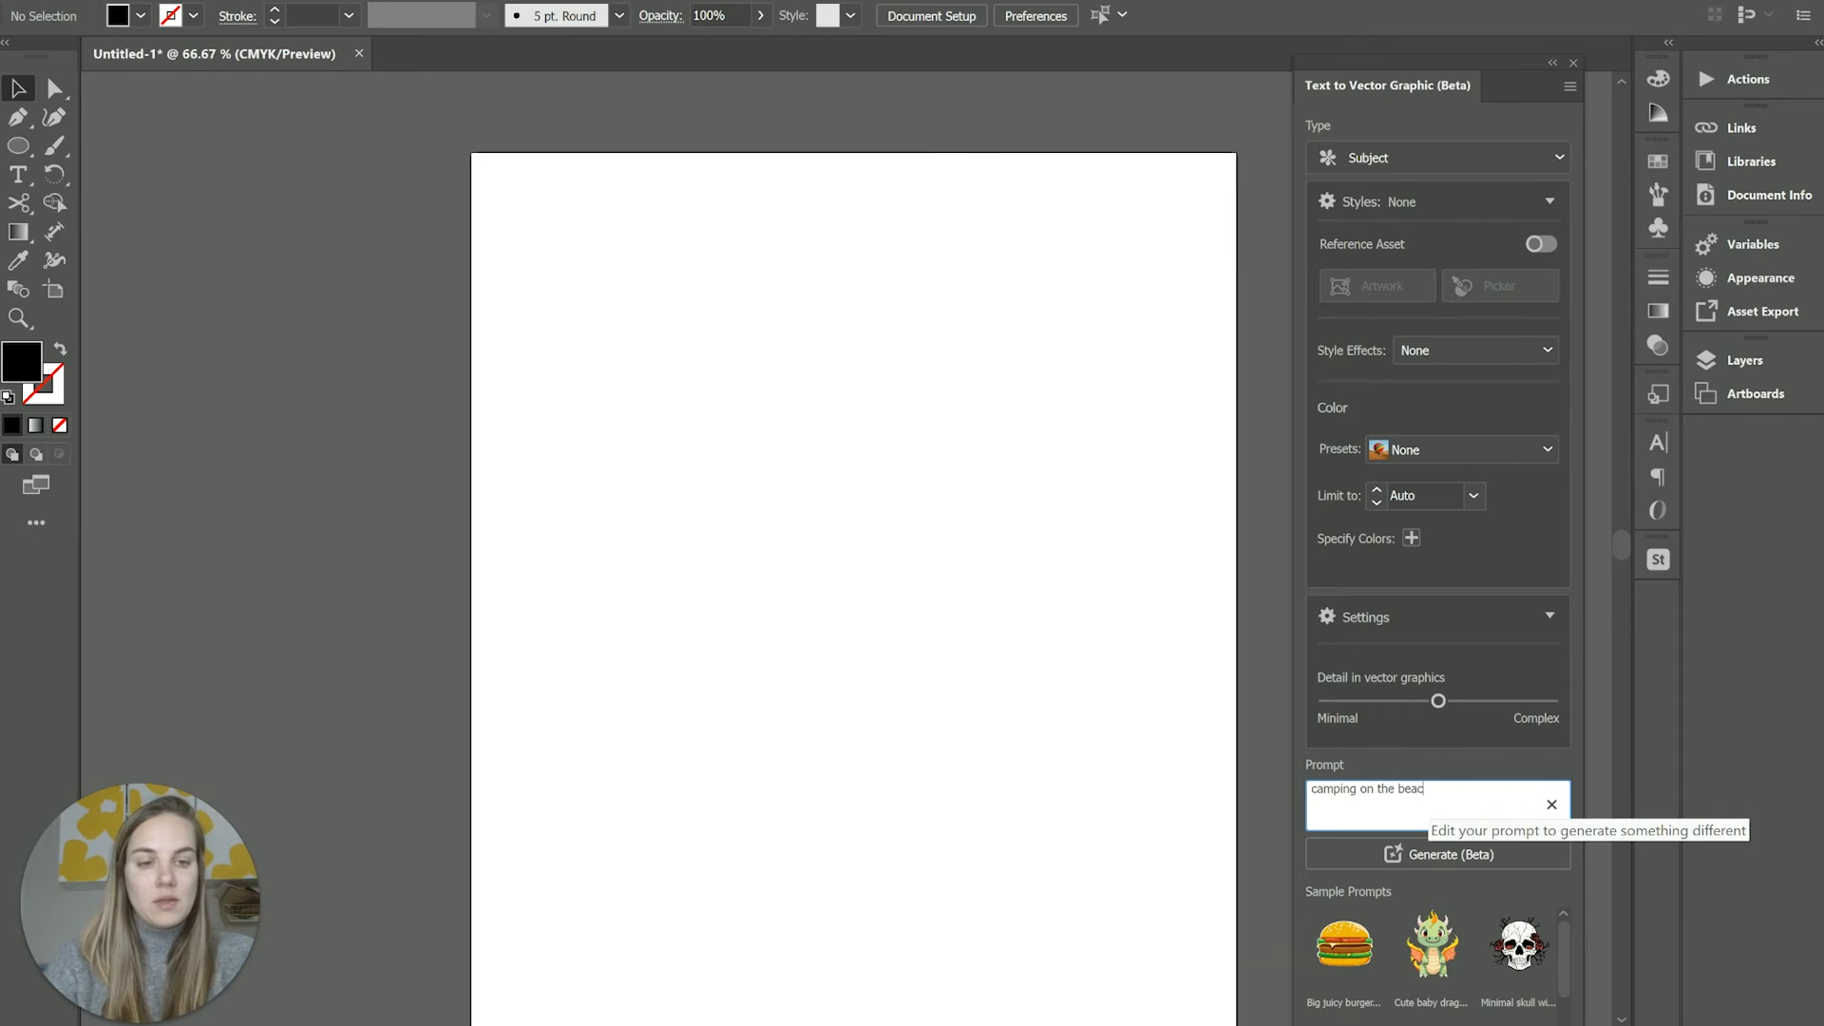
click(1437, 854)
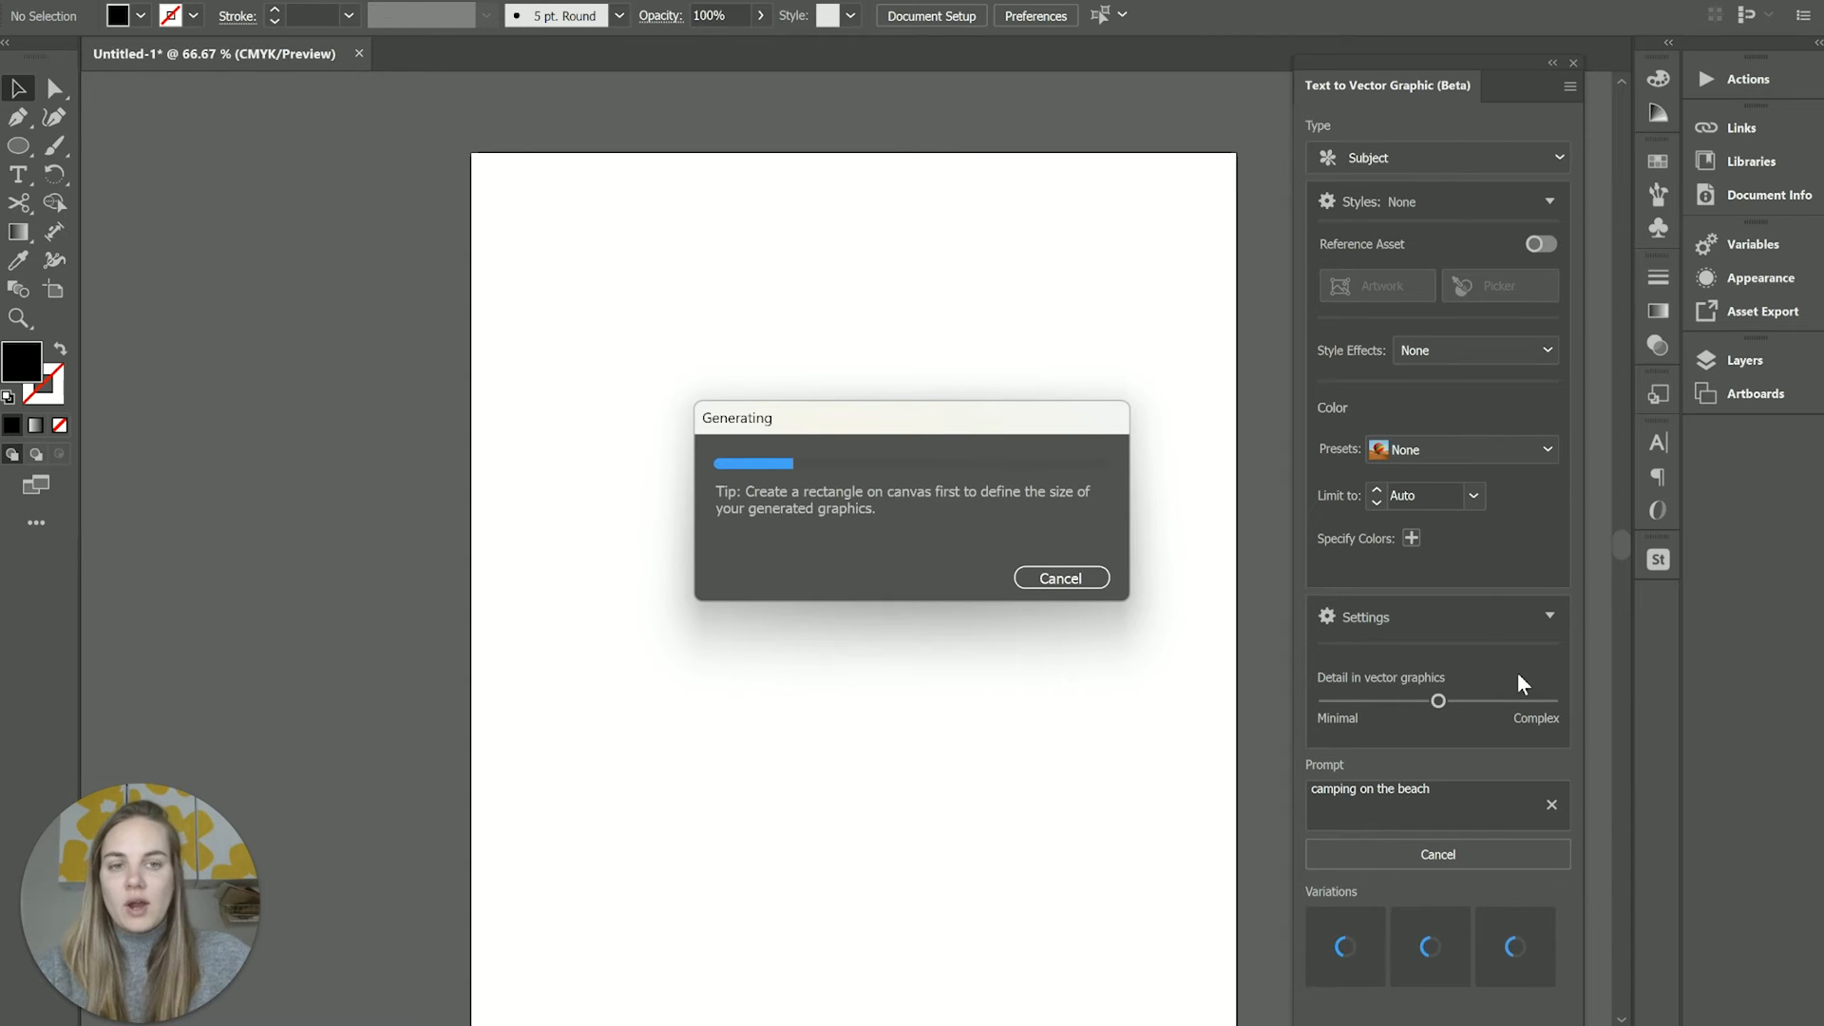
mouse_move(1380, 158)
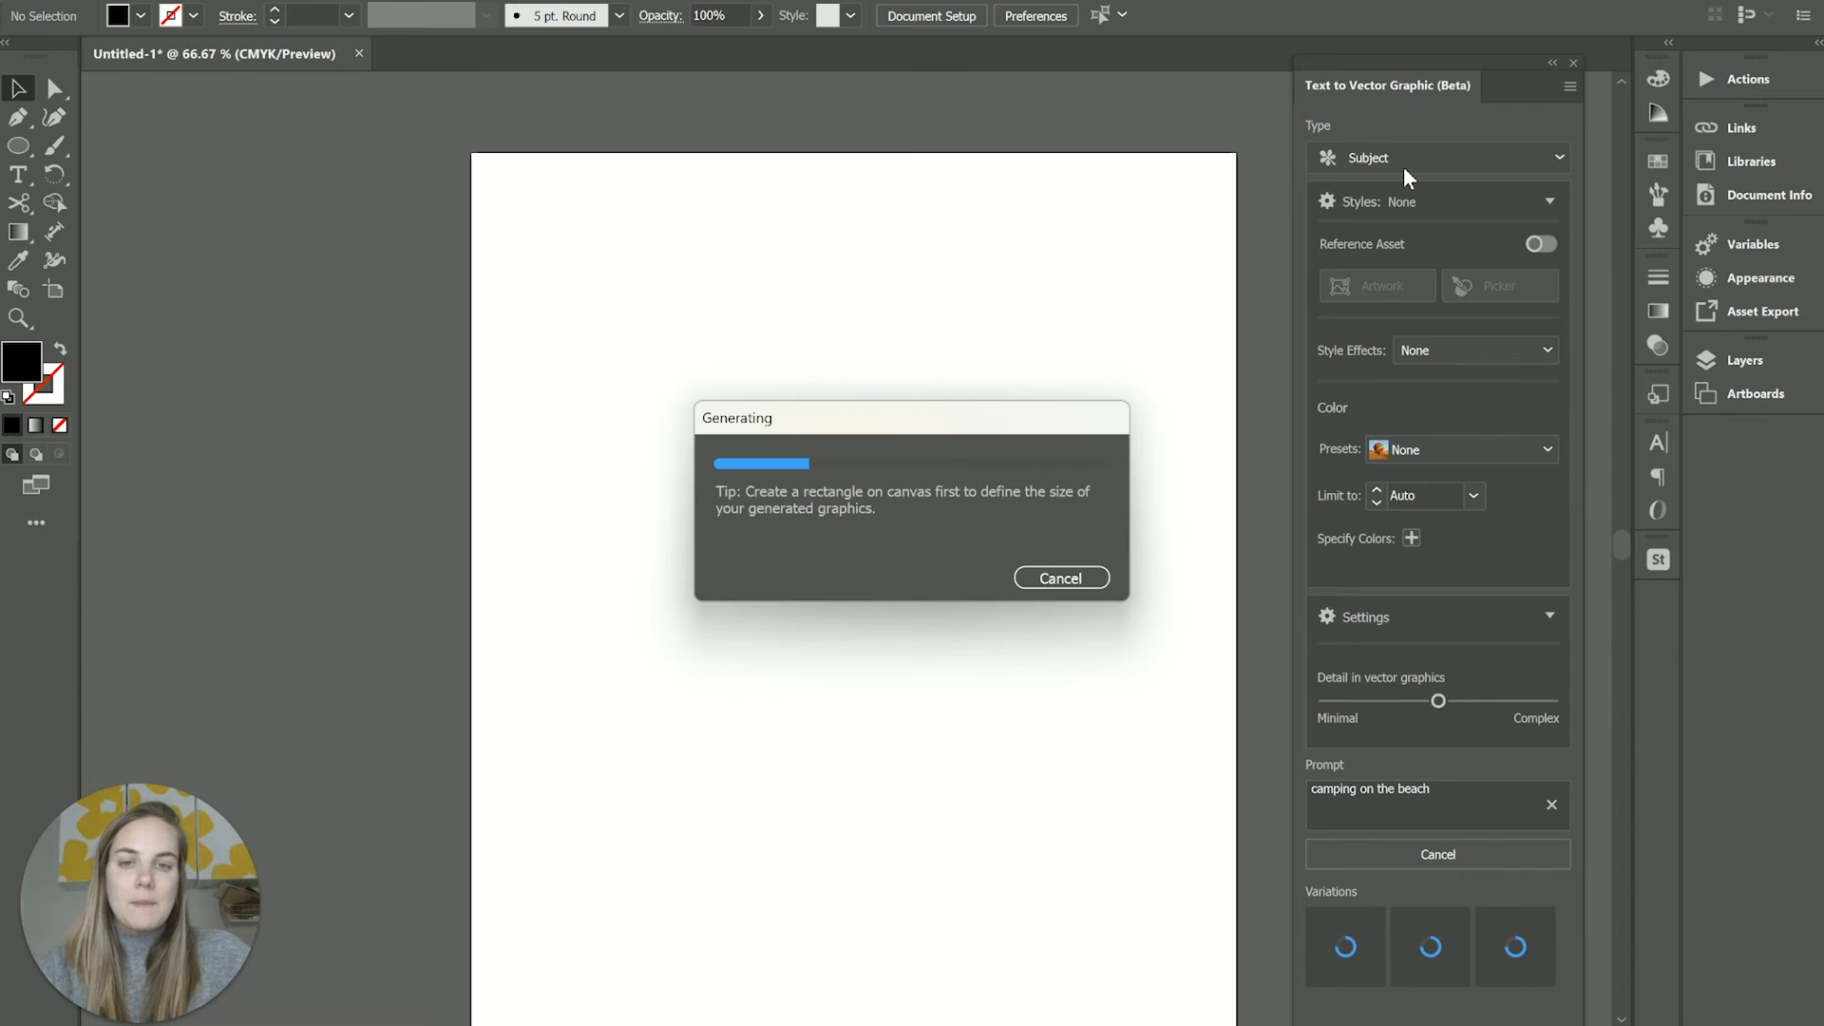
mouse_move(866, 708)
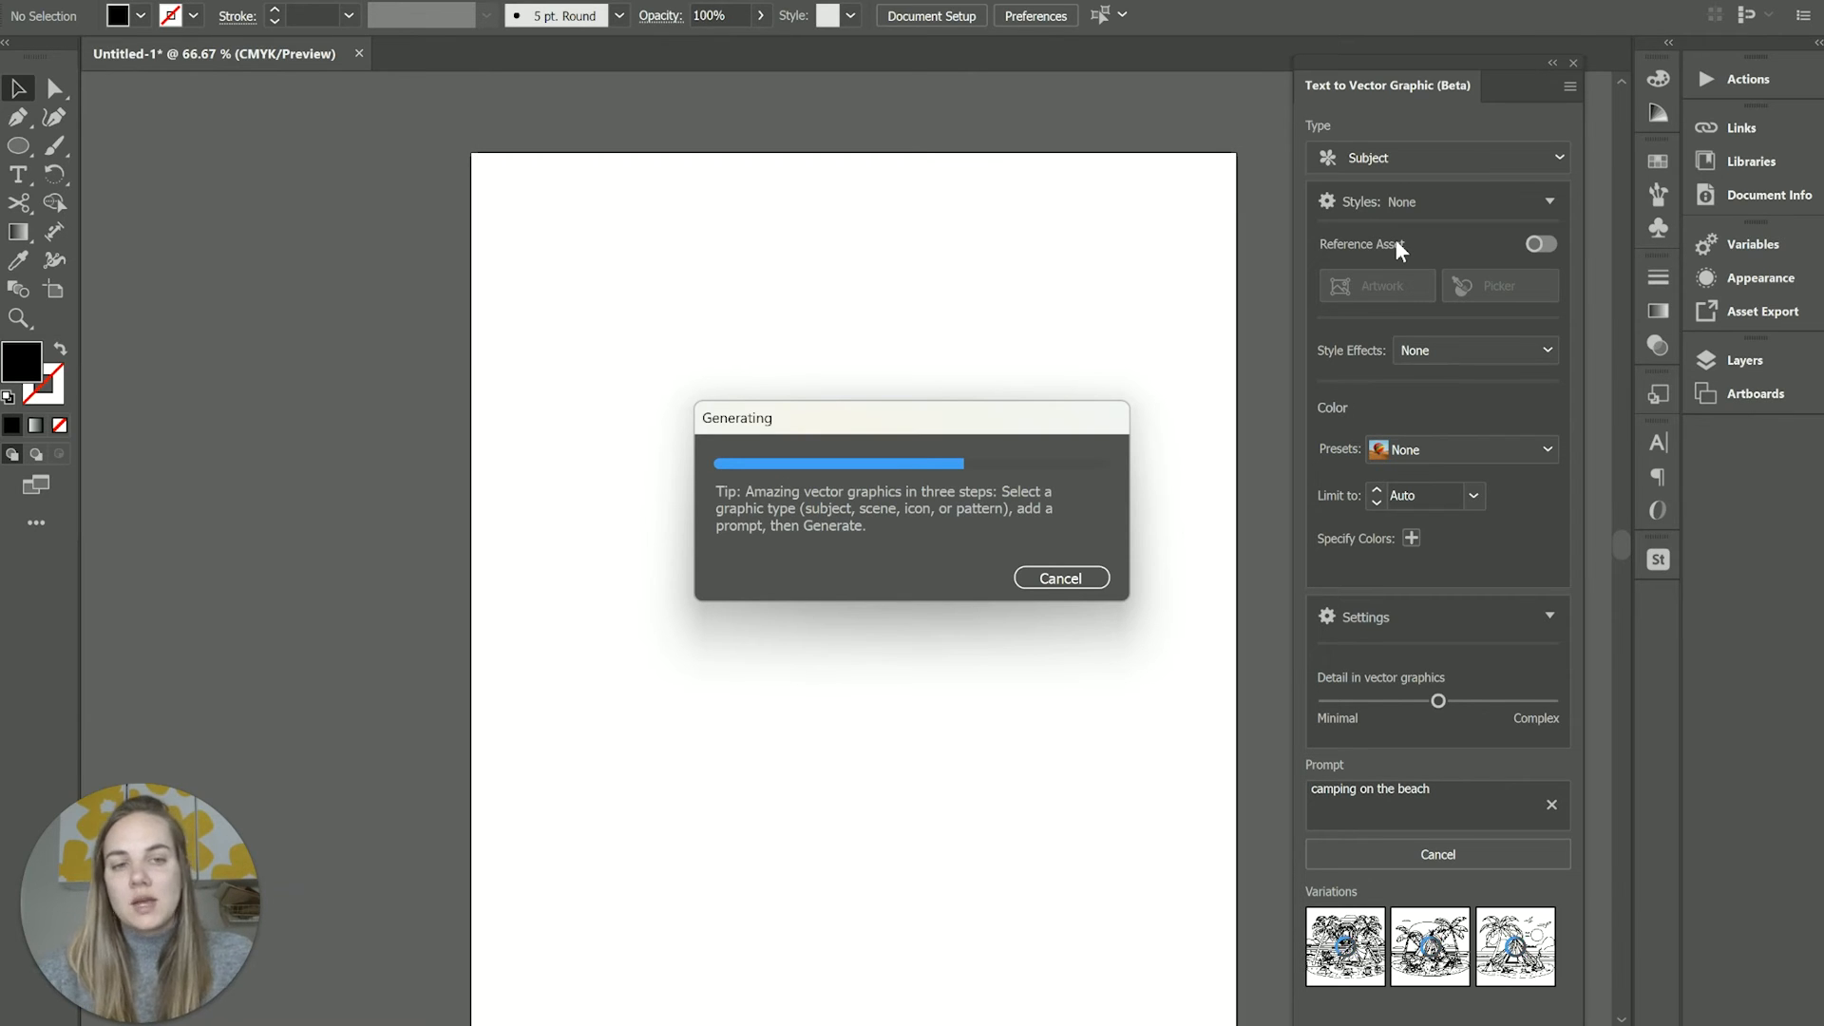
mouse_move(1392, 263)
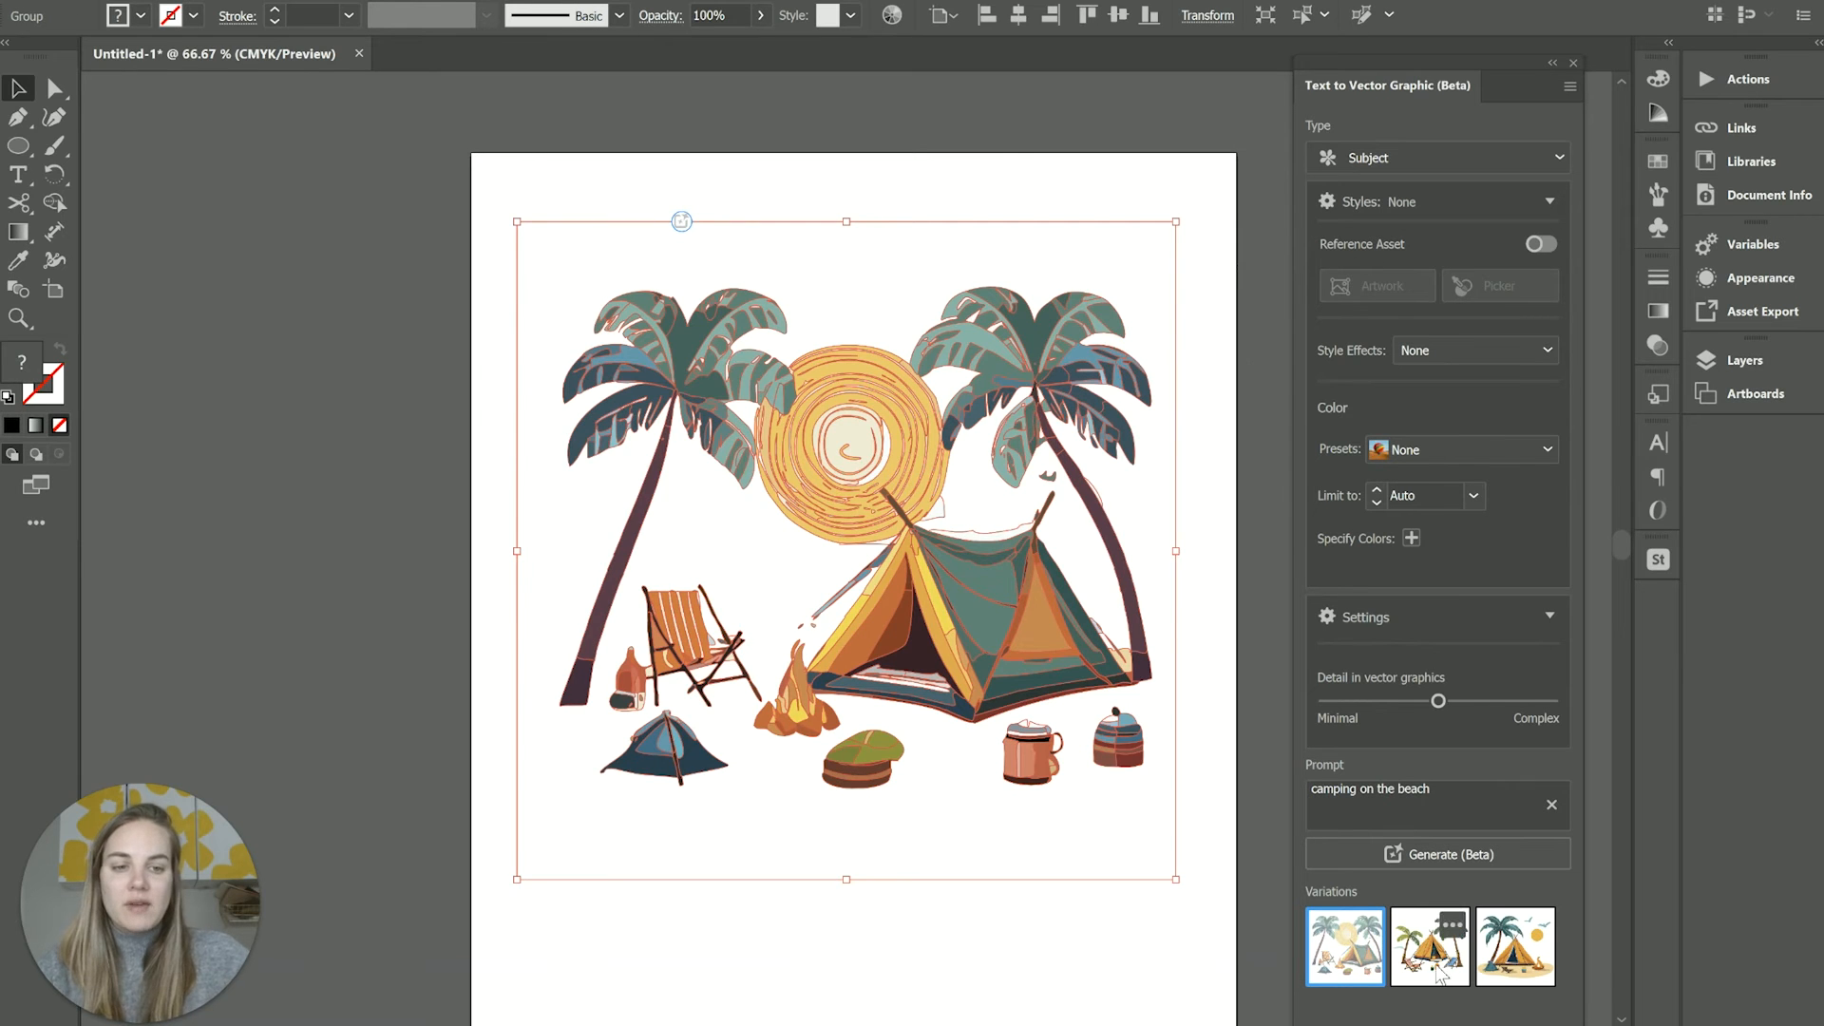
Cycle the beach camping variations to the one with two palms, a tent and deck chairs
click(1516, 948)
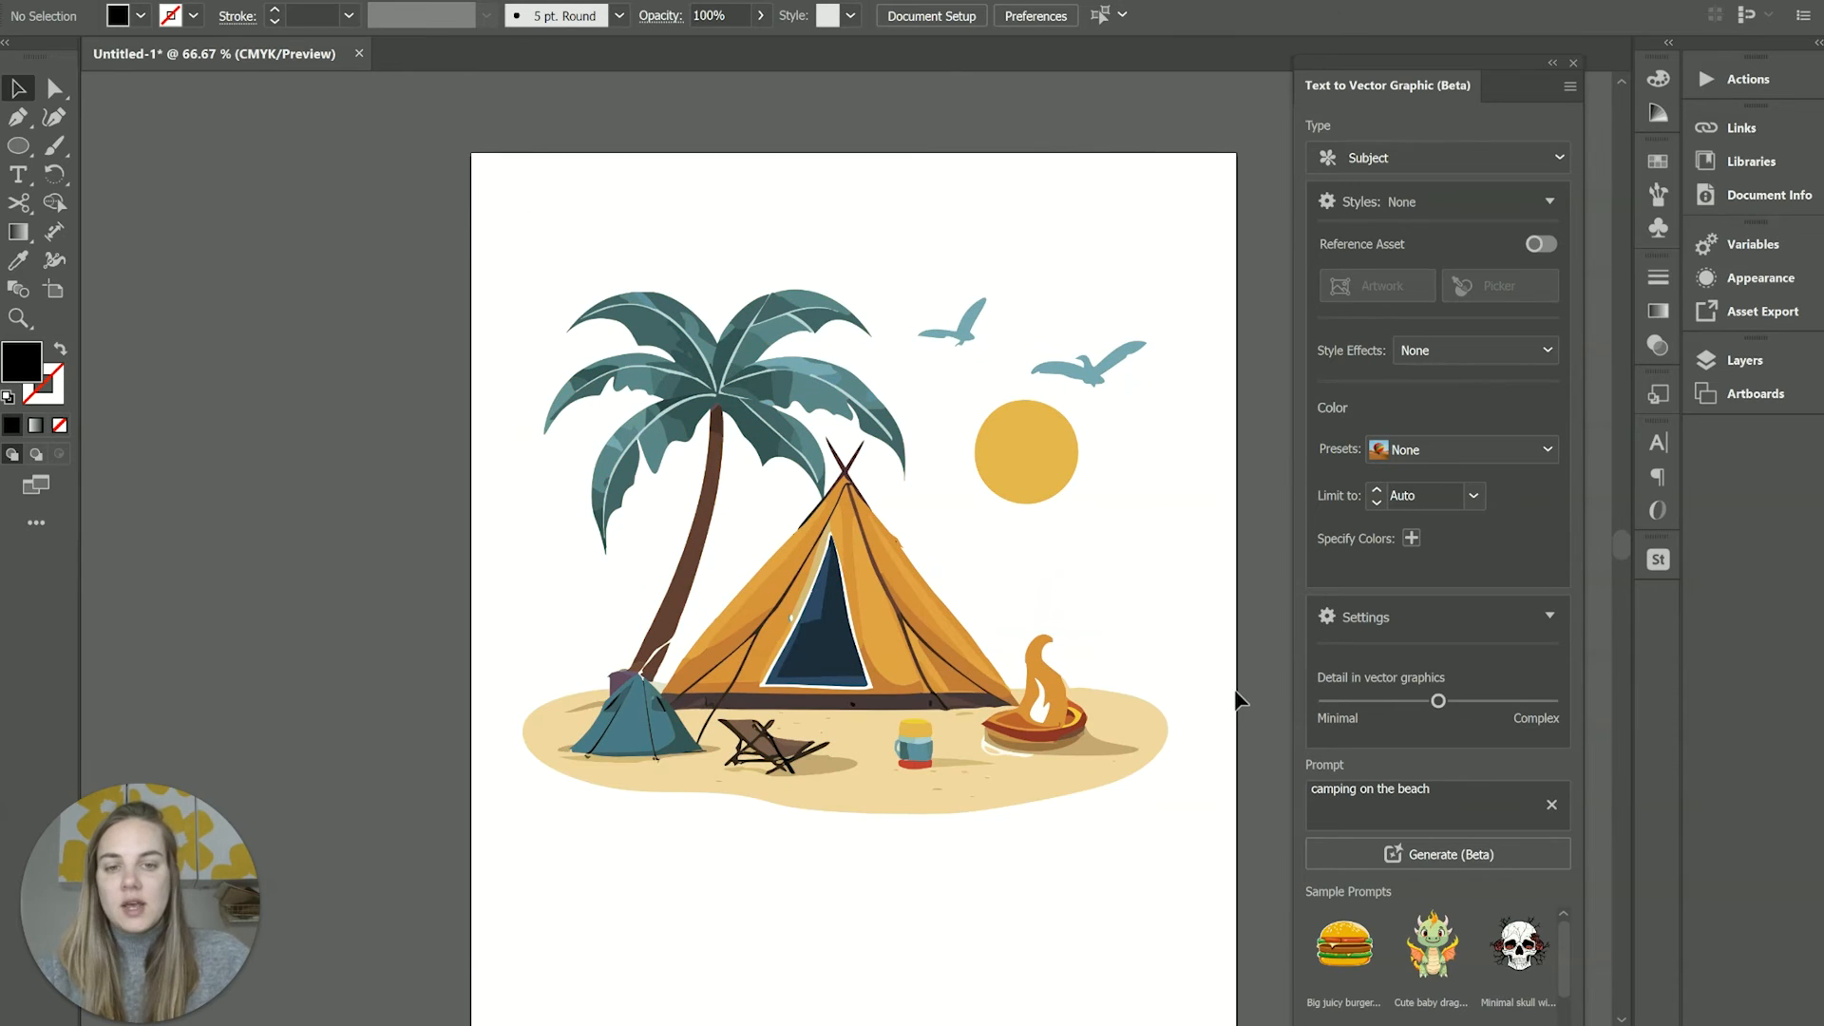
mouse_move(989, 711)
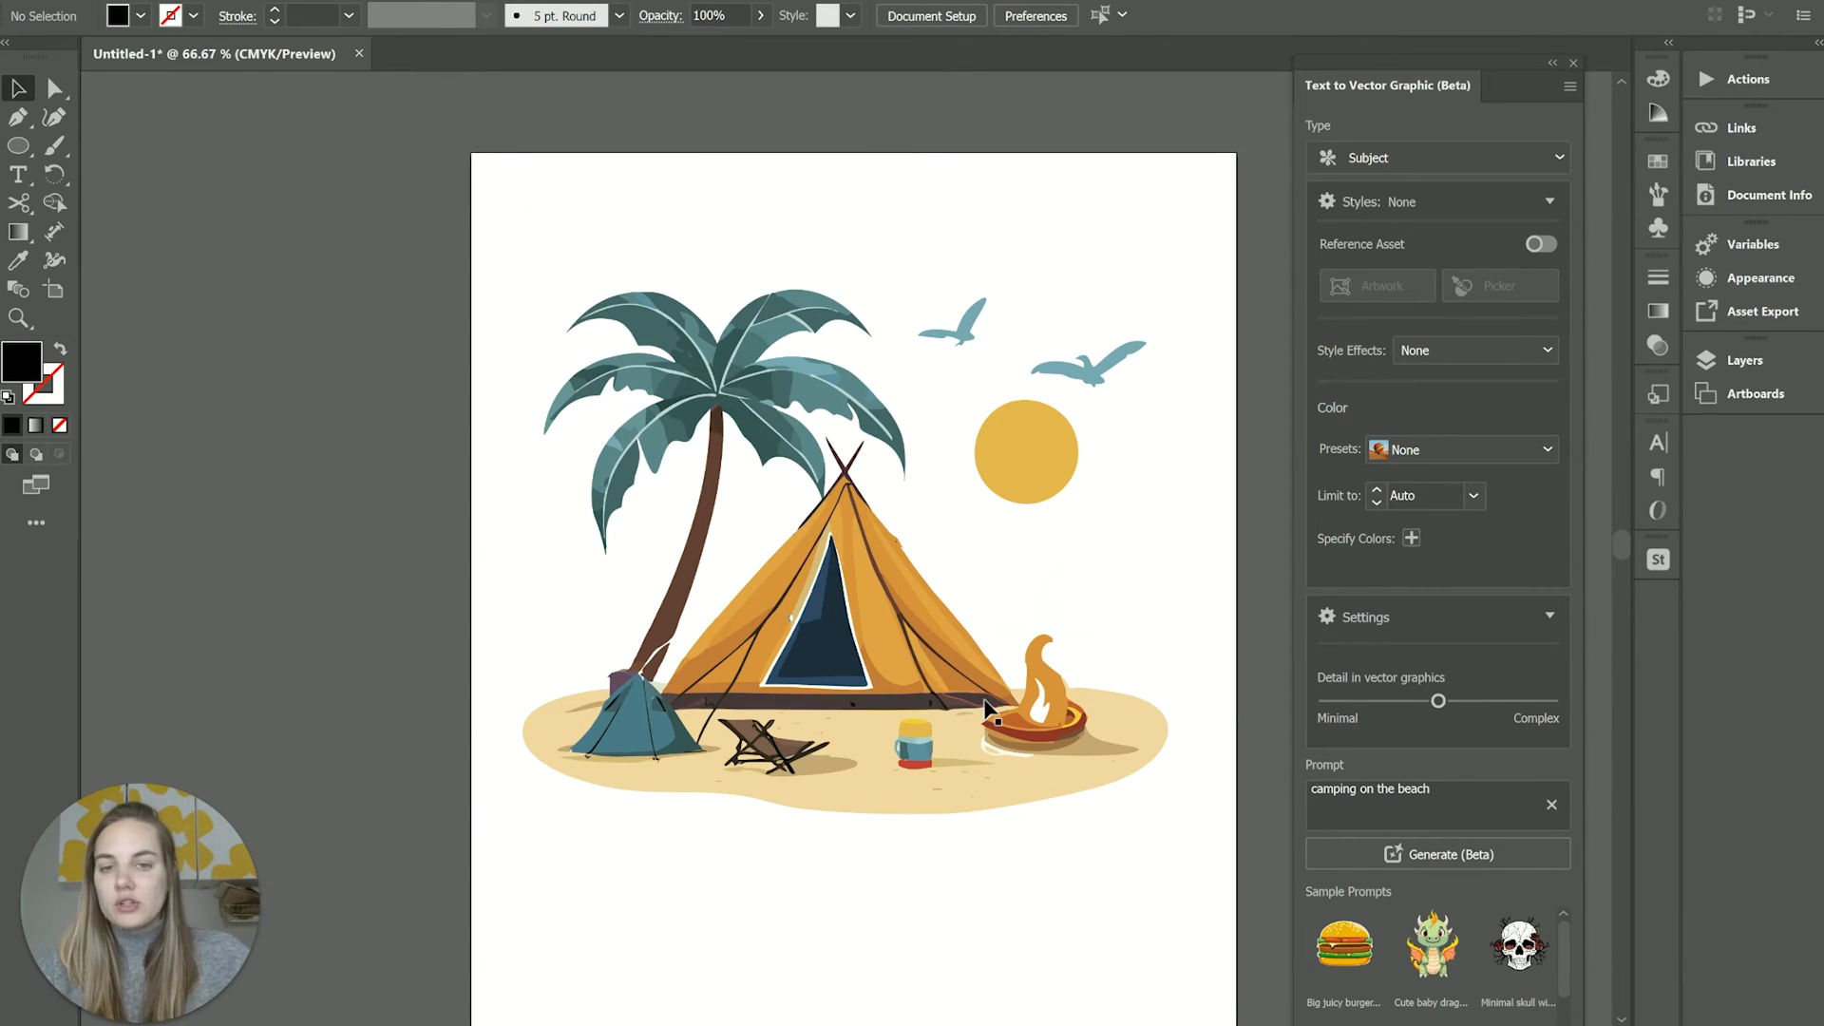
click(1438, 854)
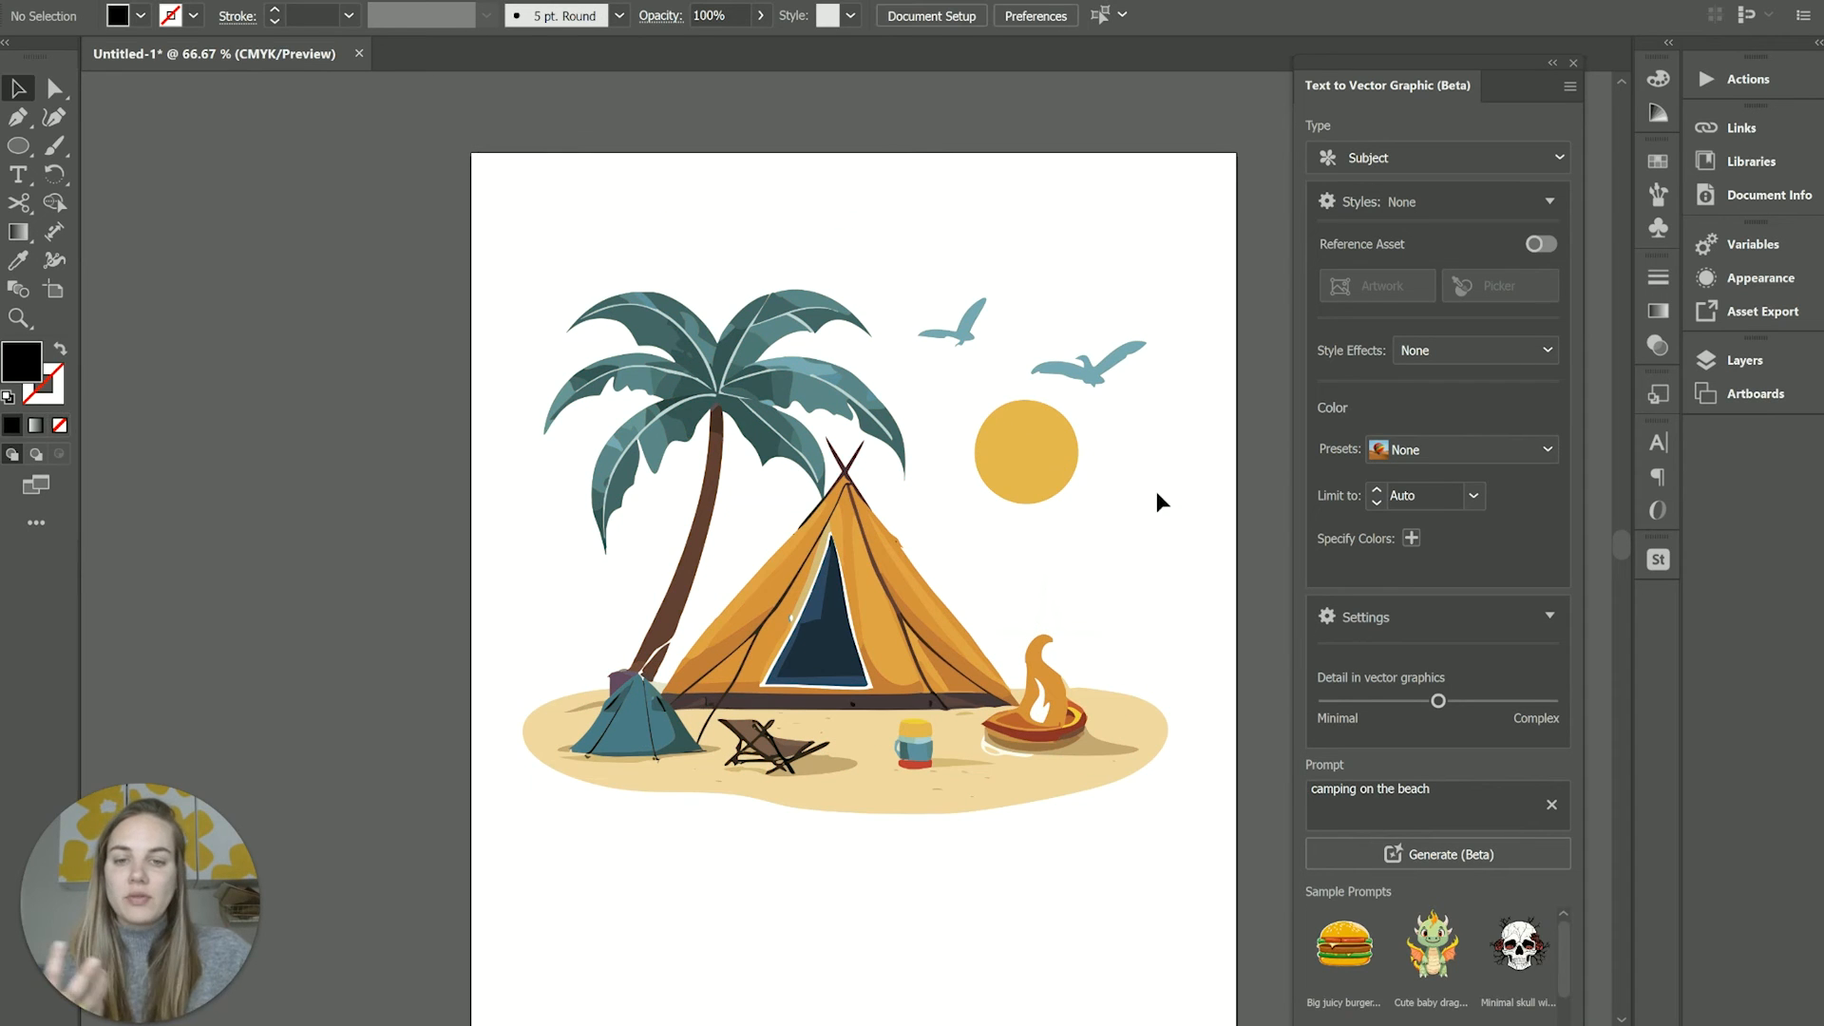
mouse_move(1040, 723)
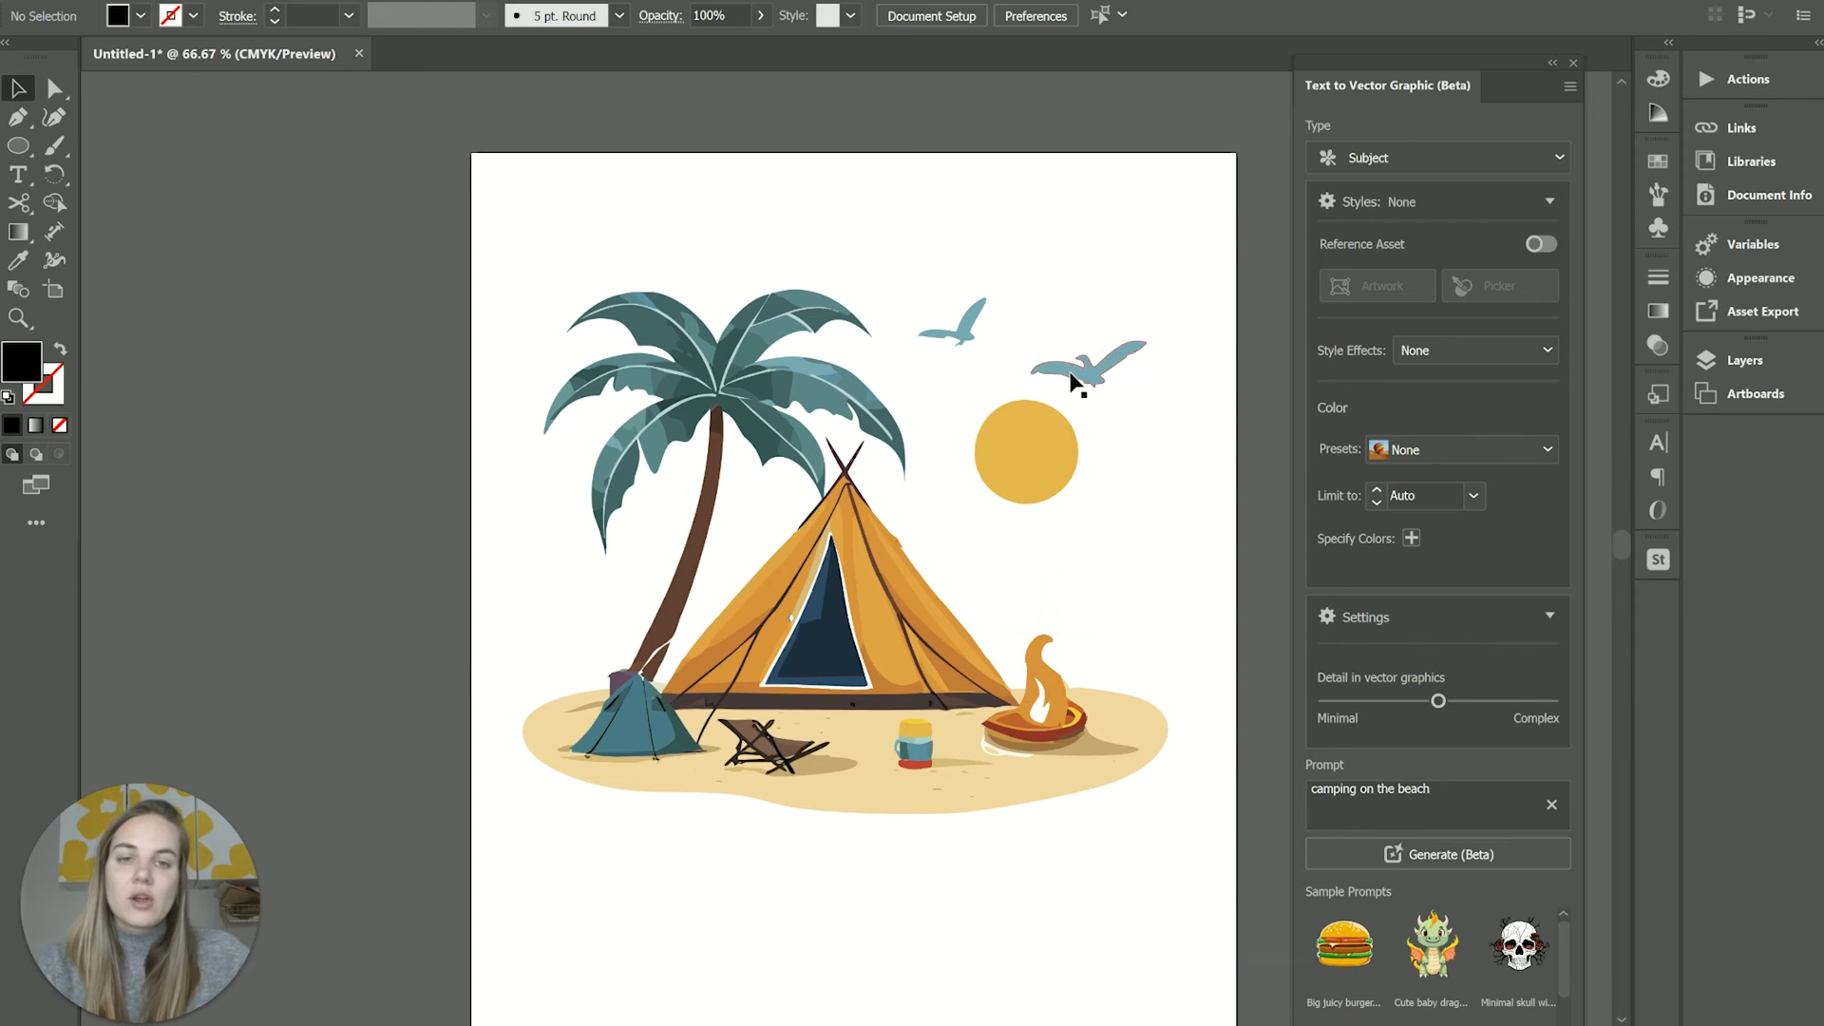
mouse_move(1164, 615)
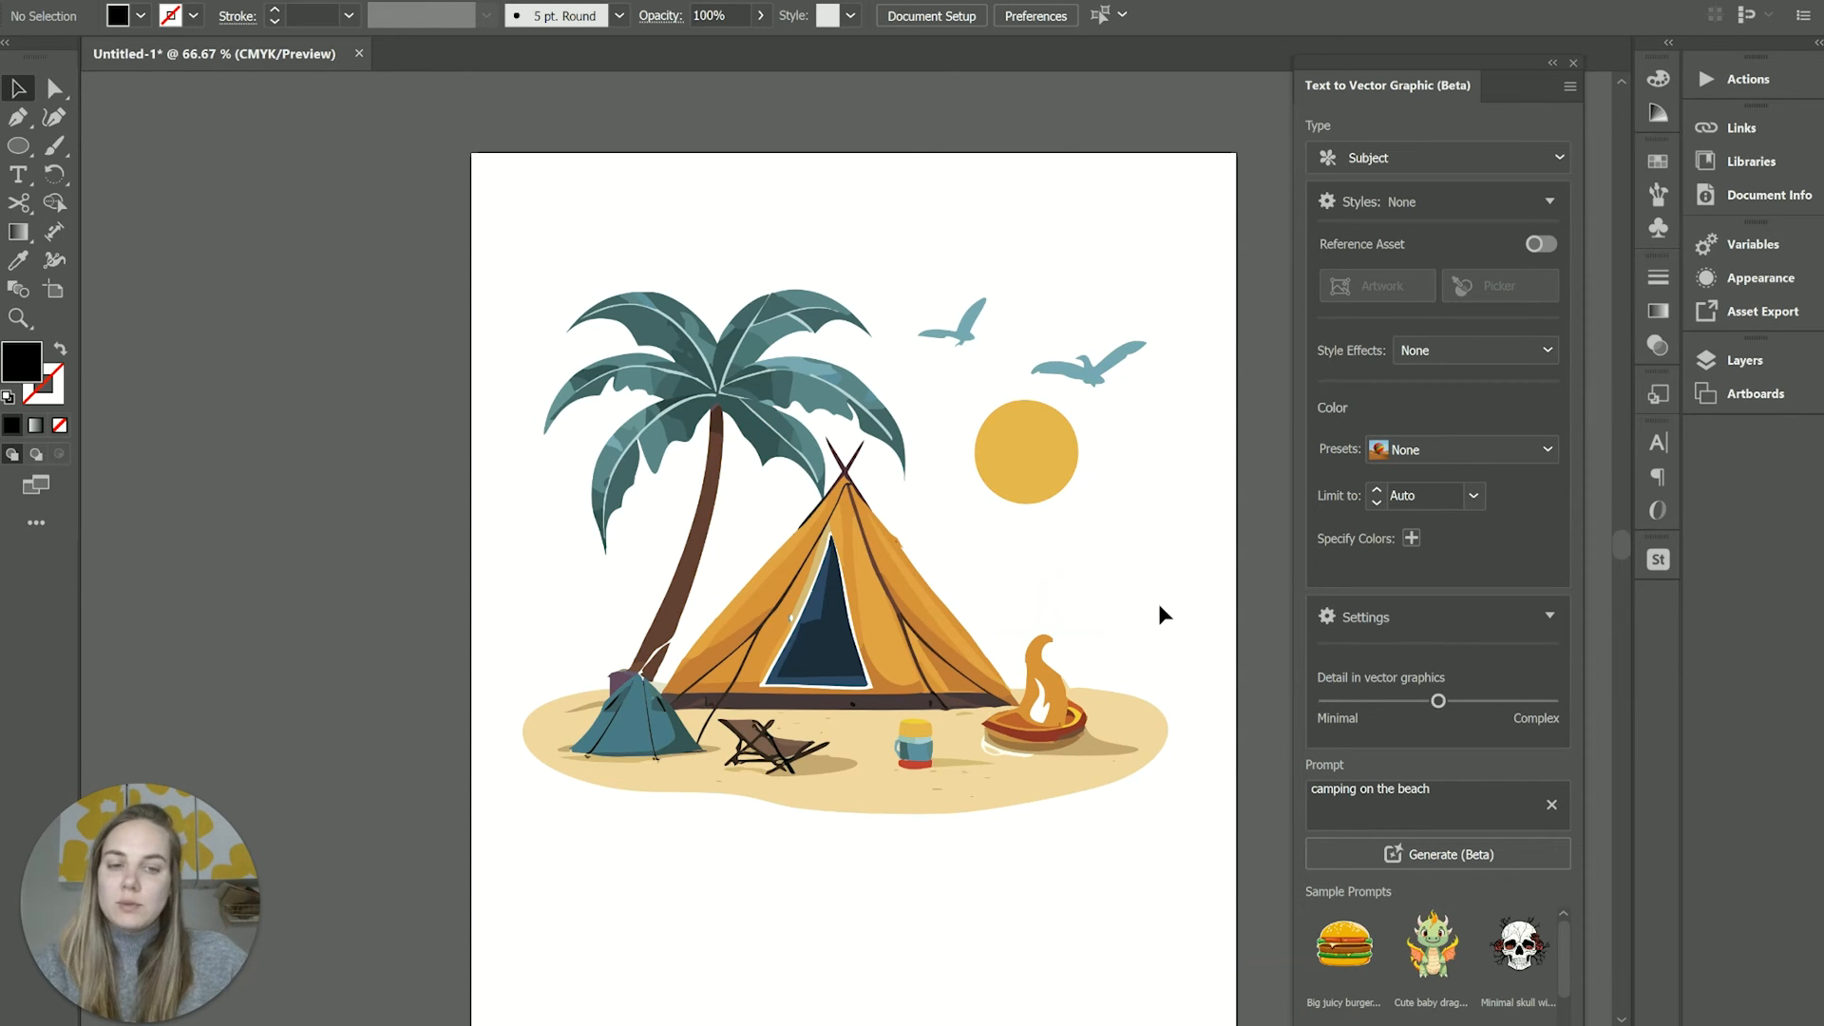
click(1437, 854)
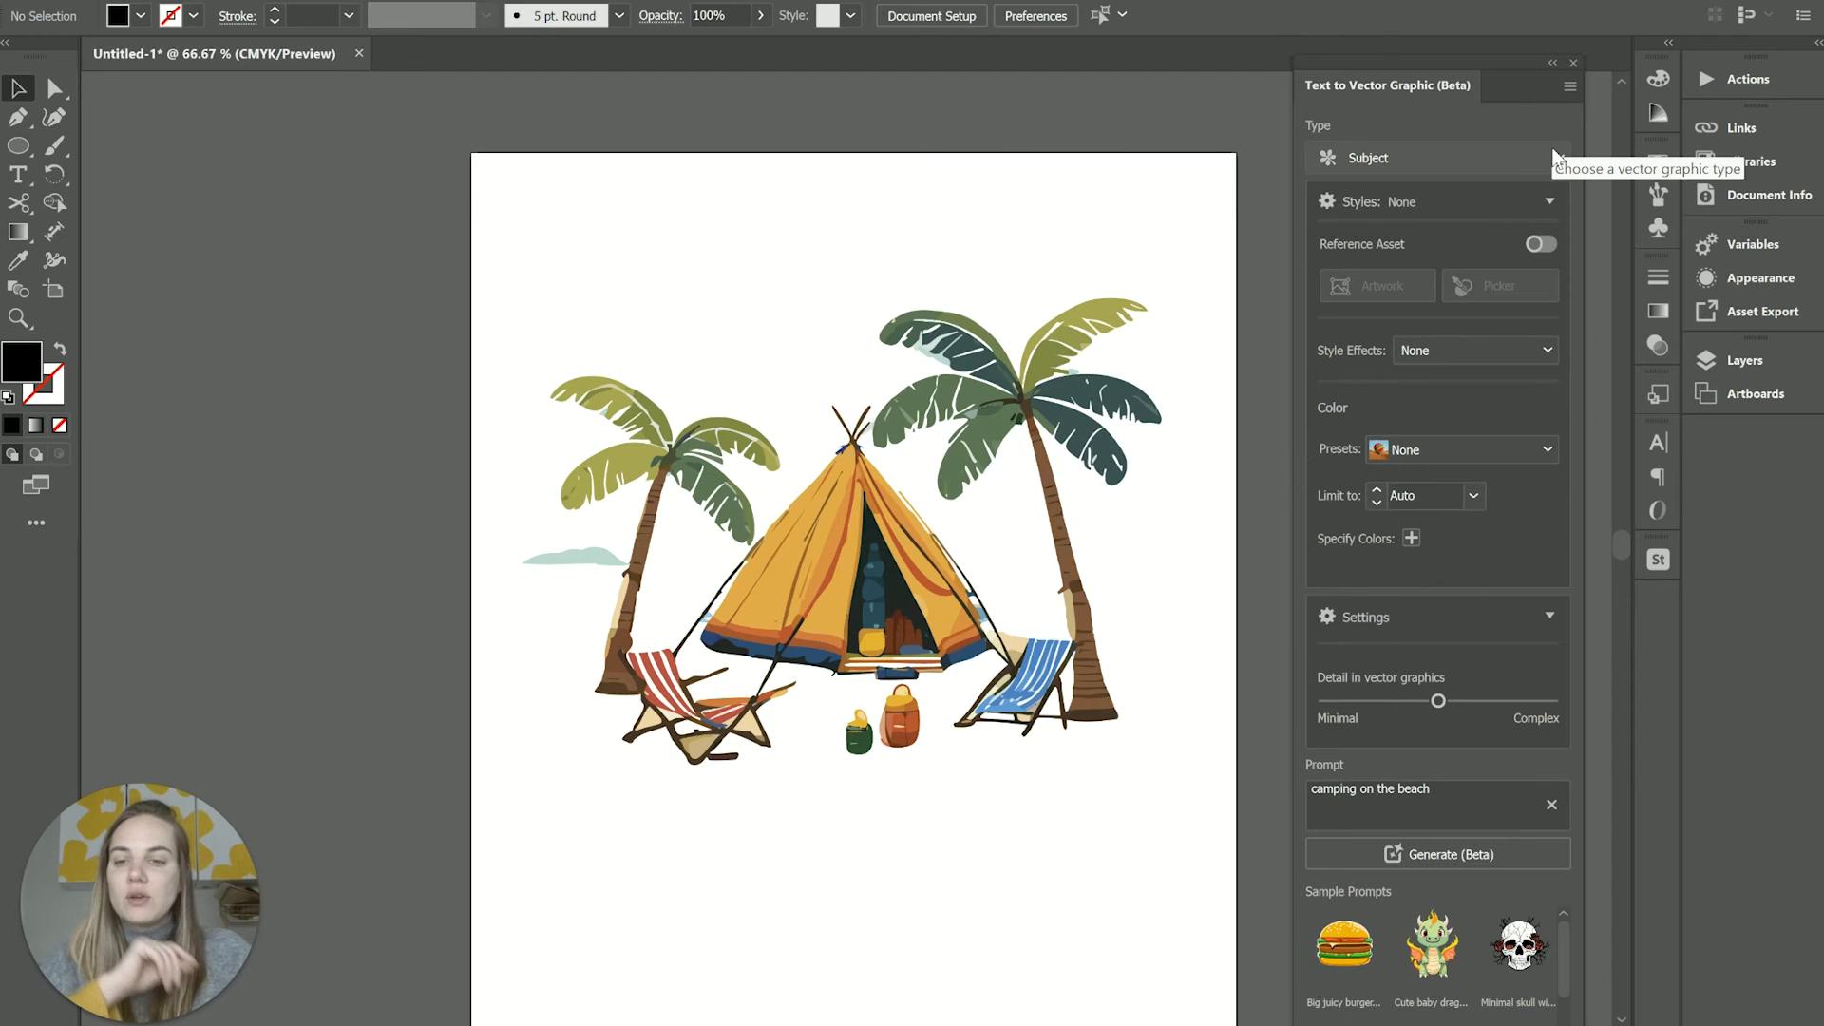
Settle on the single-palm camping variation with sun, birds and campfire, then switch to citrus suite.jpg
click(1437, 157)
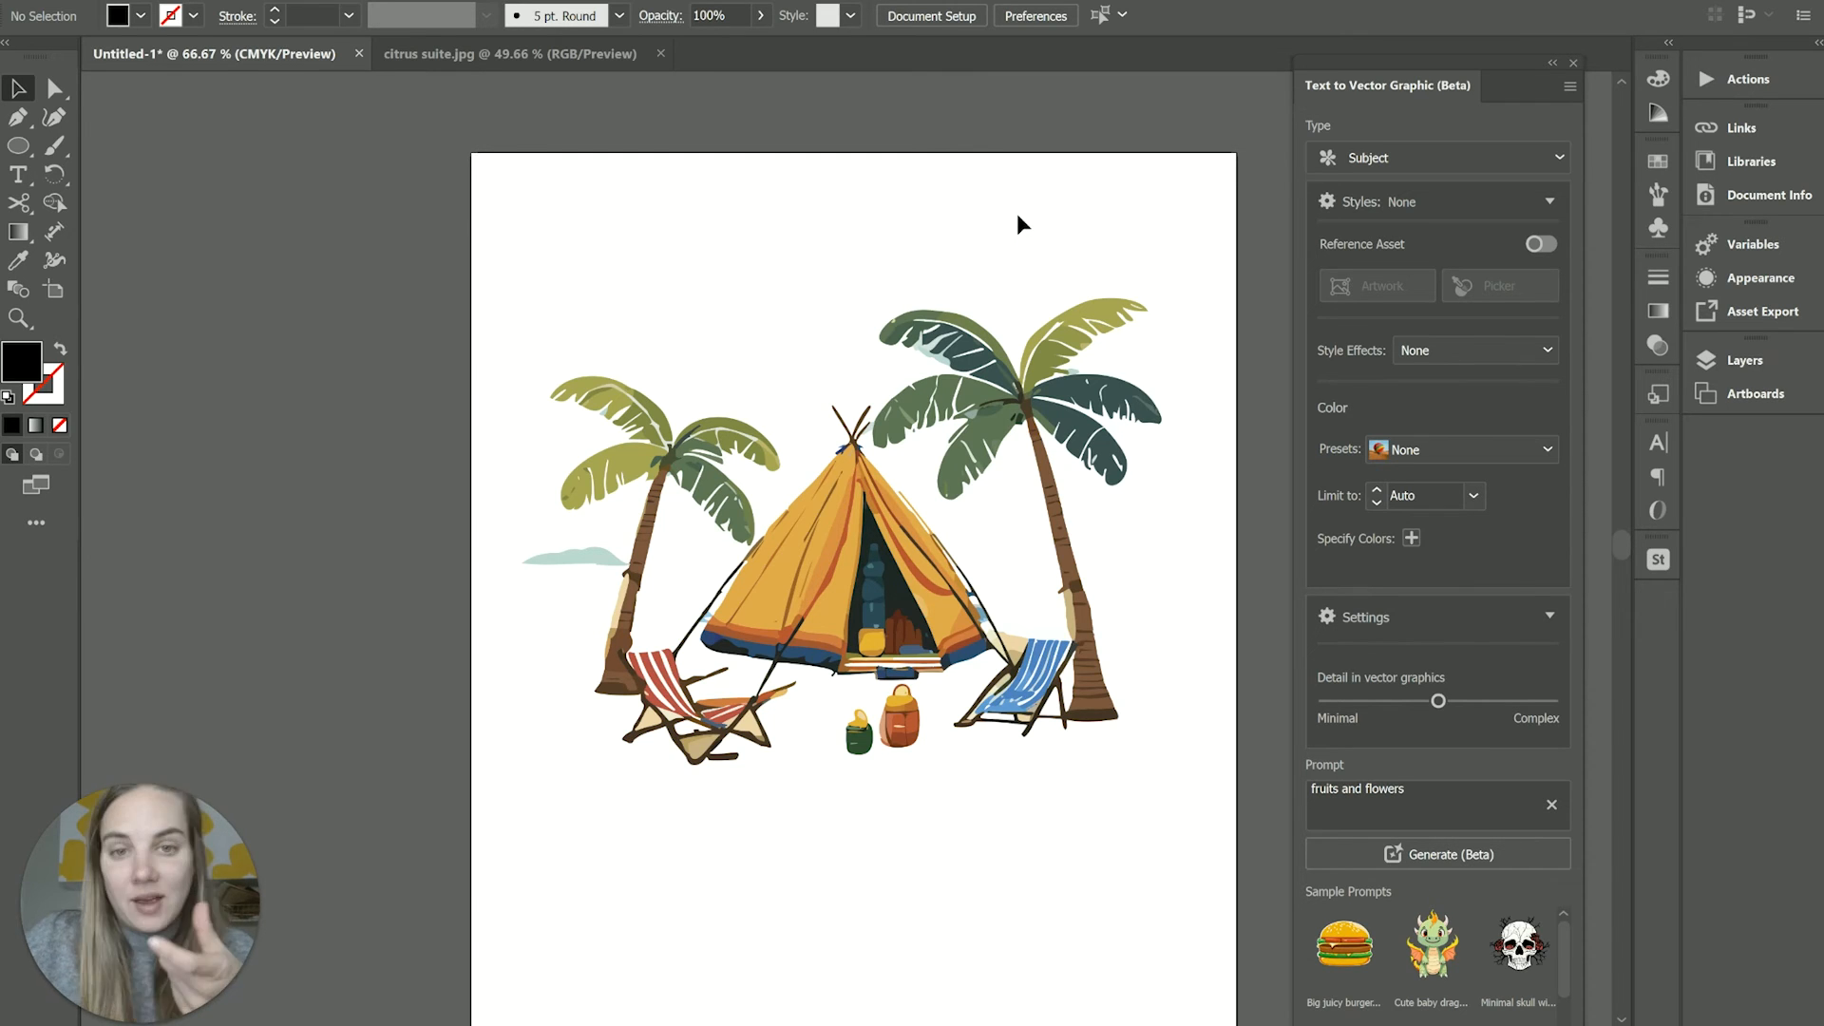
mouse_move(930, 364)
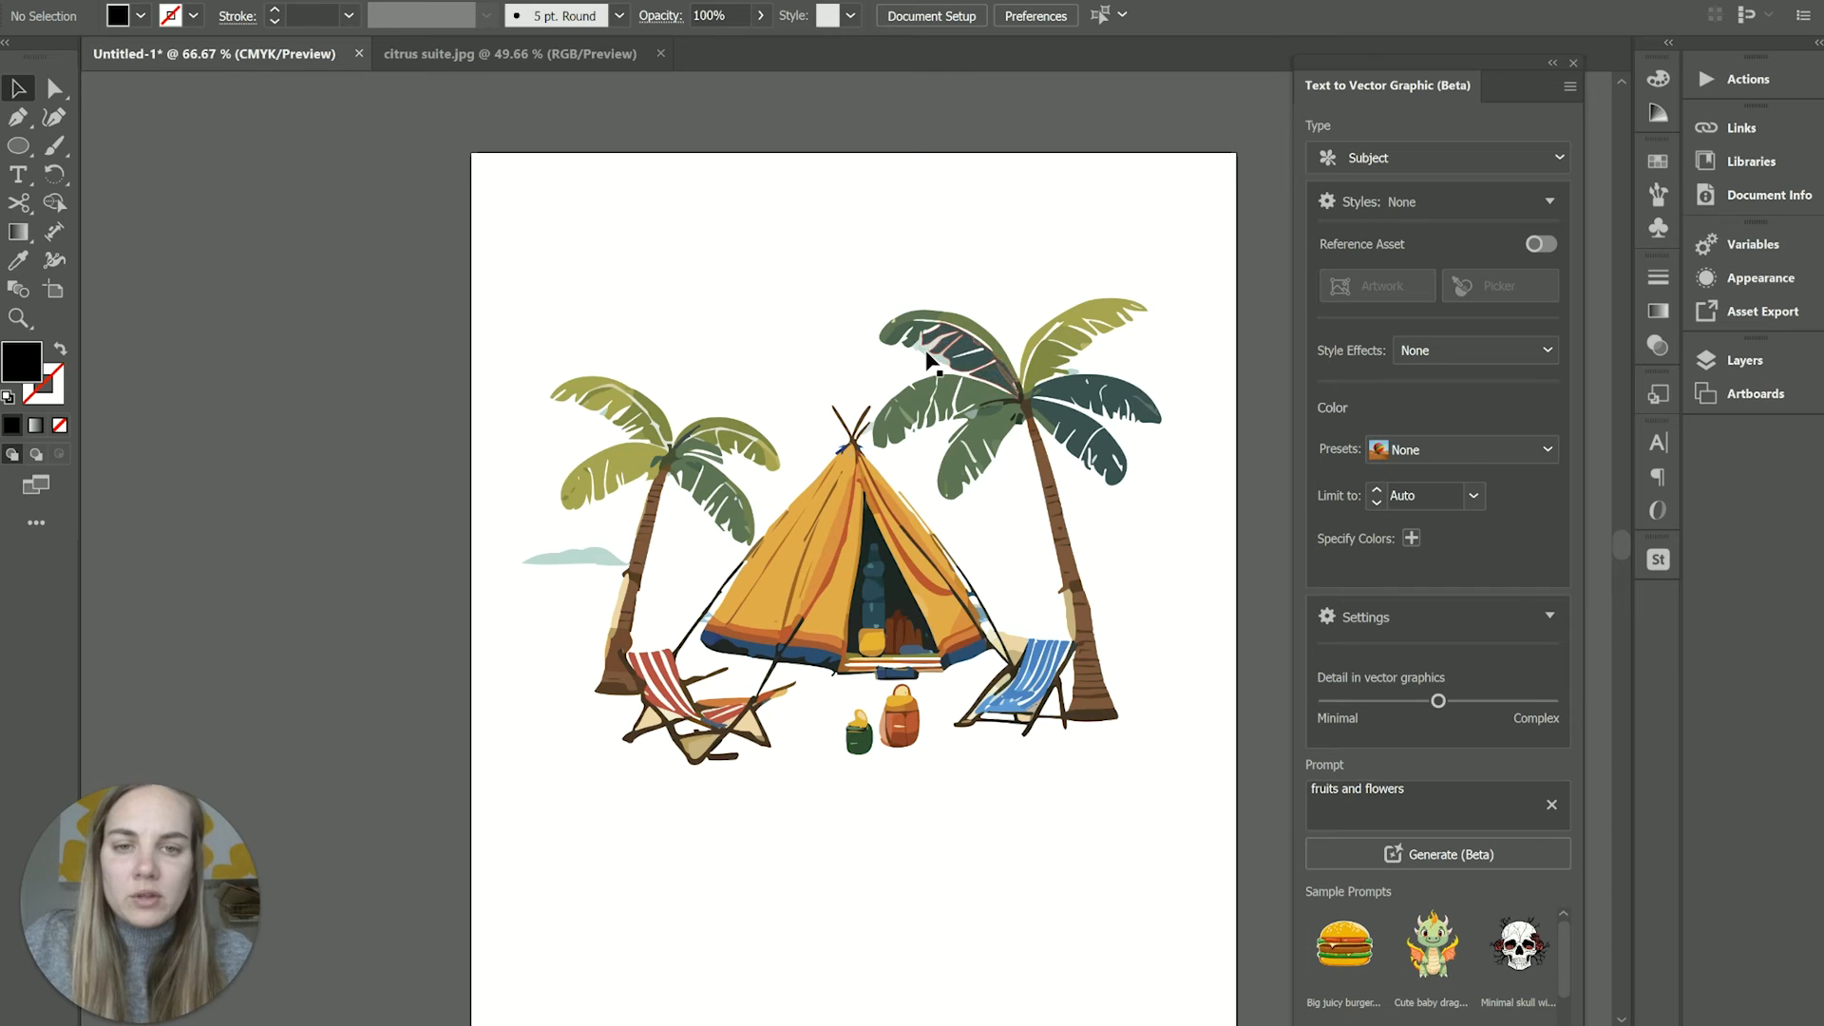
mouse_move(760, 406)
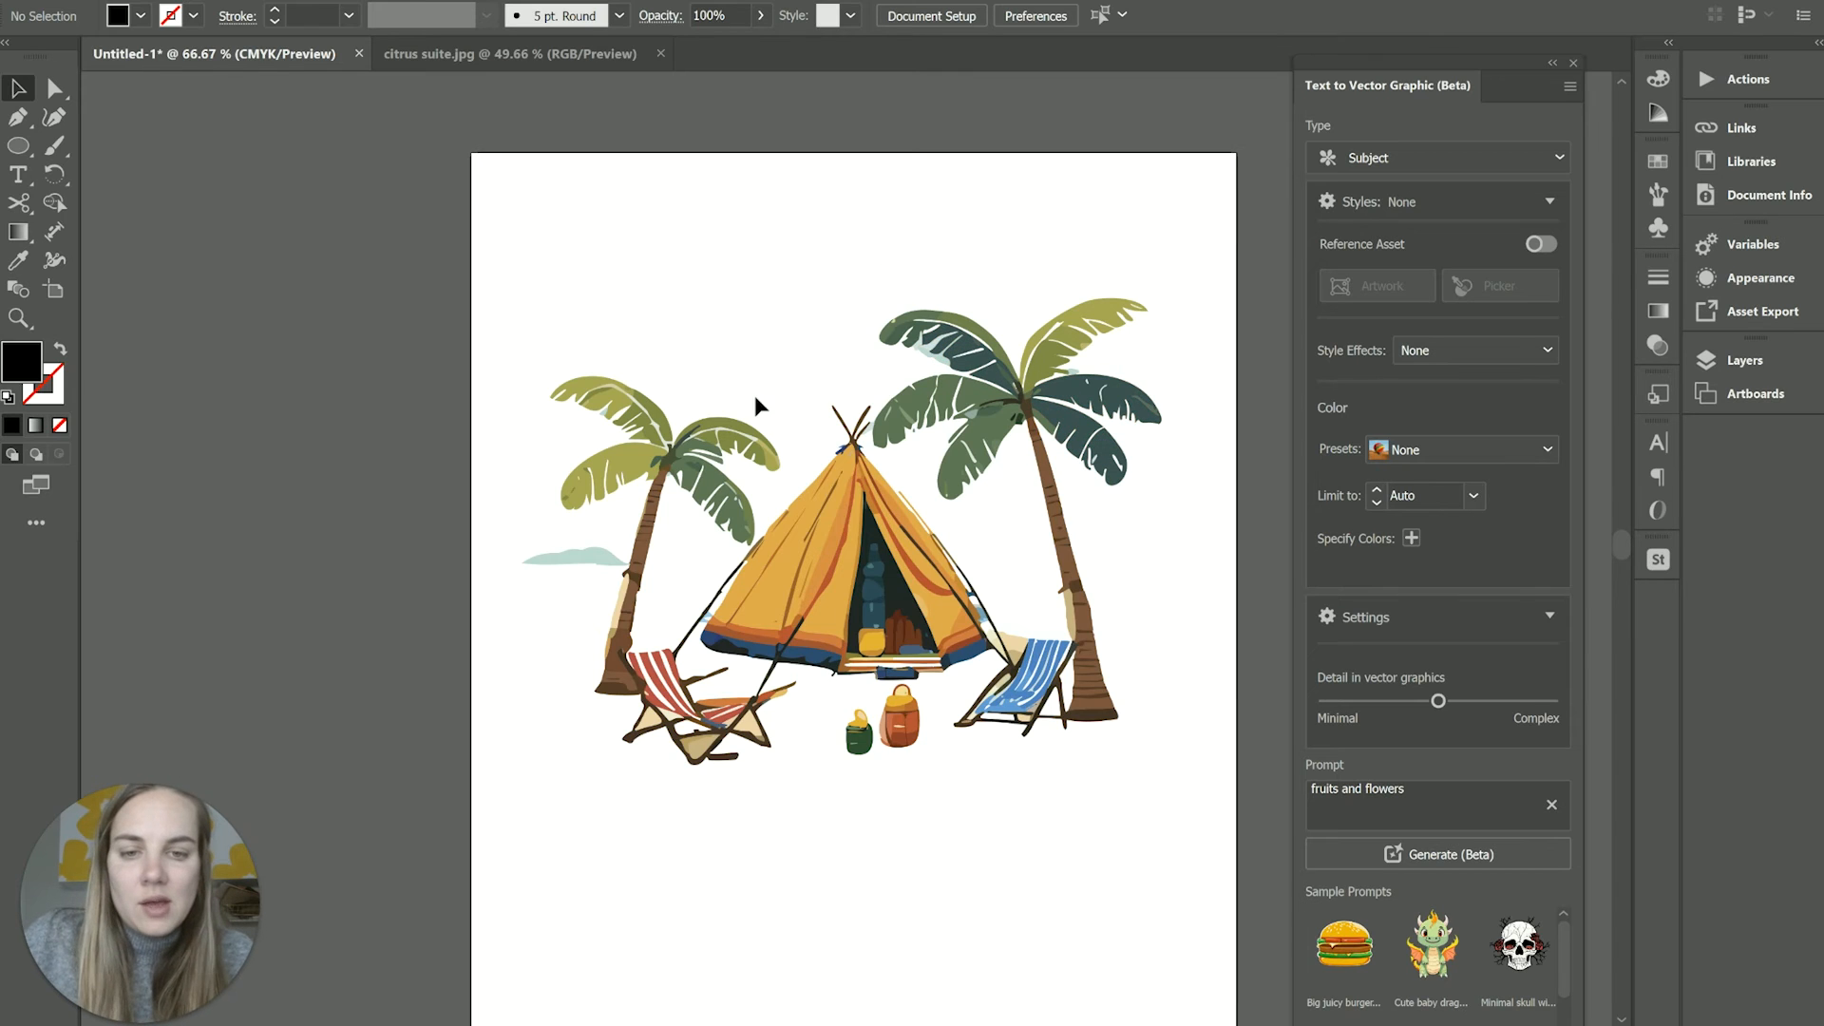
mouse_move(1214, 472)
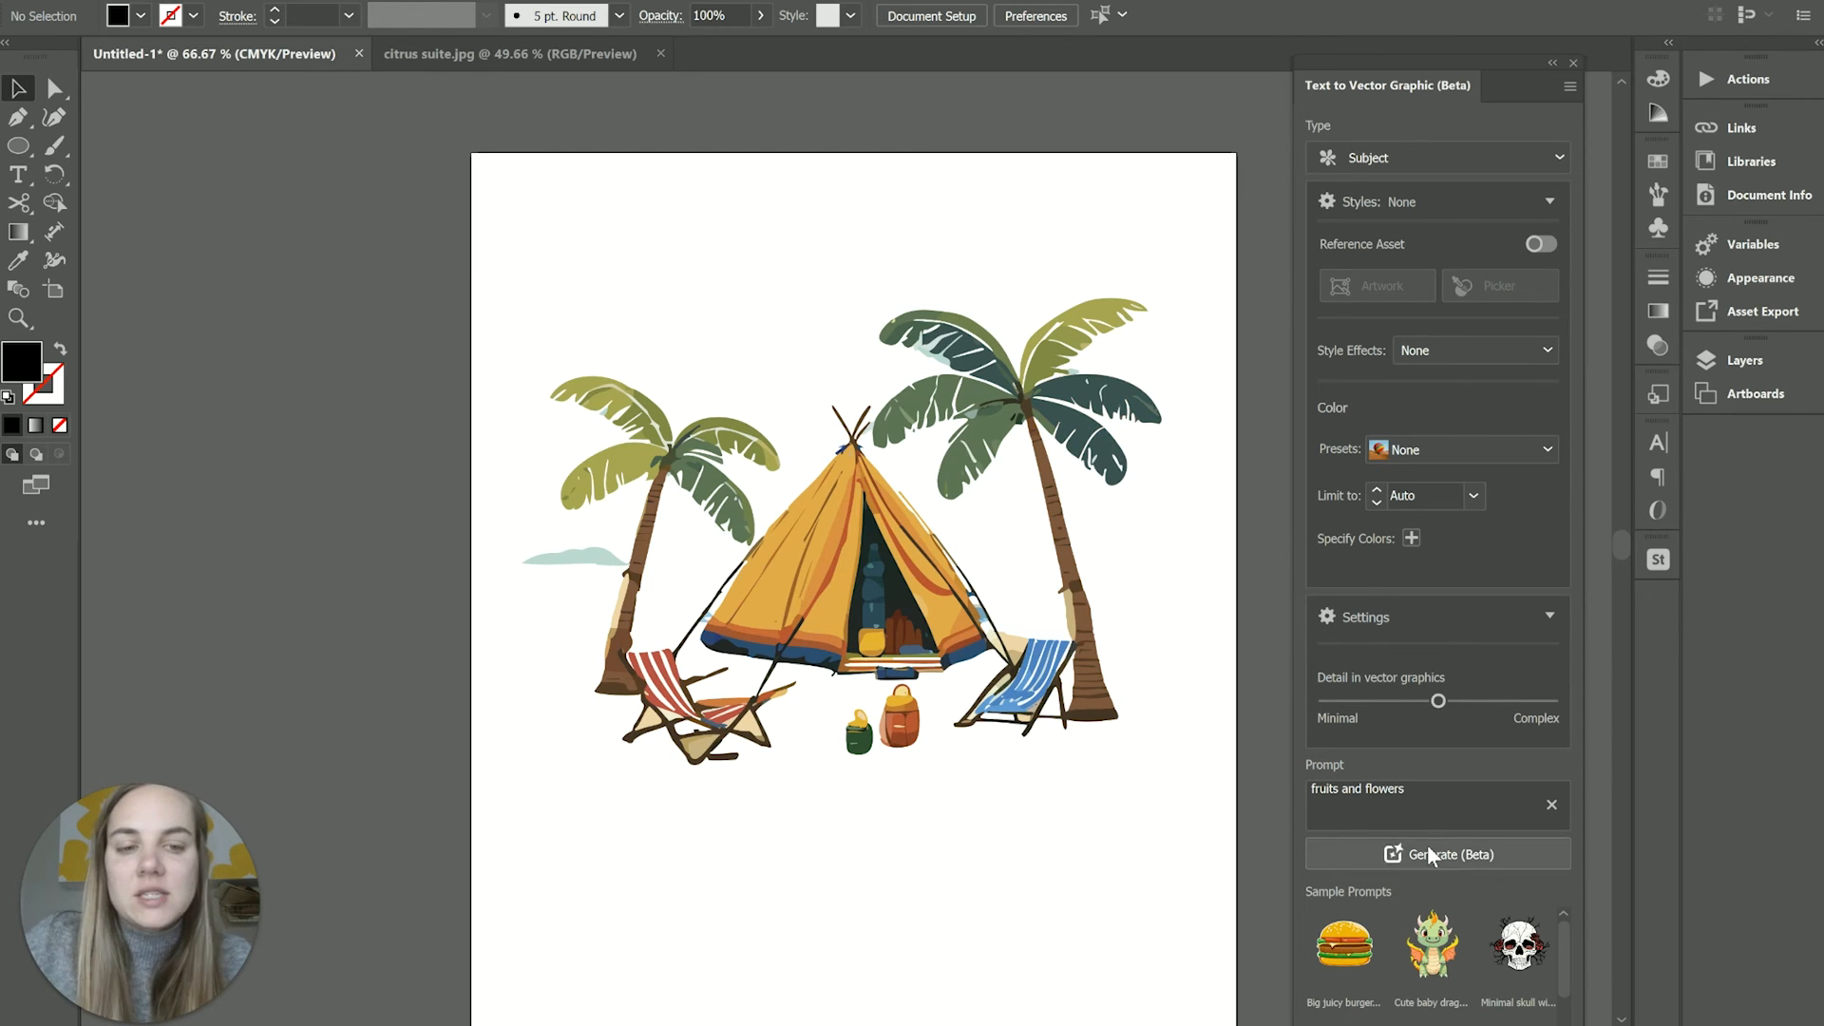
click(1437, 854)
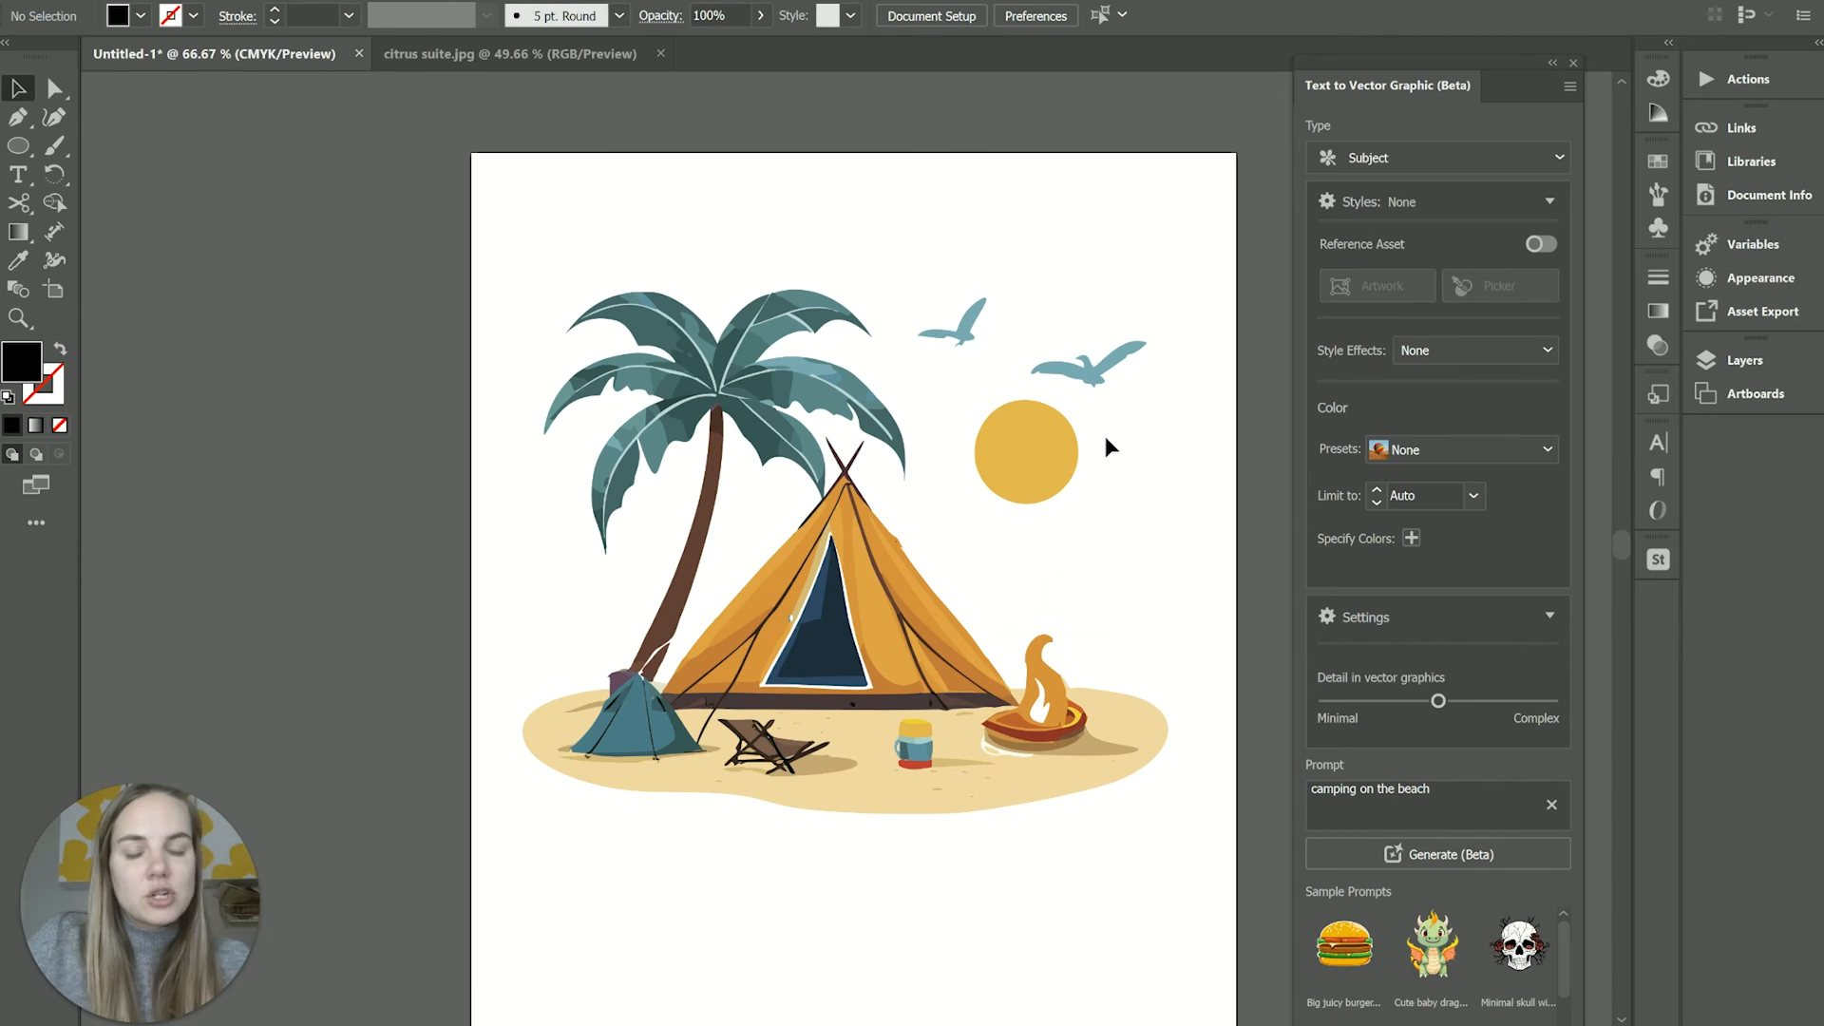
click(1438, 854)
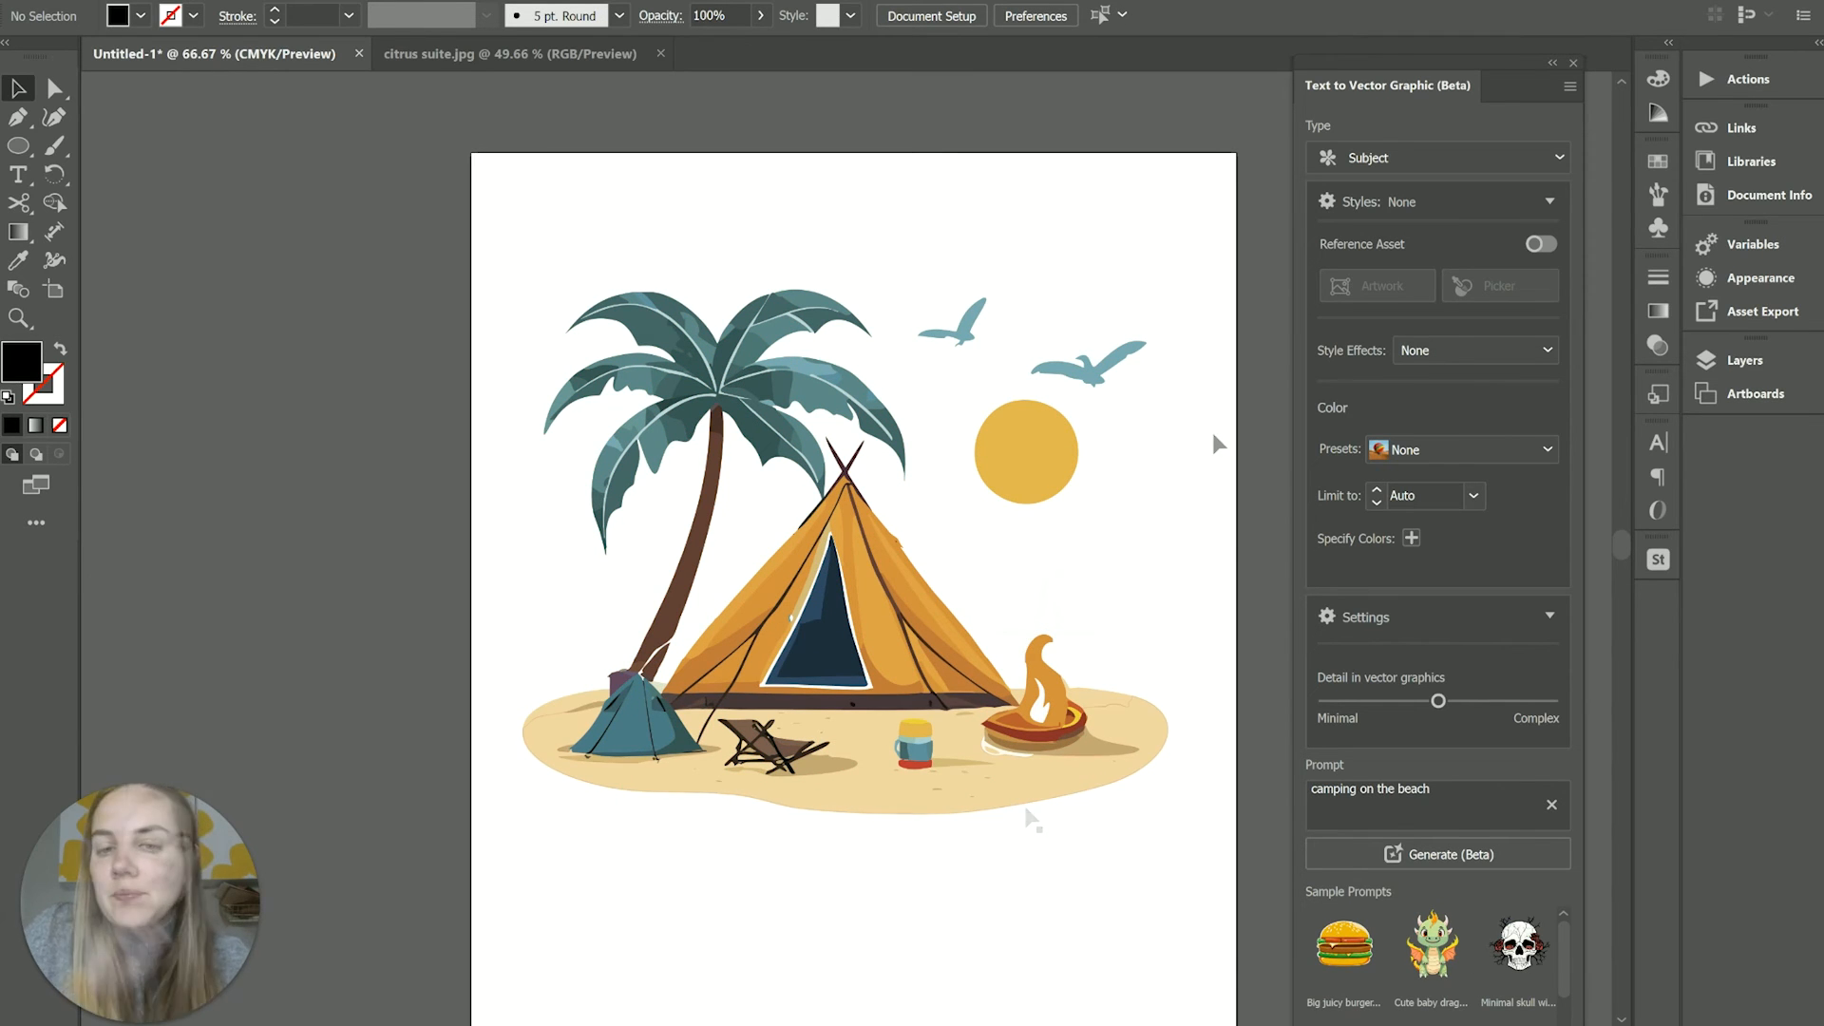
mouse_move(862, 178)
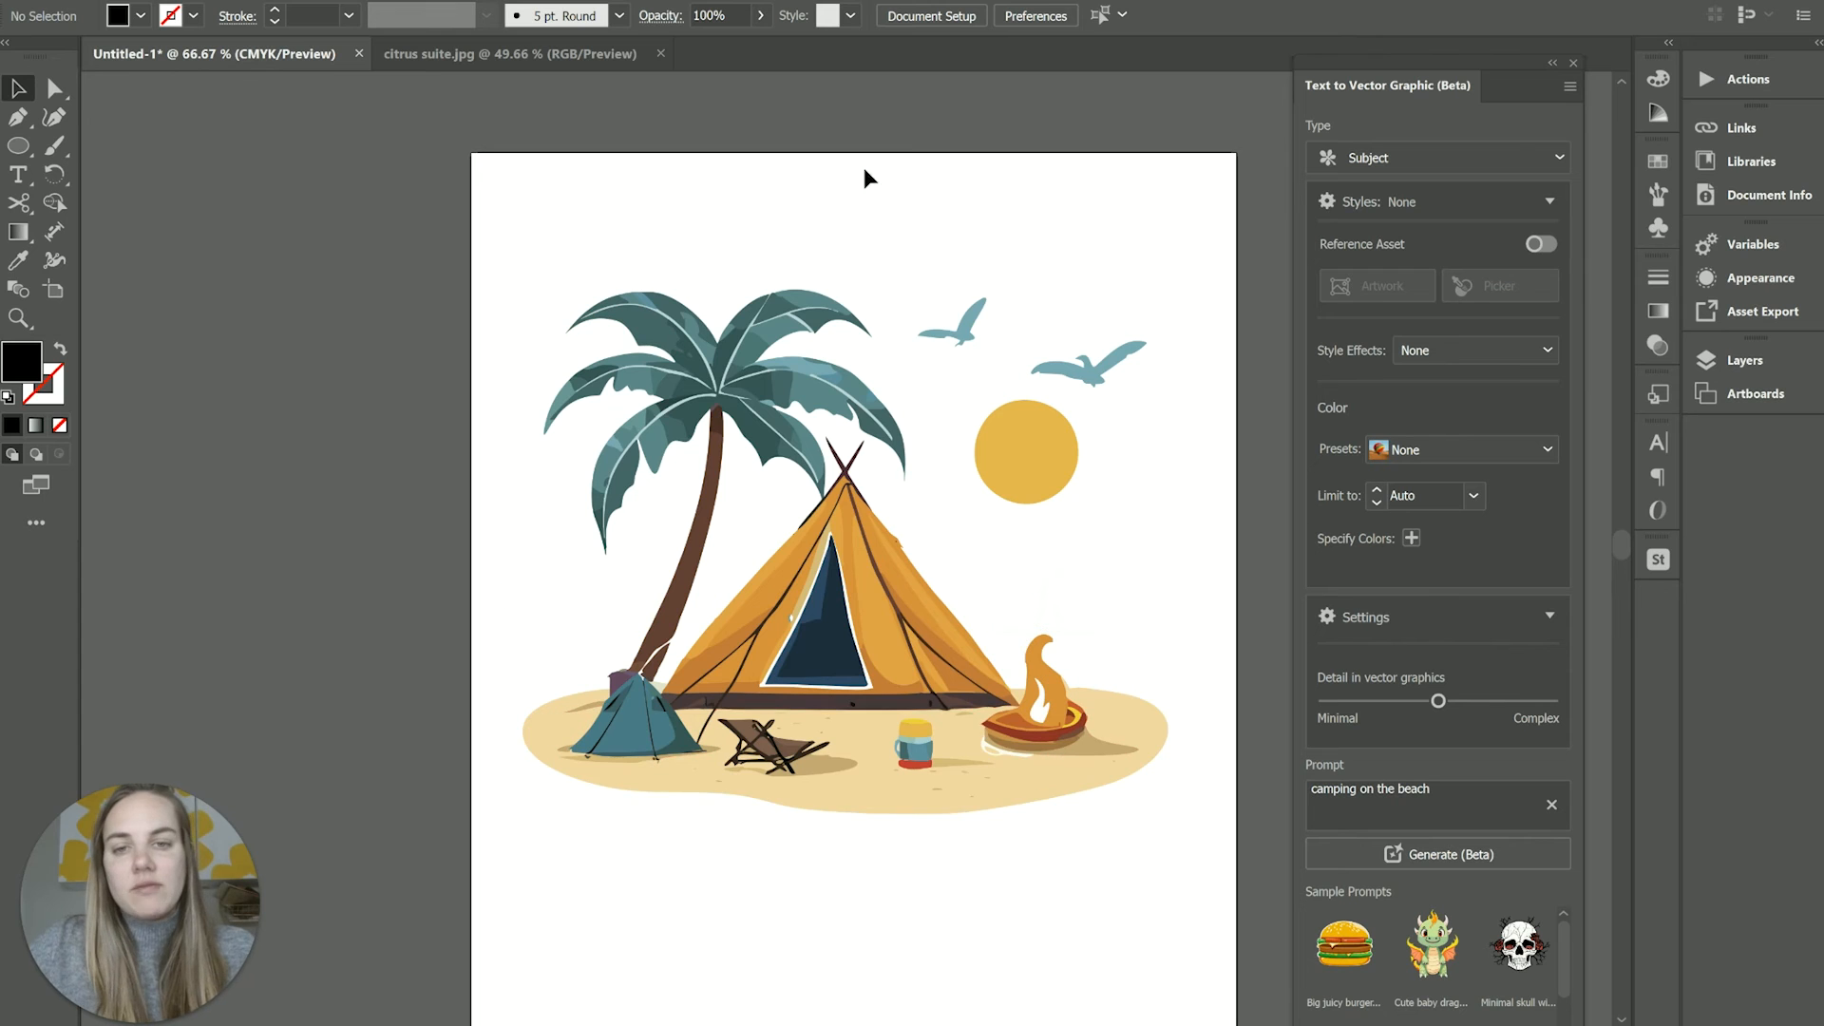
mouse_move(1063, 622)
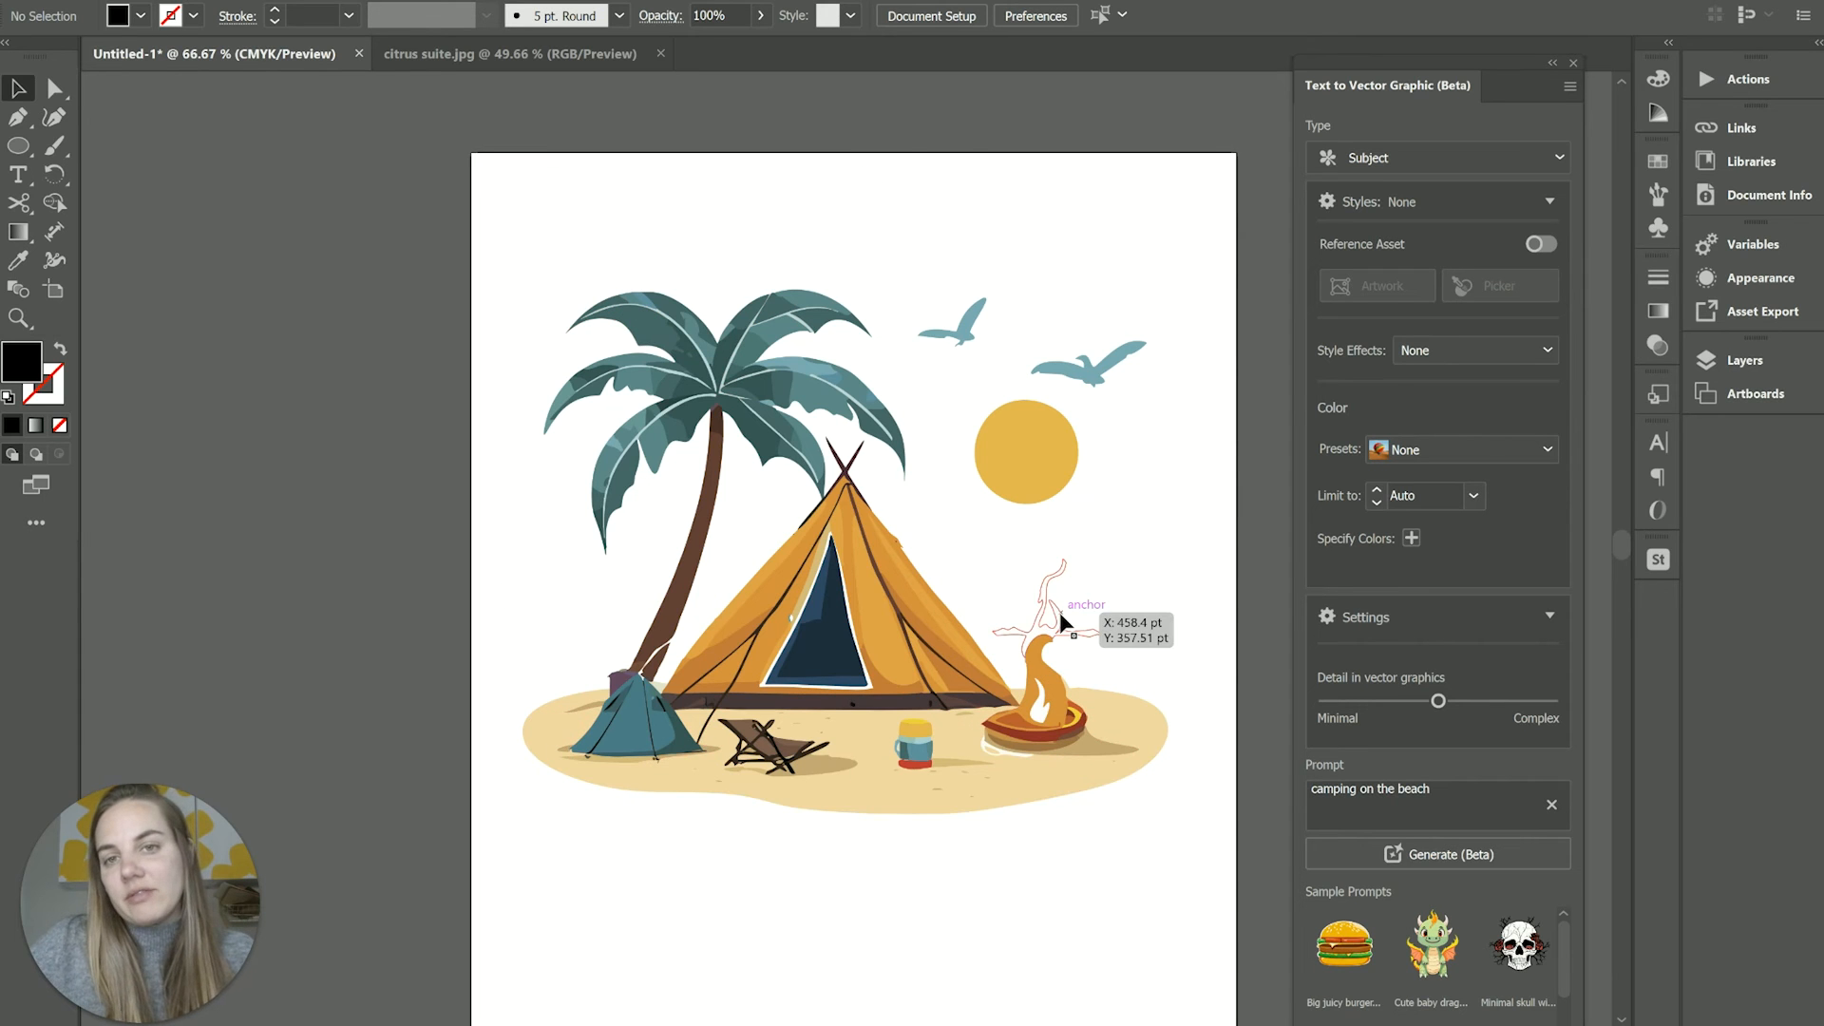
click(483, 53)
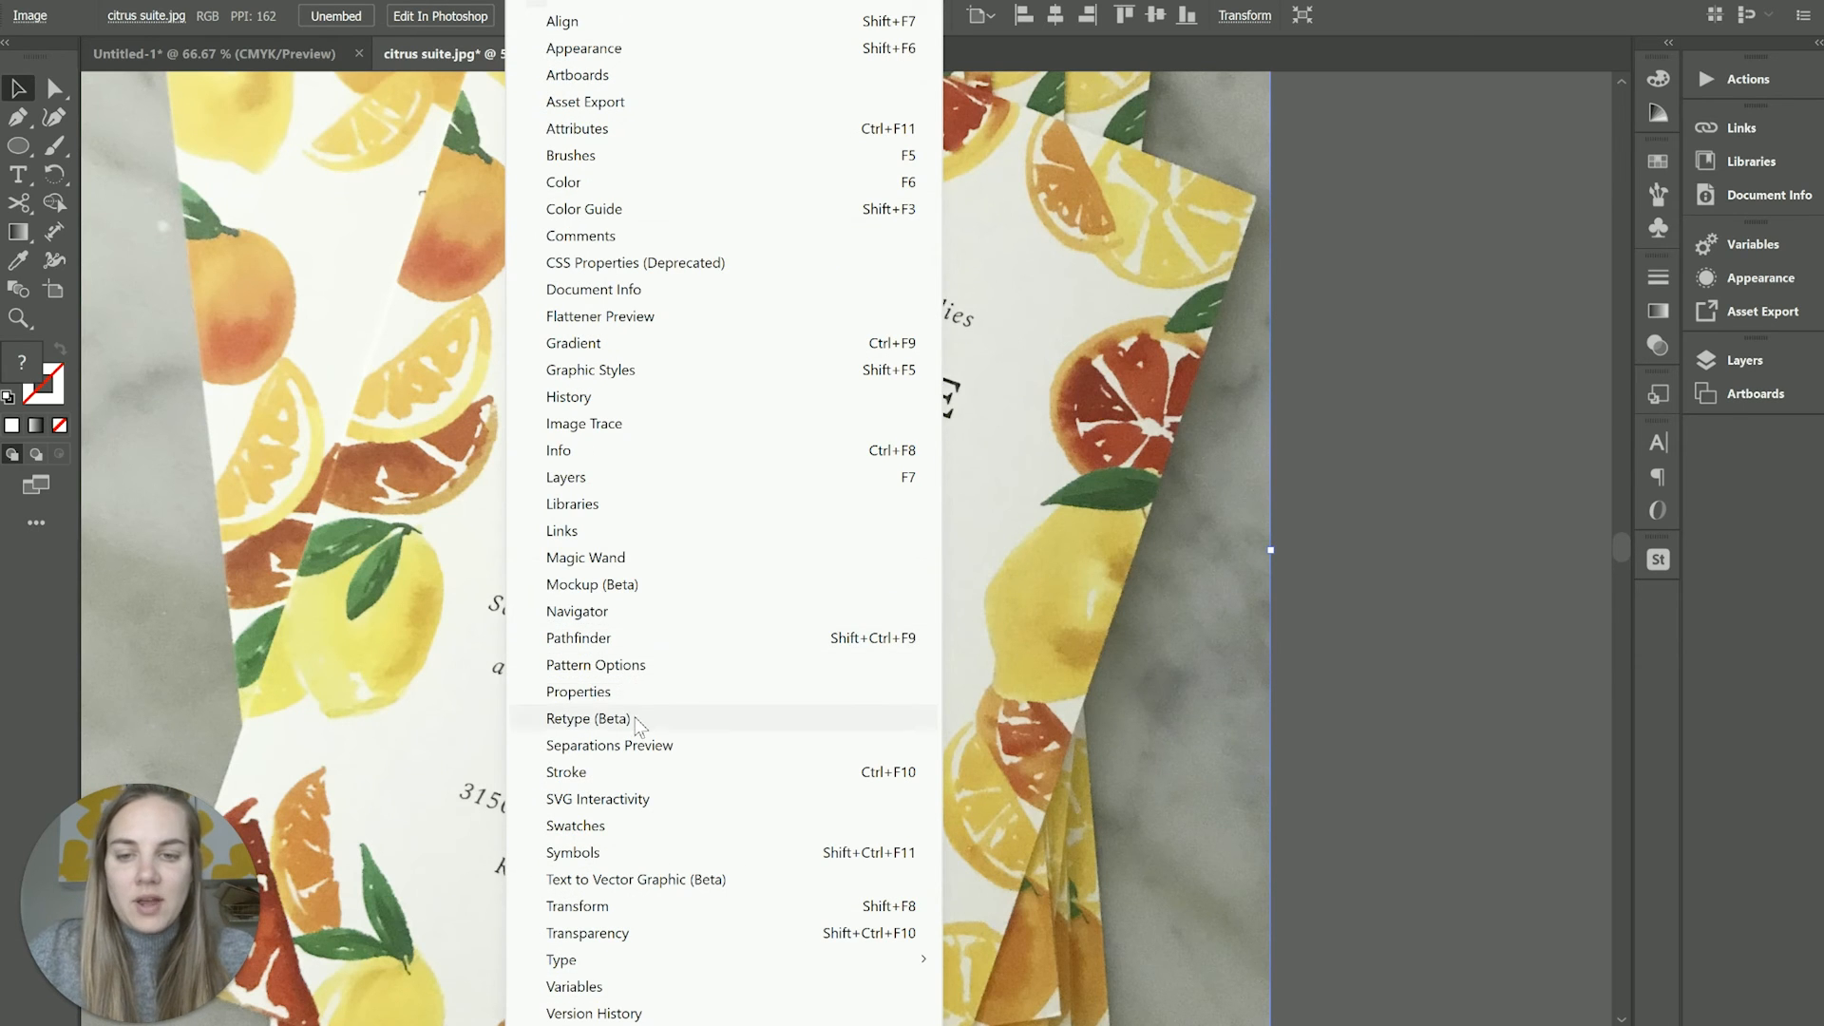
Open Retype (Beta), dock its panel beside the photo, and dismiss the Download to edit offer
click(588, 718)
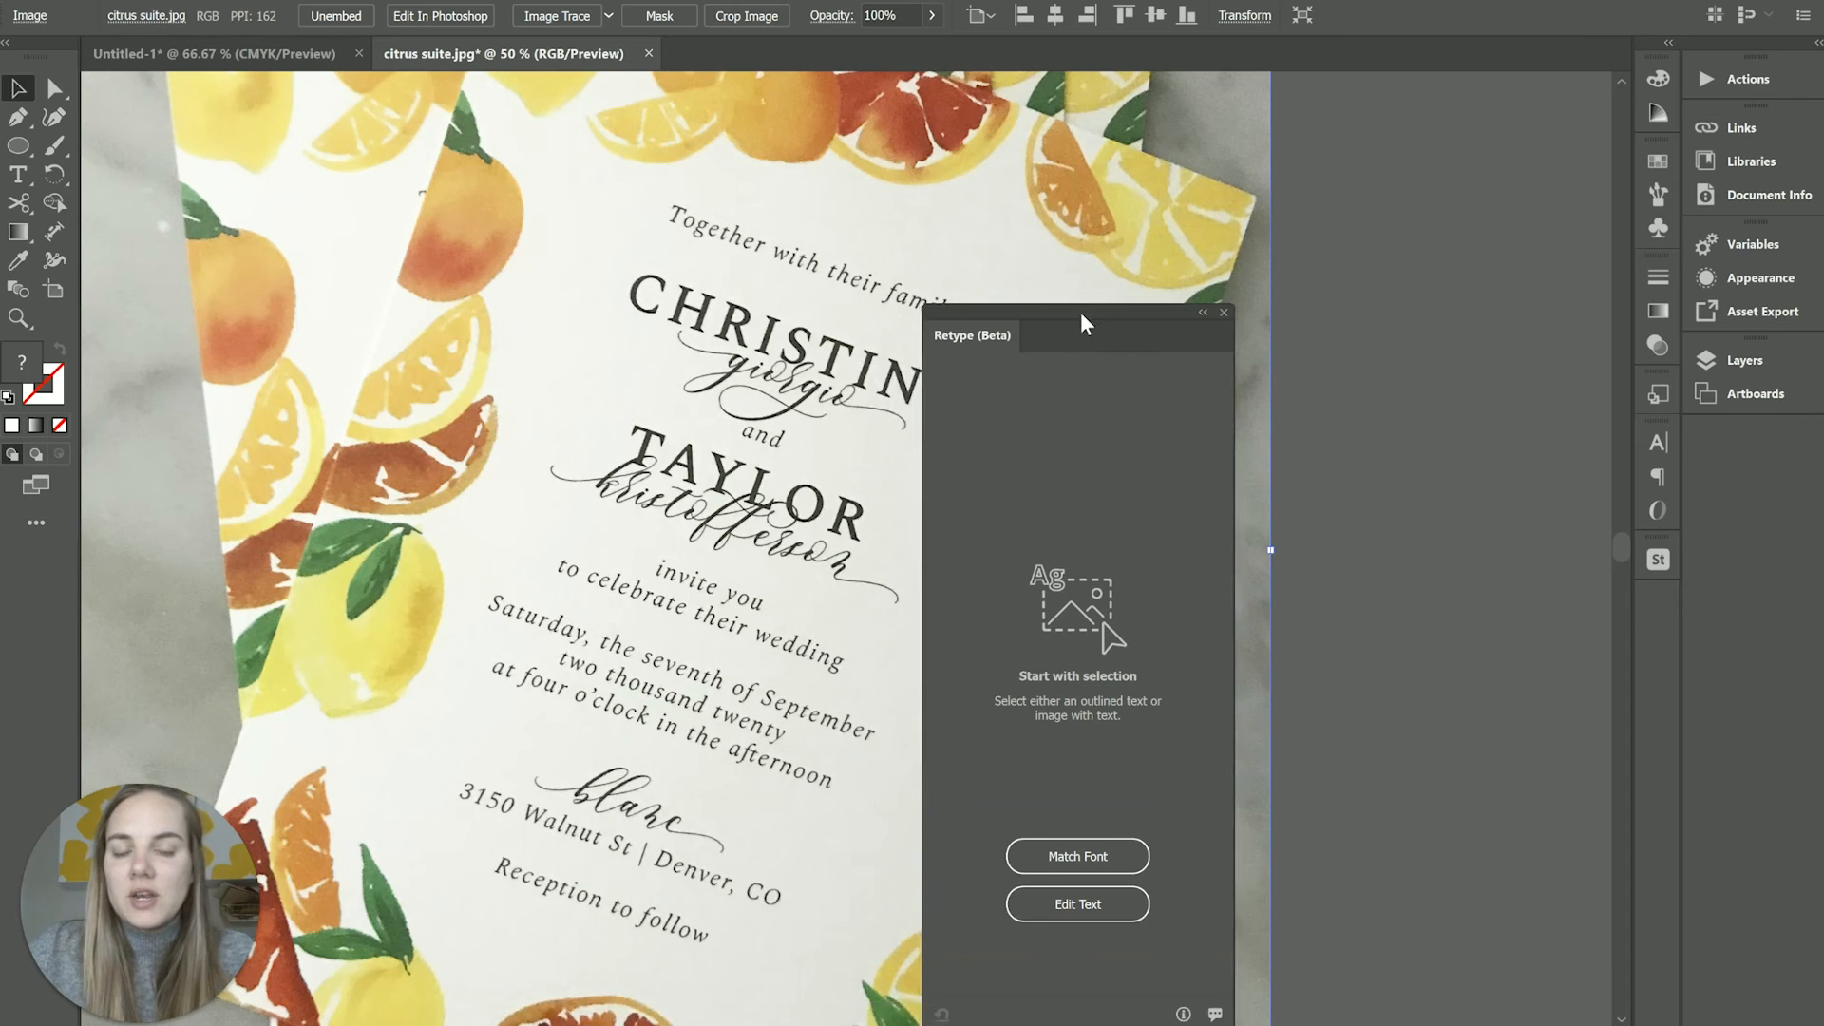
drag(1082, 322, 1470, 175)
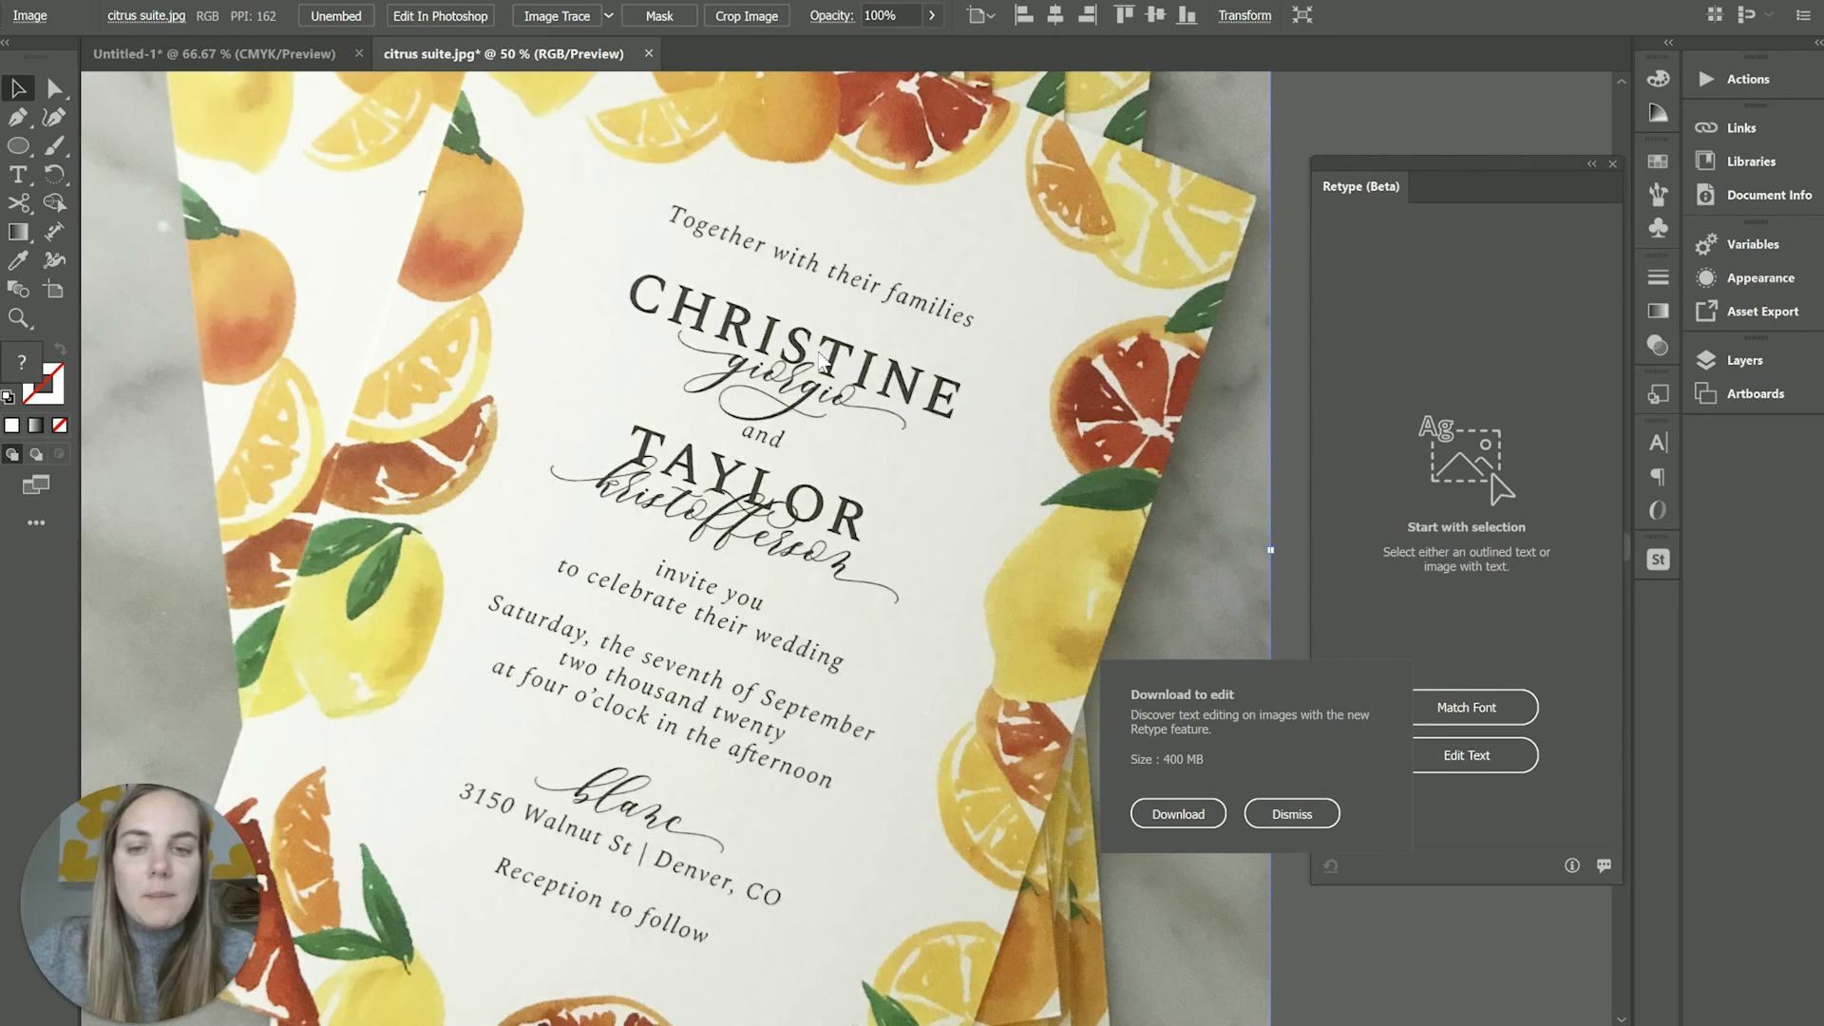
click(1292, 813)
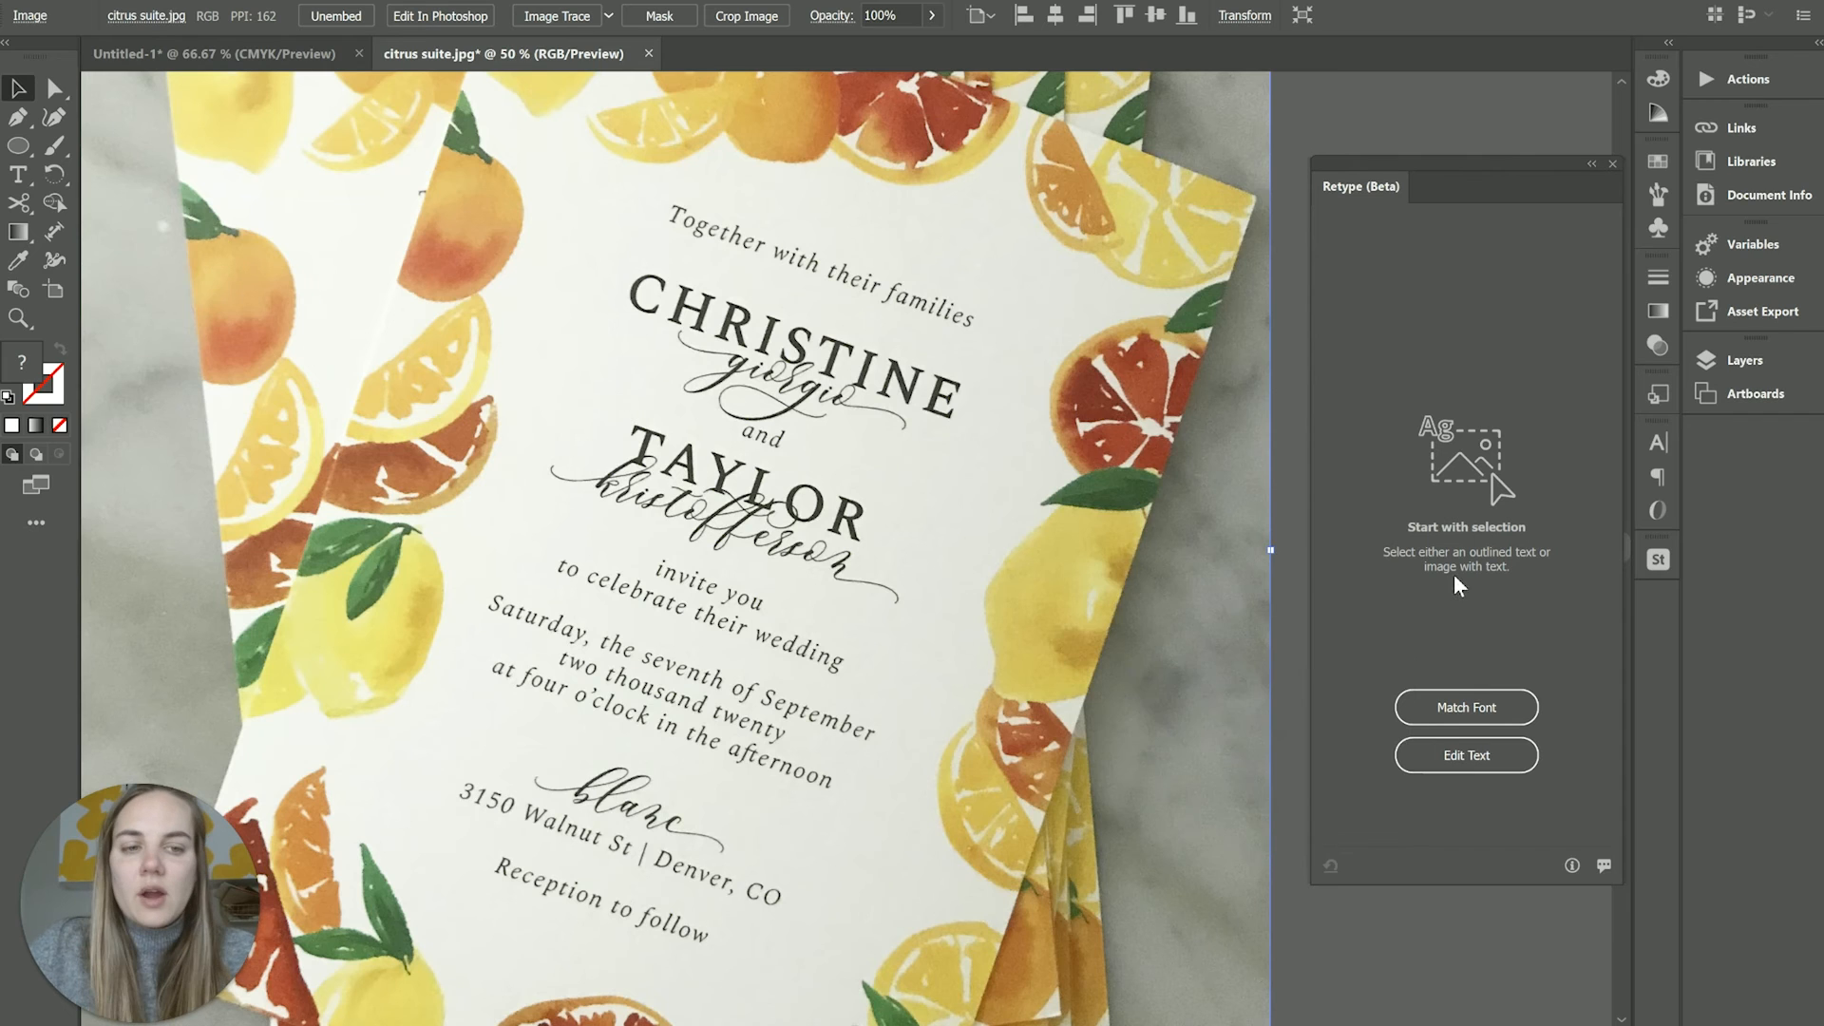
mouse_move(1444, 587)
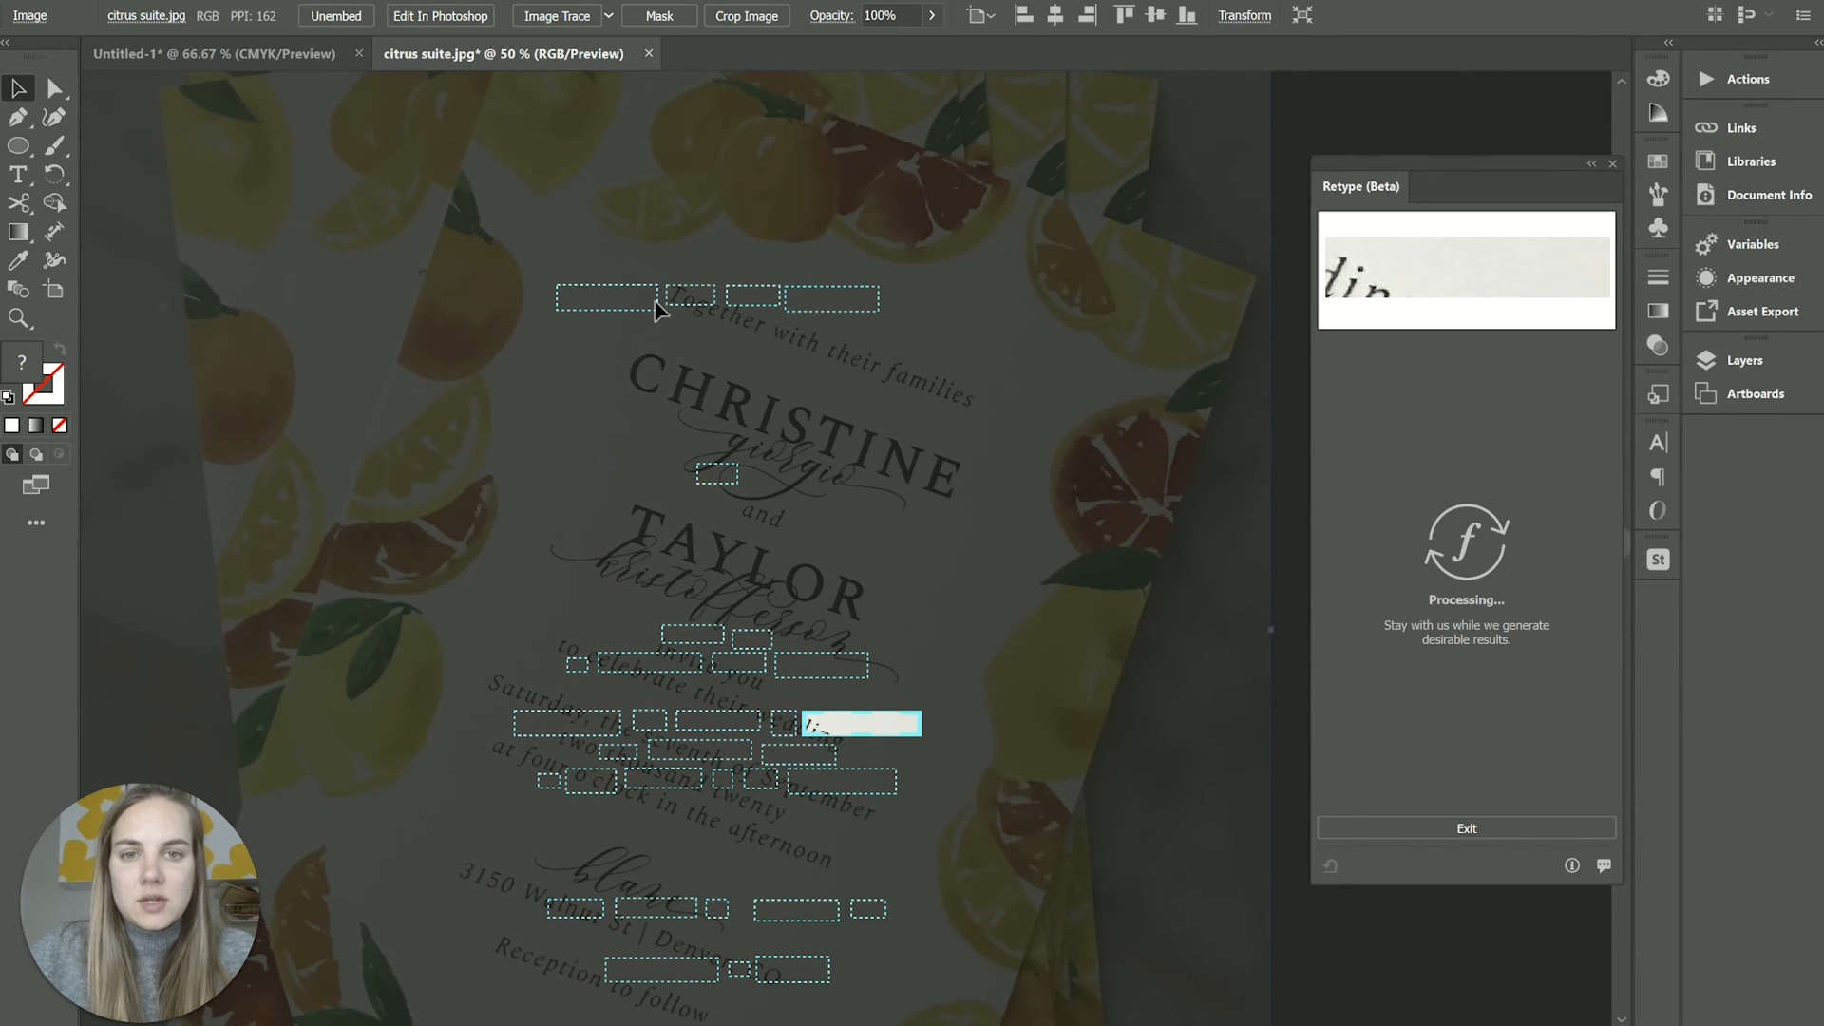
mouse_move(821, 585)
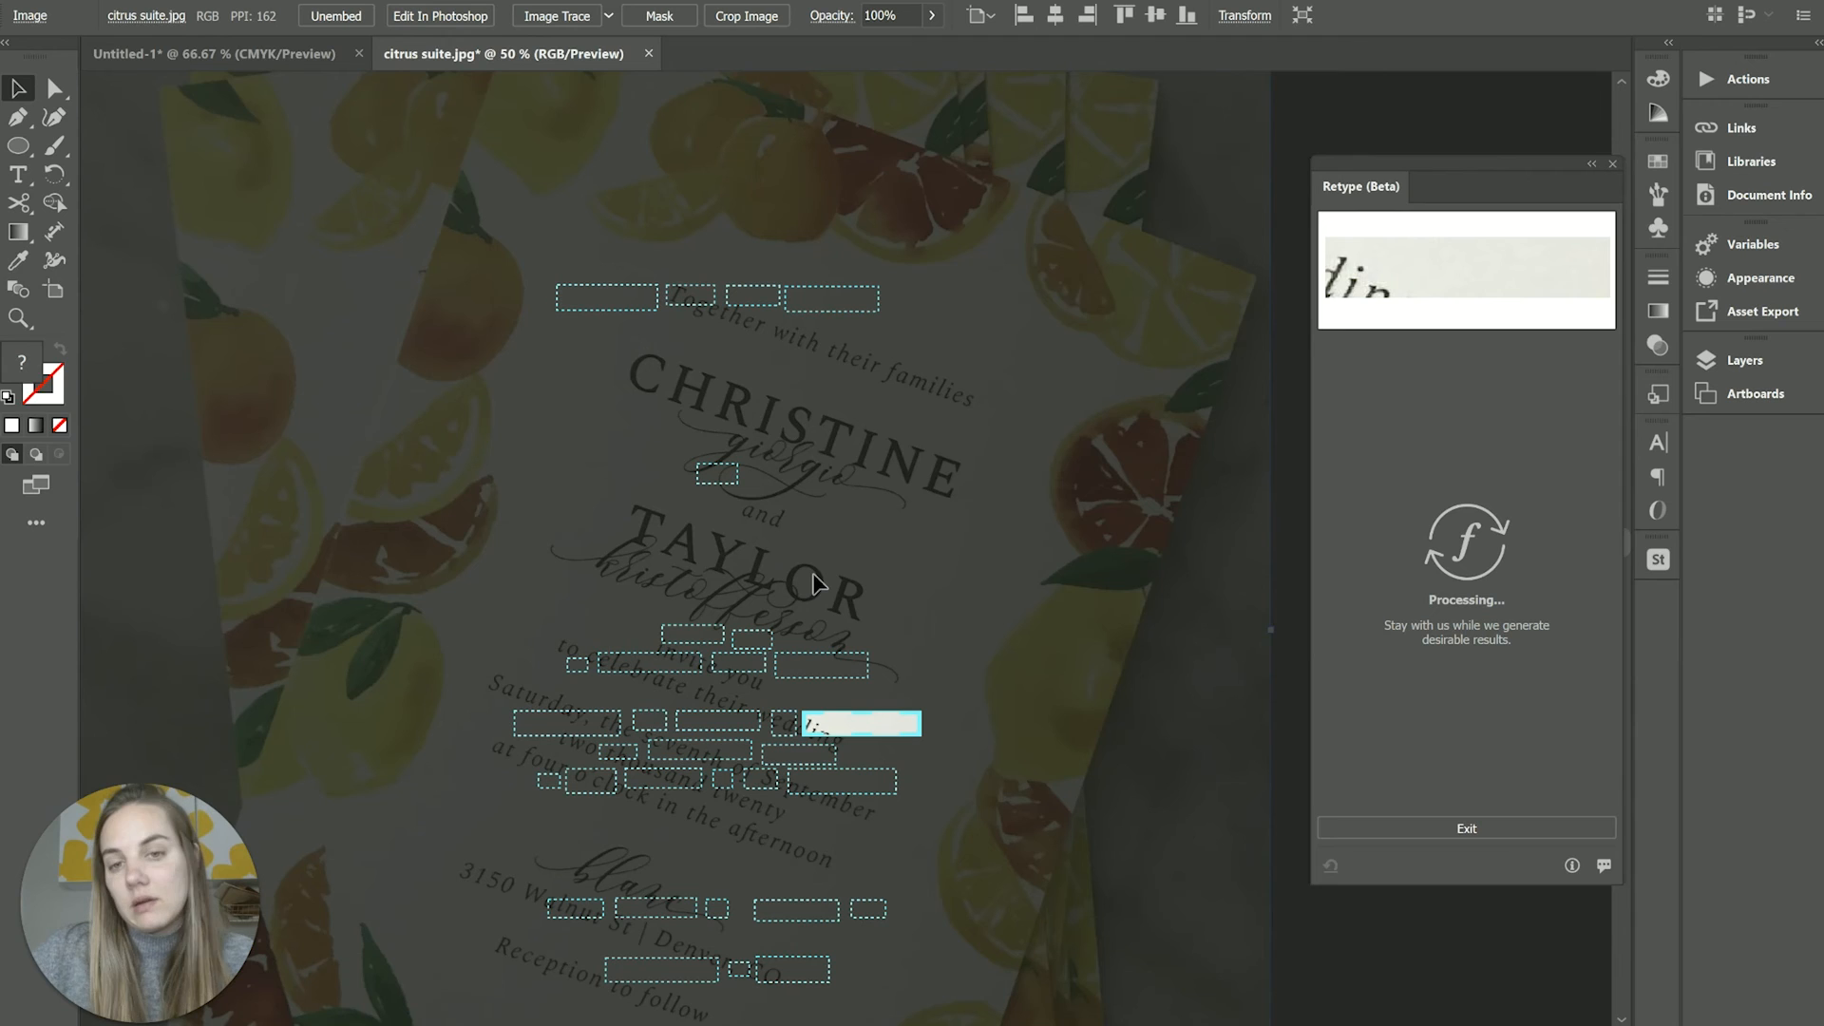
mouse_move(817, 727)
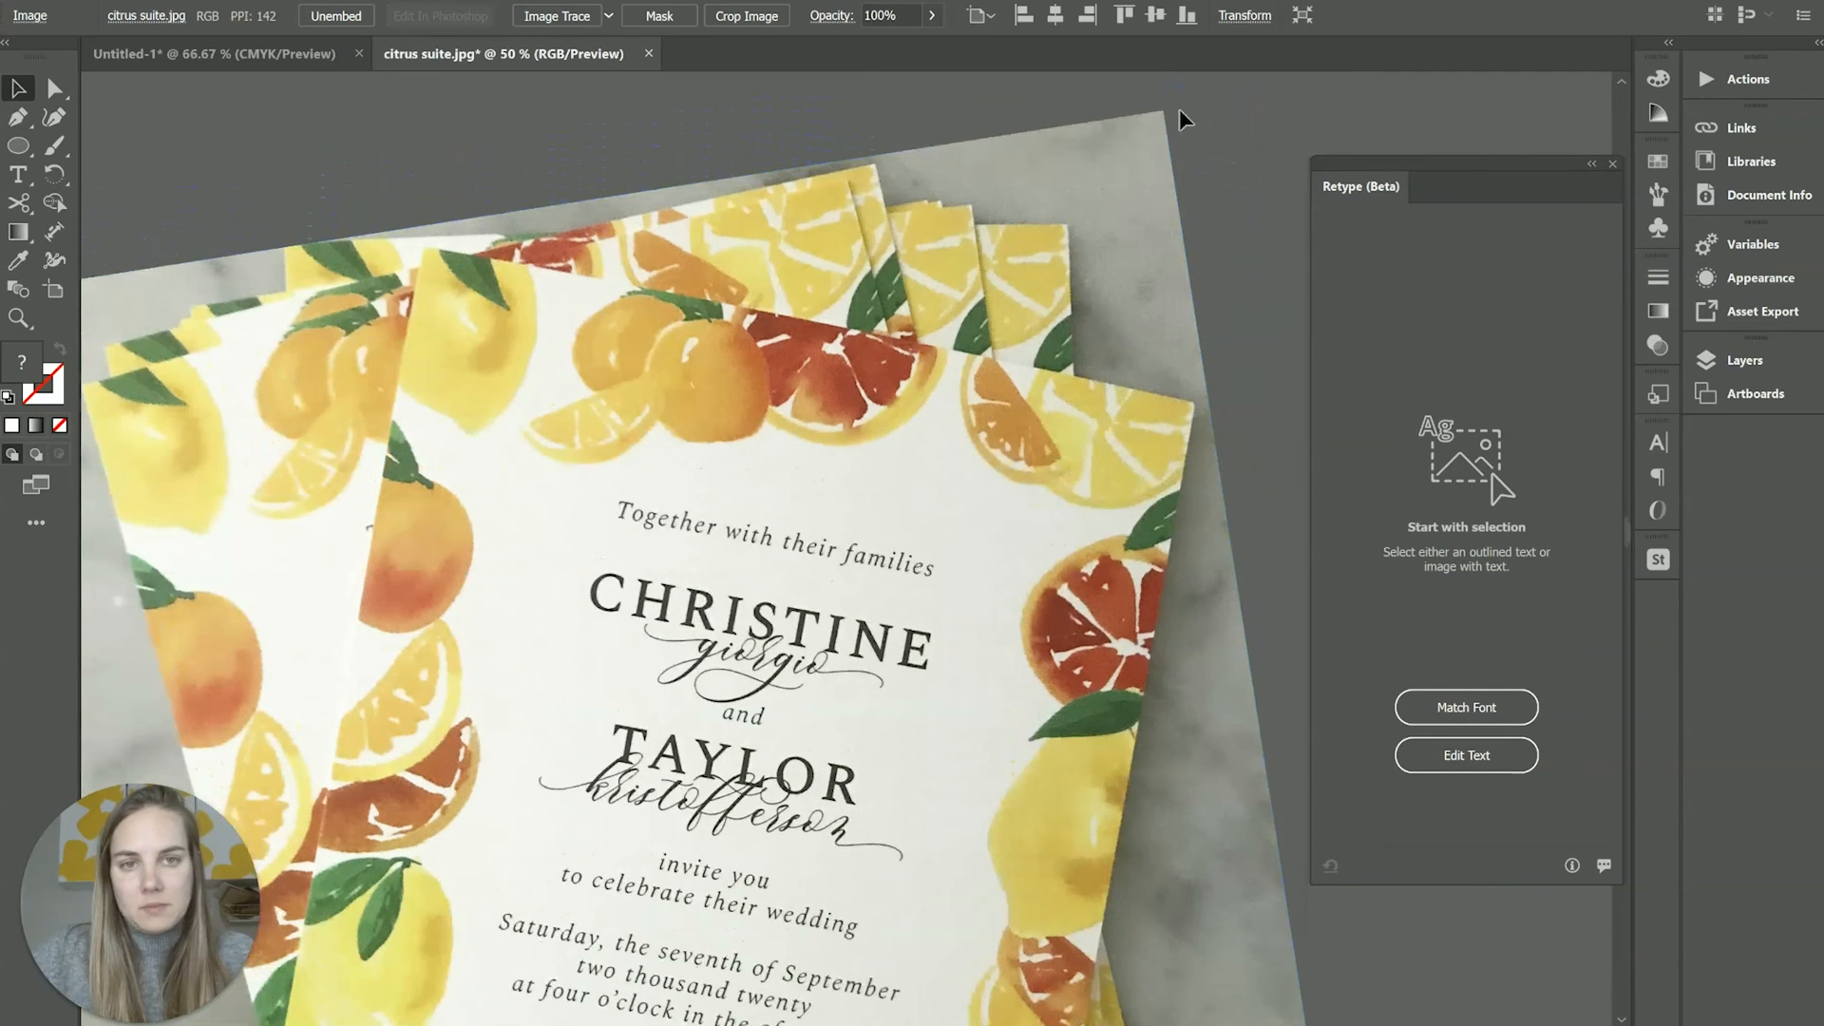
mouse_move(1146, 142)
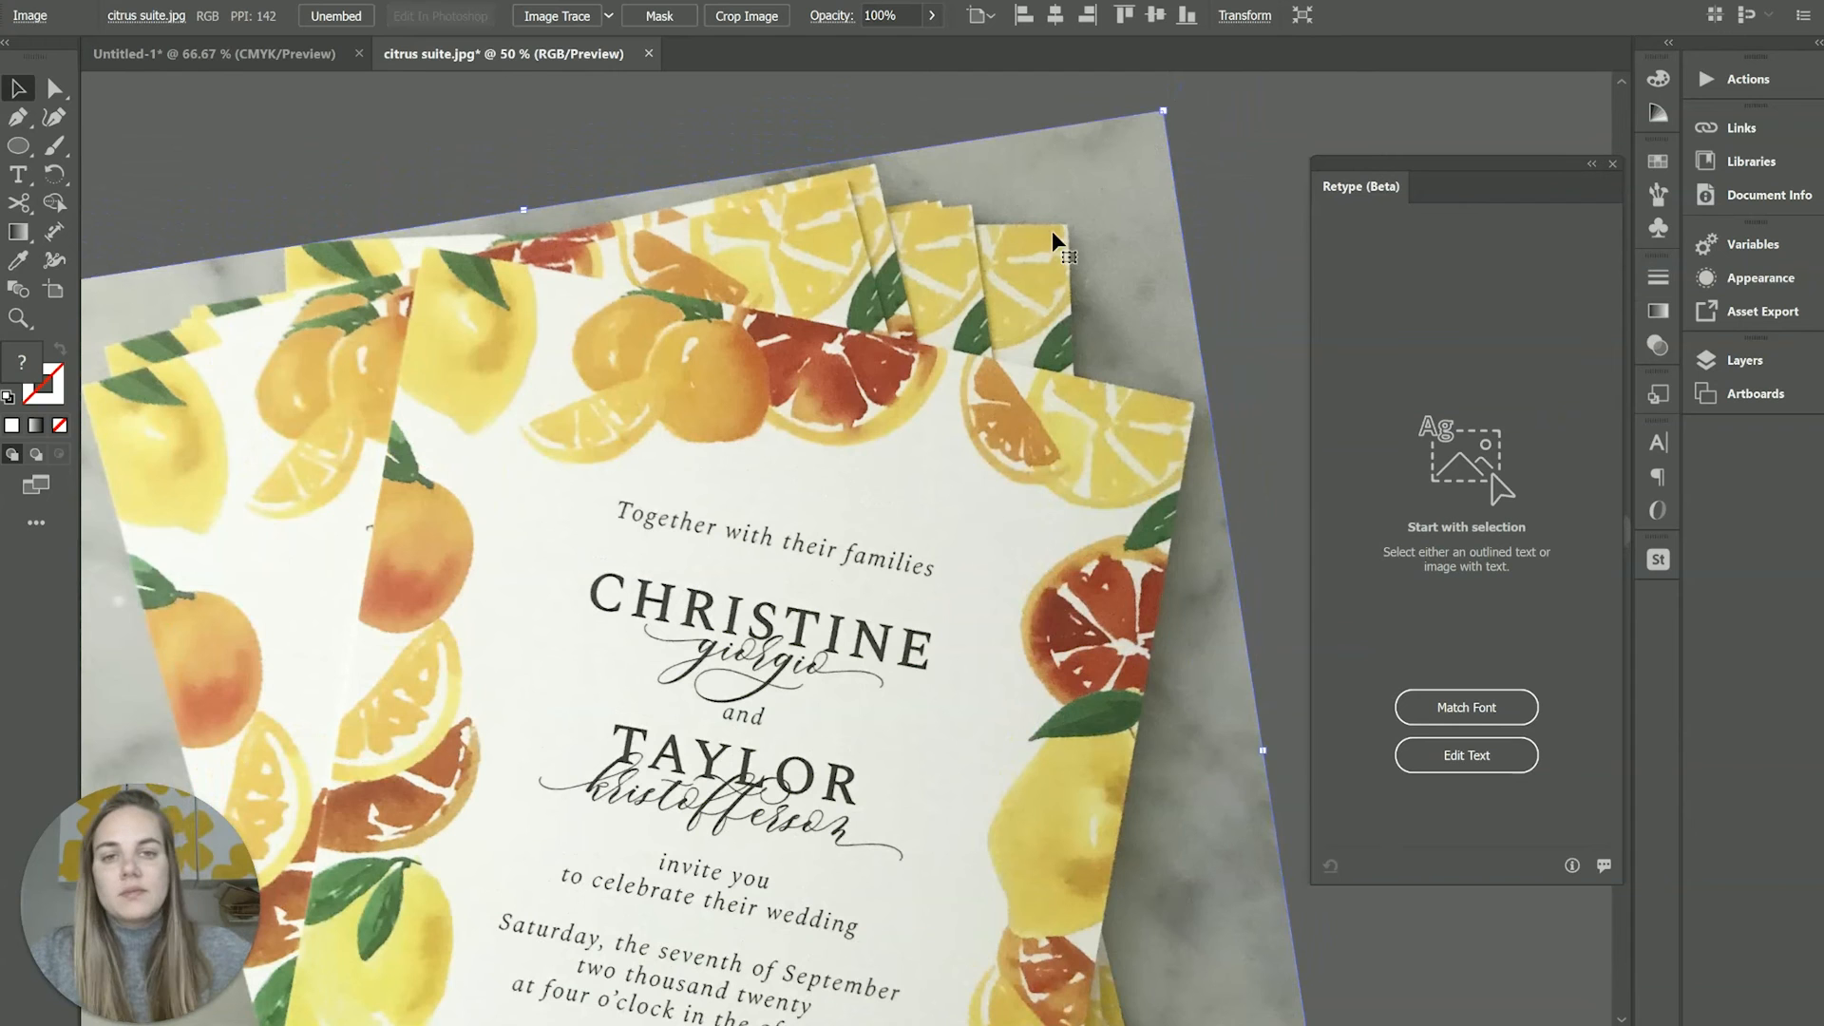
Scale and rotate the citrus invitation photo by its corner handles until the wording is level
drag(1160, 110, 1079, 98)
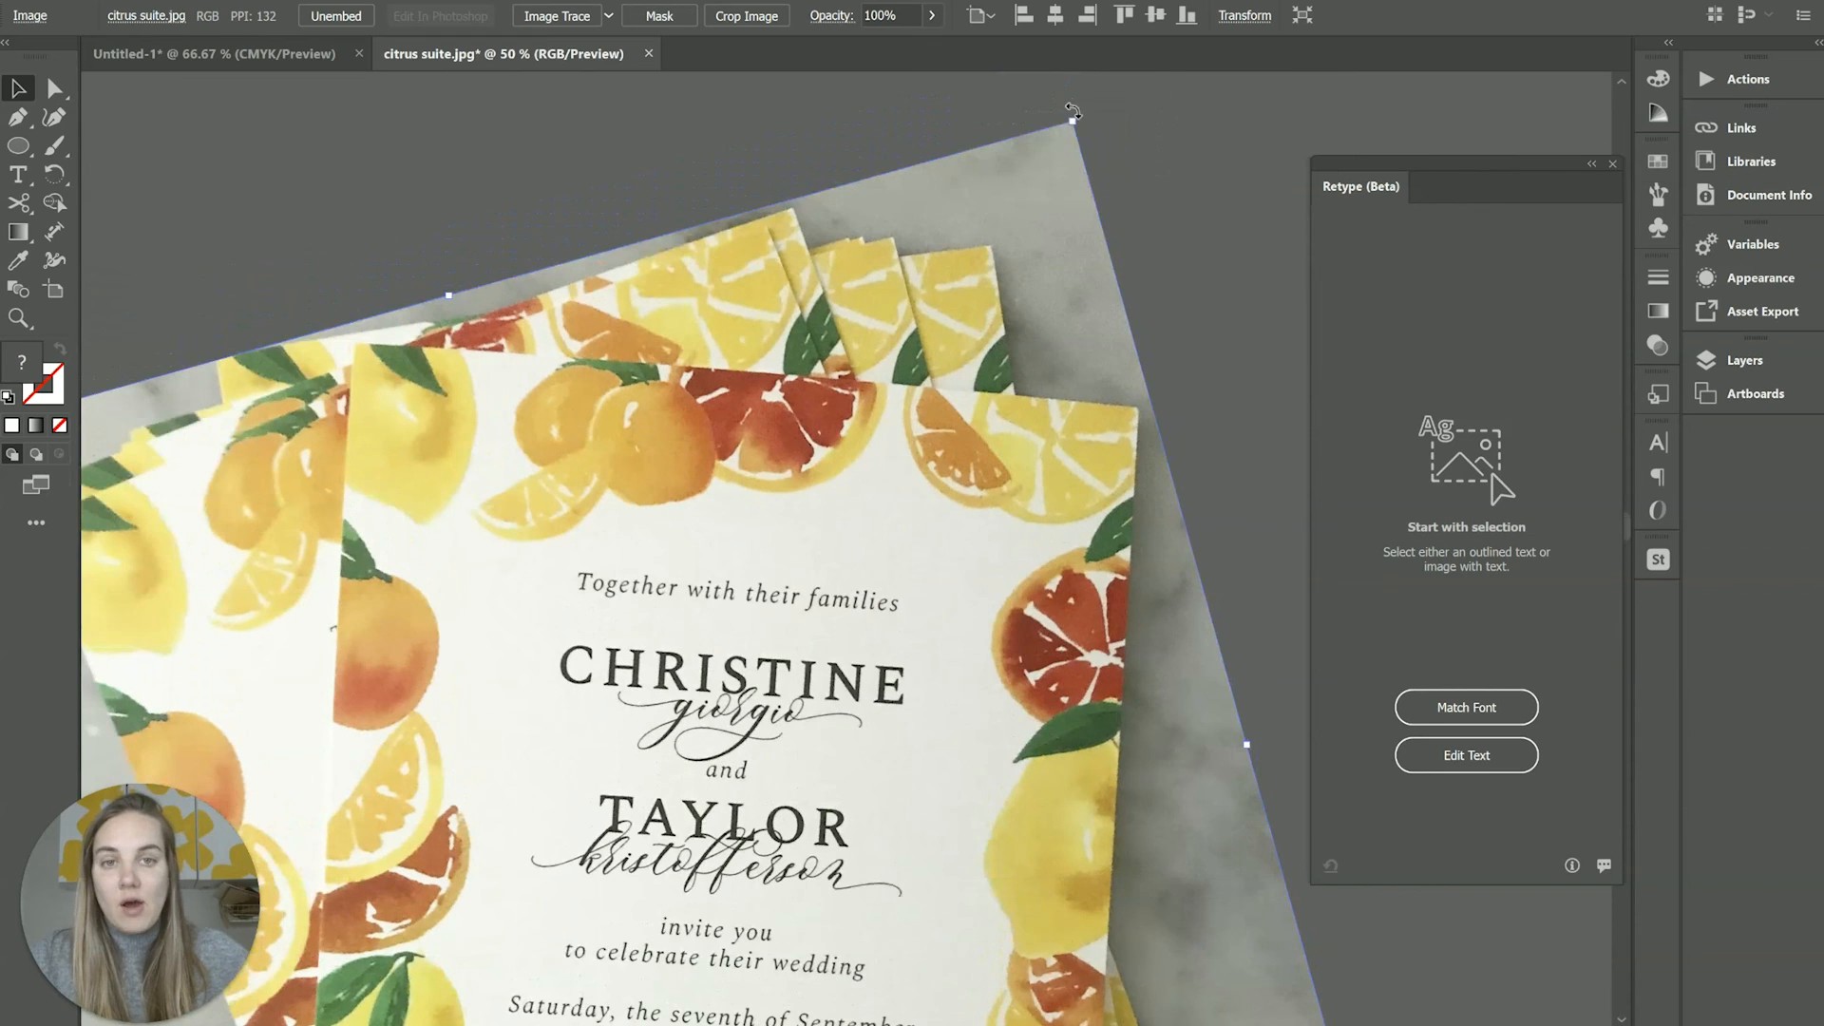
drag(1070, 112, 1024, 104)
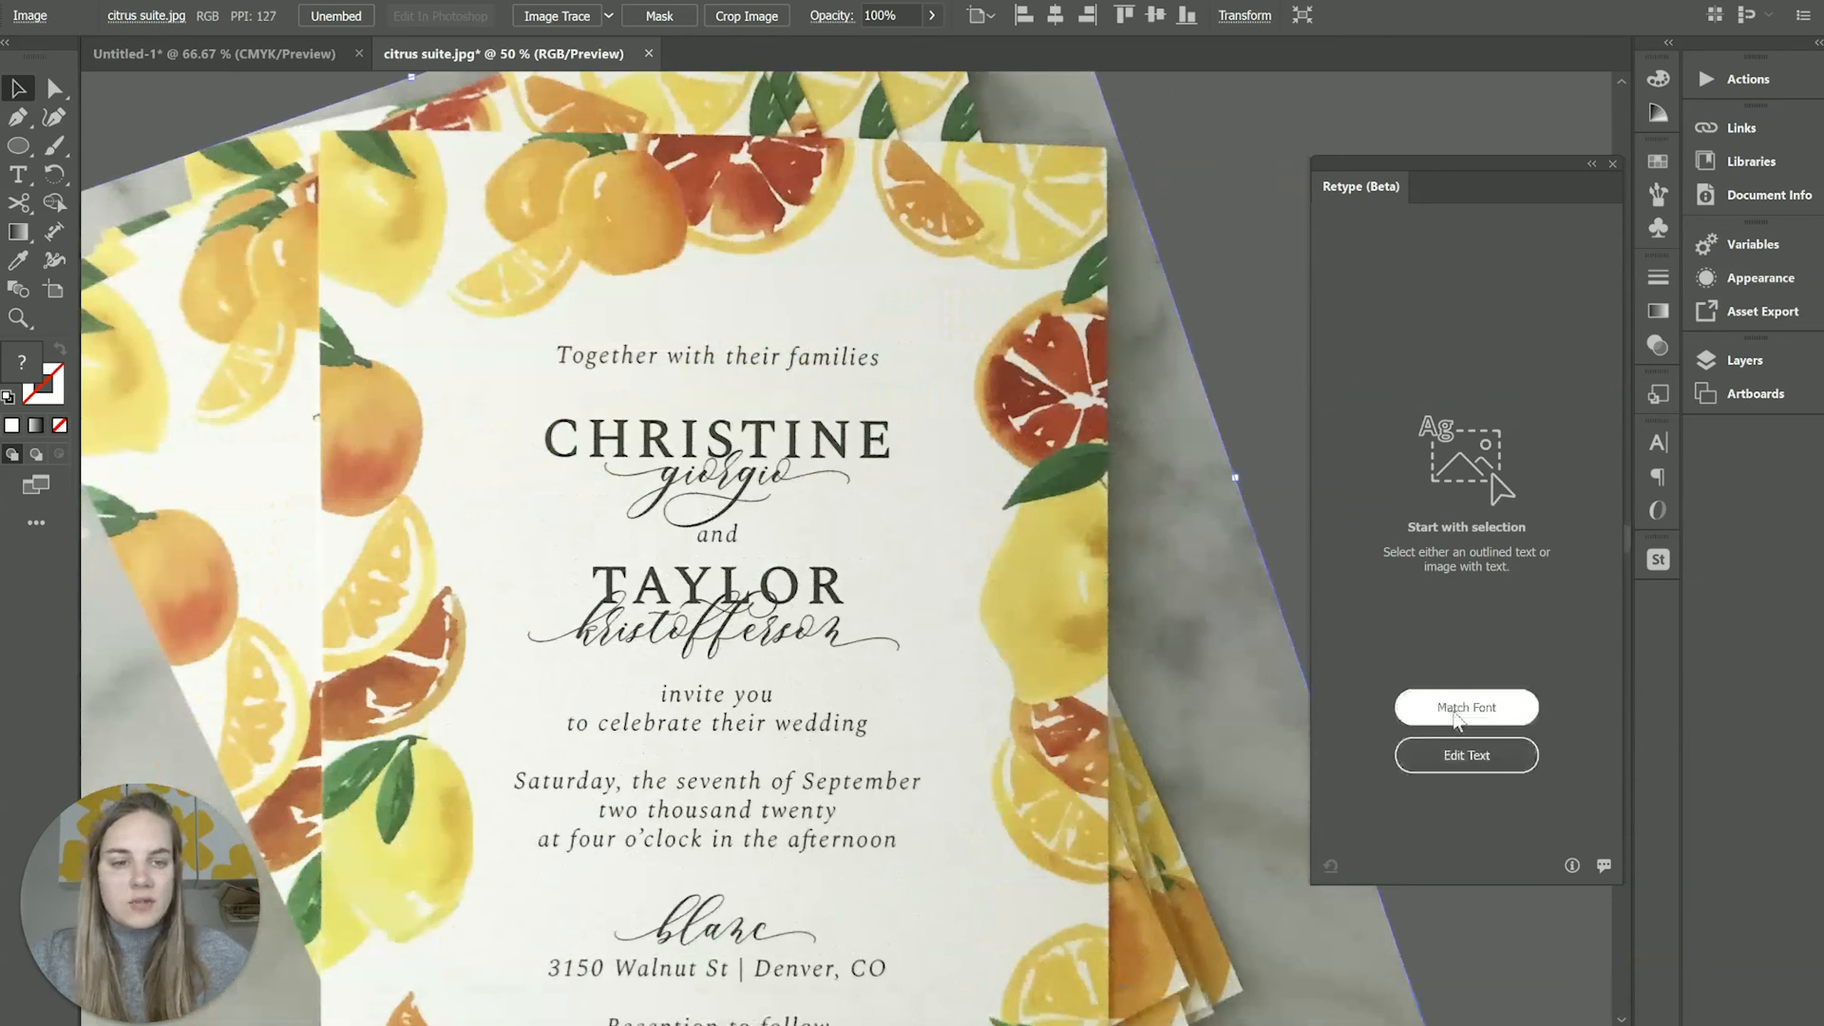
Match fonts for the sampled 'ed' of 'wedding' and browse the italic matches
click(1467, 708)
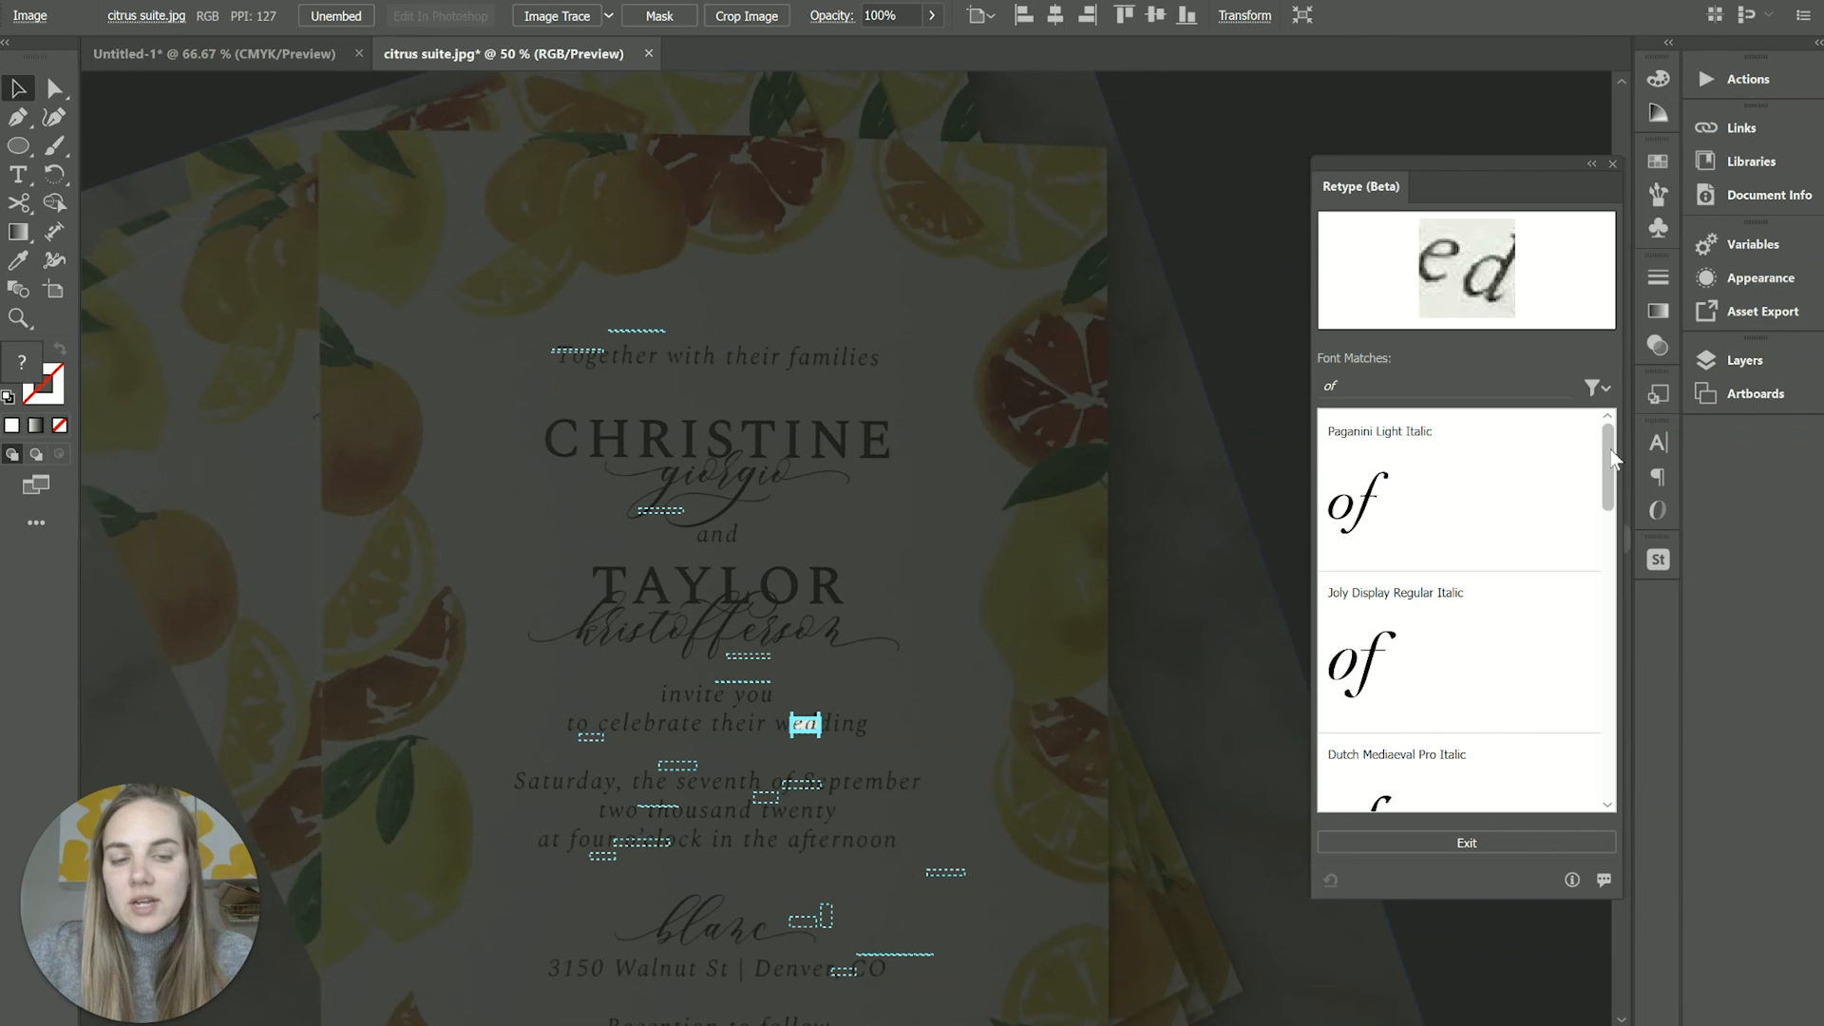
scroll(down, 3)
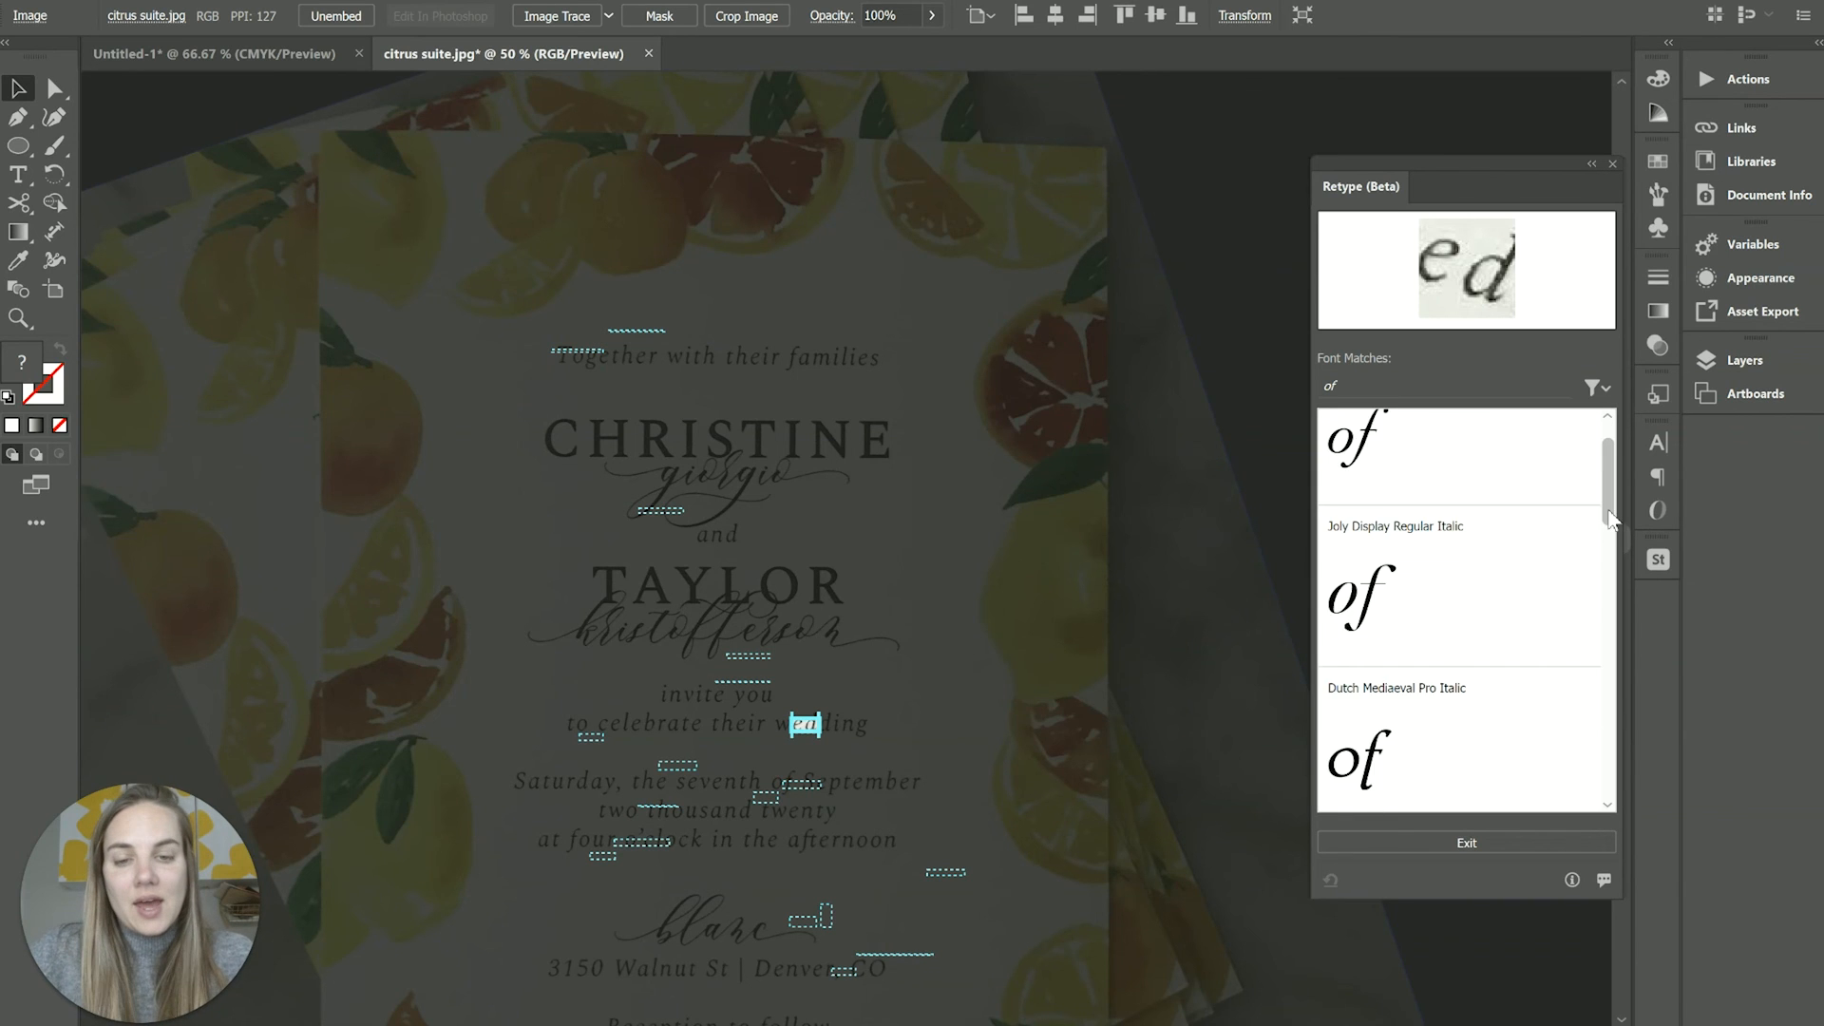
scroll(down, 3)
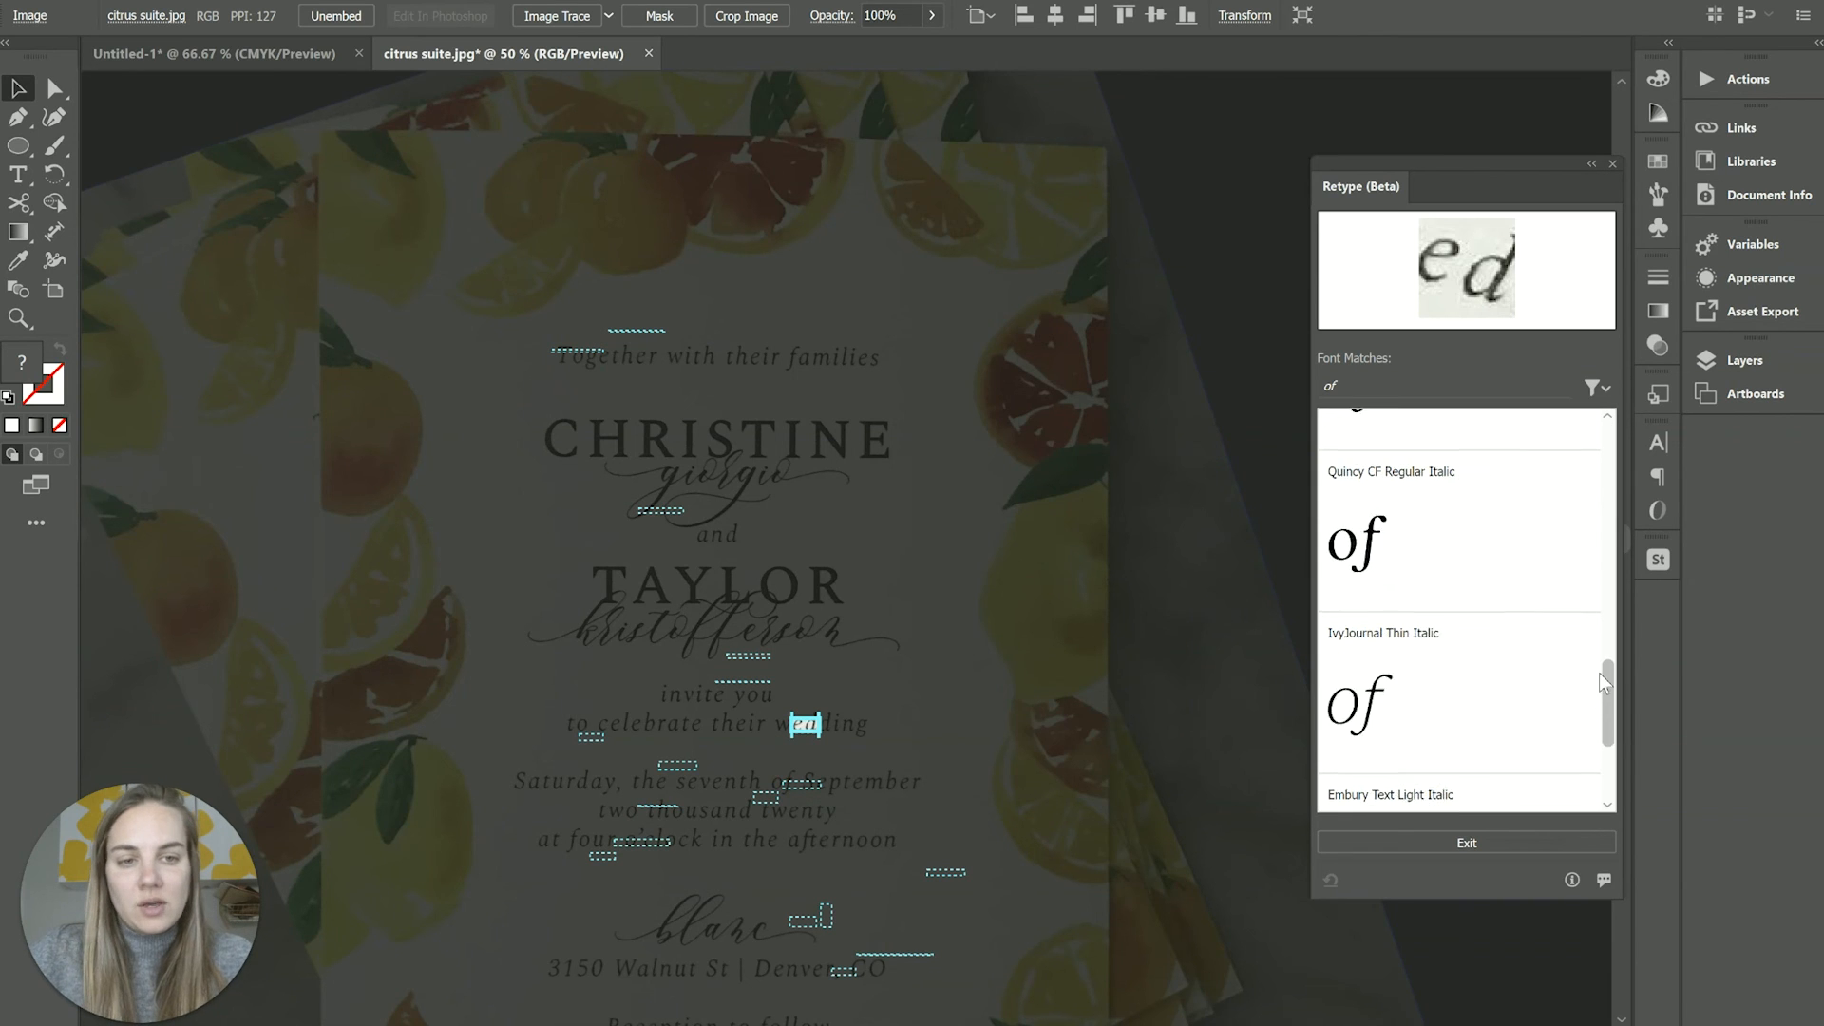
scroll(down, 3)
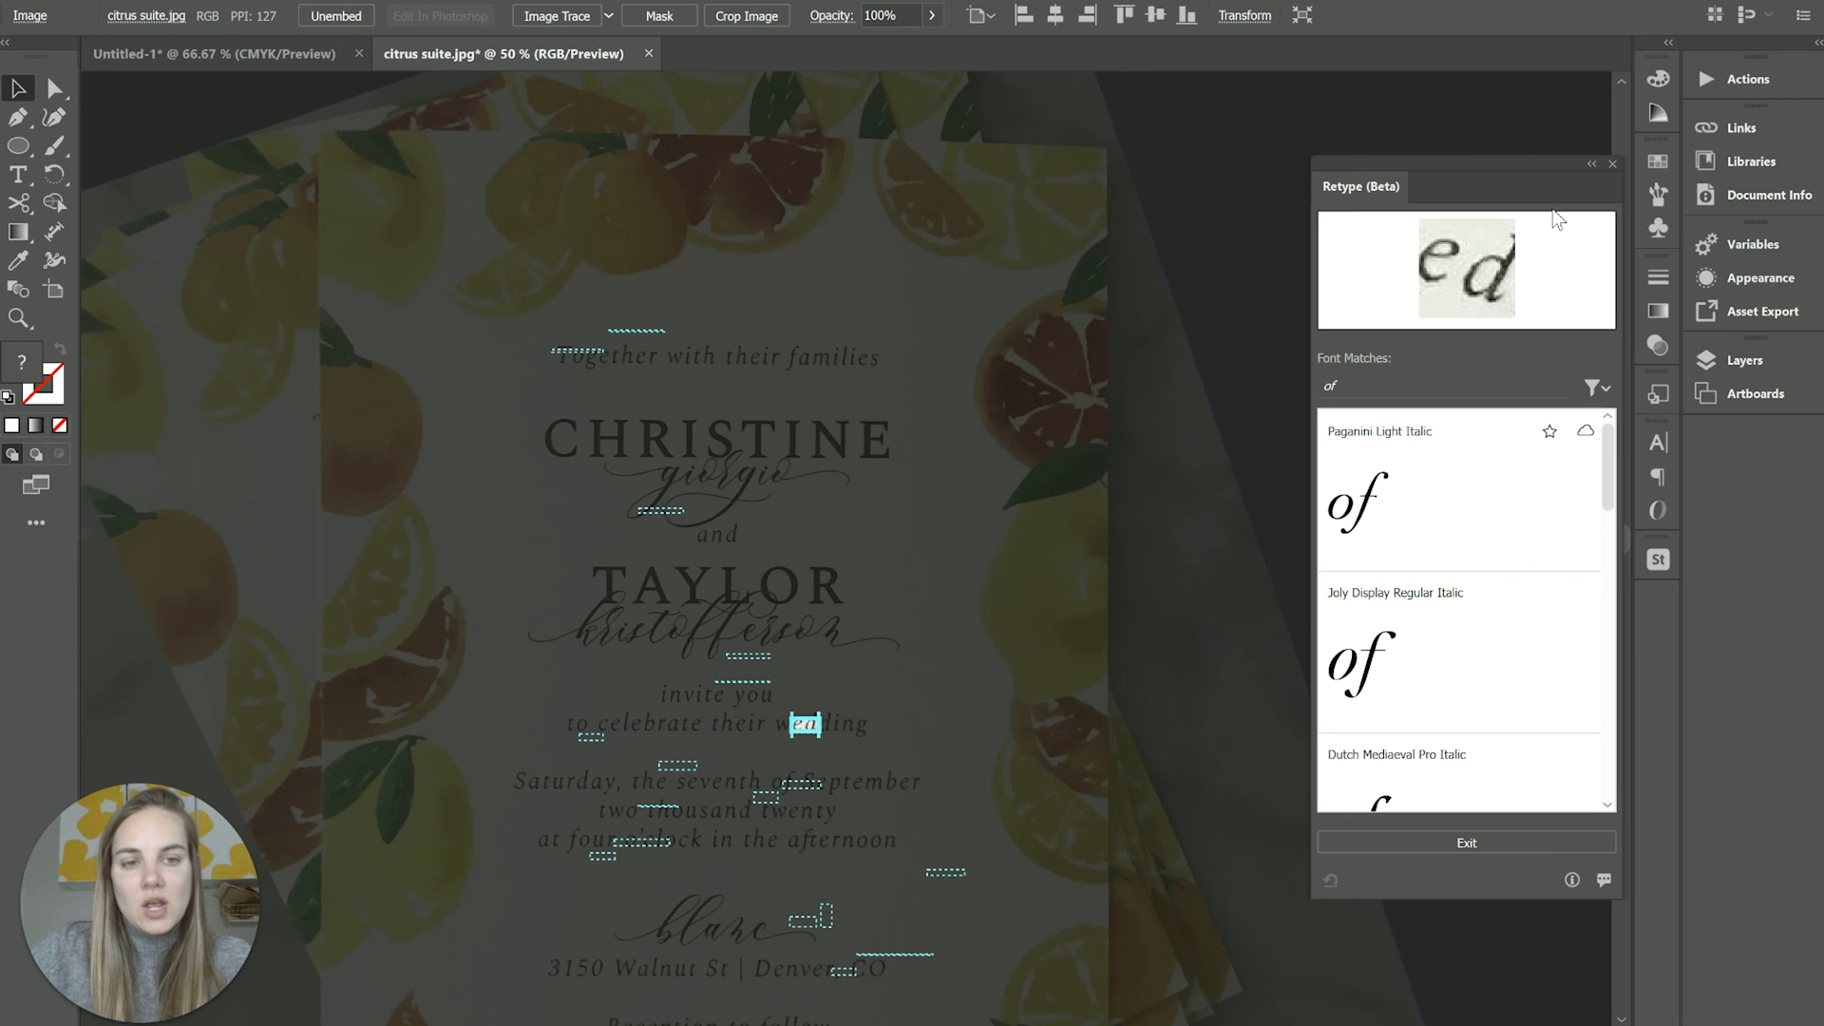
Filter the font matches to From Adobe Fonts, leaving Paganini Light Italic on top
click(1594, 387)
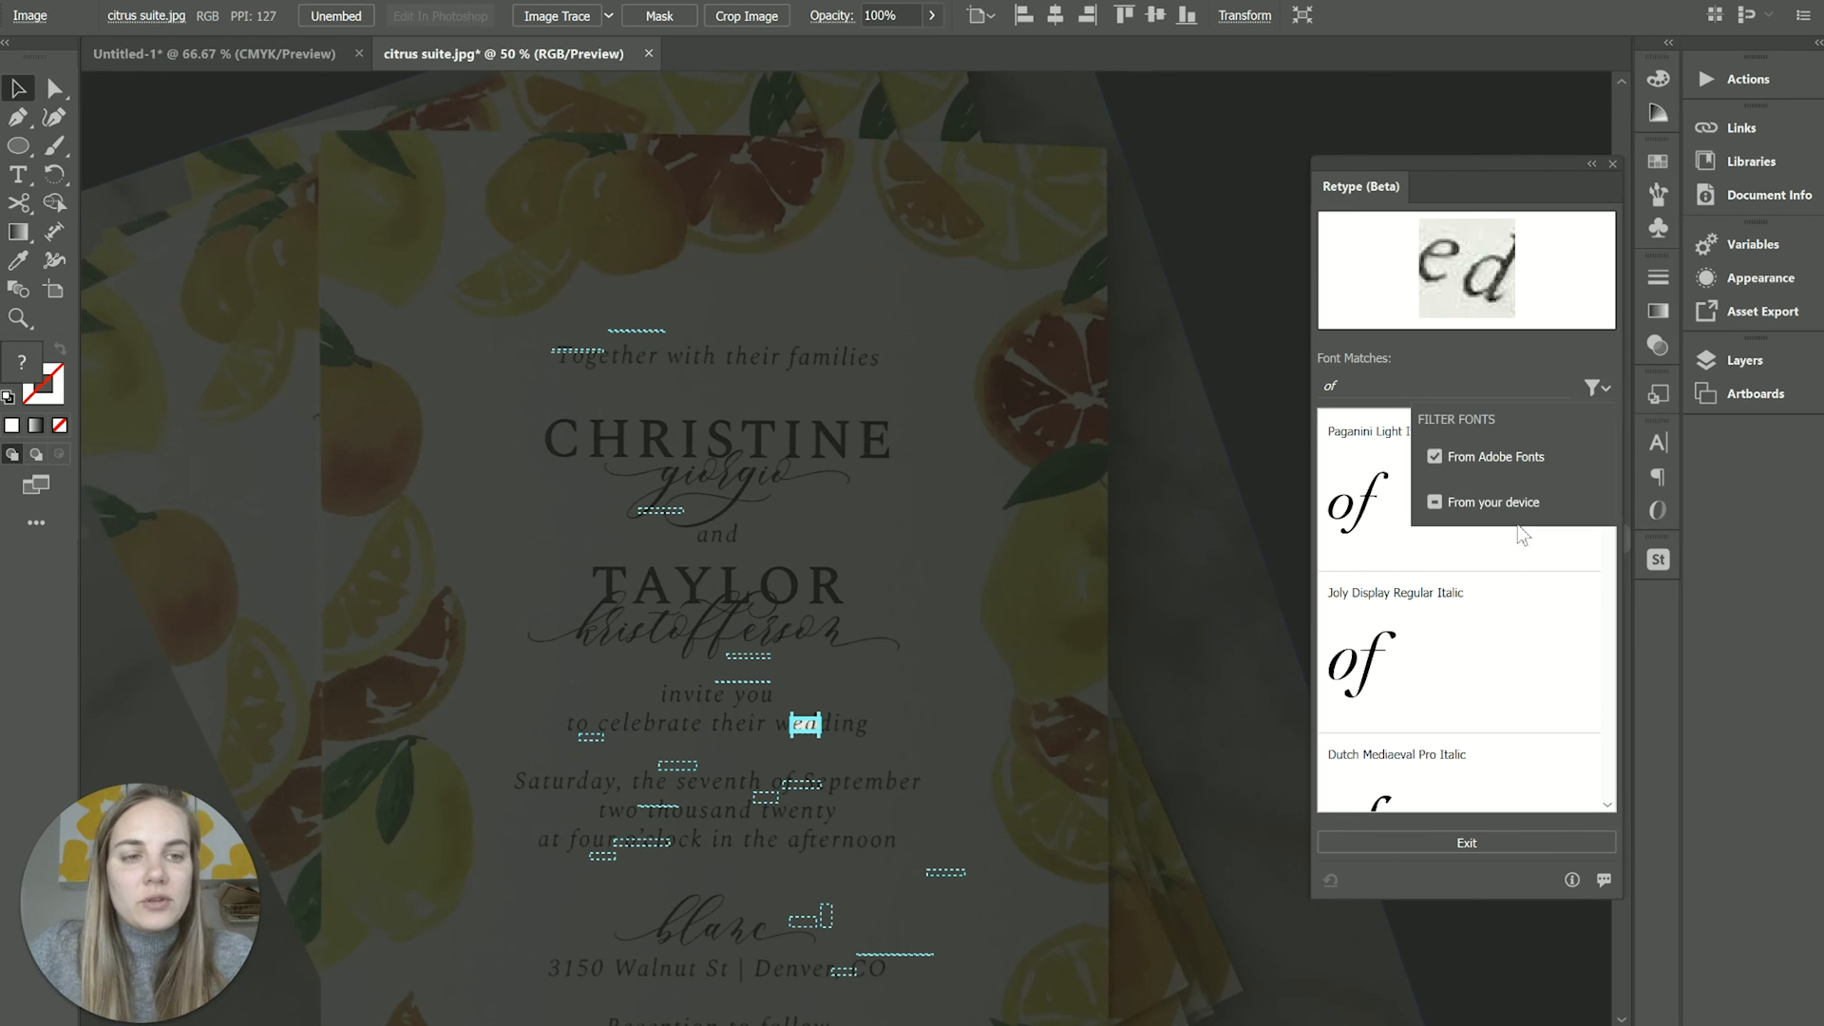
click(1433, 502)
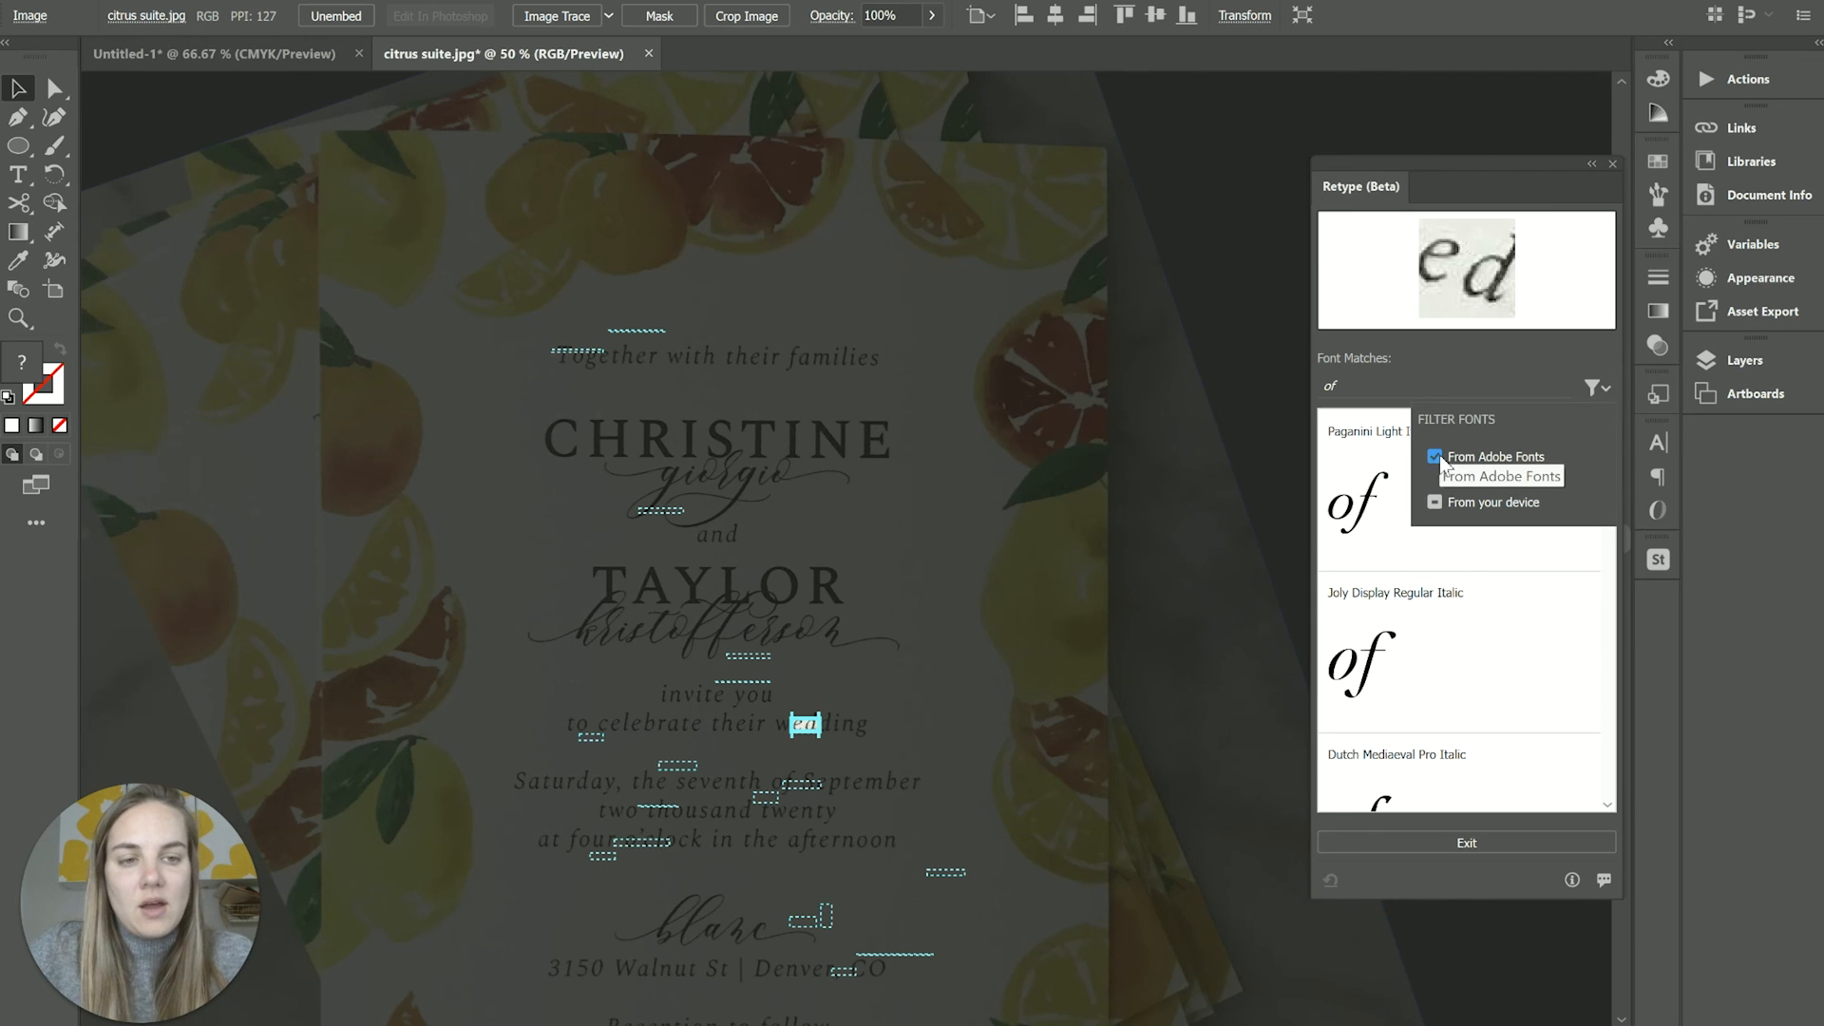
mouse_move(1466, 403)
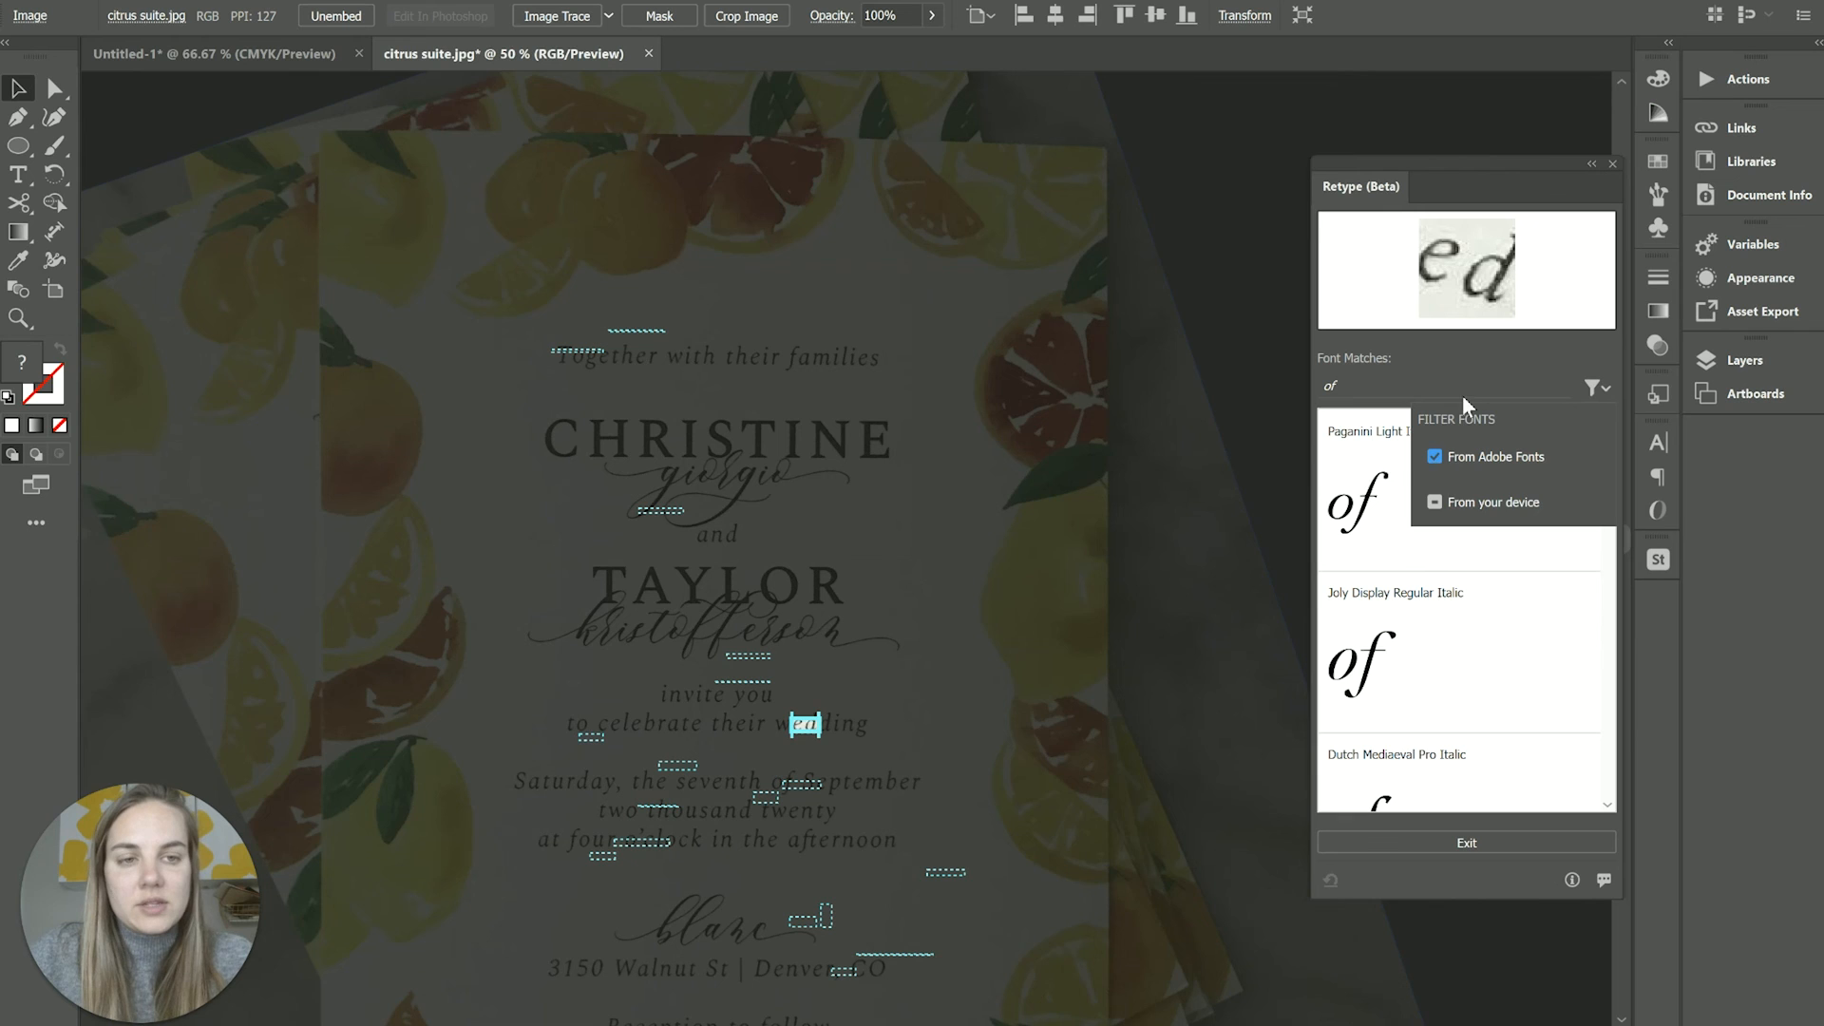
click(1593, 388)
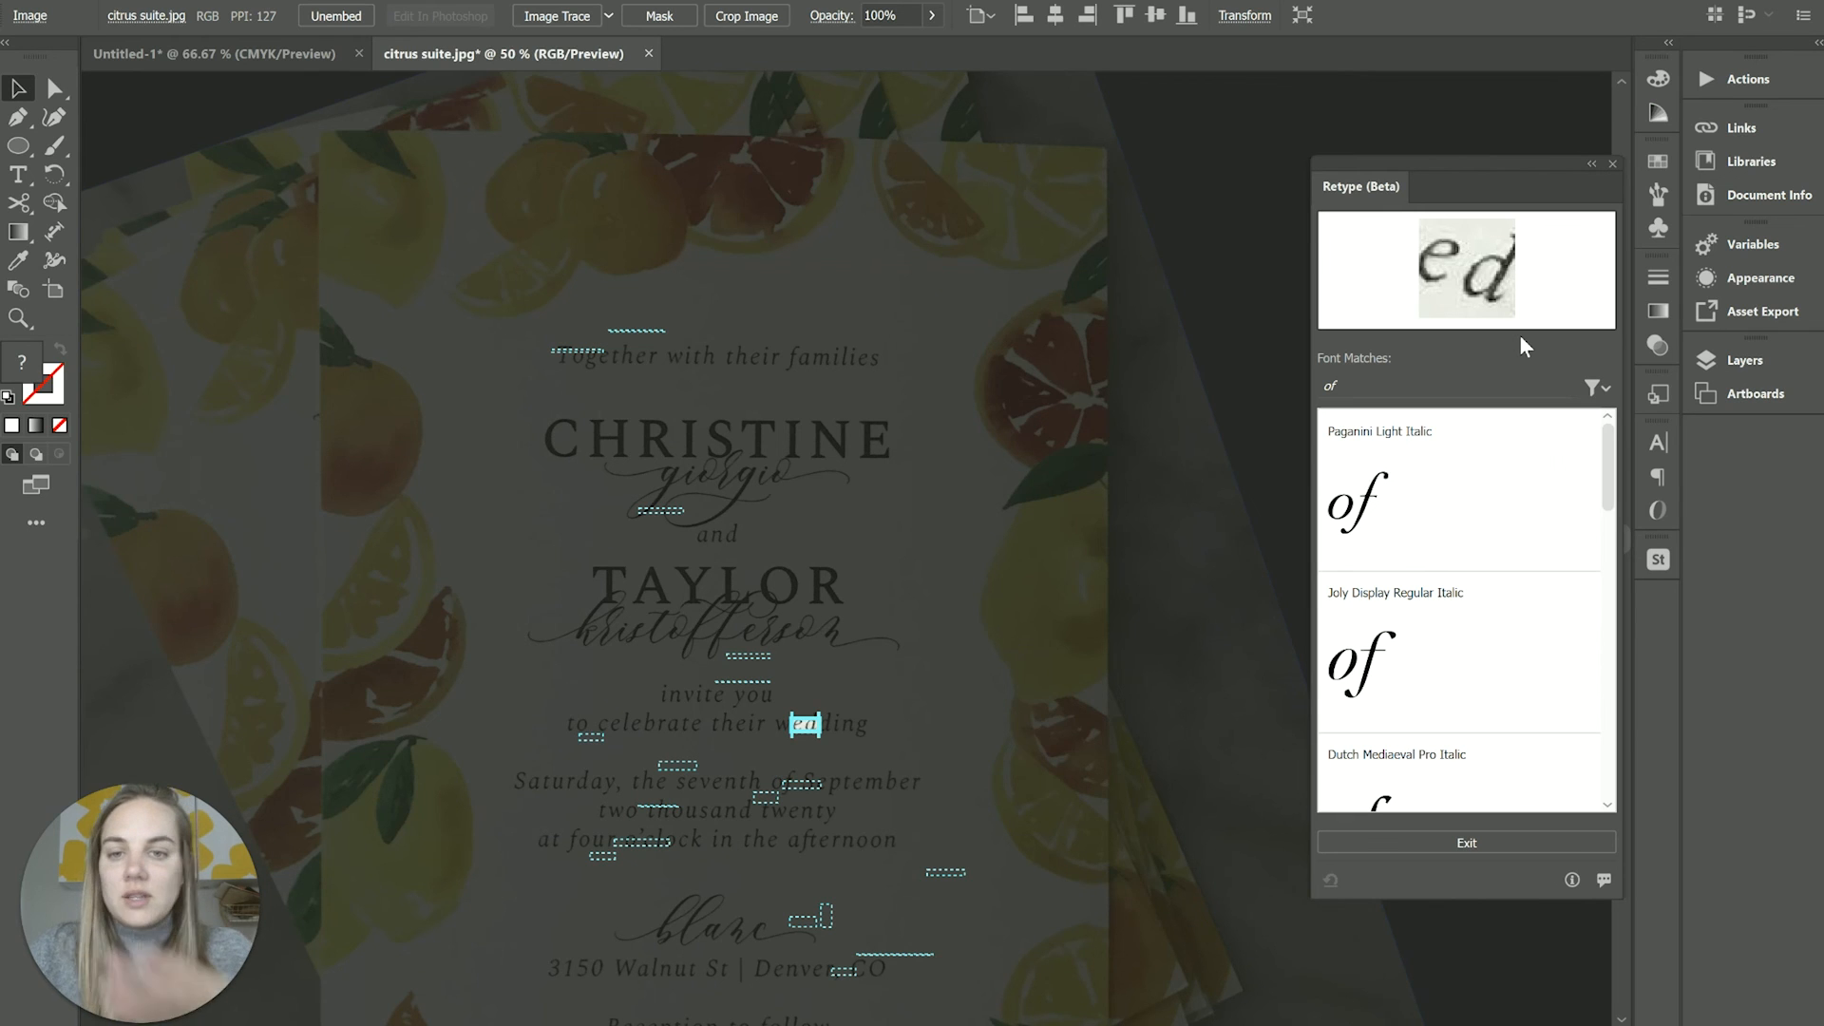
click(1593, 387)
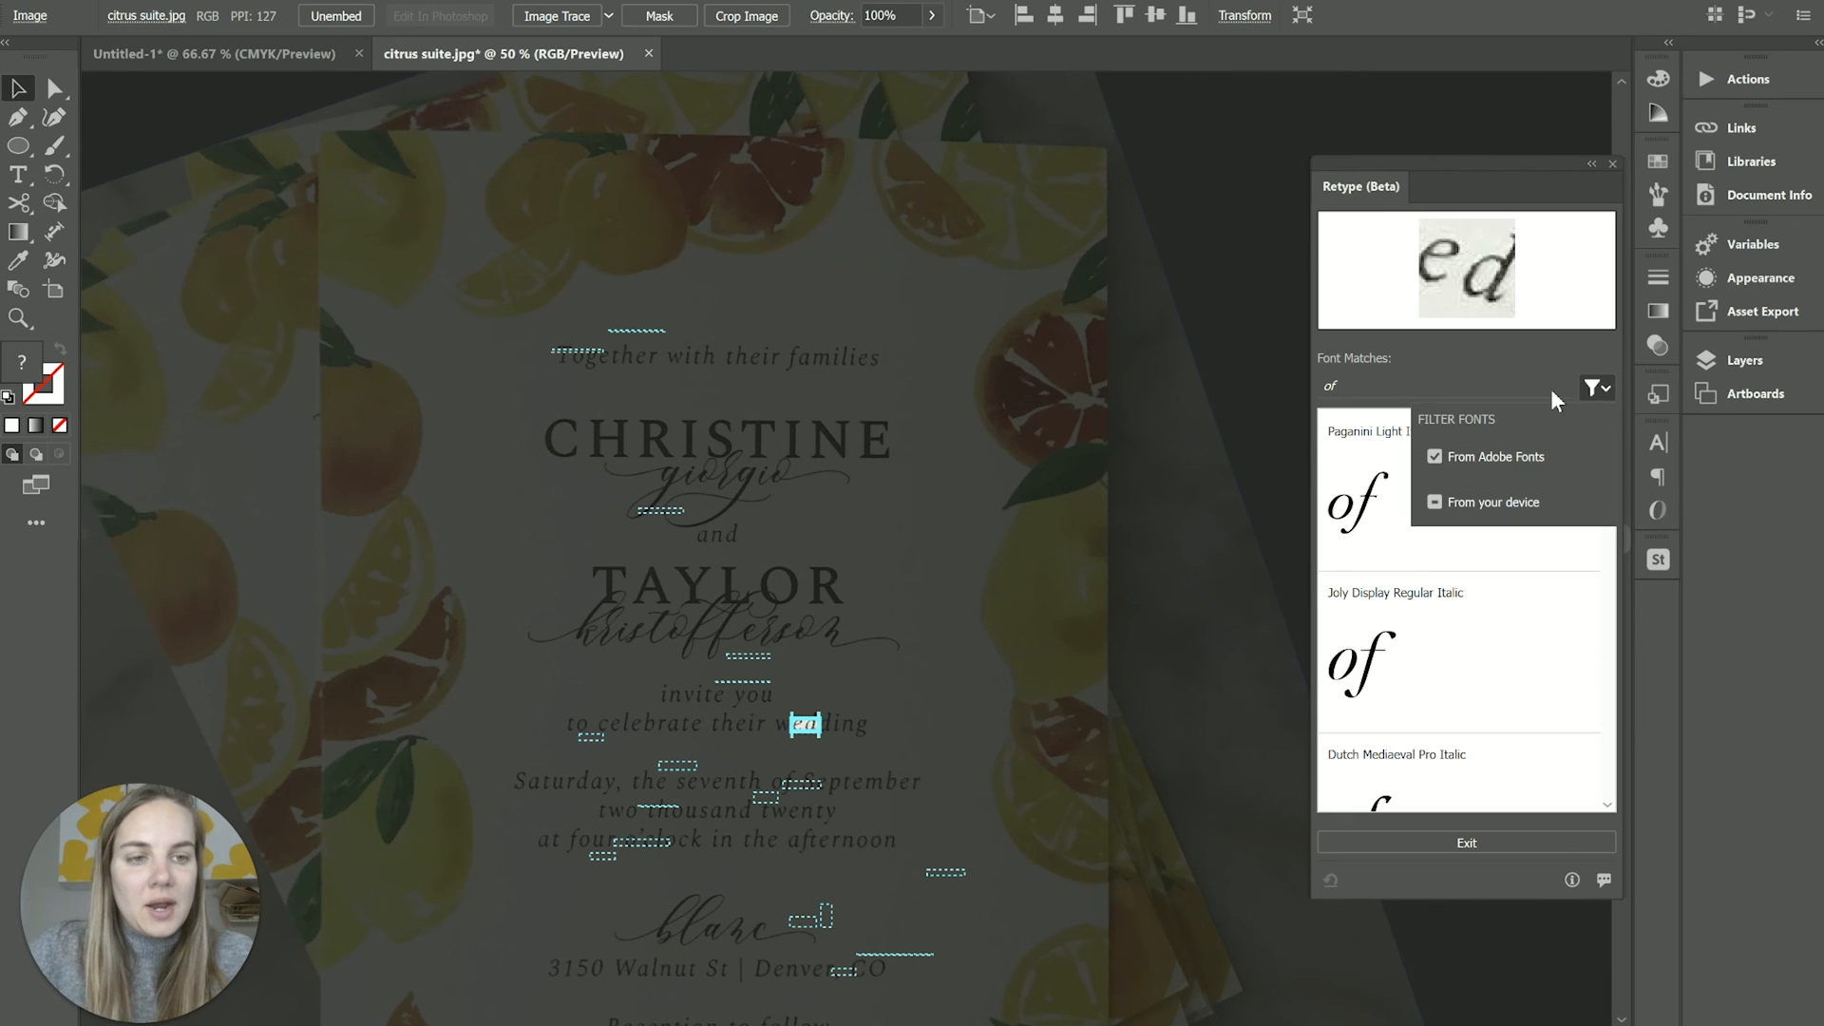
click(1595, 388)
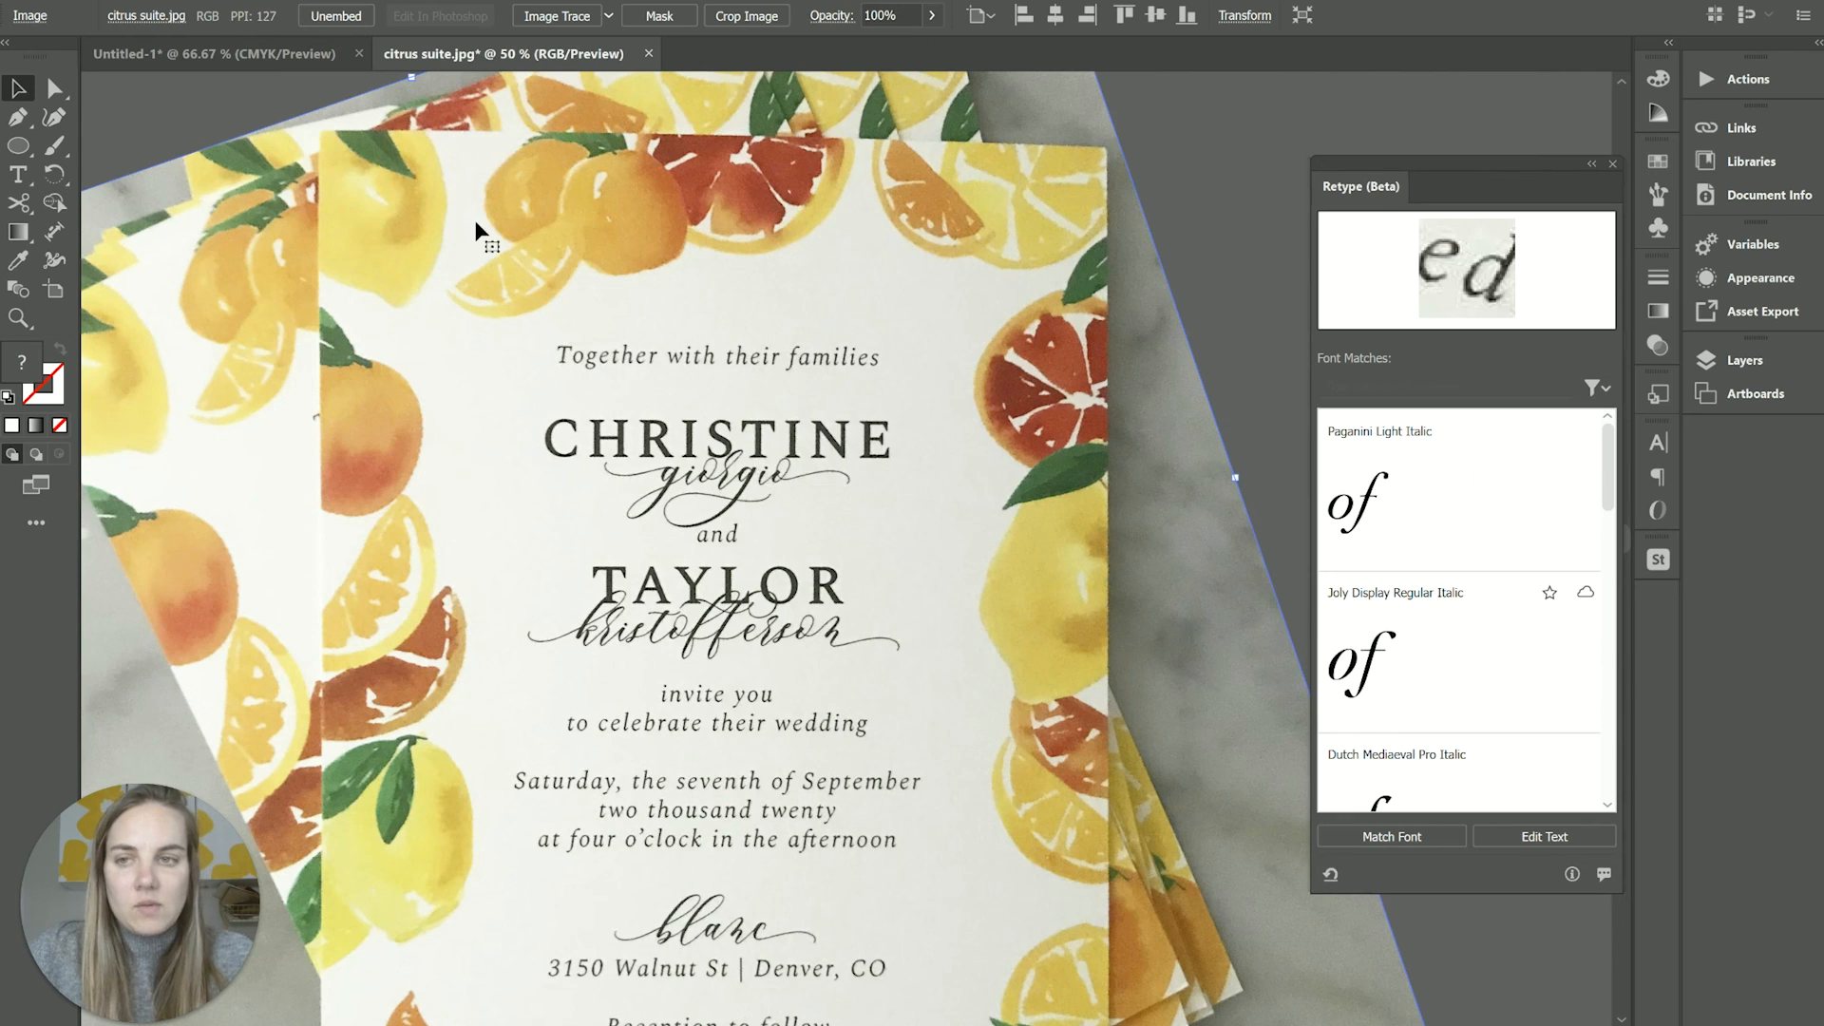
mouse_move(699, 237)
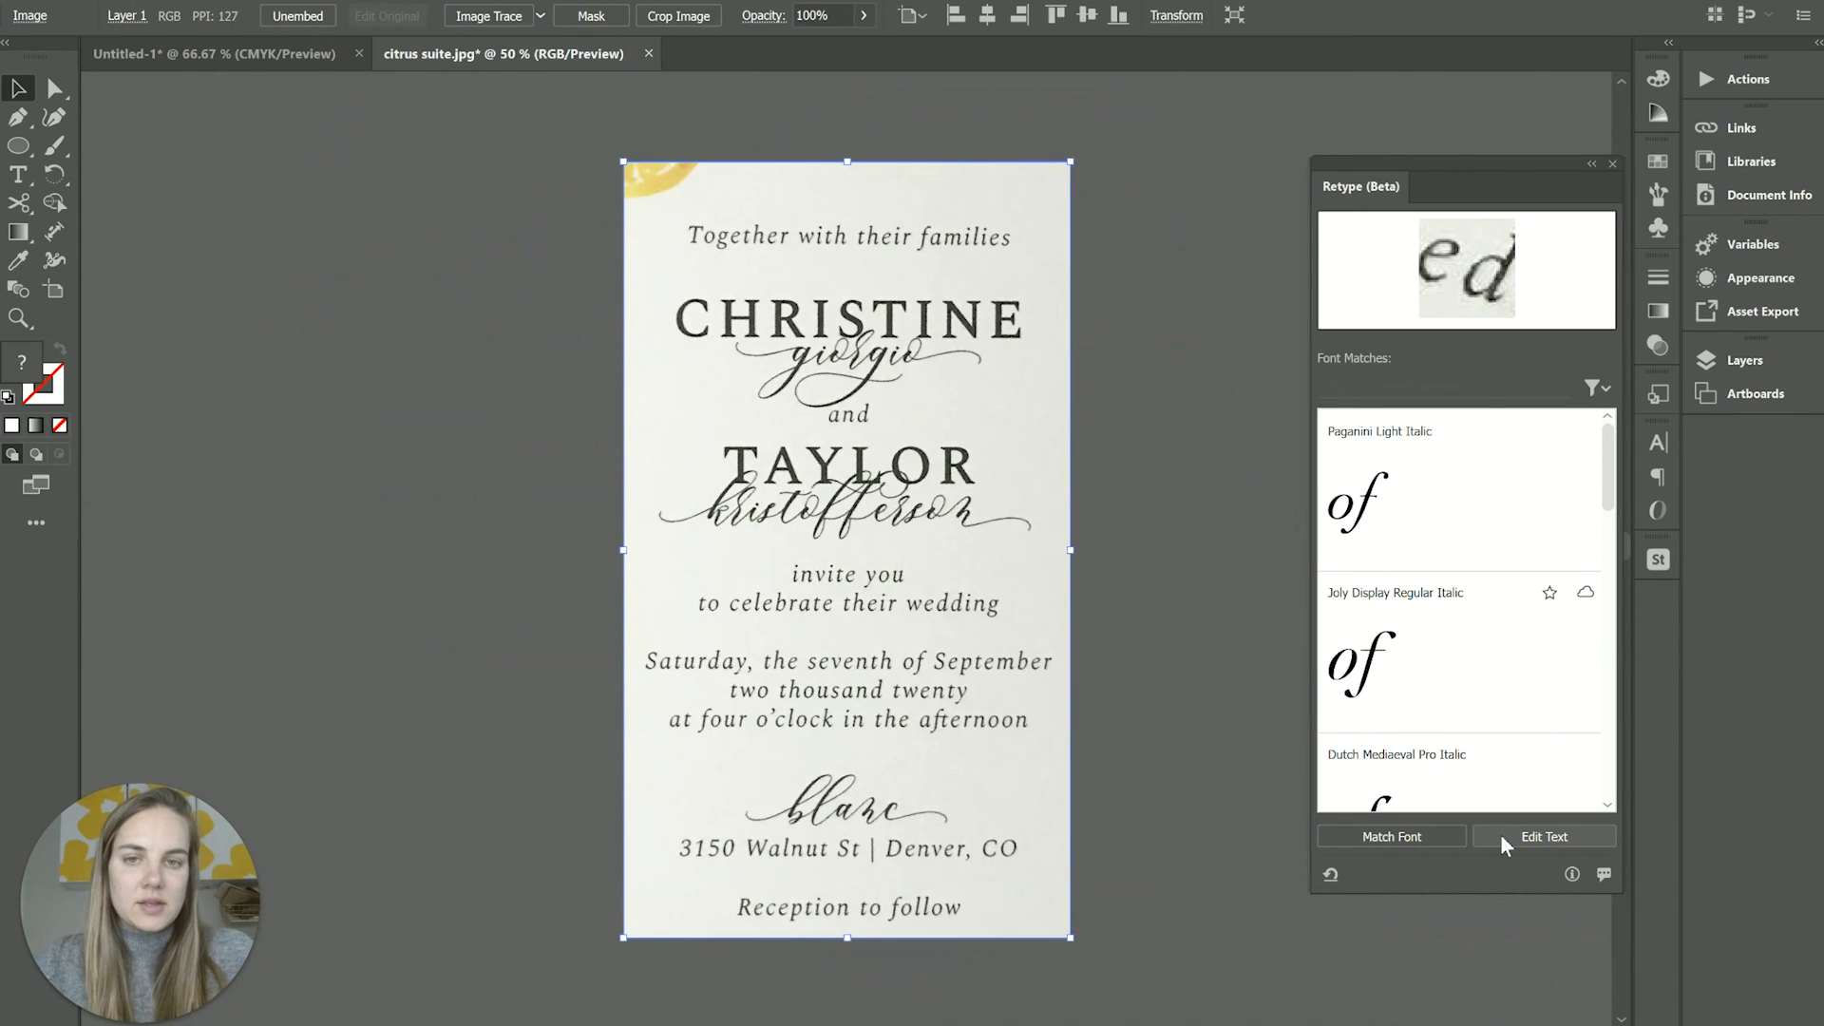
Run Edit Text on the cropped card to get font suggestions for 'CHRI'
click(1544, 836)
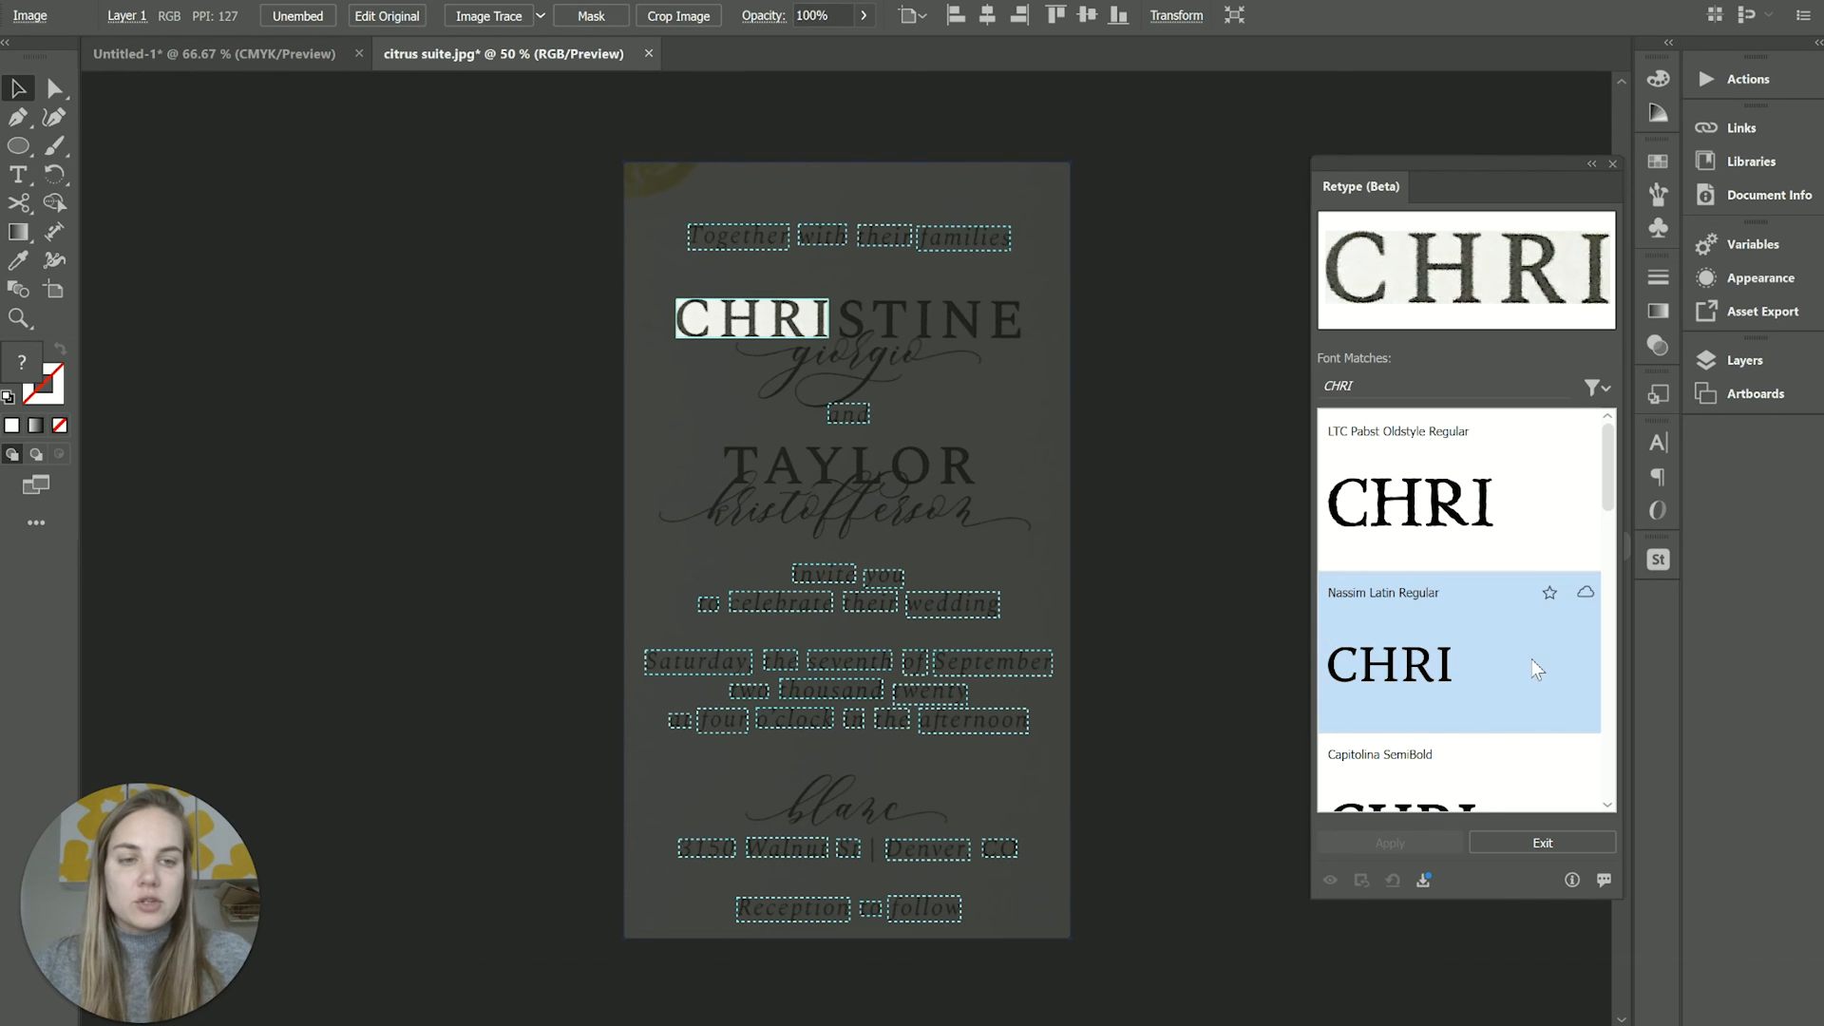
Browse more CHRISTINE font matches, then open the Creative Cloud Beta apps catalogue
scroll(down, 3)
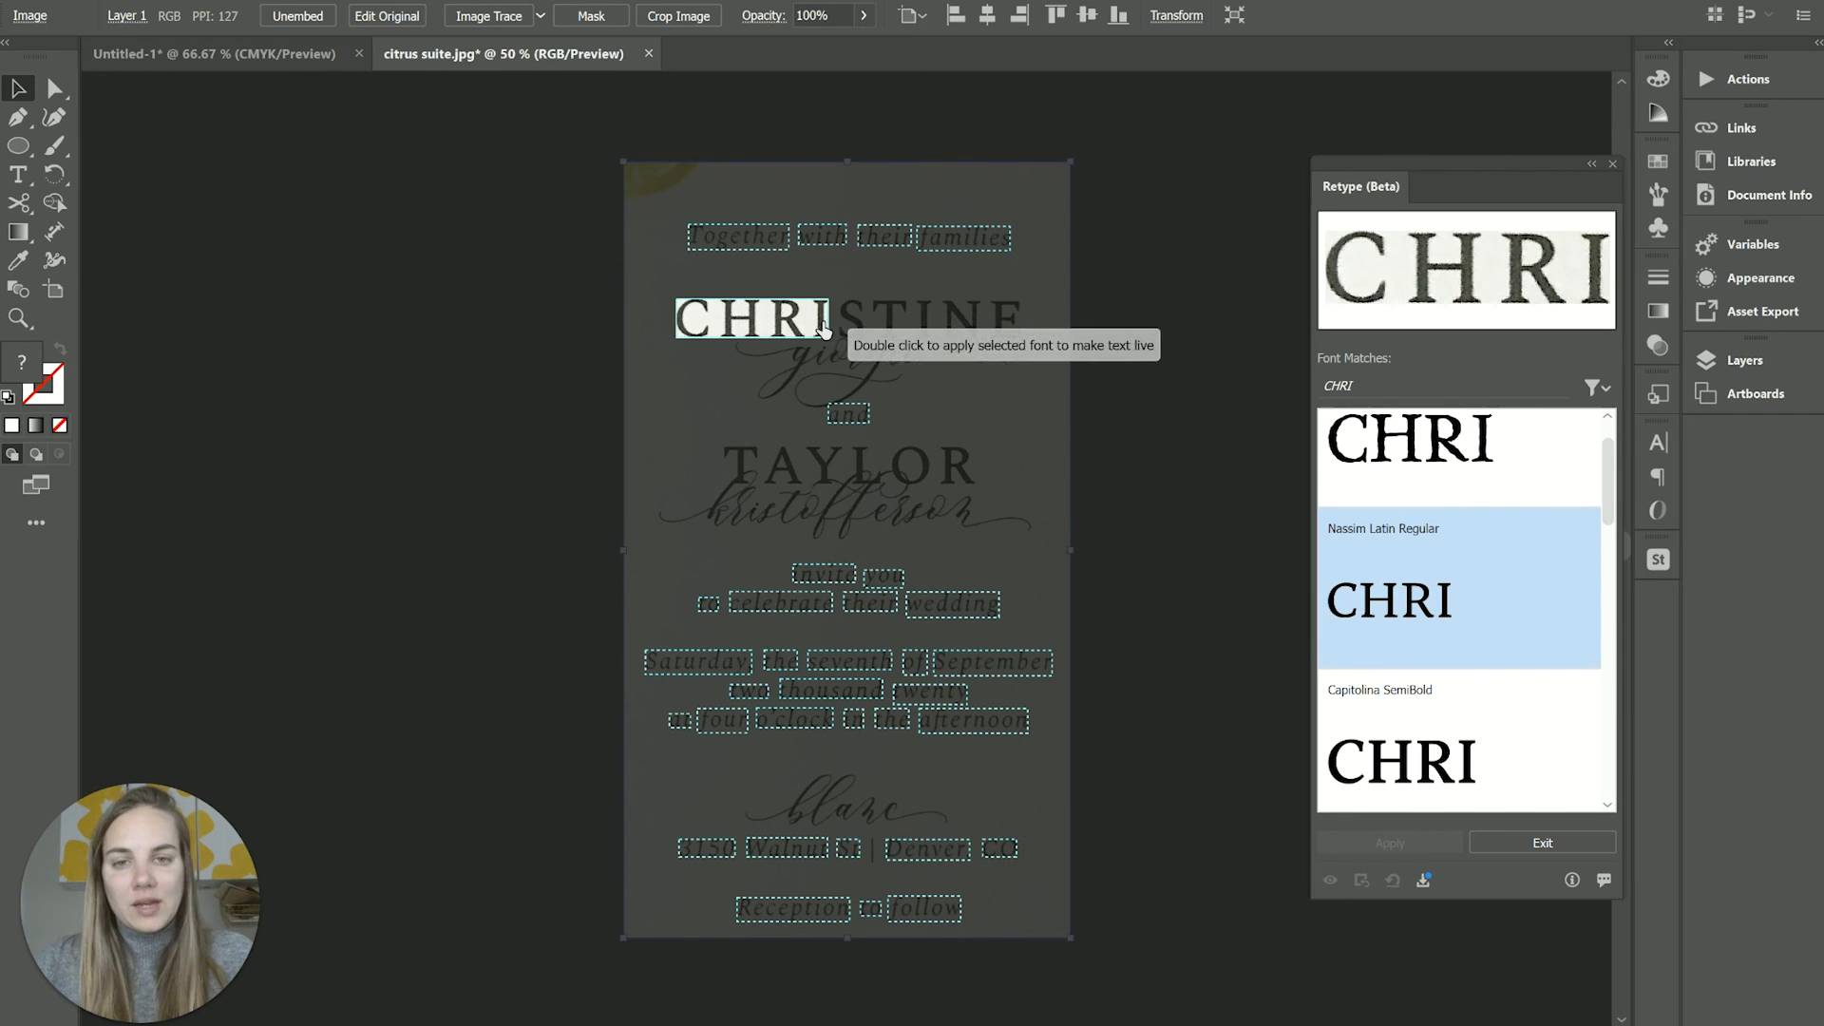
mouse_move(990, 323)
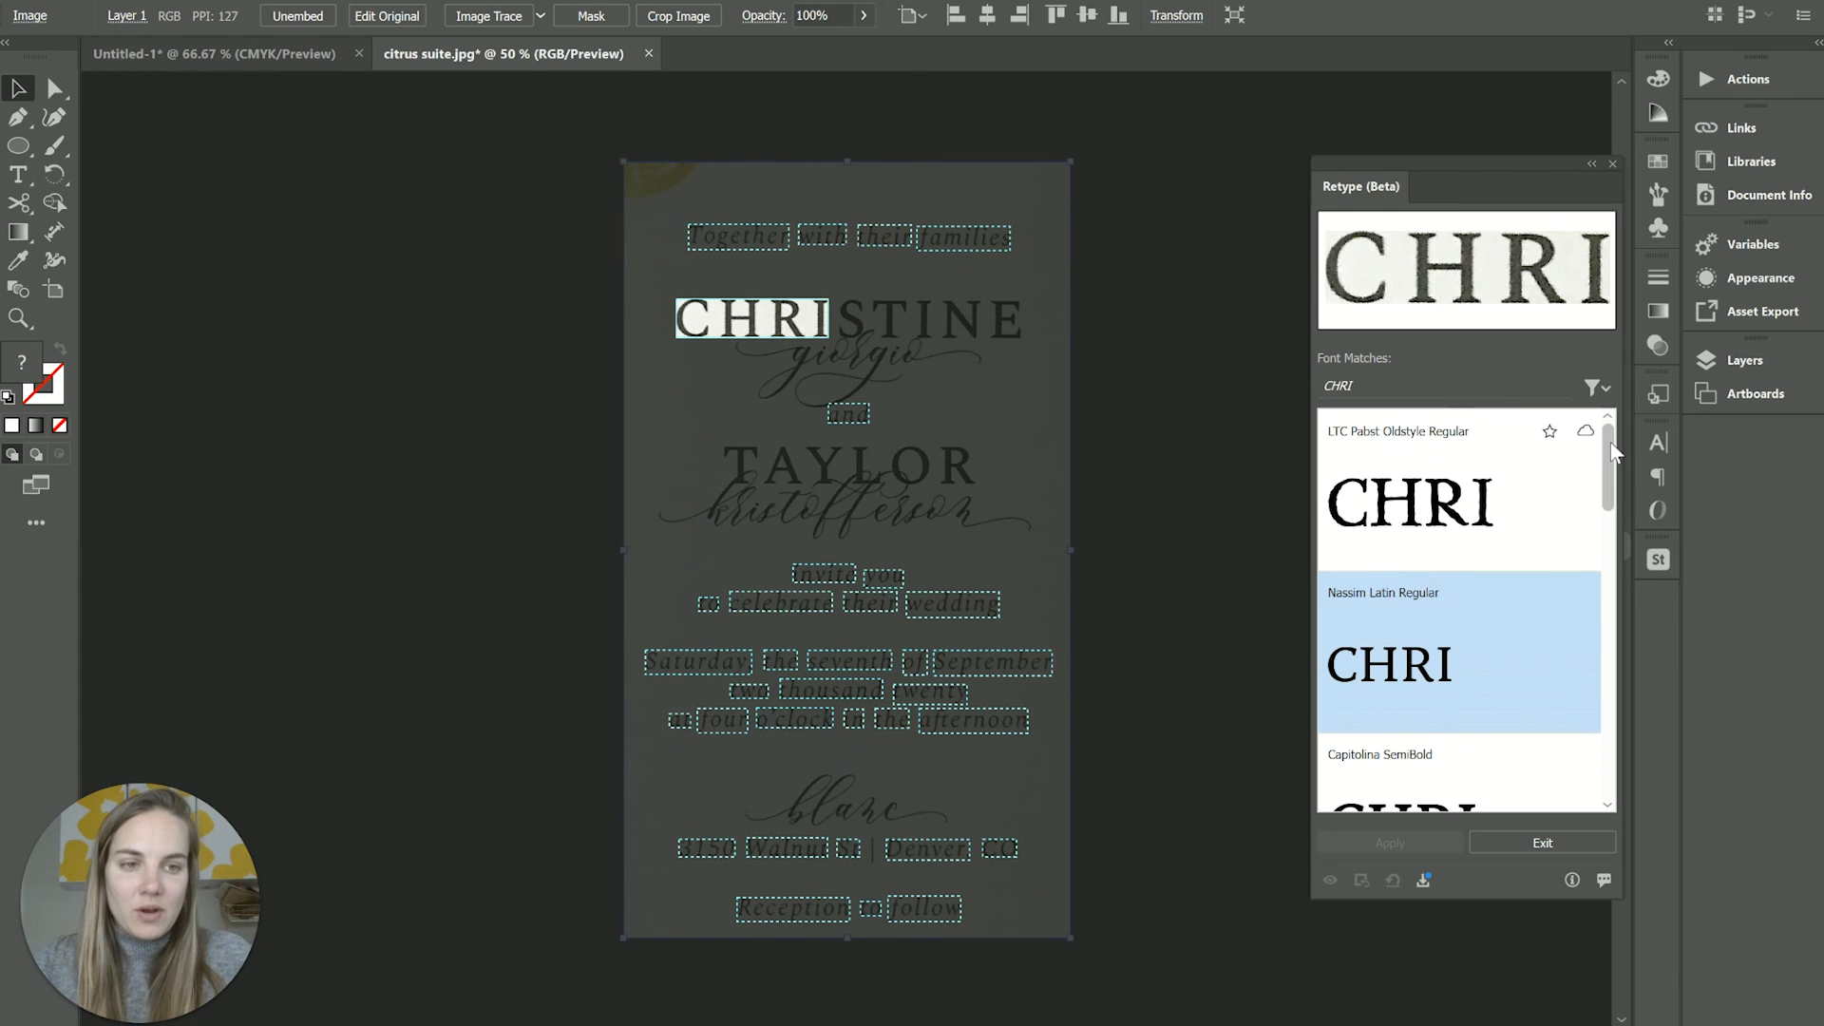
scroll(down, 3)
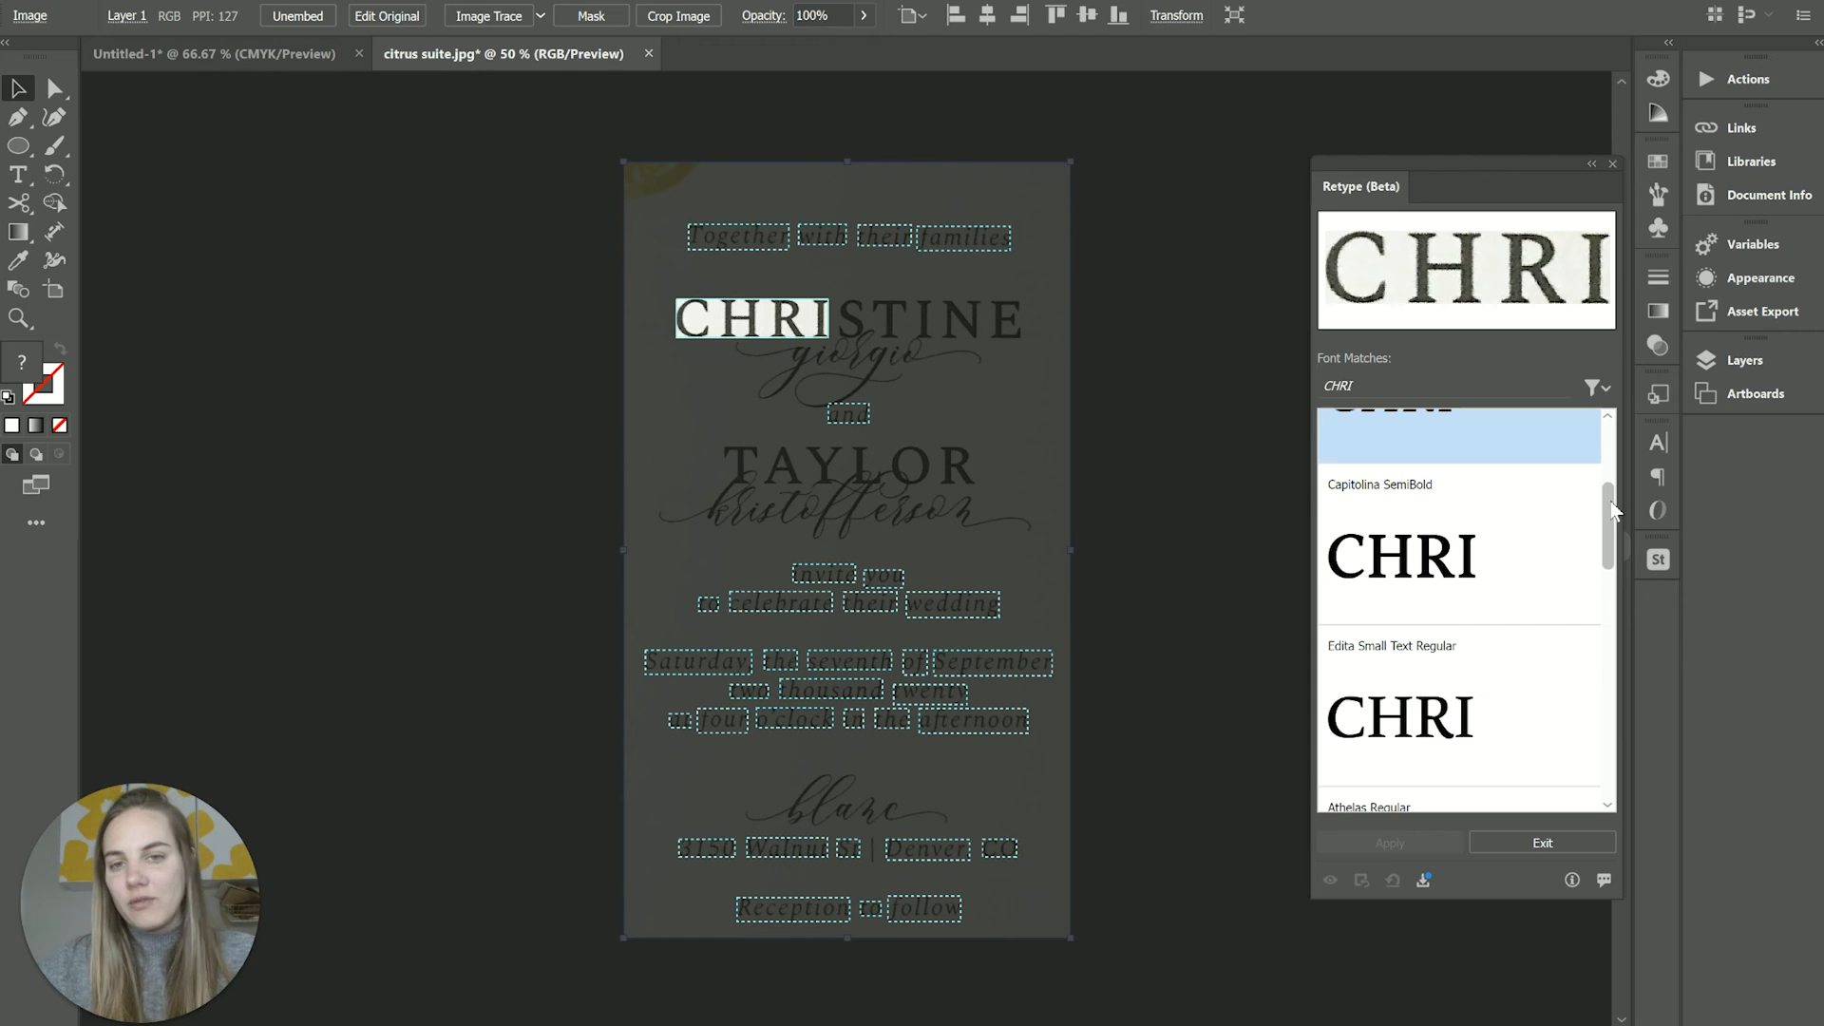
scroll(down, 3)
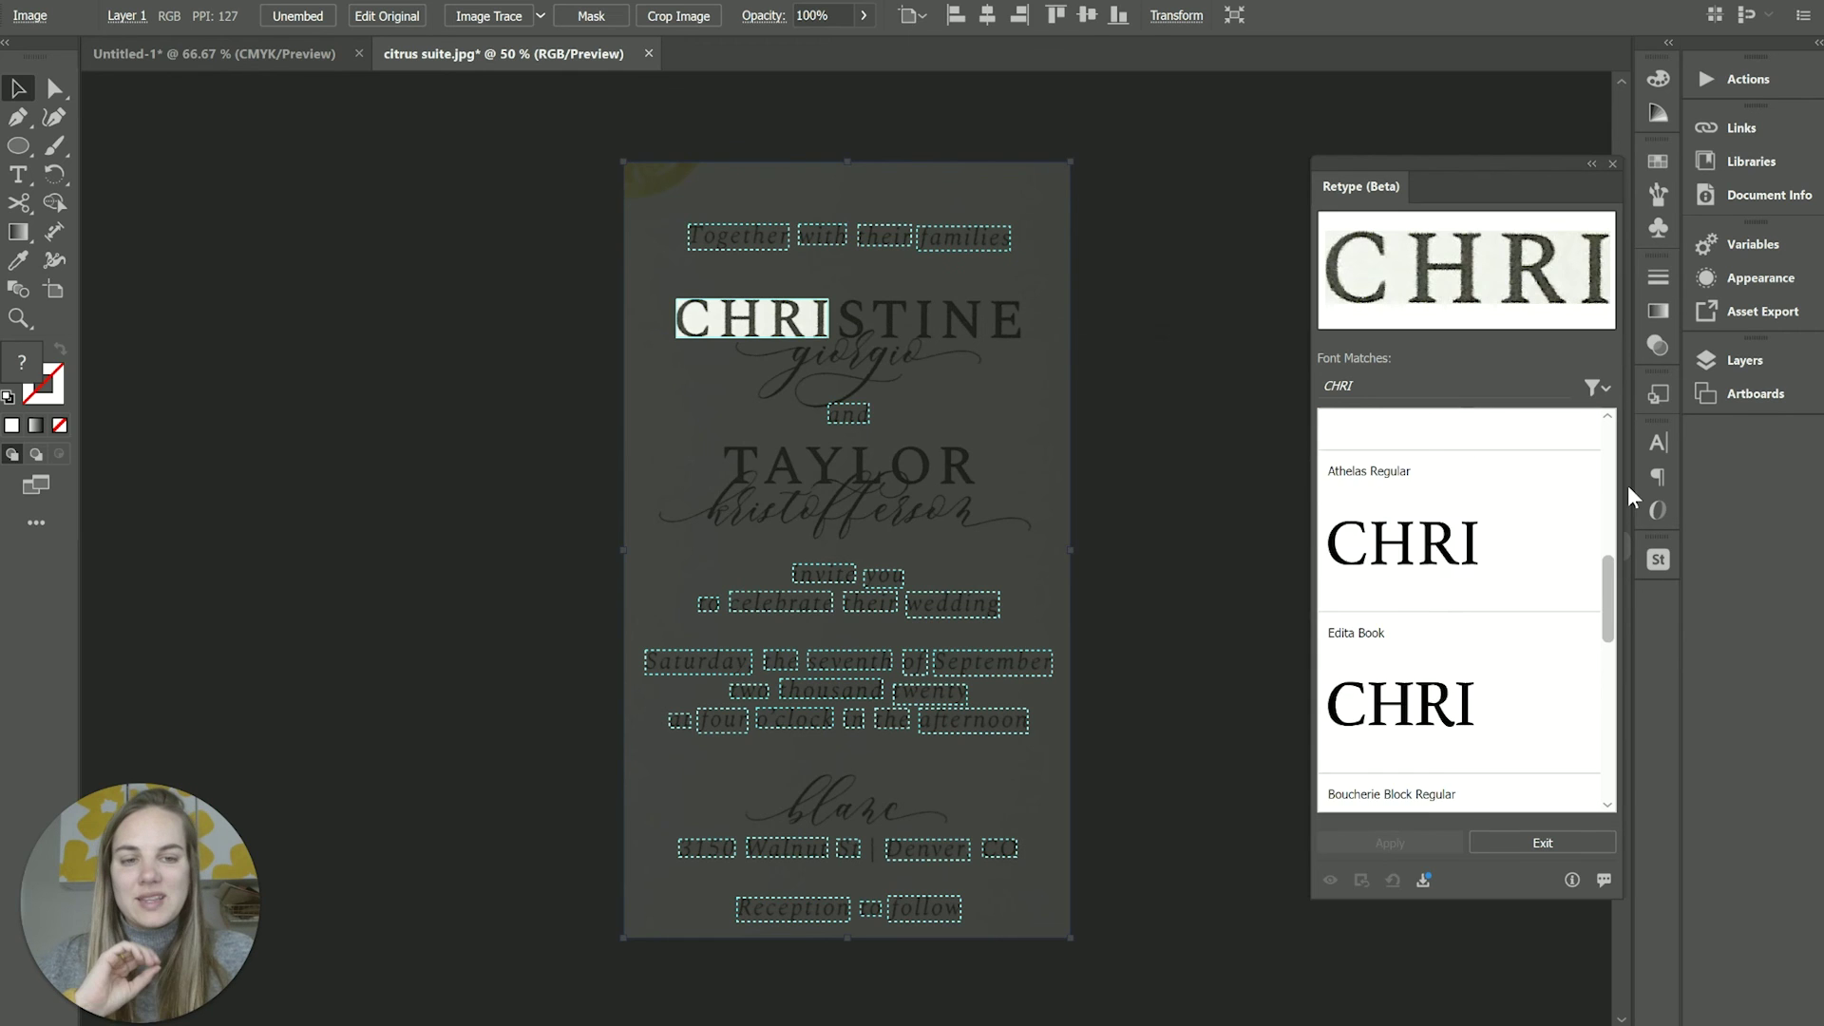
scroll(down, 3)
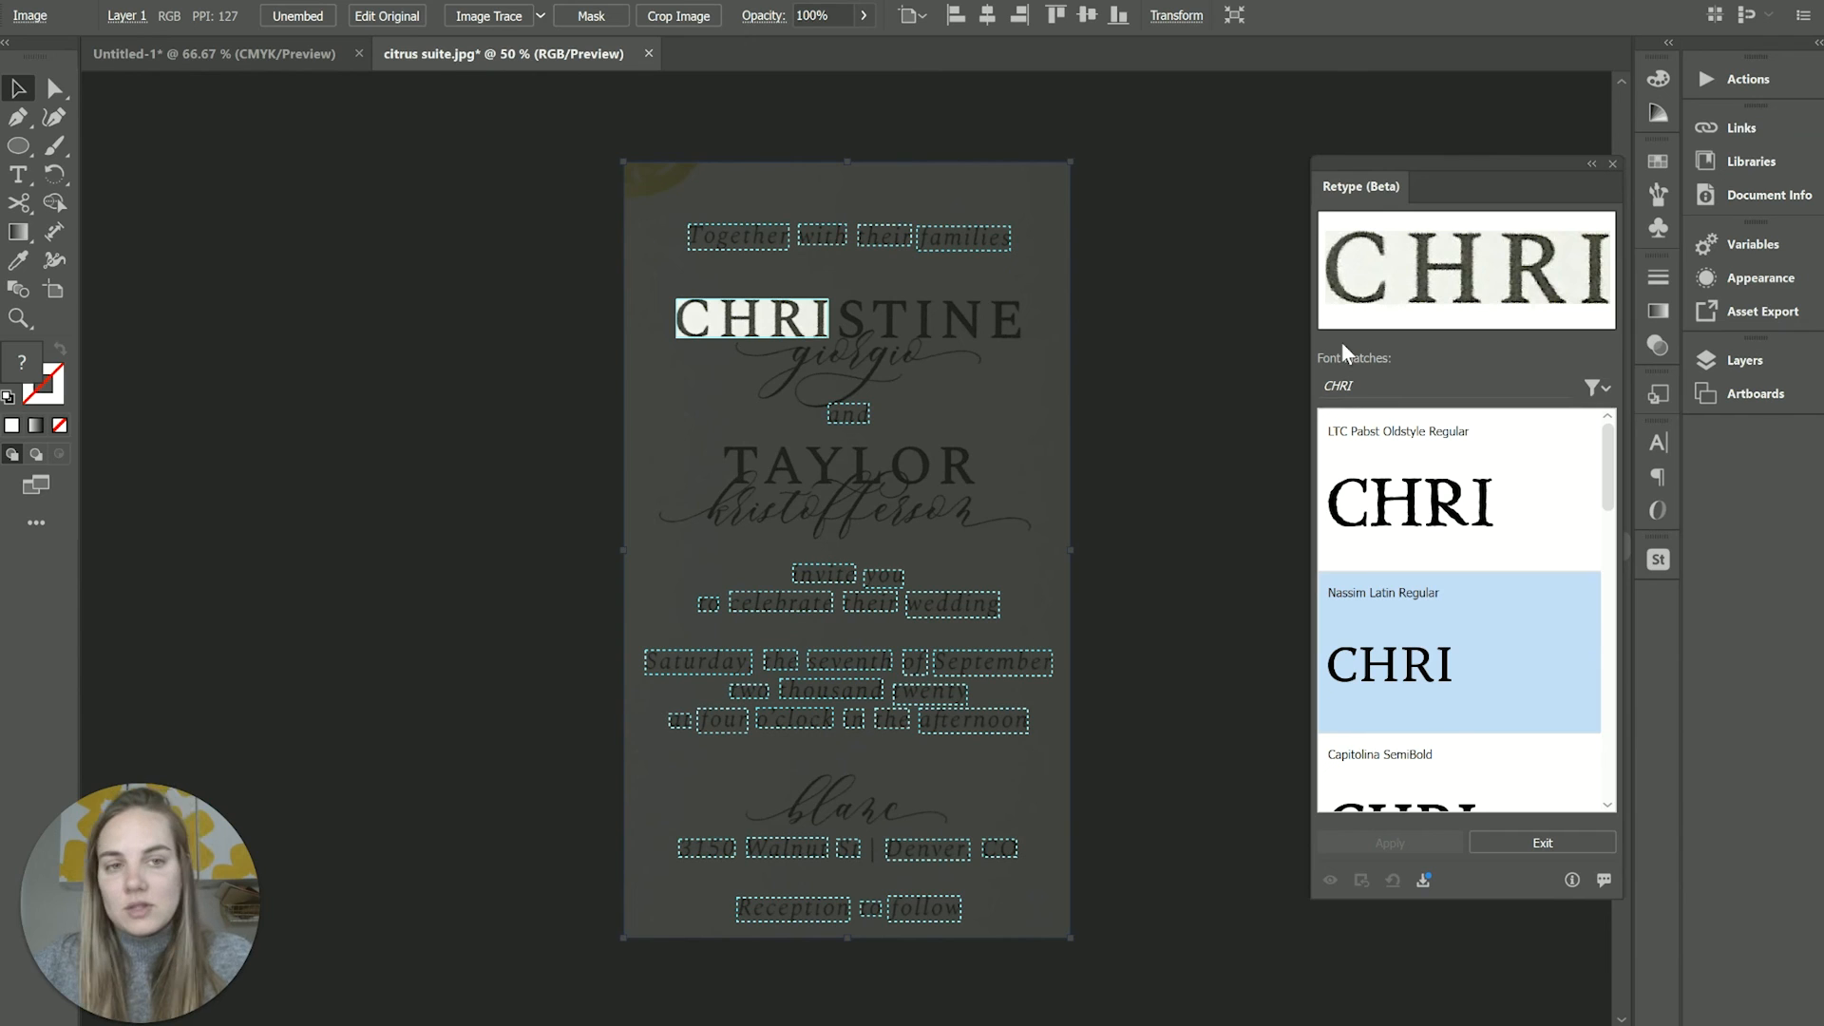
click(1542, 842)
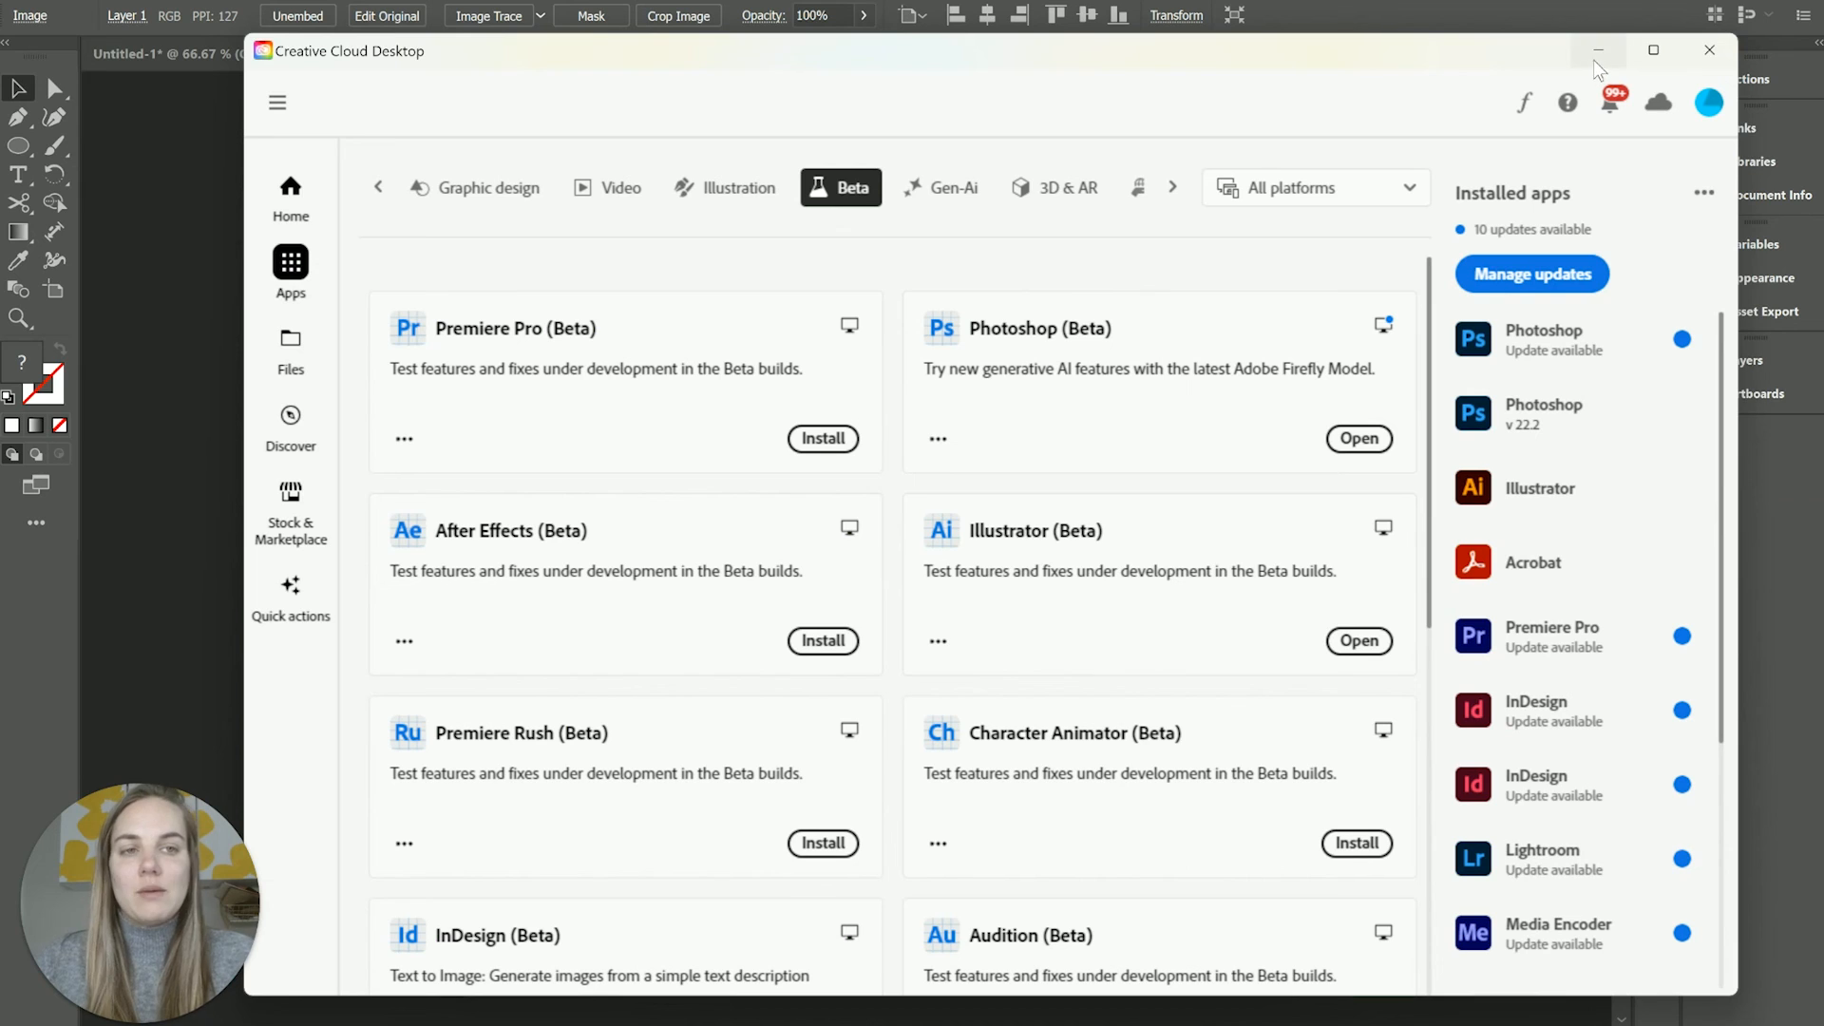
mouse_move(1300, 89)
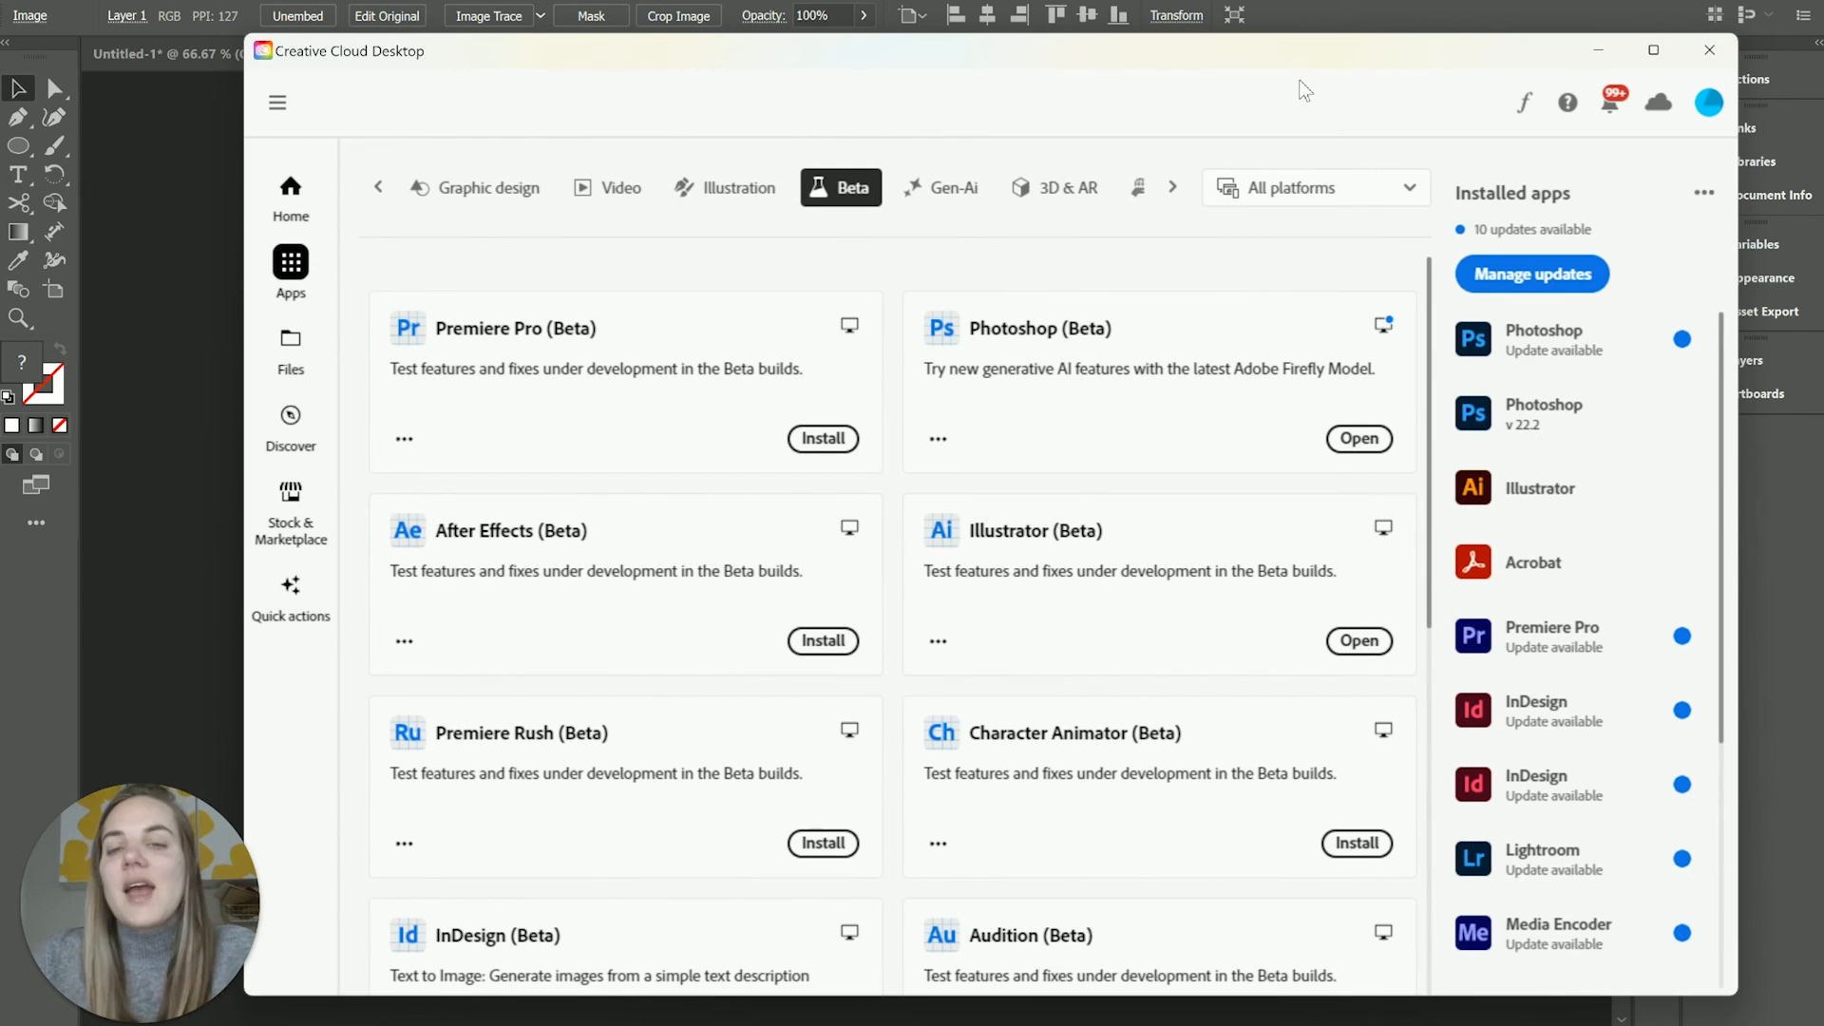